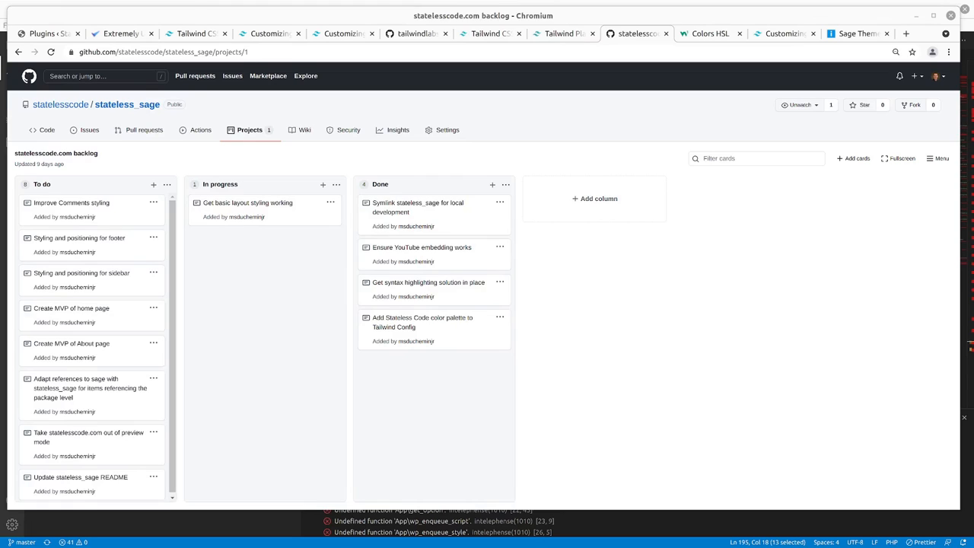
pyautogui.moveTo(251, 218)
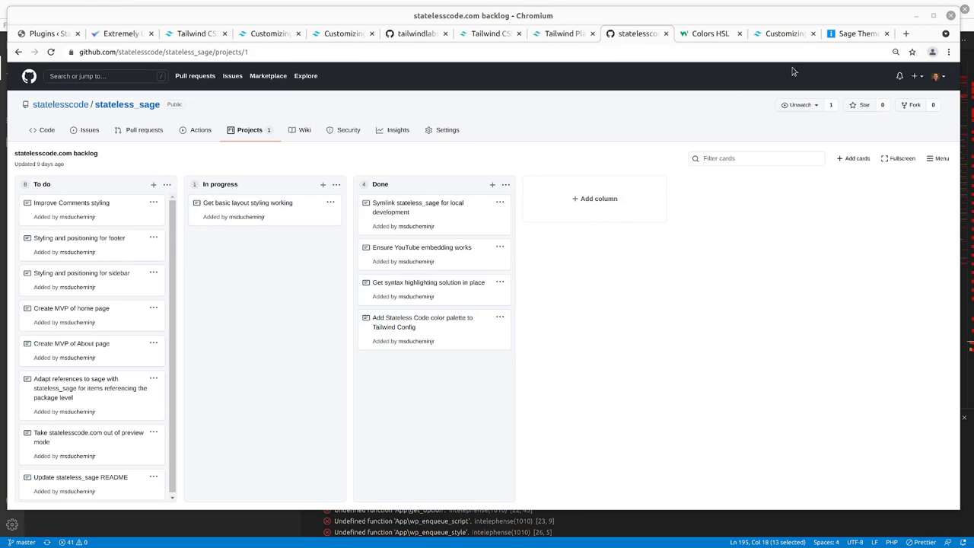
# - Switch to the IMWZ 'Sage Theme Sidebars' article and scroll to its sidebar registration code
pyautogui.click(856, 33)
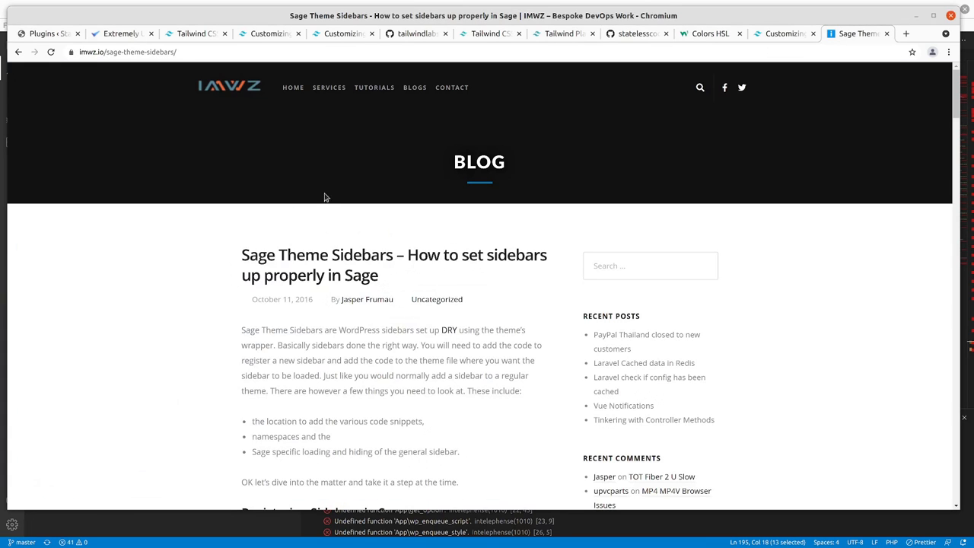
pyautogui.moveTo(170, 257)
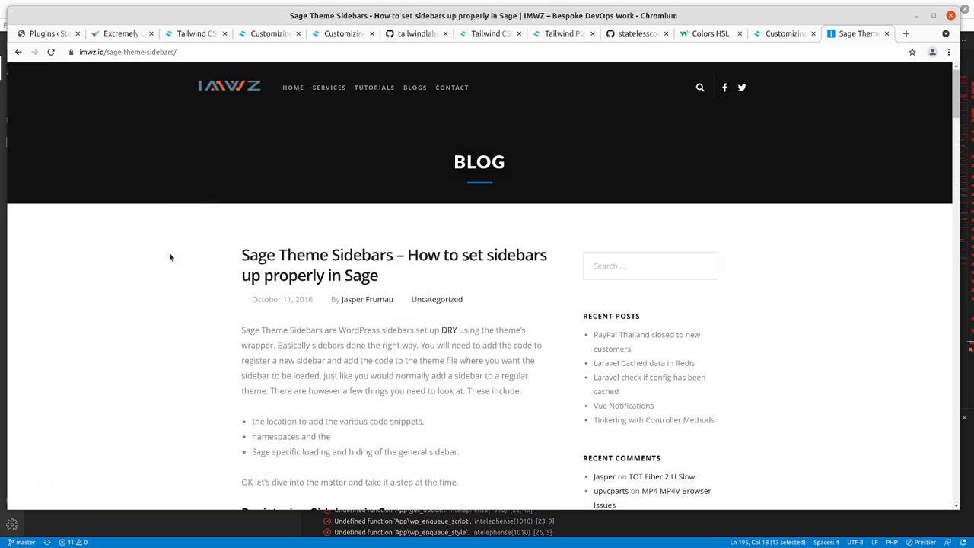
pyautogui.moveTo(217, 306)
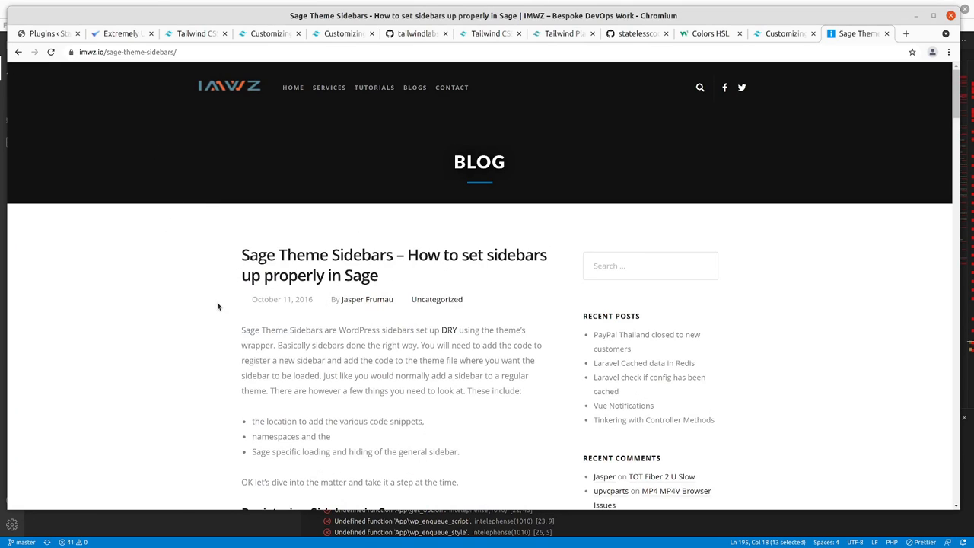
pyautogui.moveTo(226, 304)
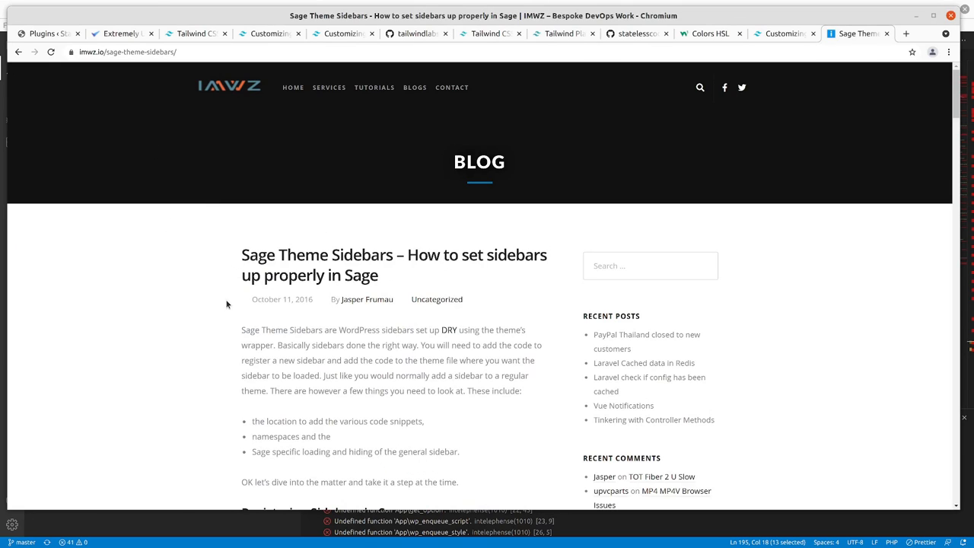
pyautogui.scroll(-3)
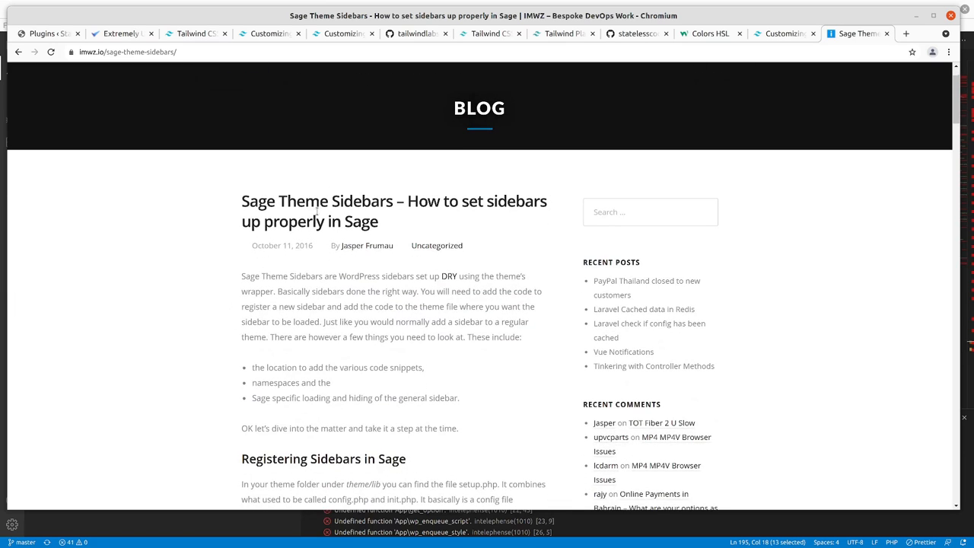
pyautogui.moveTo(244, 260)
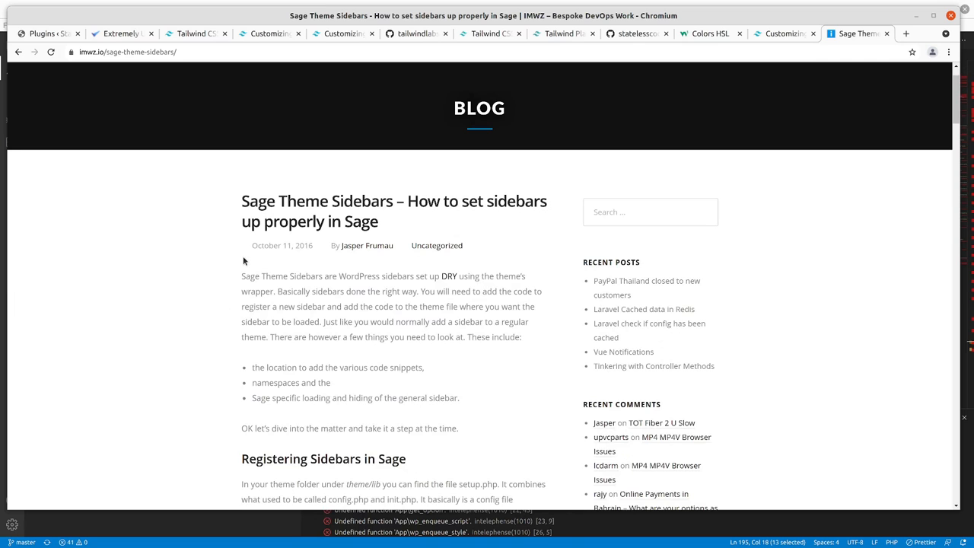
pyautogui.moveTo(250, 261)
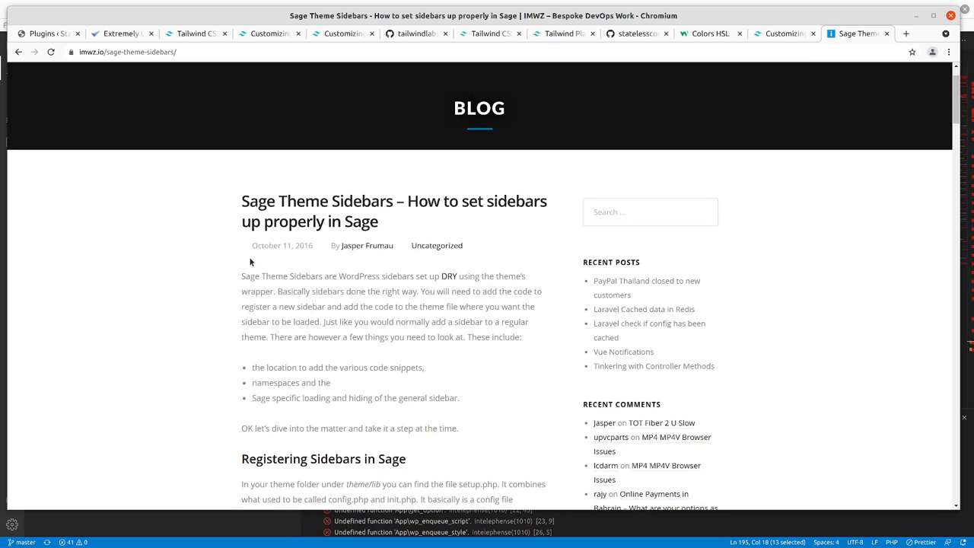
pyautogui.scroll(-3)
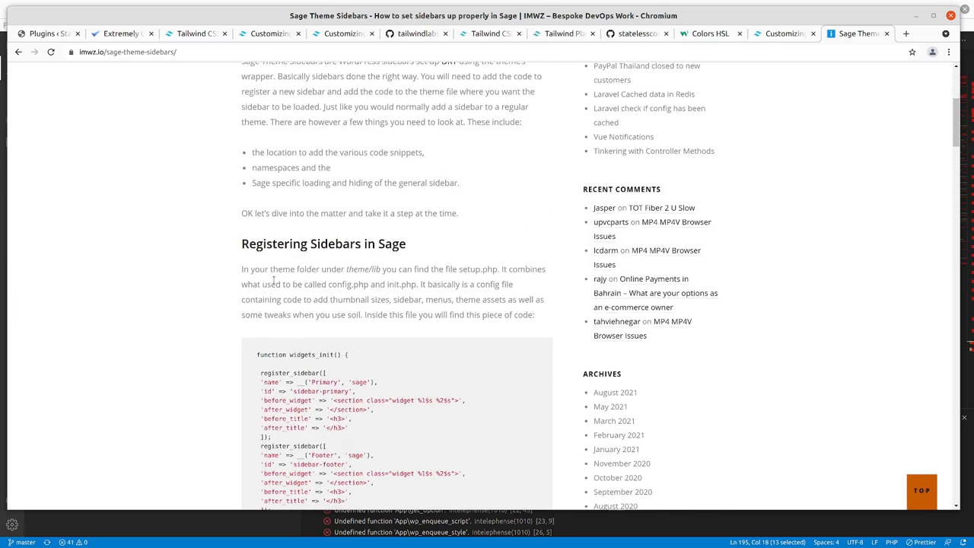
pyautogui.scroll(-3)
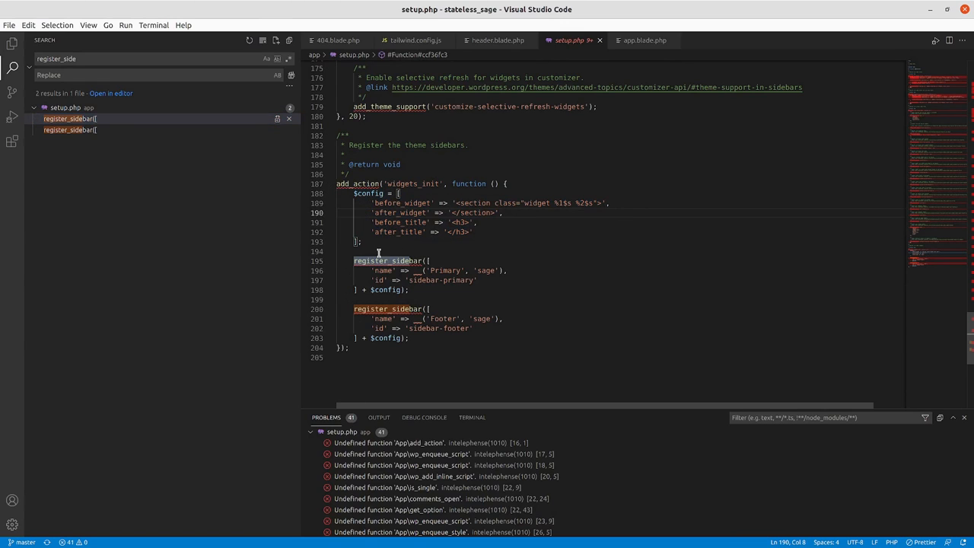
pyautogui.moveTo(495, 260)
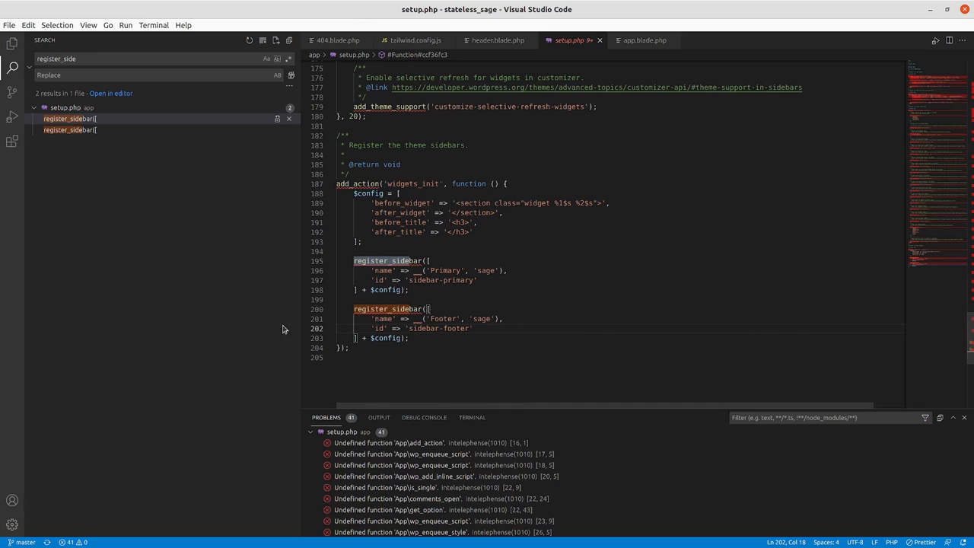
pyautogui.moveTo(105, 357)
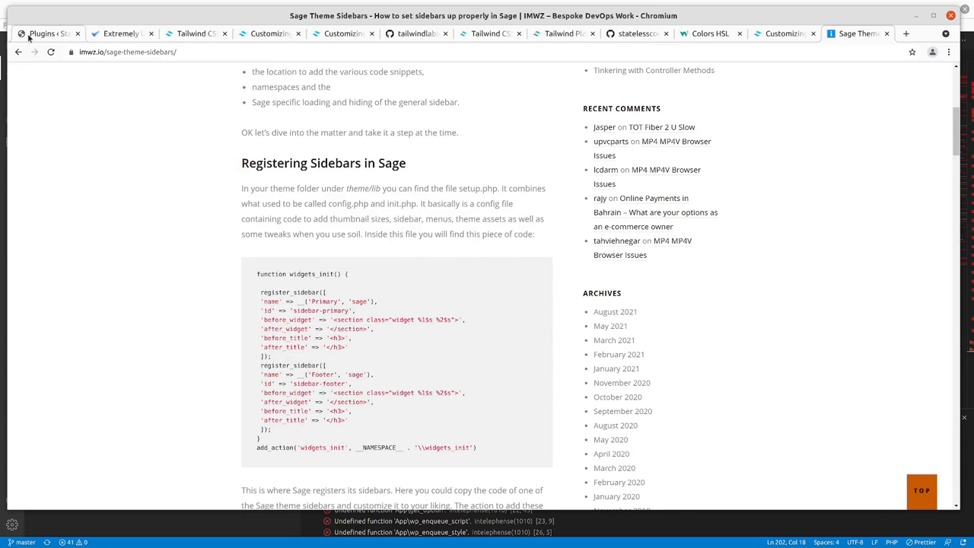
# - On the localhost site, show the Elements panel and expand div#app and aside.sidebar
pyautogui.click(49, 33)
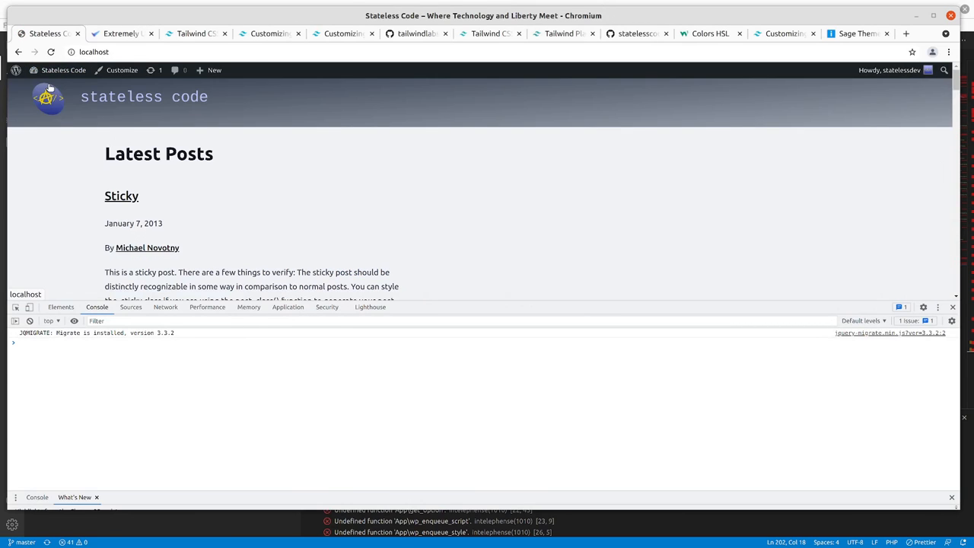
pyautogui.moveTo(61, 308)
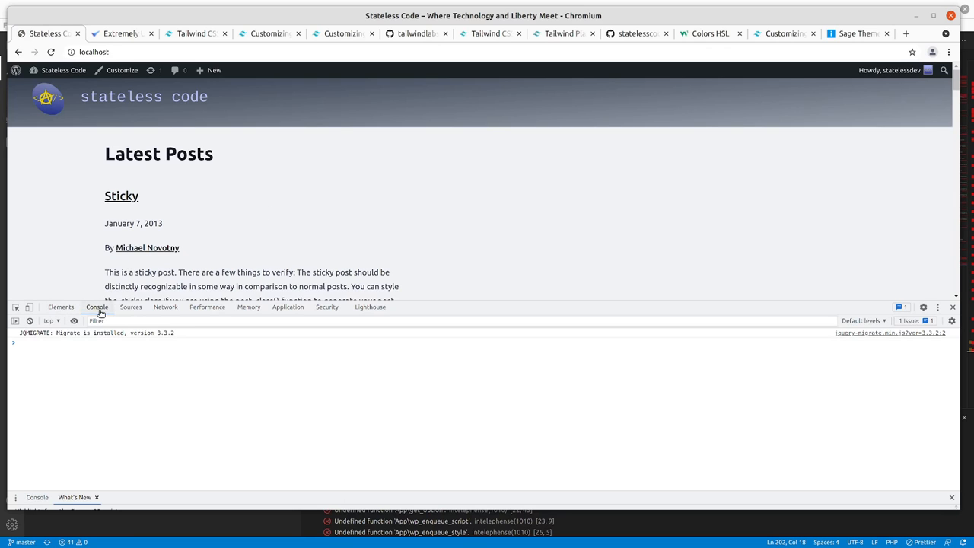
pyautogui.click(61, 307)
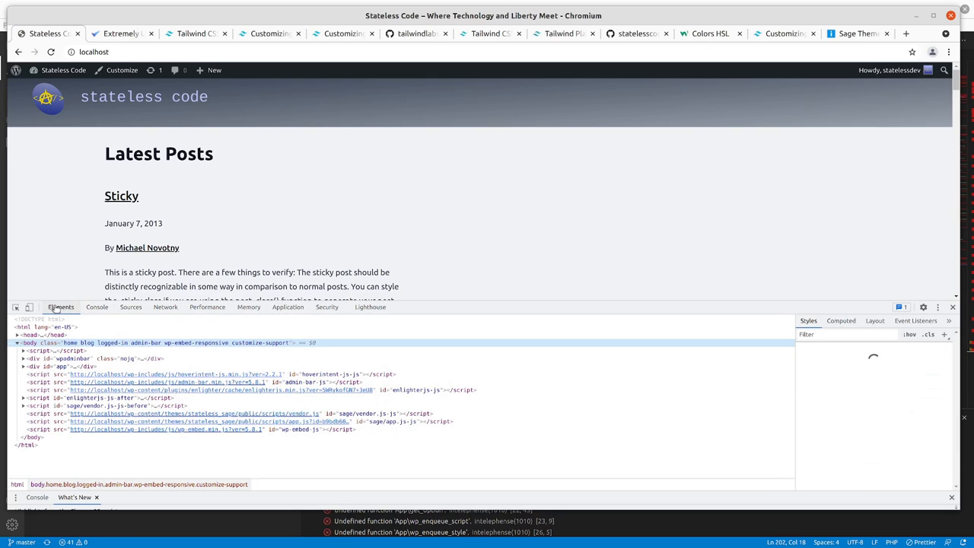
pyautogui.moveTo(34, 369)
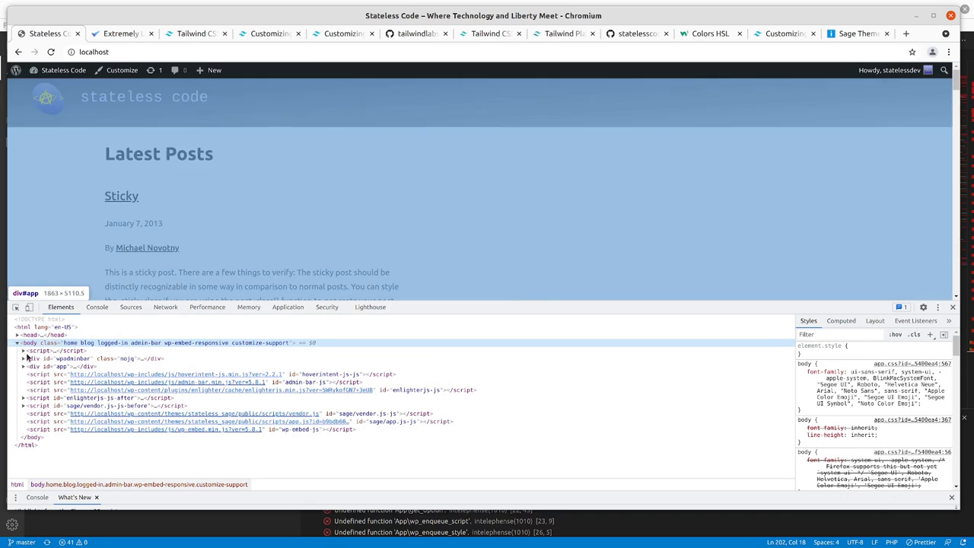
pyautogui.moveTo(34, 374)
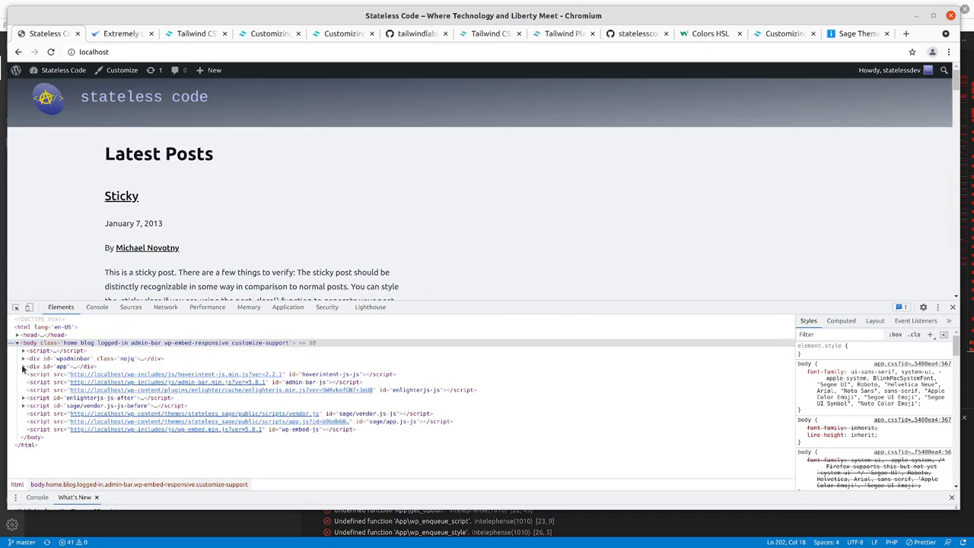
pyautogui.click(21, 361)
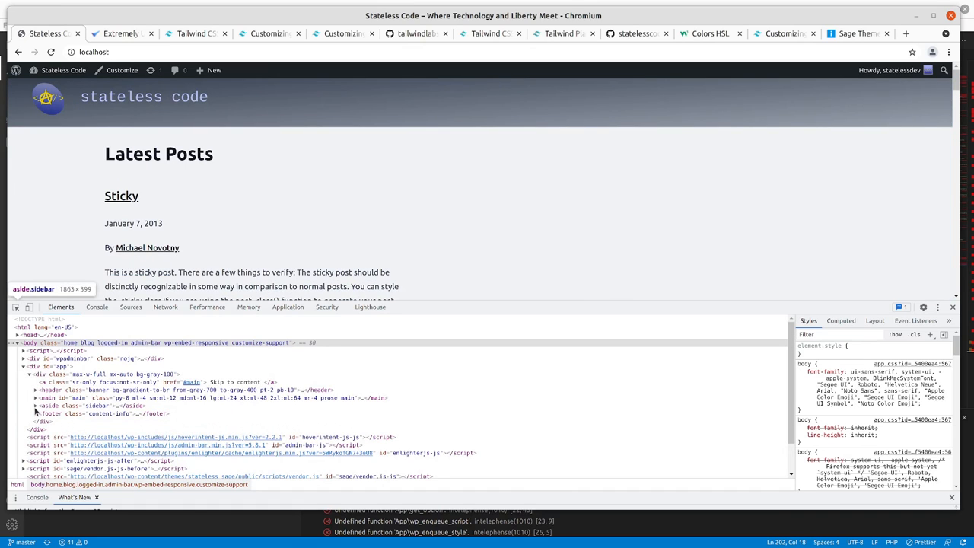
pyautogui.click(36, 406)
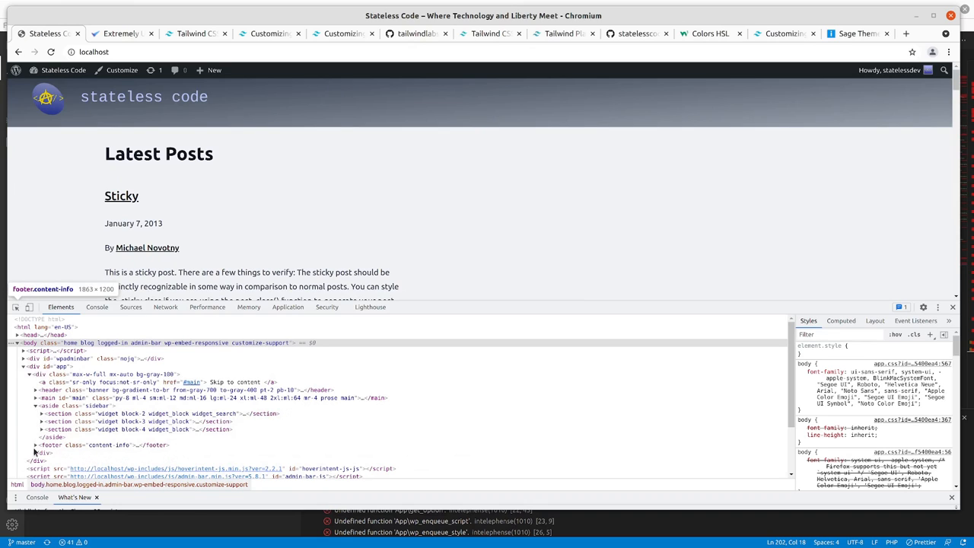
# - Expand the footer and its widget sections to reveal the Archives and Categories widgets
pyautogui.click(35, 446)
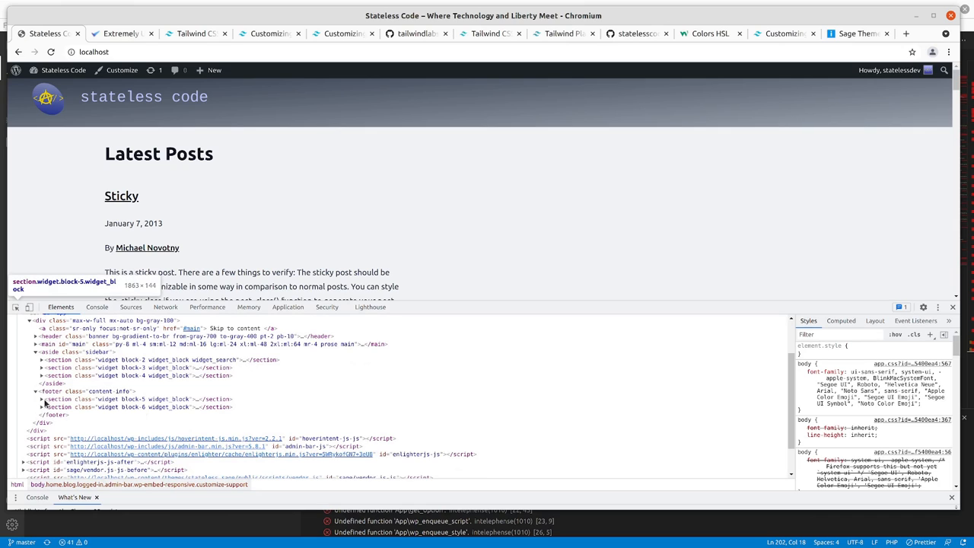
pyautogui.click(43, 400)
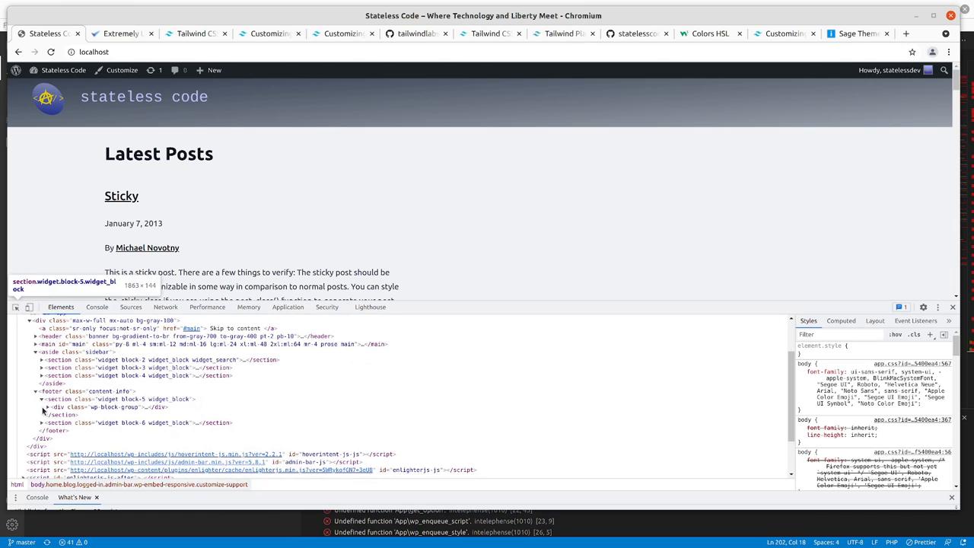
pyautogui.click(58, 408)
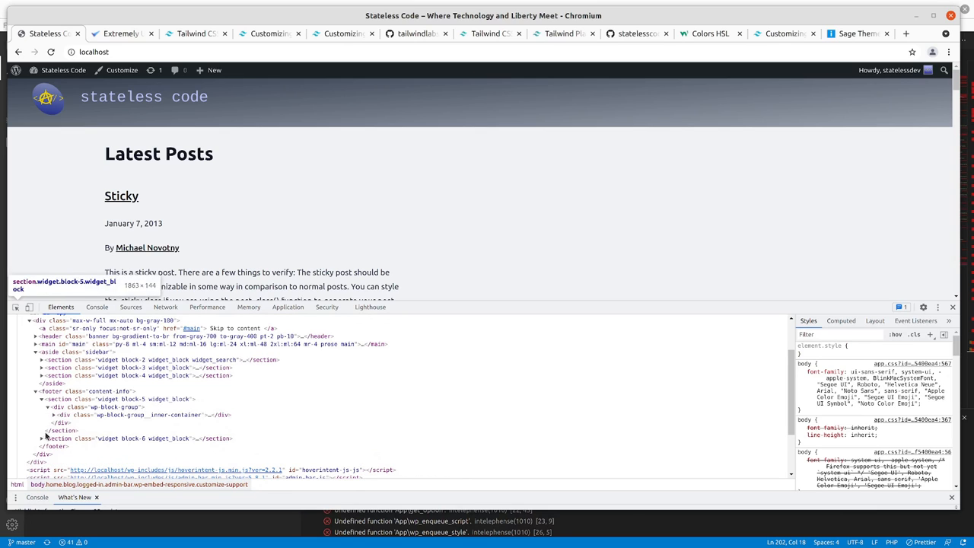
pyautogui.click(55, 408)
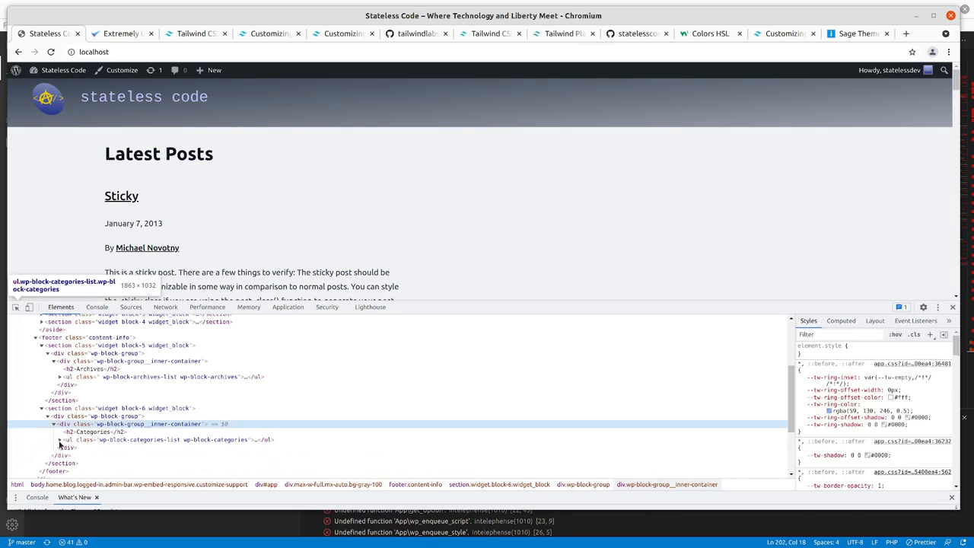
pyautogui.click(59, 439)
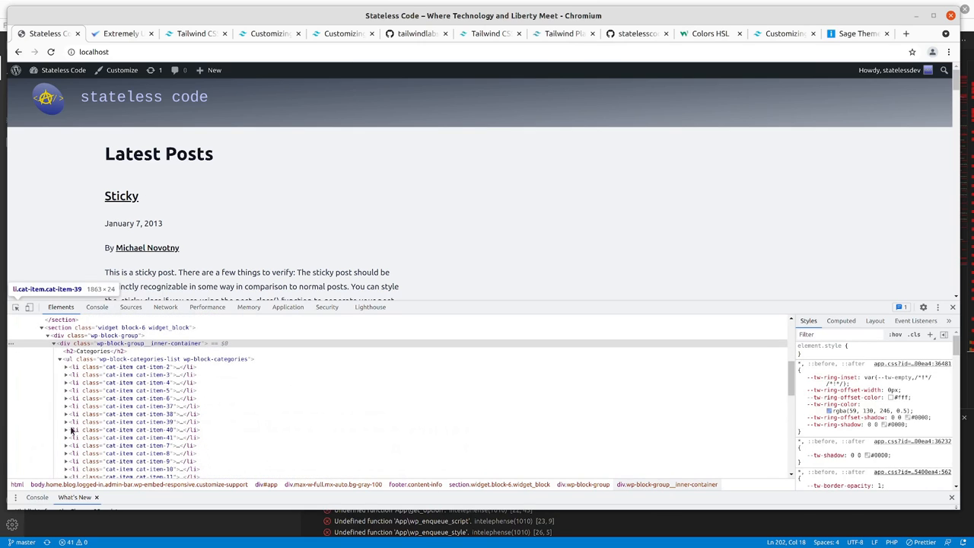
pyautogui.click(65, 431)
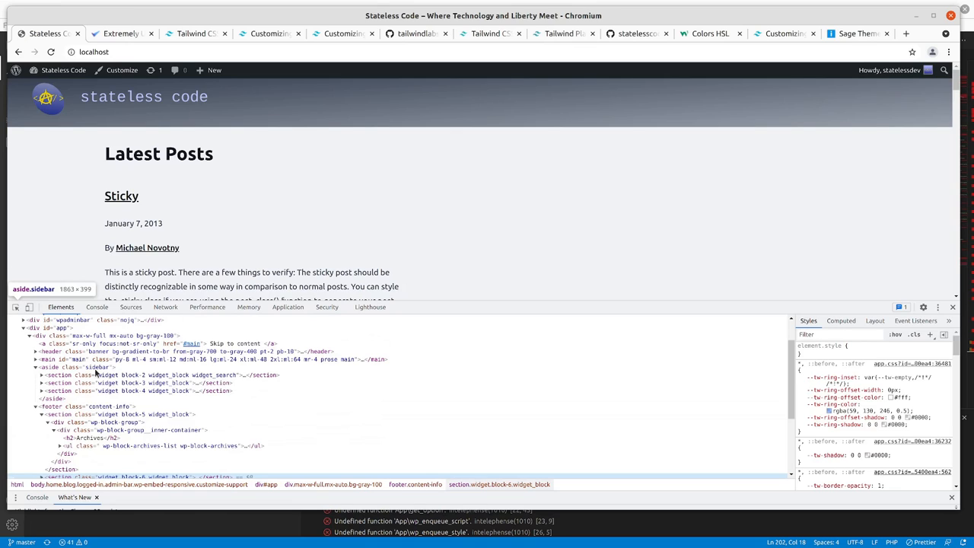
pyautogui.moveTo(92, 362)
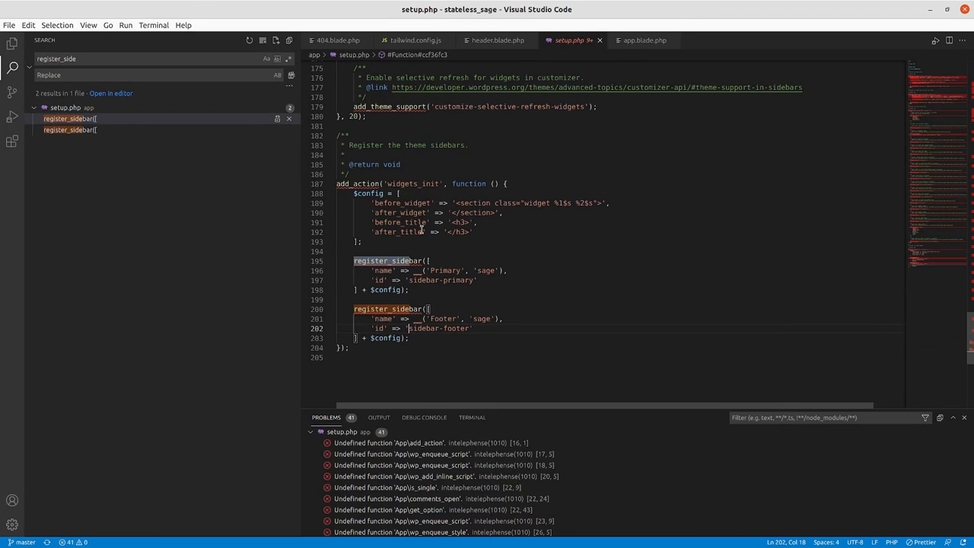
pyautogui.moveTo(423, 294)
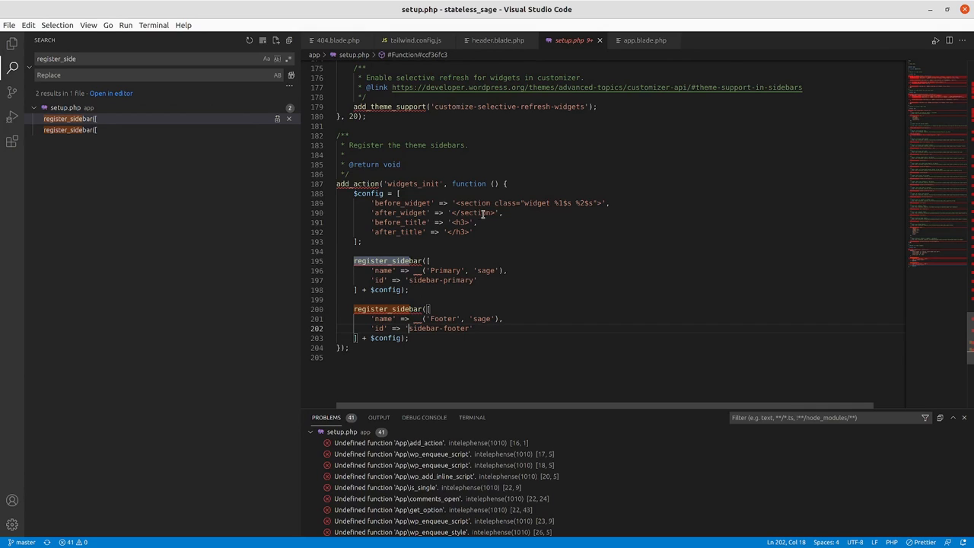
pyautogui.moveTo(558, 203)
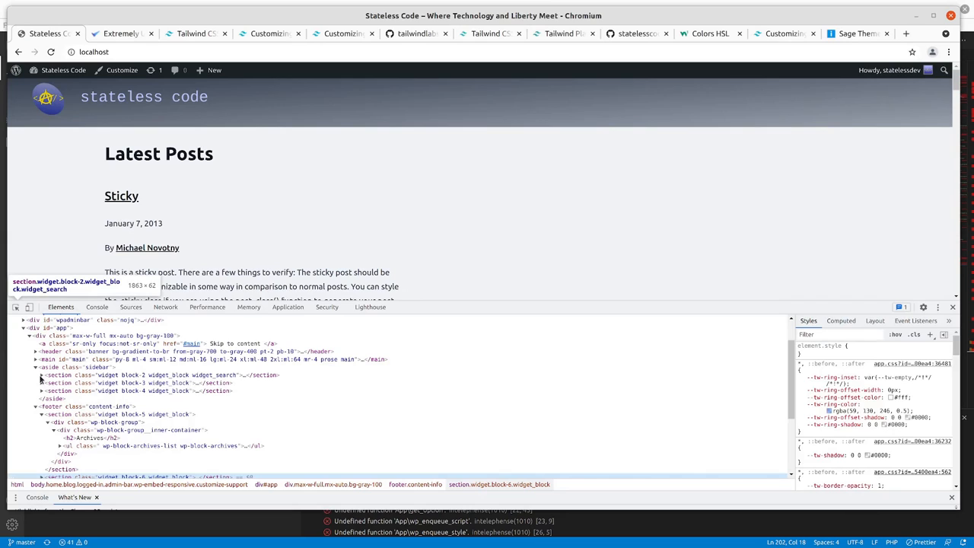
pyautogui.moveTo(44, 384)
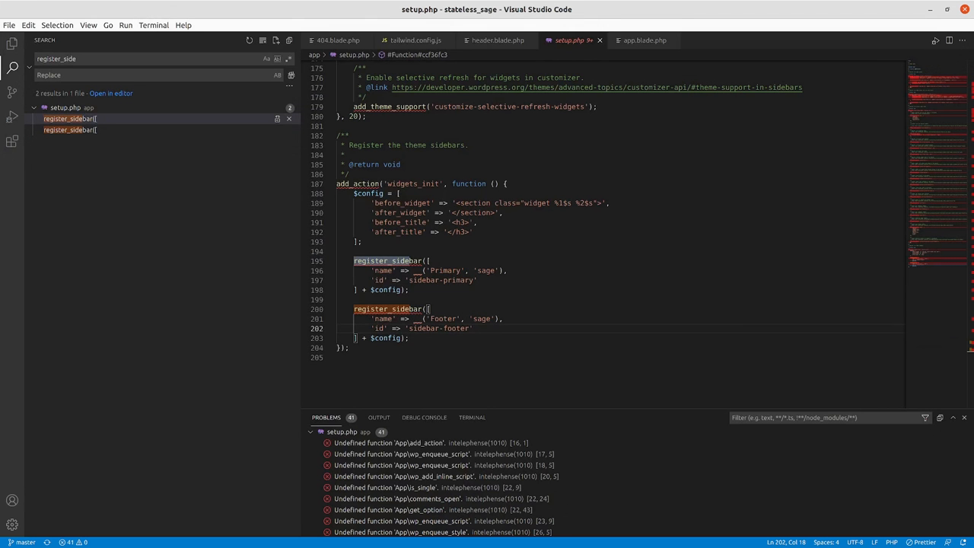
# - View sidebar.blade.php and layouts/app.blade.php, then open app.scss from resources/styles
pyautogui.click(10, 43)
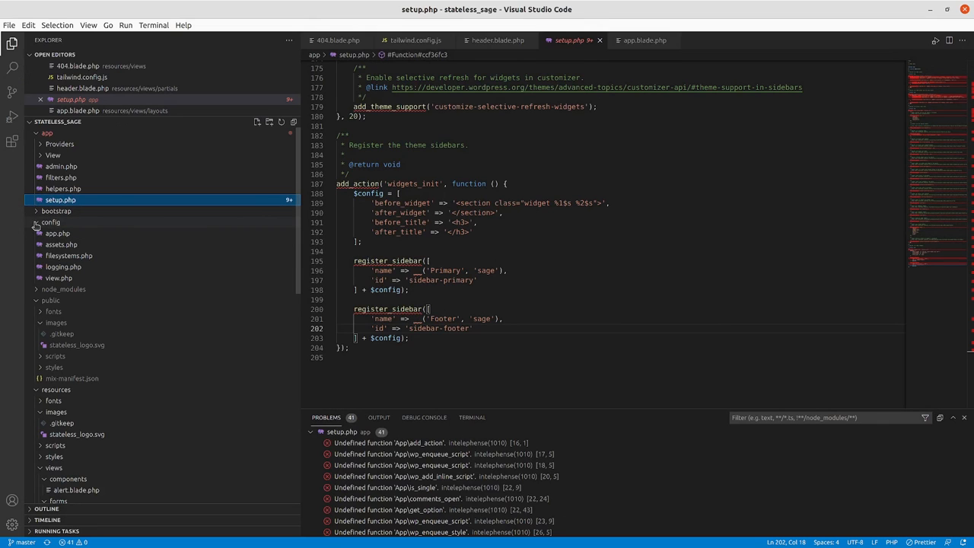
pyautogui.click(51, 221)
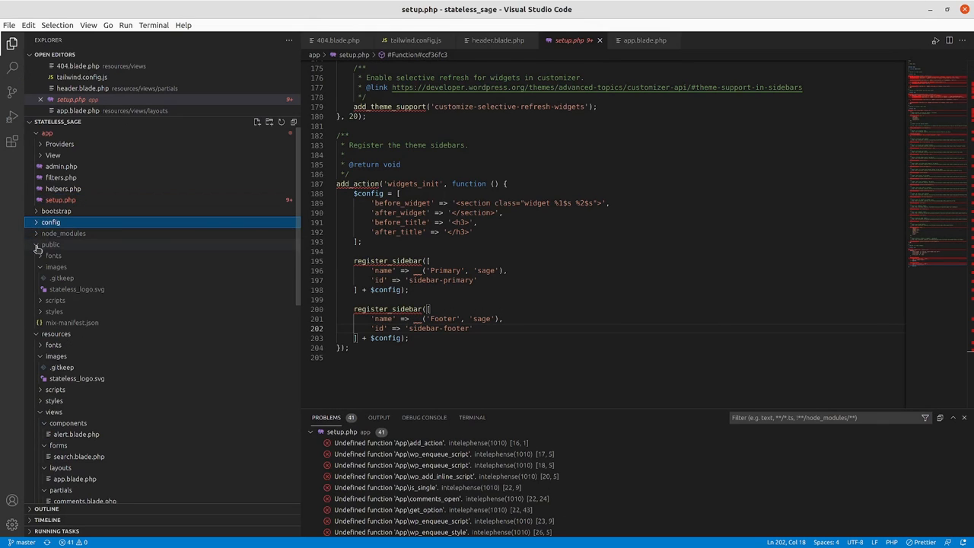
pyautogui.click(50, 245)
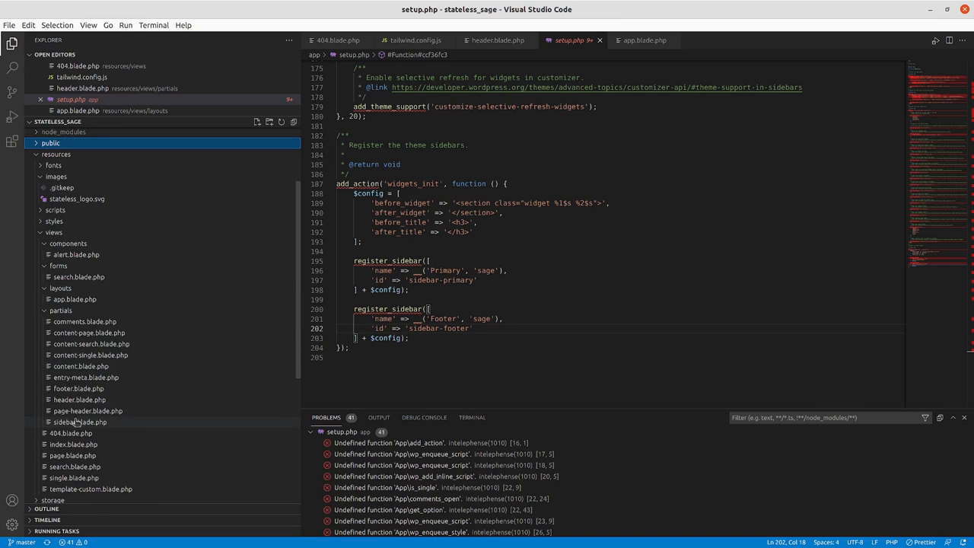
pyautogui.click(74, 421)
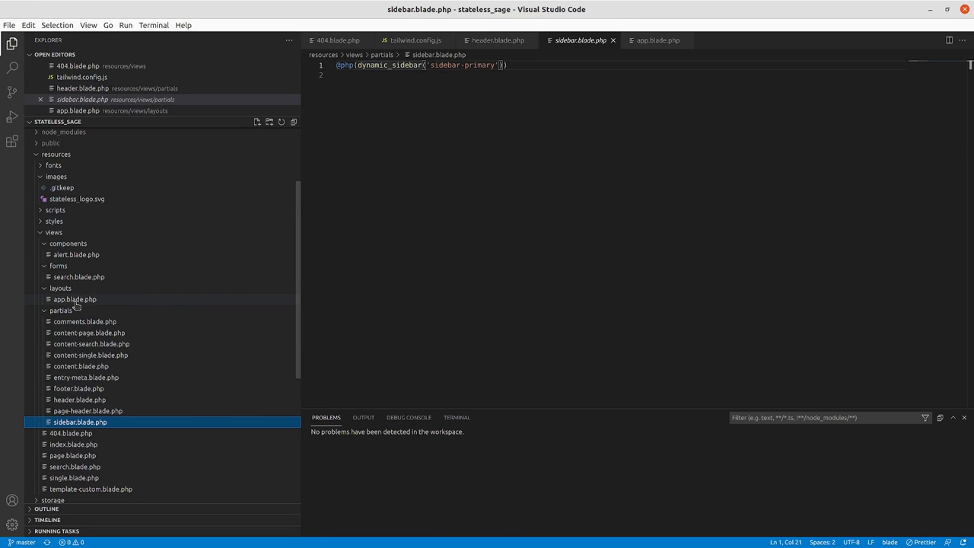
pyautogui.click(64, 299)
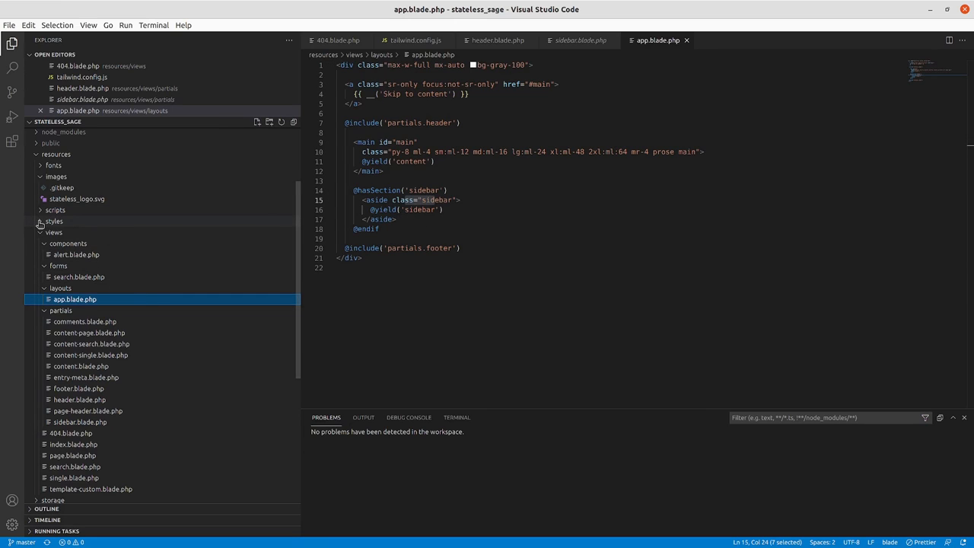
pyautogui.click(54, 221)
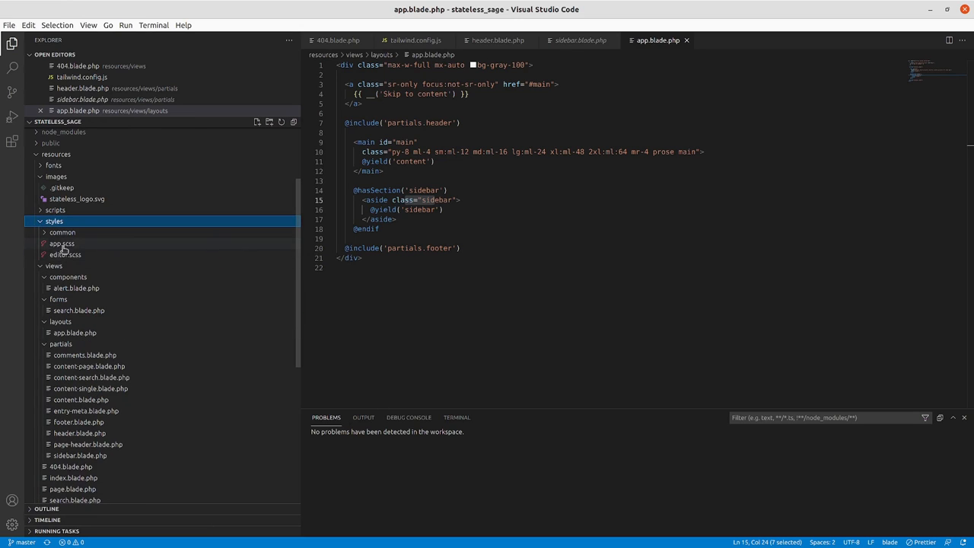
pyautogui.doubleClick(61, 243)
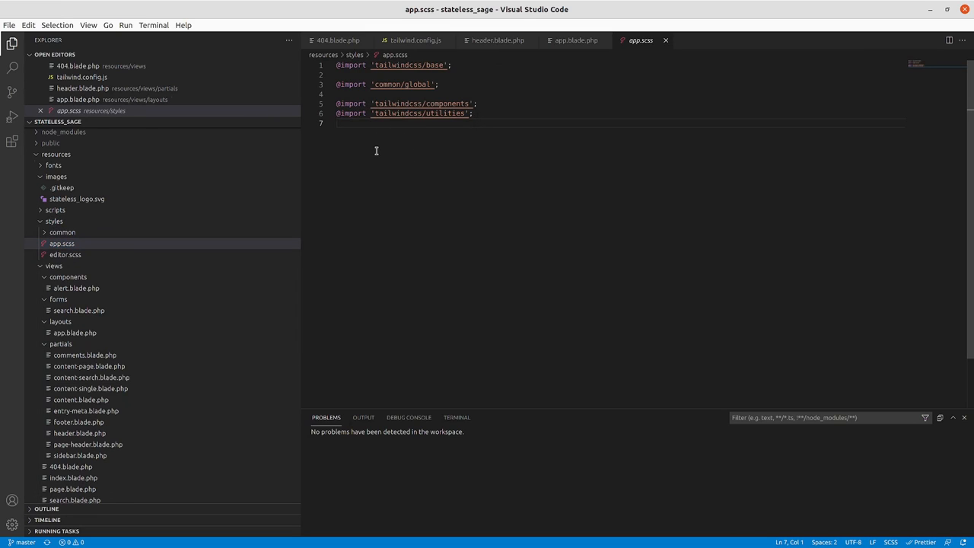
pyautogui.press('Enter')
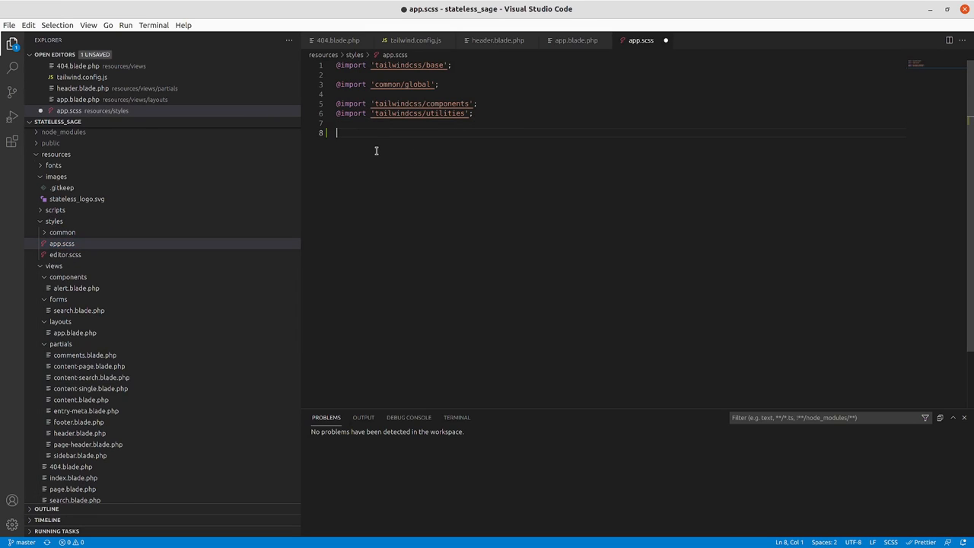
pyautogui.moveTo(352, 157)
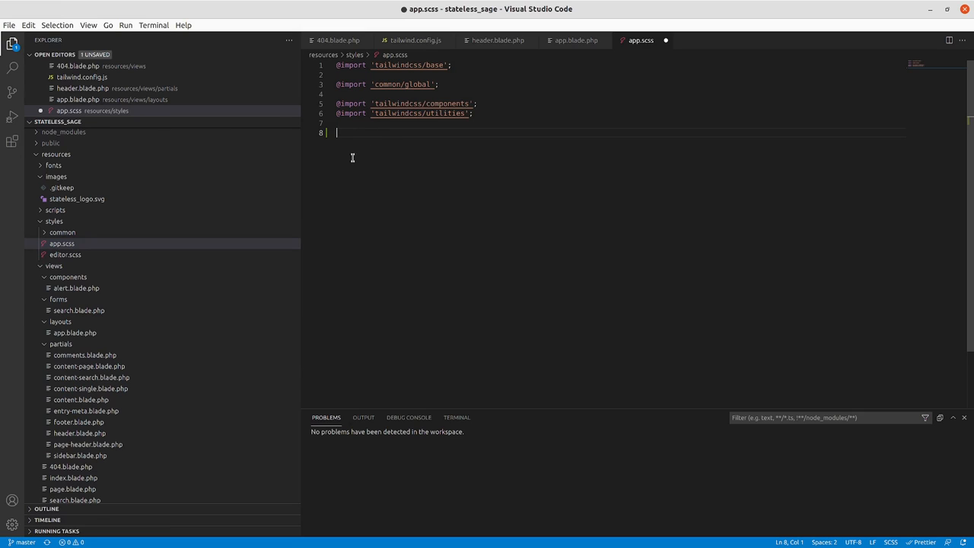
pyautogui.moveTo(382, 156)
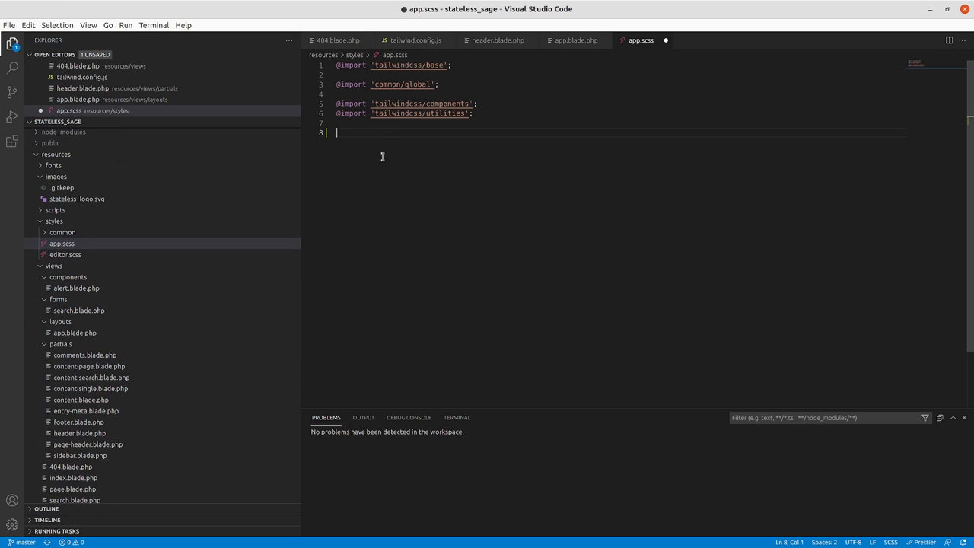
pyautogui.moveTo(375, 151)
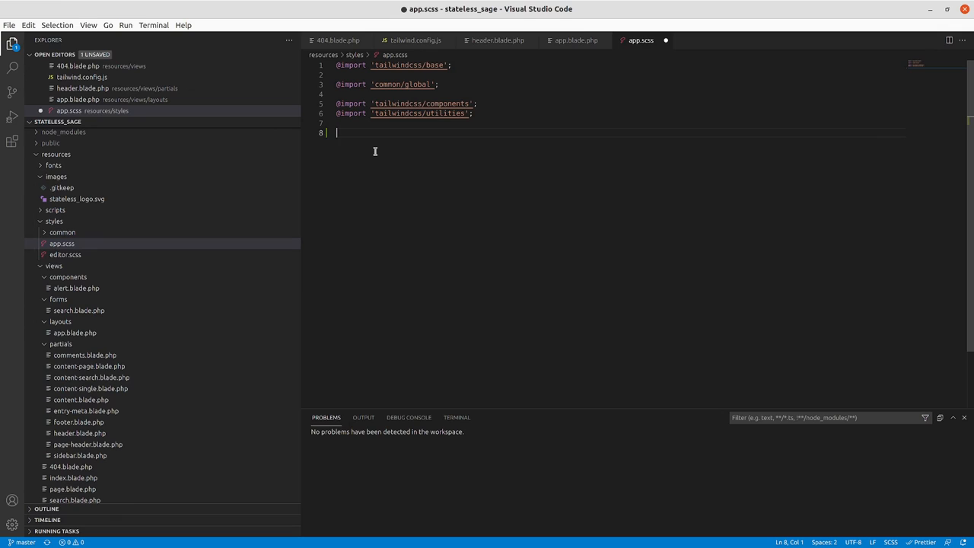
pyautogui.moveTo(359, 171)
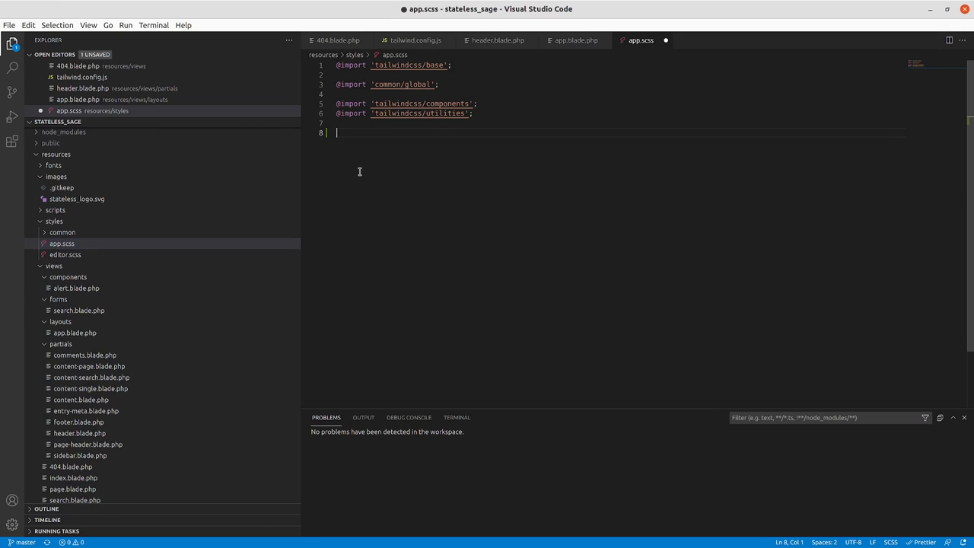
pyautogui.moveTo(366, 159)
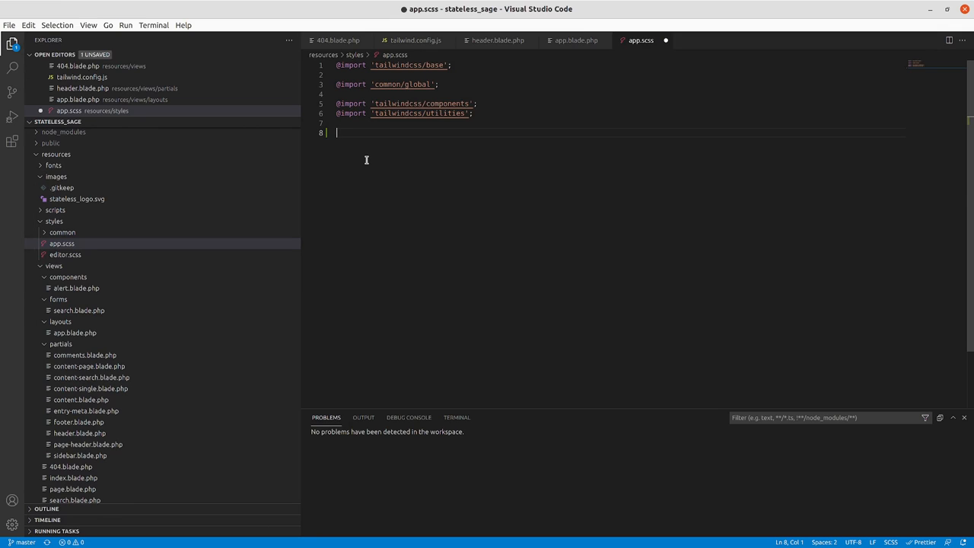
pyautogui.write('.sidebar')
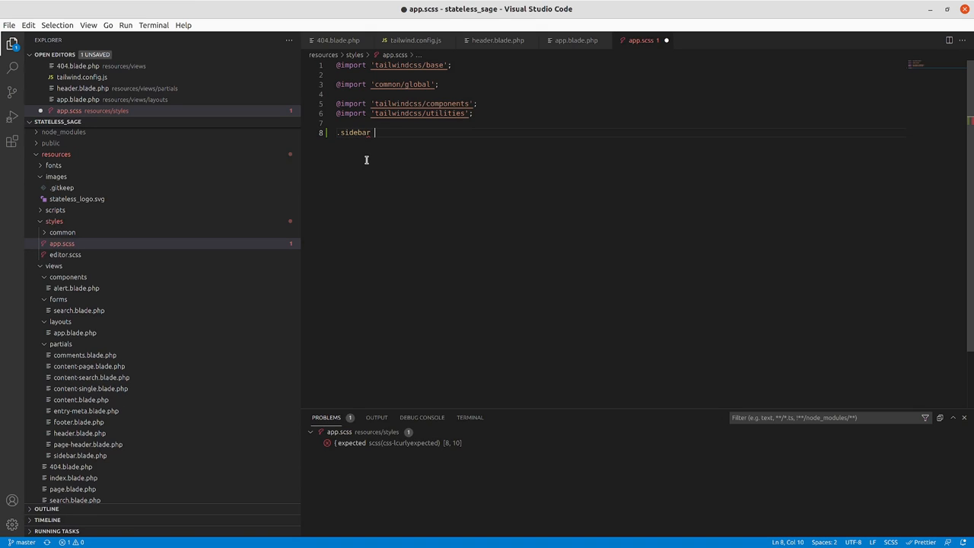
pyautogui.write('{')
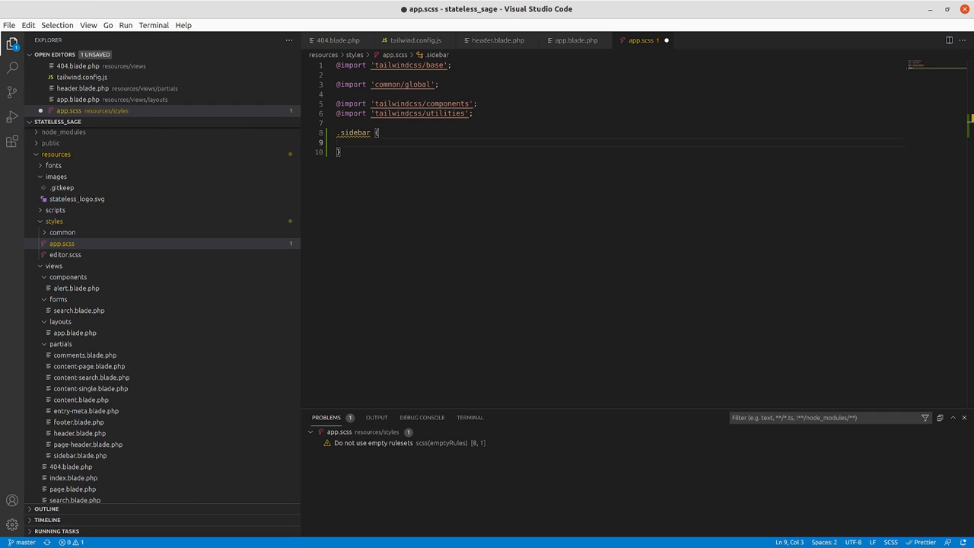
pyautogui.write('@apply bg-gradient-to-br from-scpink to-scpink-900')
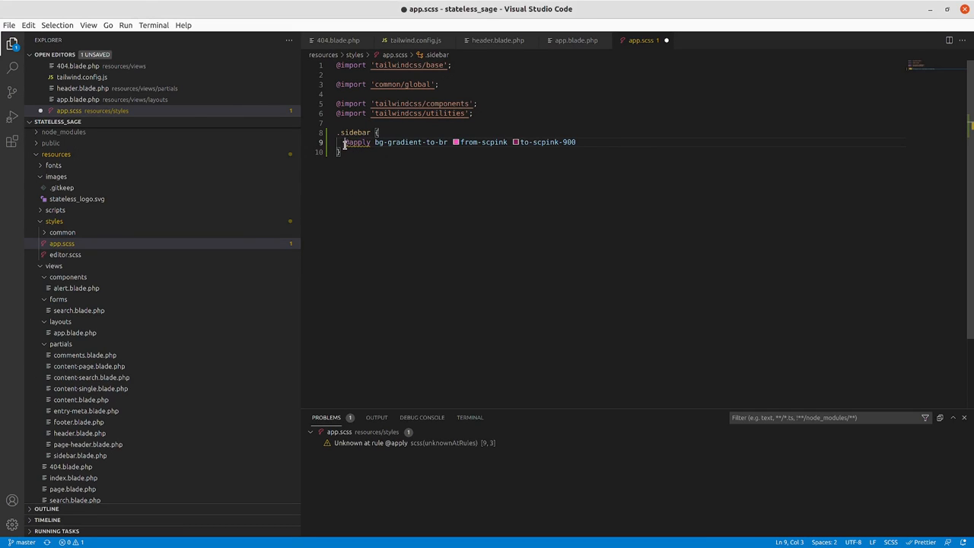
pyautogui.click(424, 152)
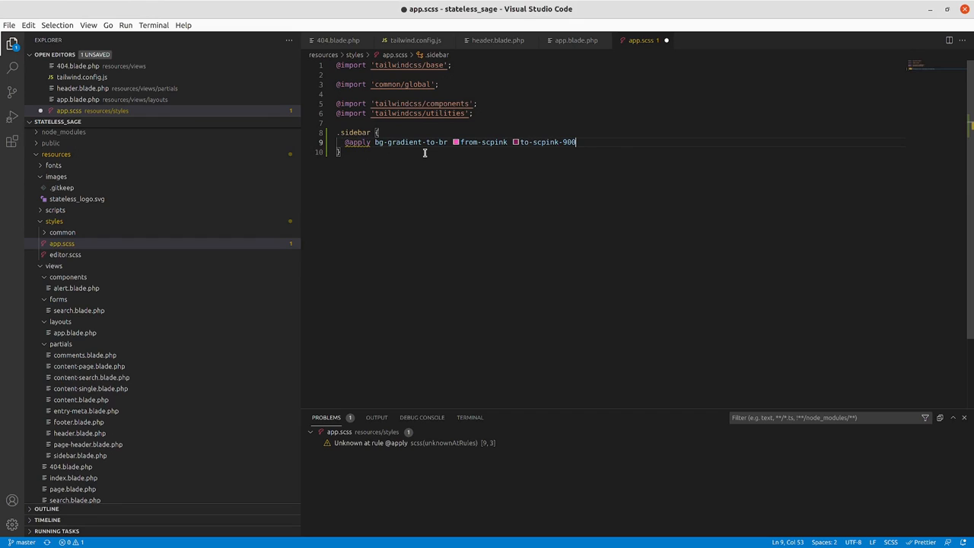
pyautogui.click(426, 152)
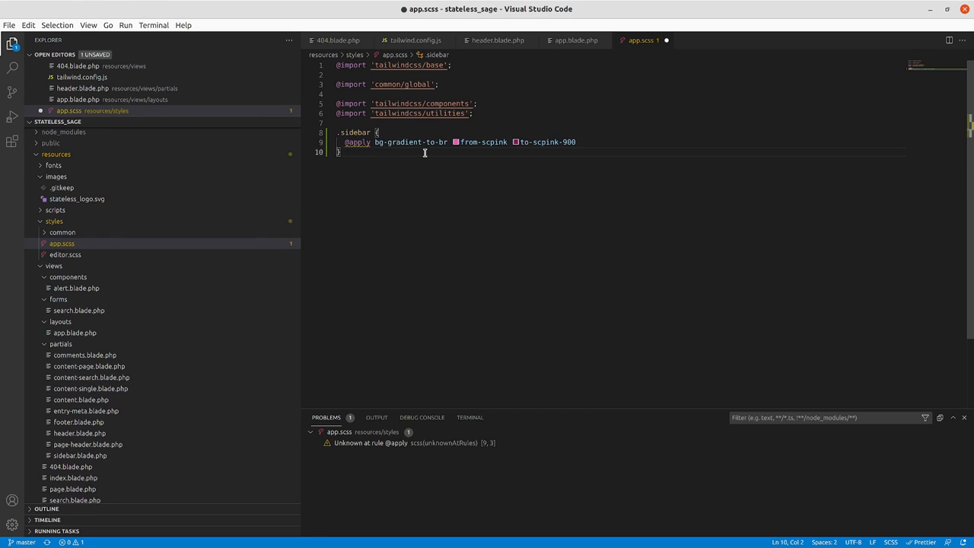
pyautogui.press('Enter')
pyautogui.write('@apply bg-gradient-to-br from-scseafoam to-scseafoam-800')
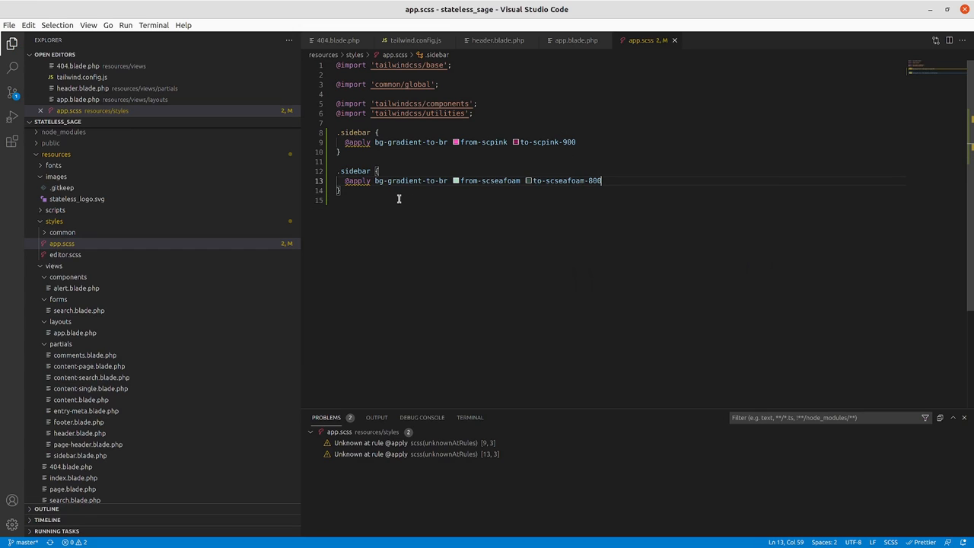
pyautogui.moveTo(357, 181)
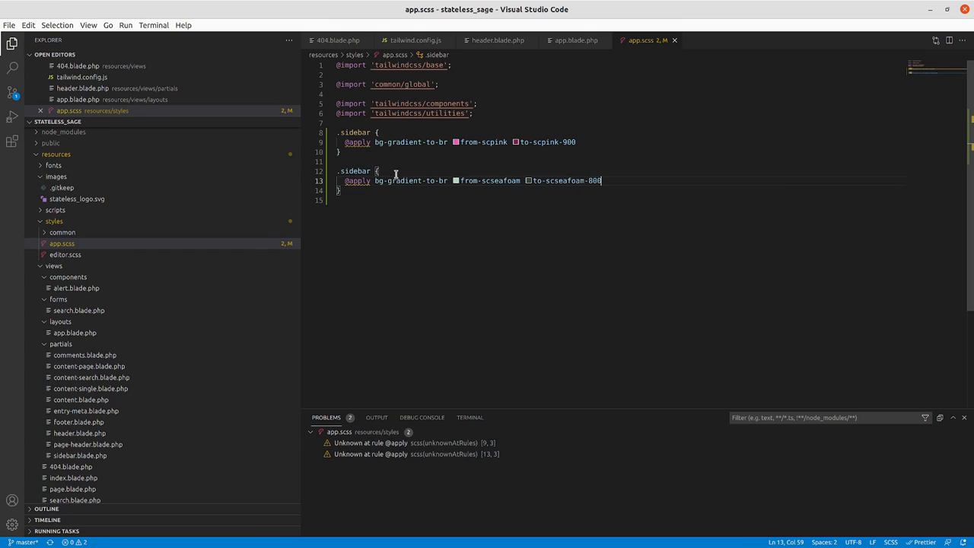
pyautogui.moveTo(348, 418)
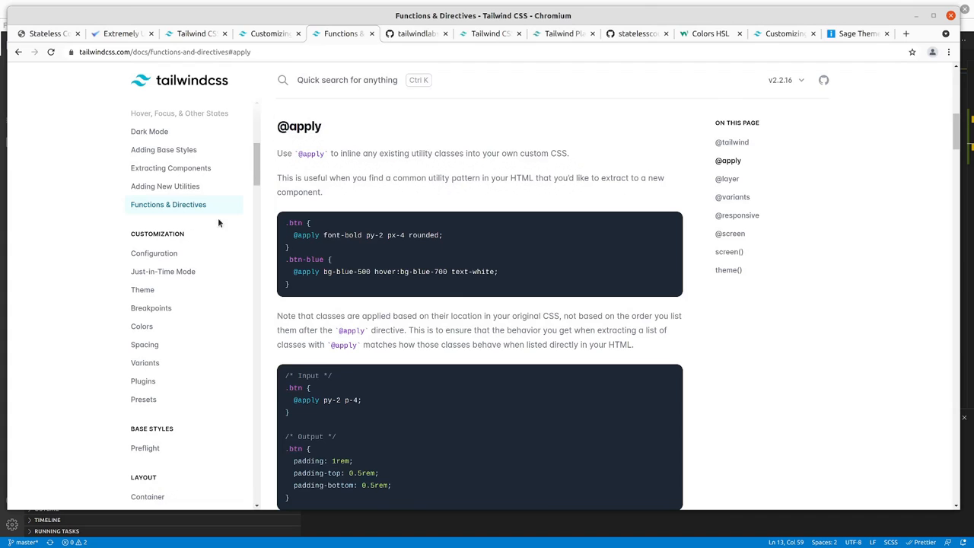
# - Return to the local Stateless Code site and scroll down to review its widgets
pyautogui.click(46, 34)
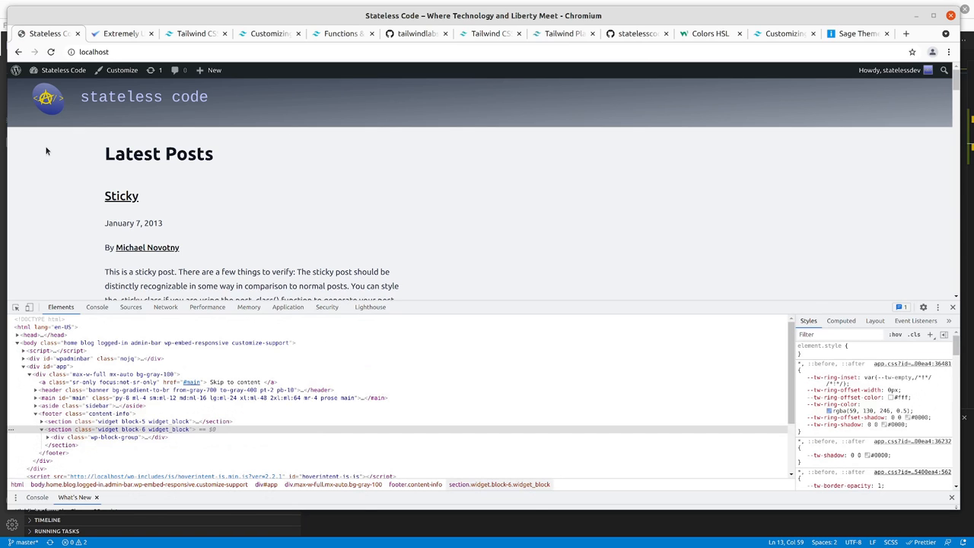
pyautogui.scroll(-3)
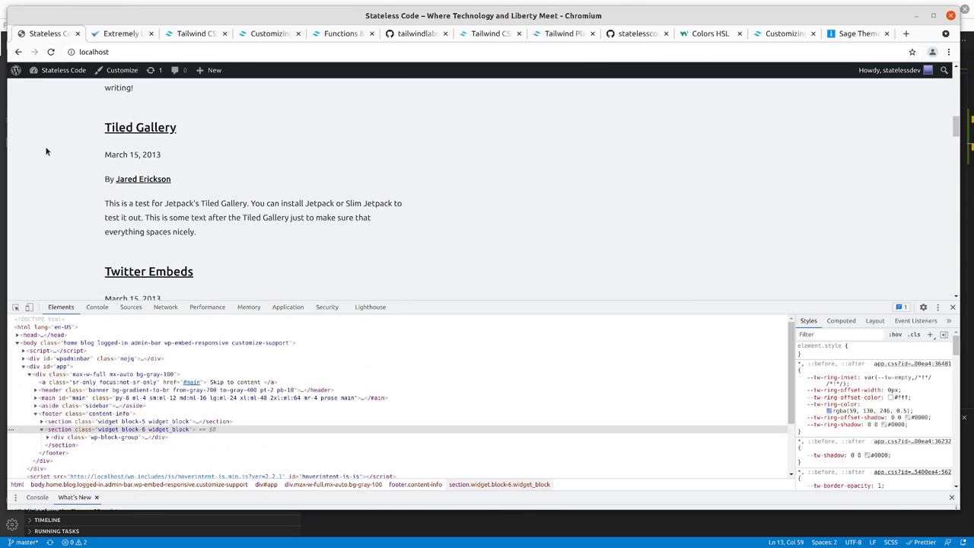
pyautogui.scroll(-3)
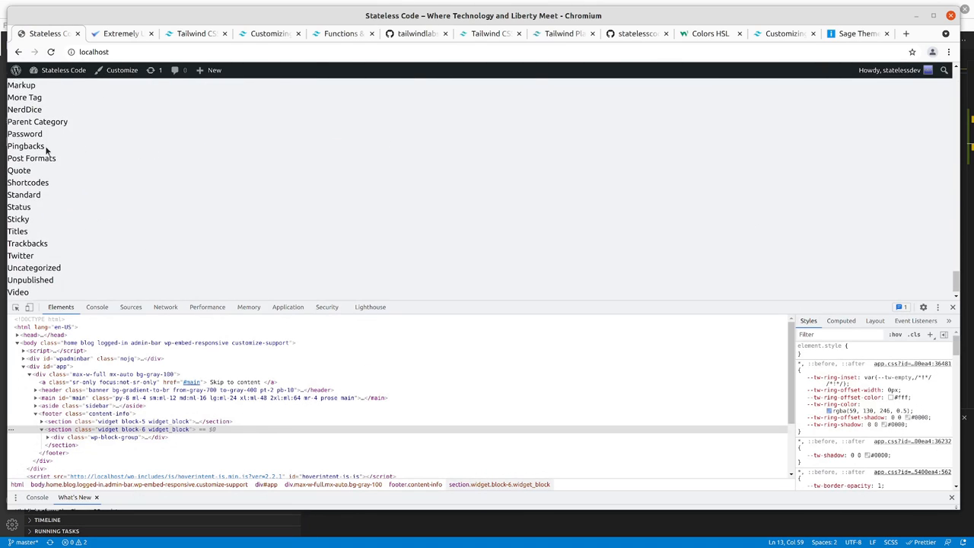
pyautogui.scroll(-3)
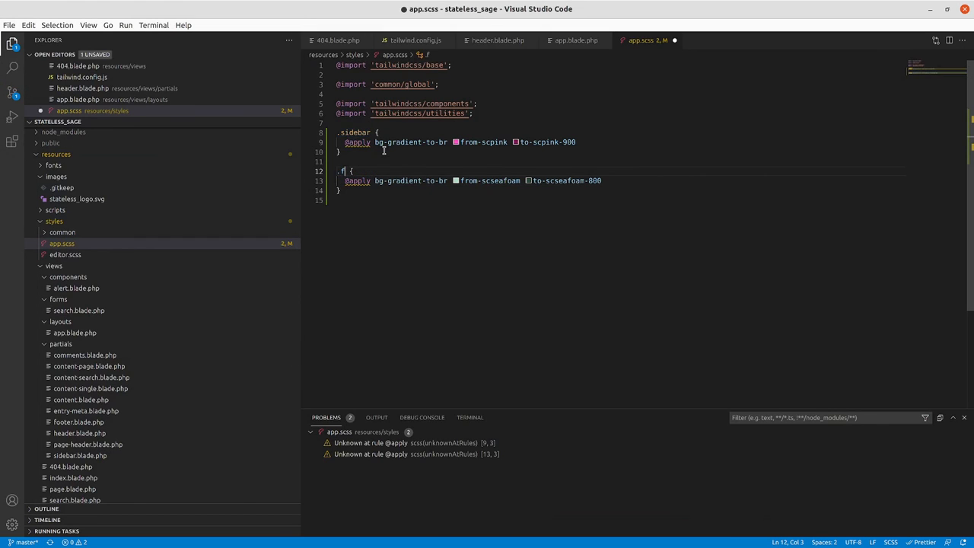
# - Change the seafoam rule's selector to .footer and run 'yarn build' in the terminal
pyautogui.write('ooter')
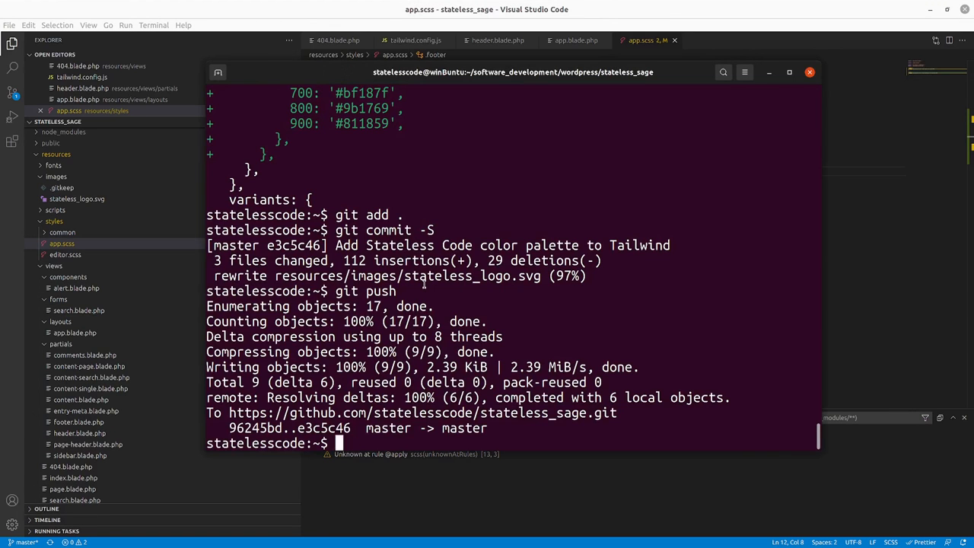
pyautogui.write('yarn build')
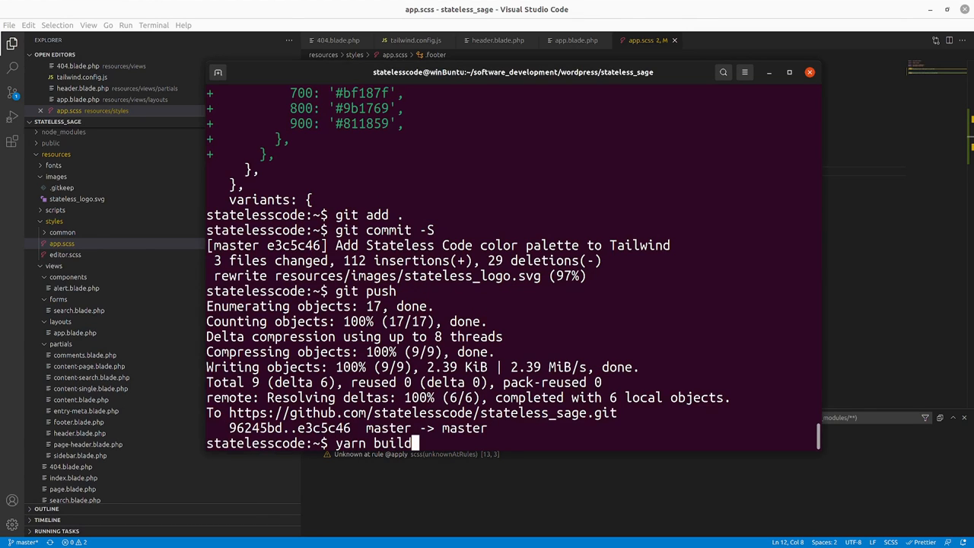
pyautogui.press('Return')
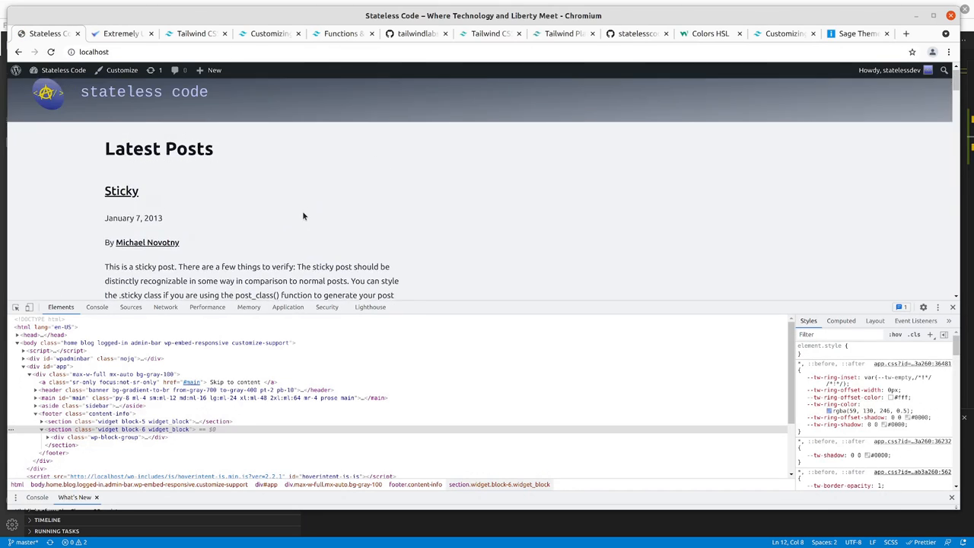
# - Scroll the reloaded site to inspect the pink sidebar widgets and plain footer Archives and Categories
pyautogui.scroll(-3)
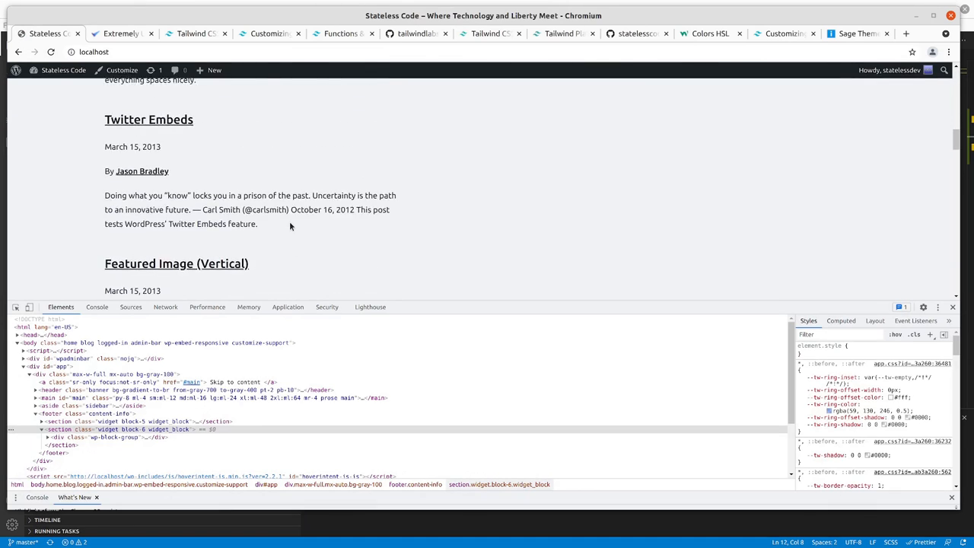
pyautogui.scroll(-3)
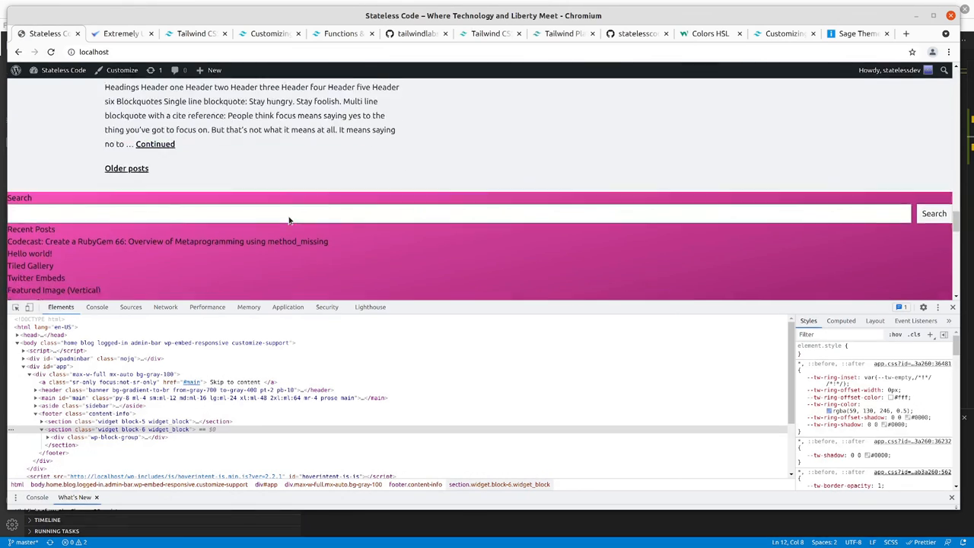
pyautogui.scroll(-3)
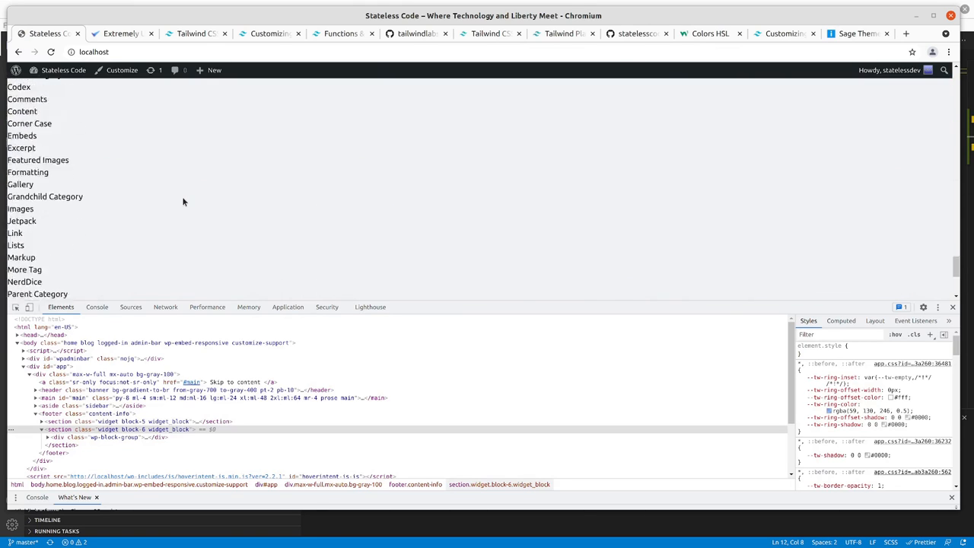
pyautogui.scroll(-3)
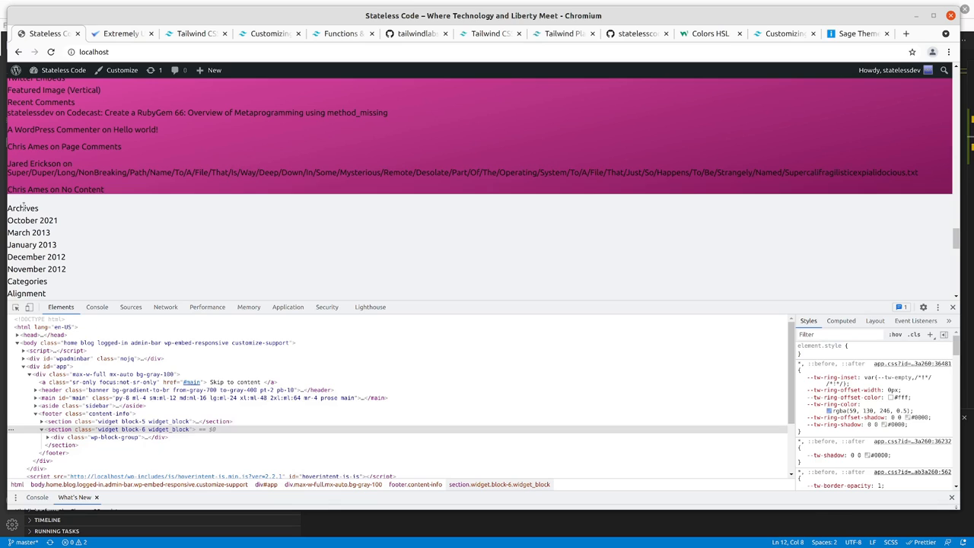
pyautogui.moveTo(57, 432)
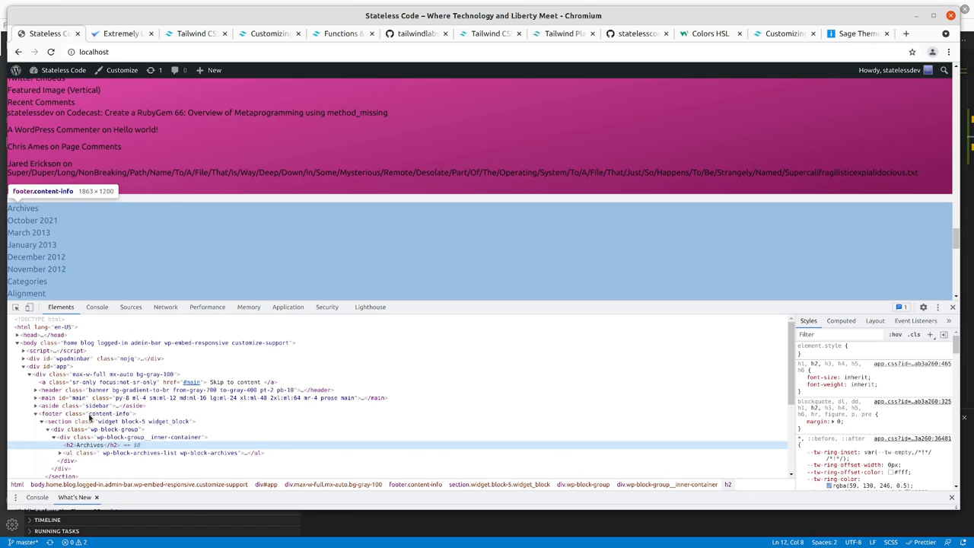
pyautogui.moveTo(98, 419)
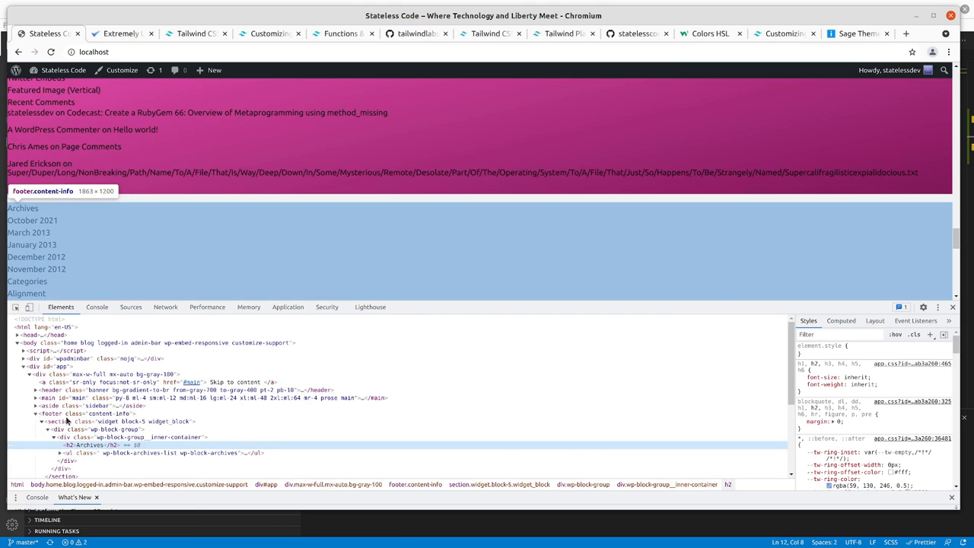
pyautogui.scroll(-3)
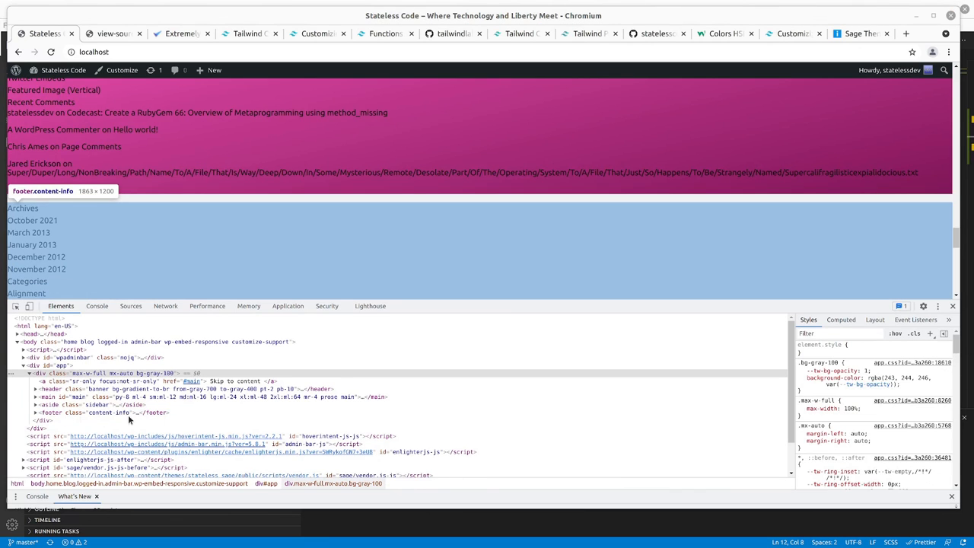
pyautogui.moveTo(53, 413)
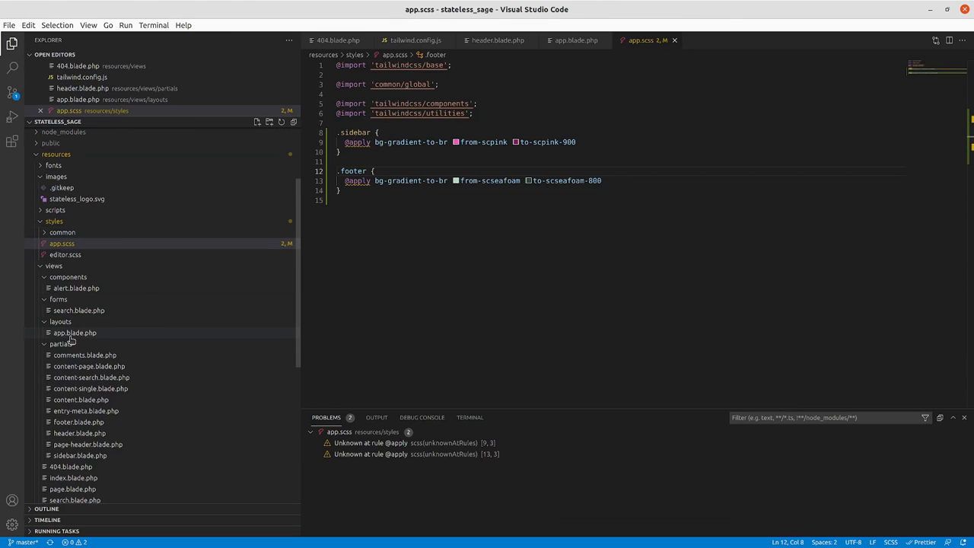
# - Open footer.blade.php and scroll through the footer partial using class content-info
pyautogui.click(68, 333)
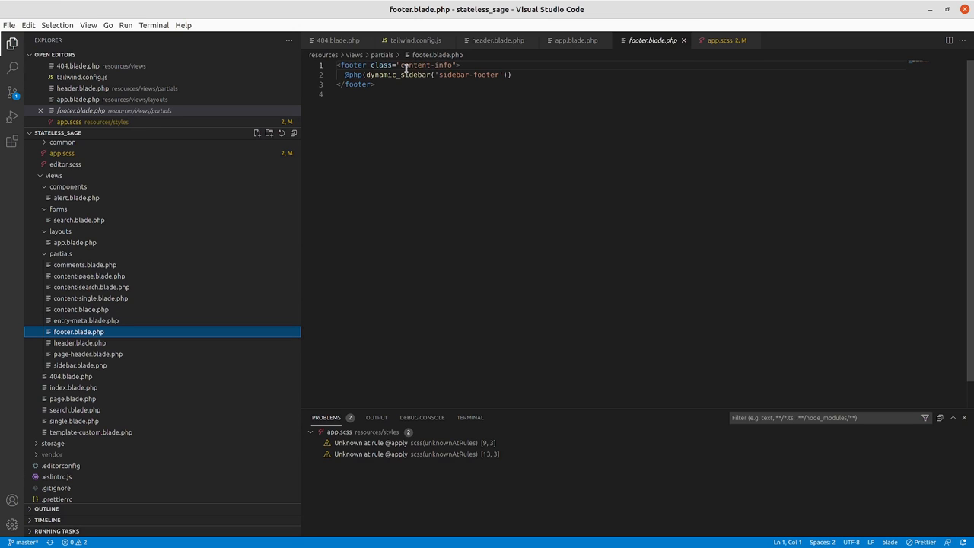
pyautogui.moveTo(343, 40)
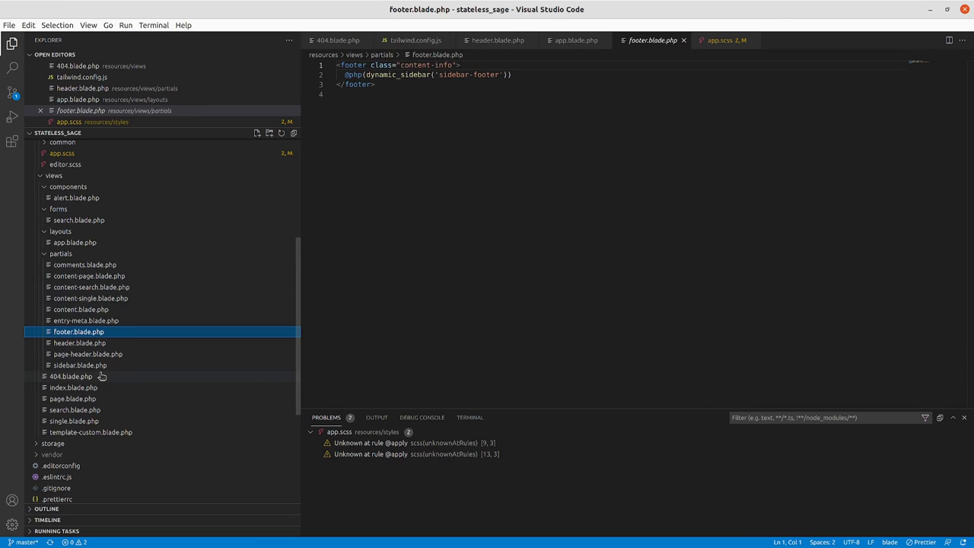
pyautogui.moveTo(80, 248)
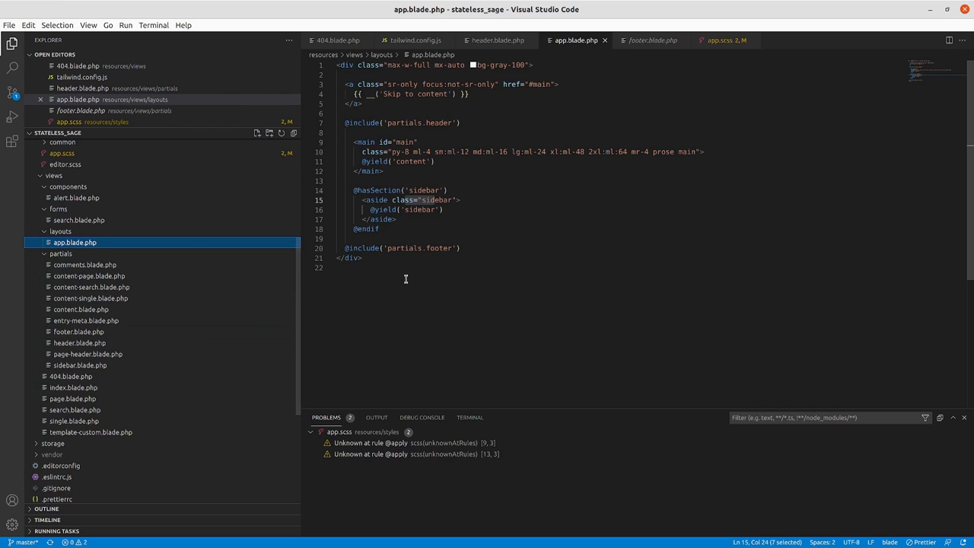
pyautogui.moveTo(388, 254)
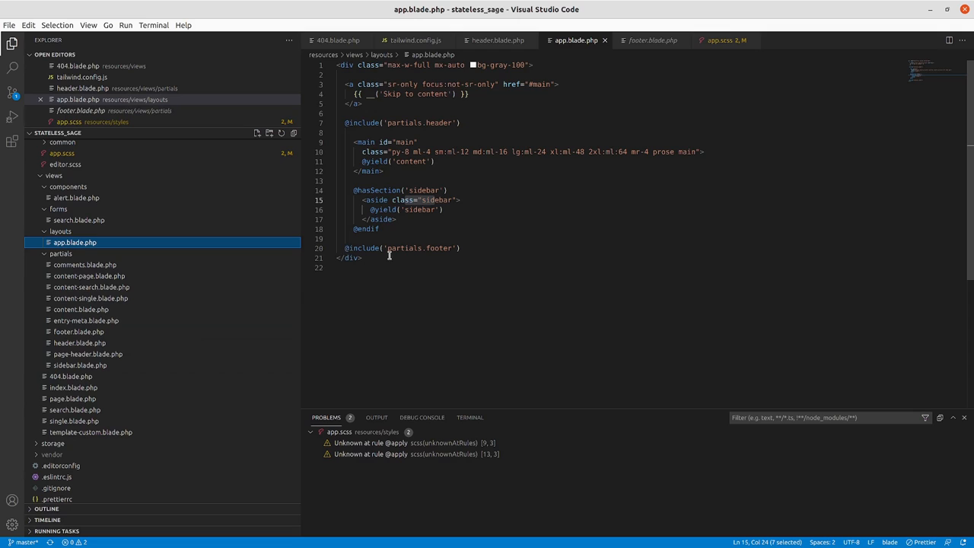
pyautogui.scroll(-3)
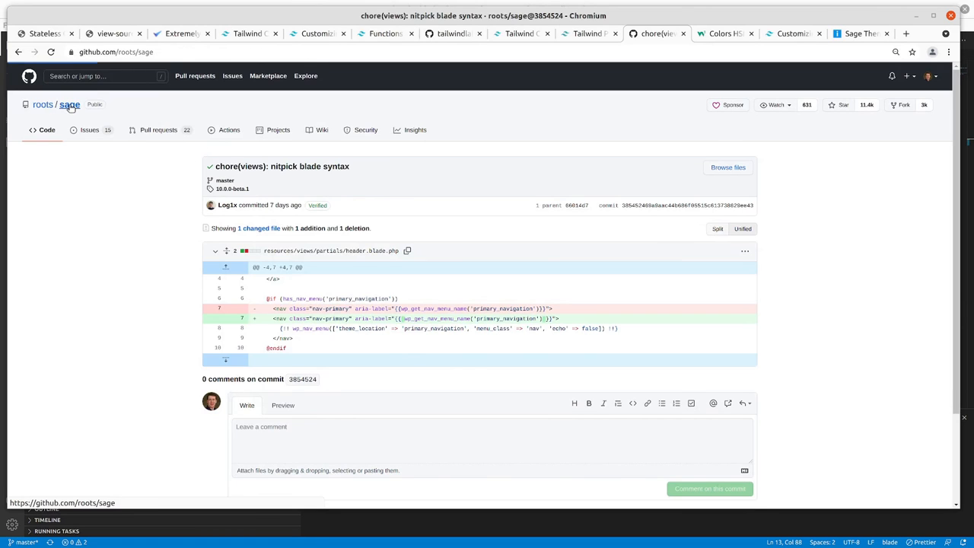
# - Browse roots/sage commits, viewing 'Remove Acorn as dependency' and then the commit reverting it
pyautogui.click(68, 104)
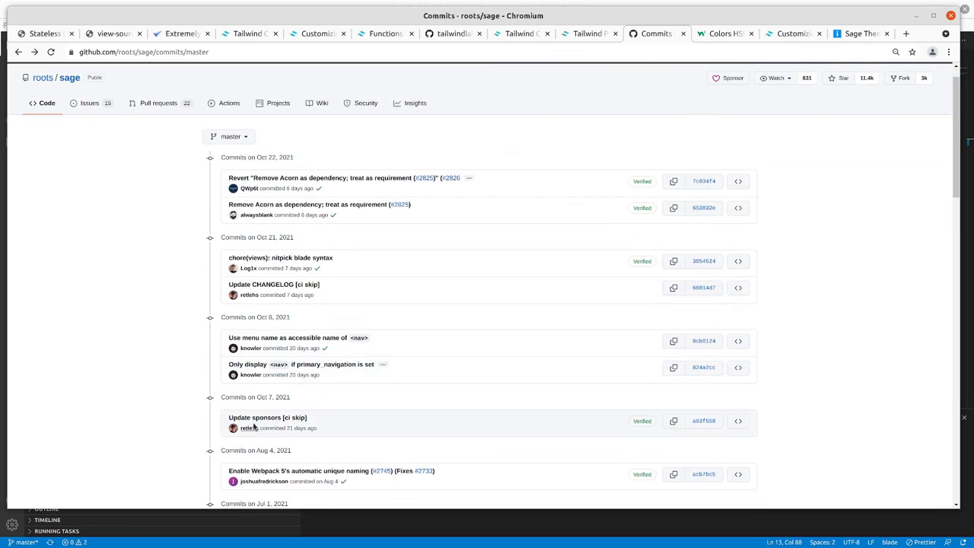
pyautogui.moveTo(283, 294)
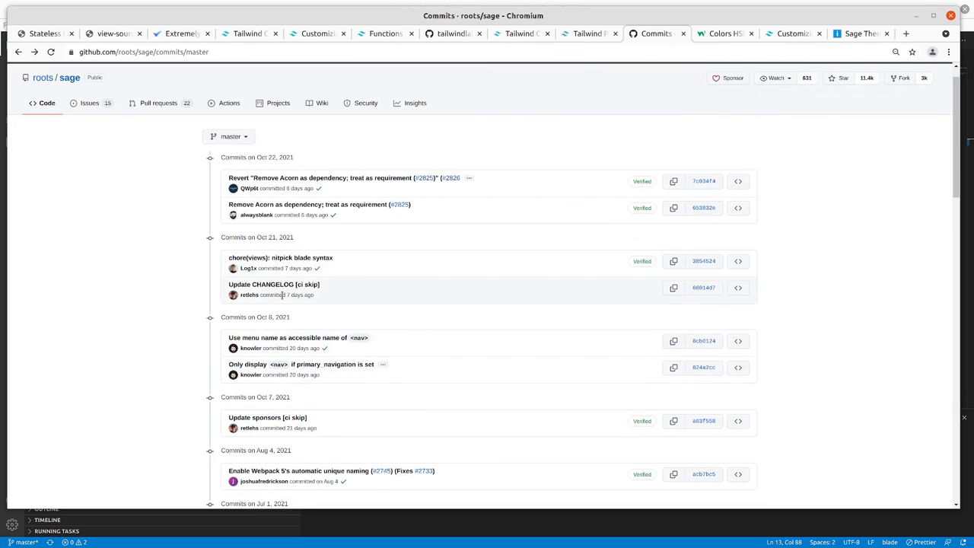
pyautogui.moveTo(299, 267)
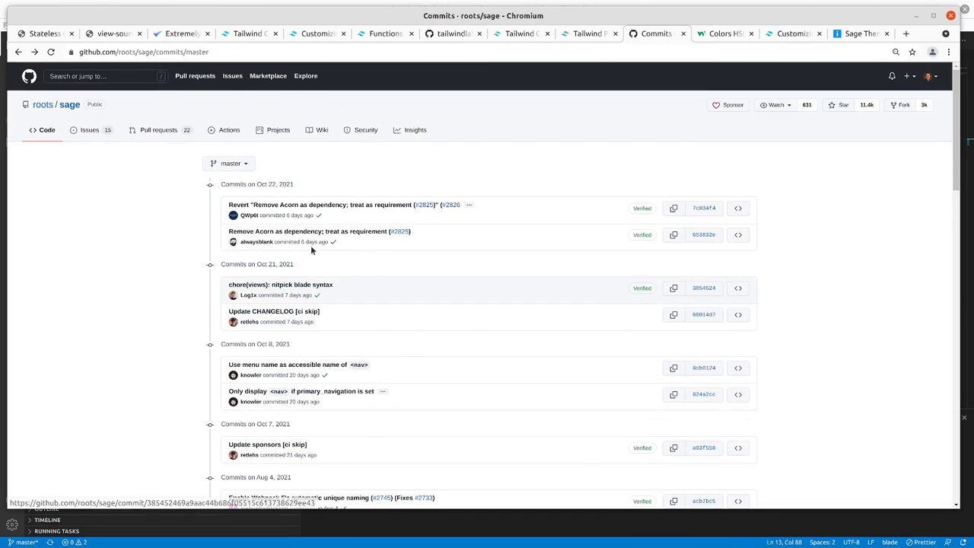
pyautogui.click(317, 231)
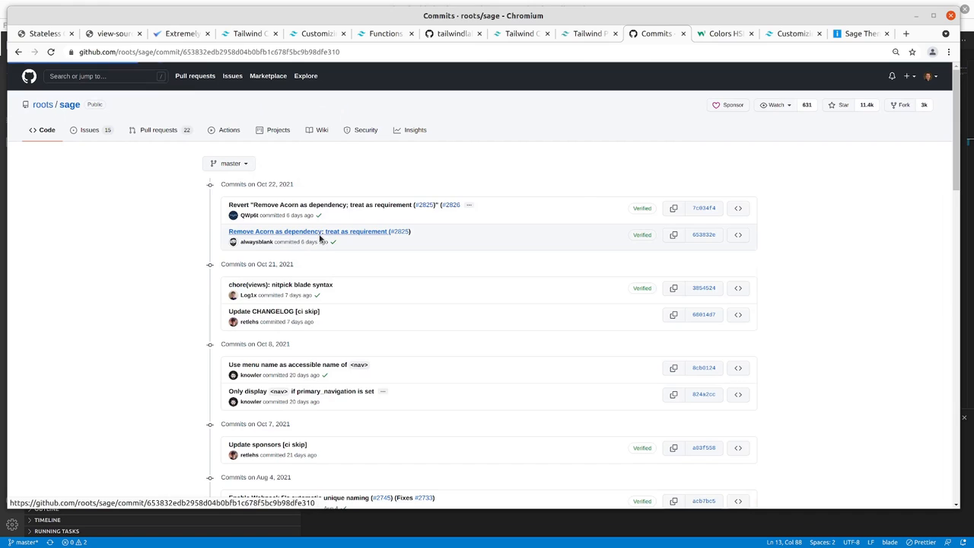
pyautogui.click(310, 231)
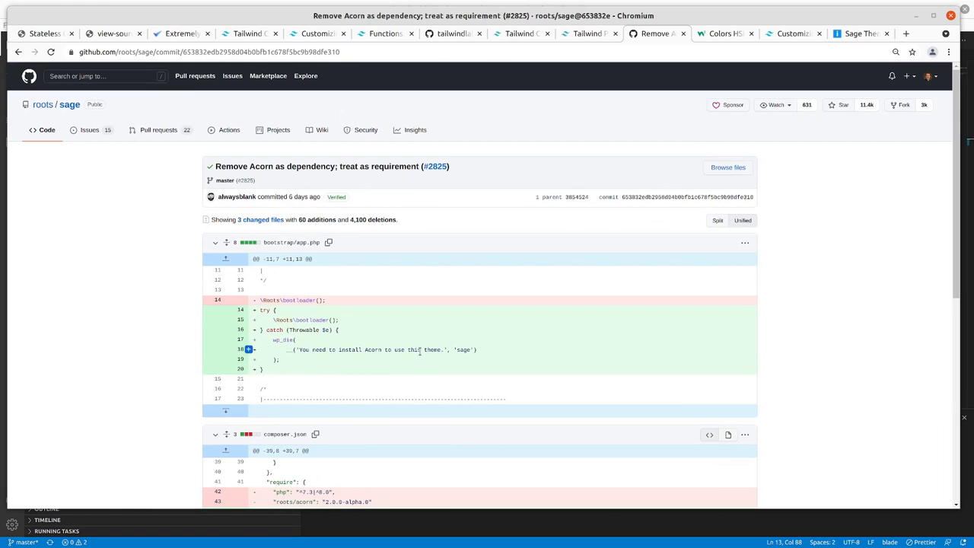
pyautogui.scroll(-3)
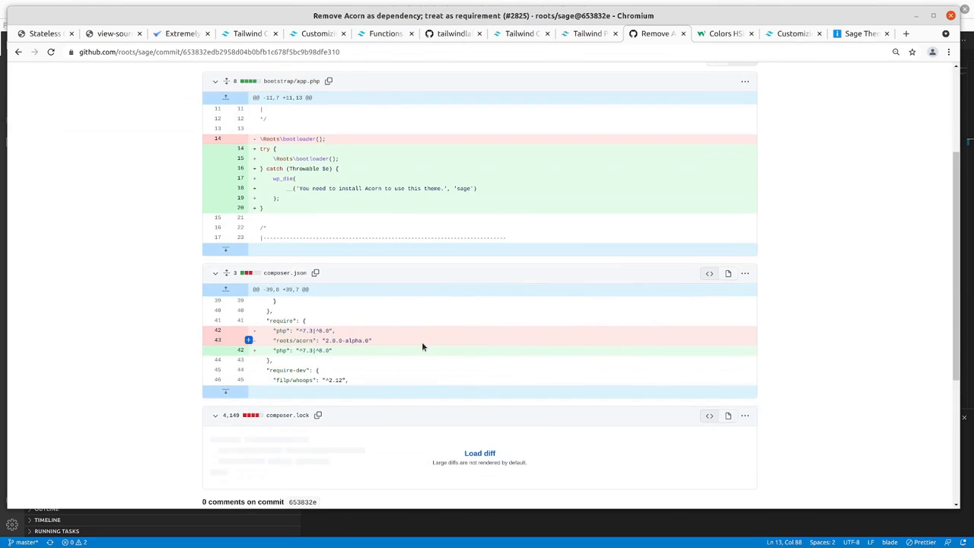
pyautogui.scroll(-3)
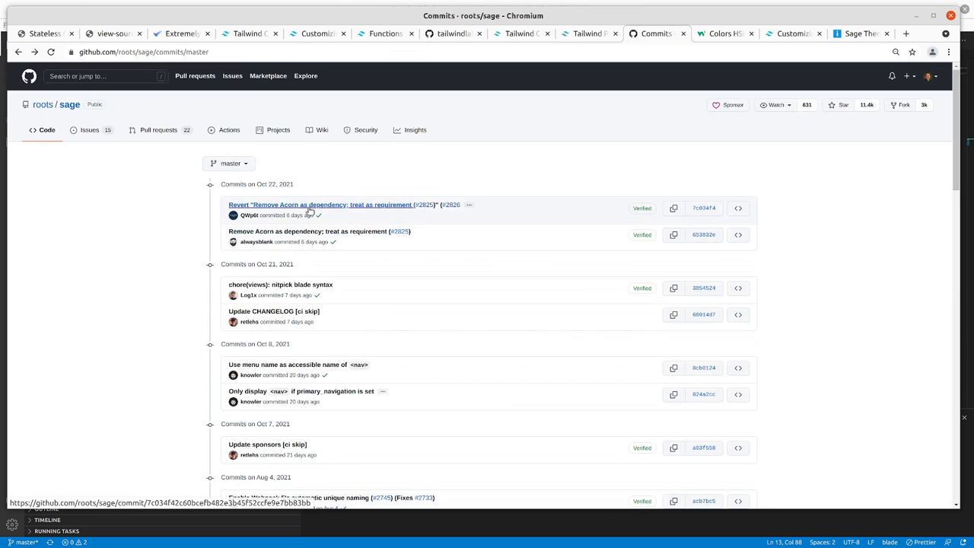
pyautogui.click(315, 204)
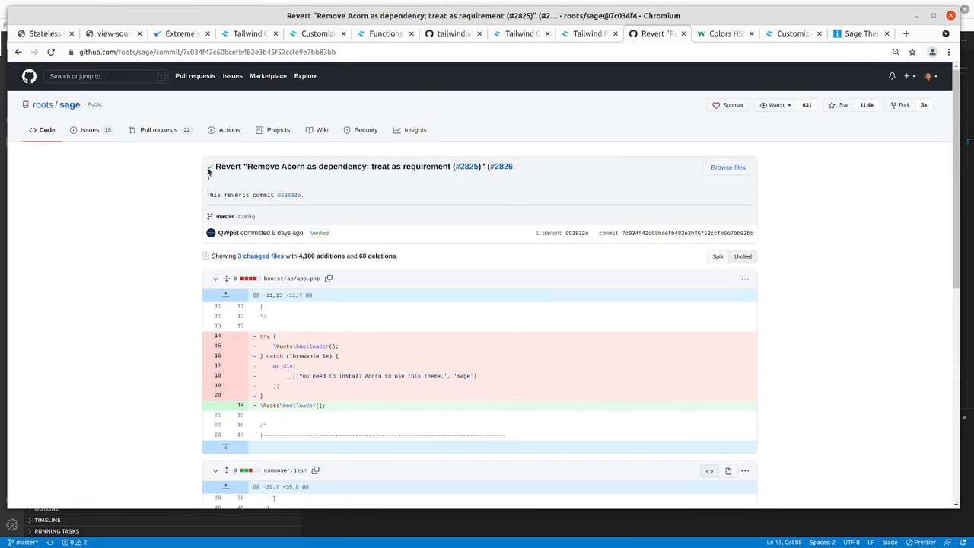
pyautogui.moveTo(73, 105)
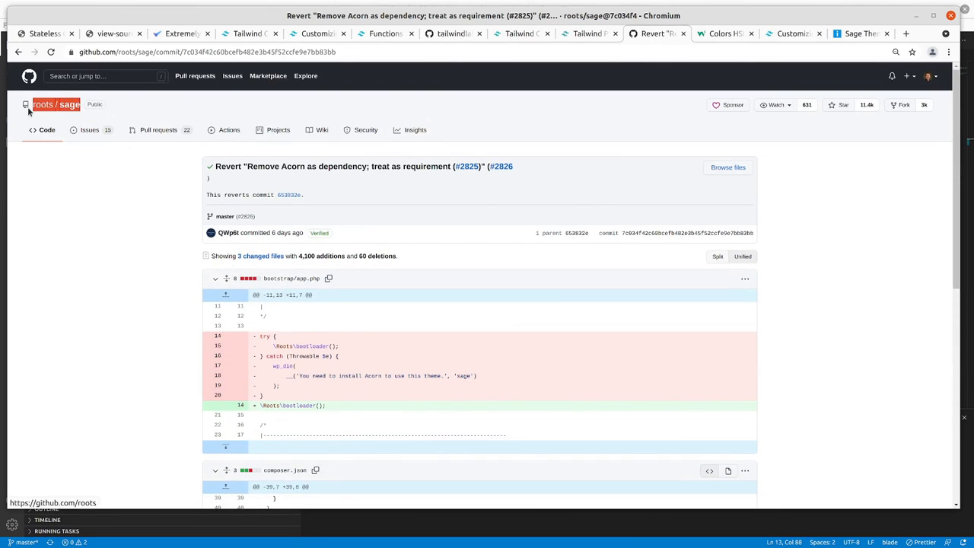
pyautogui.moveTo(105, 189)
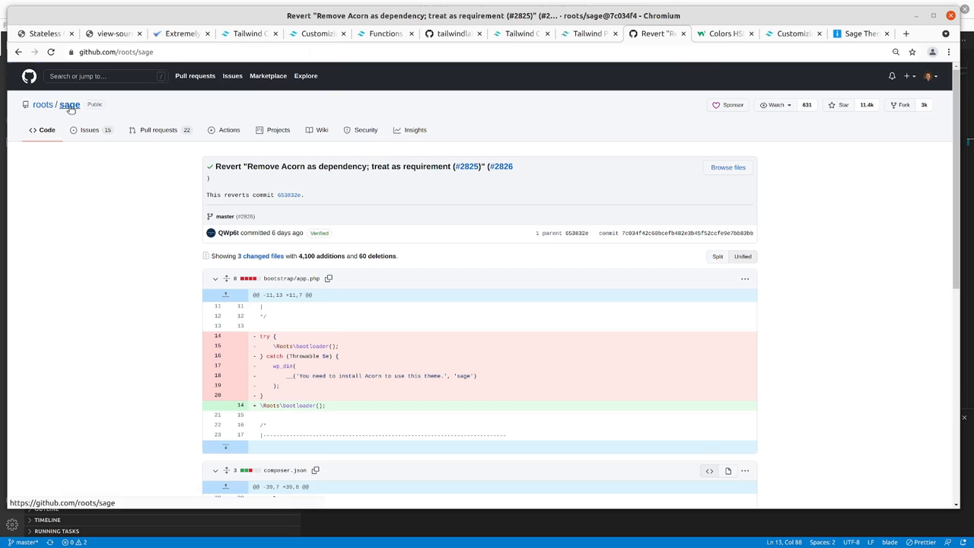
pyautogui.click(70, 104)
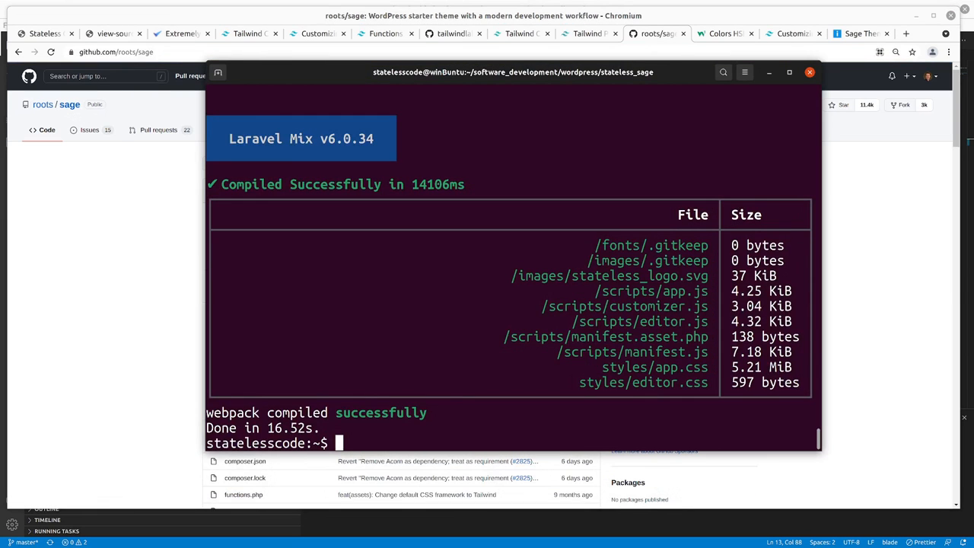
pyautogui.write('git remote add')
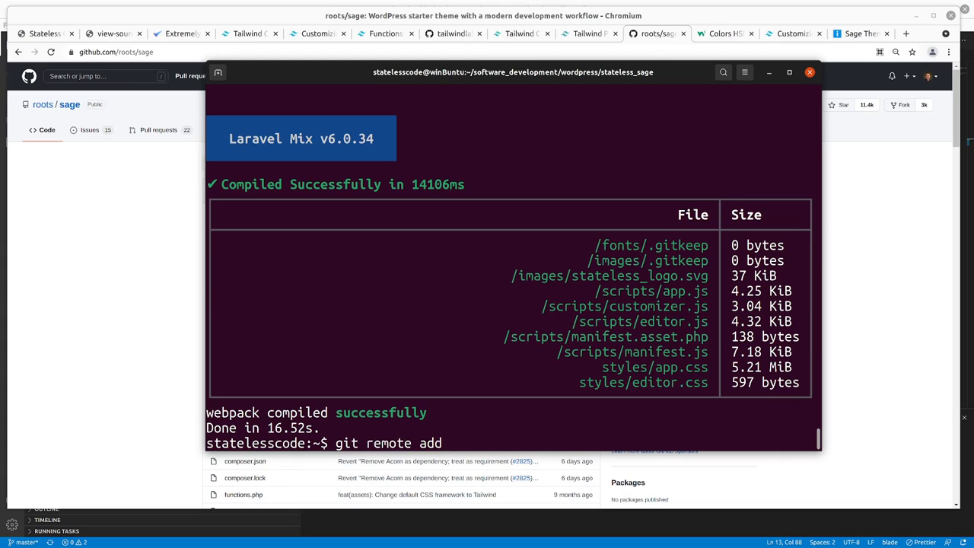
pyautogui.write('sate')
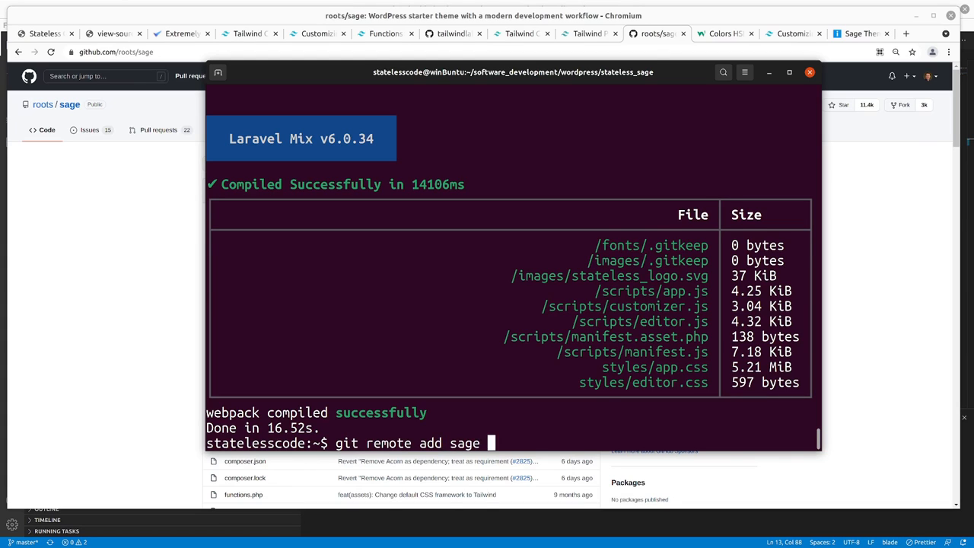
pyautogui.write('https')
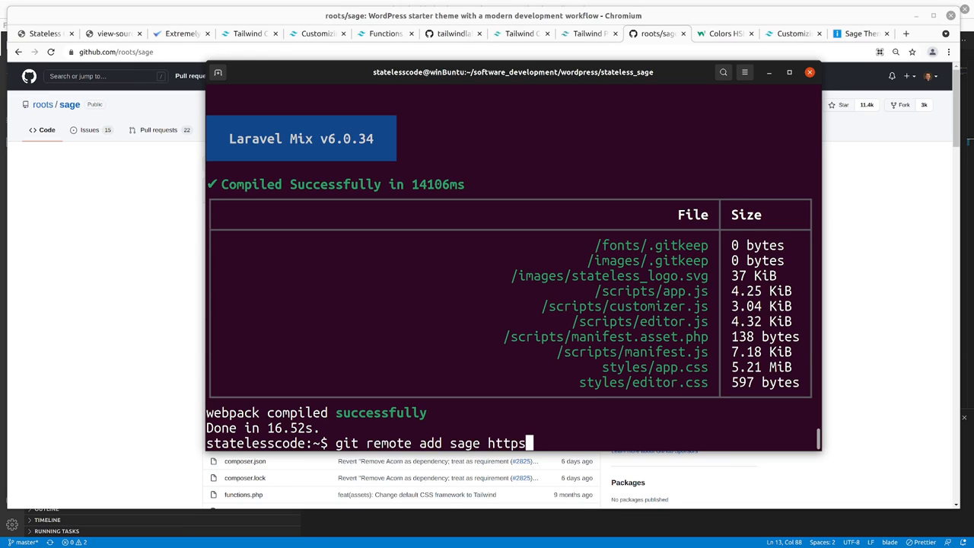
pyautogui.press('BackSpace')
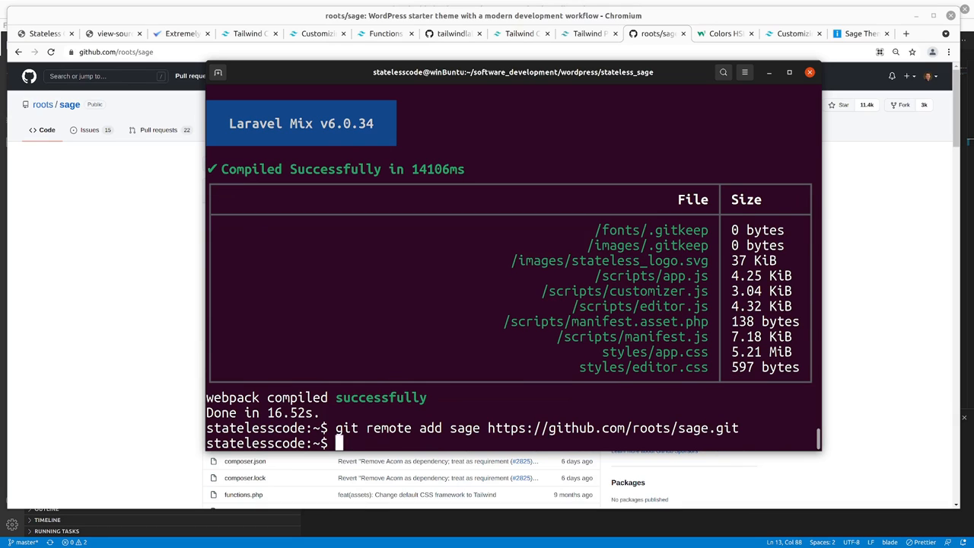
# - Fetch all branches and tags from the sage remote, then start typing git status
pyautogui.write('git fetch')
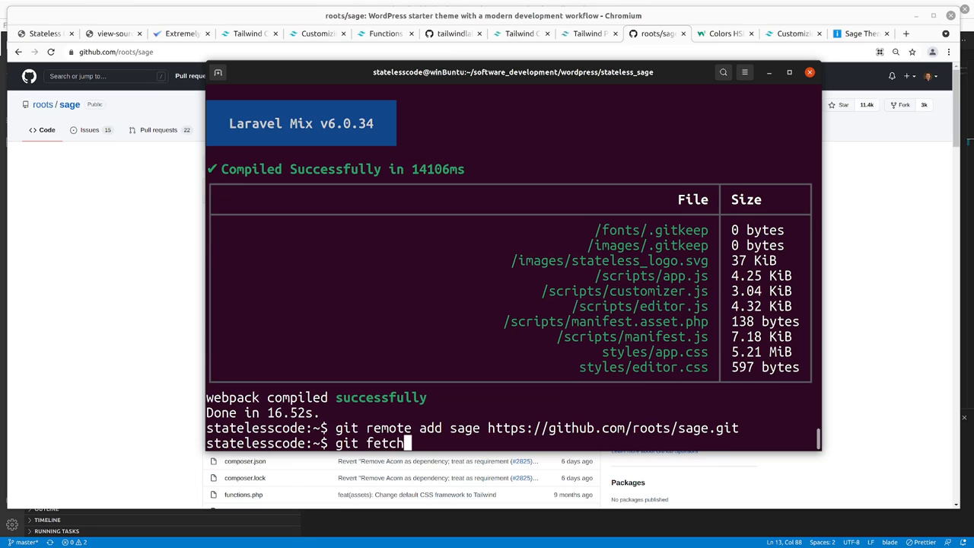
pyautogui.write('sage')
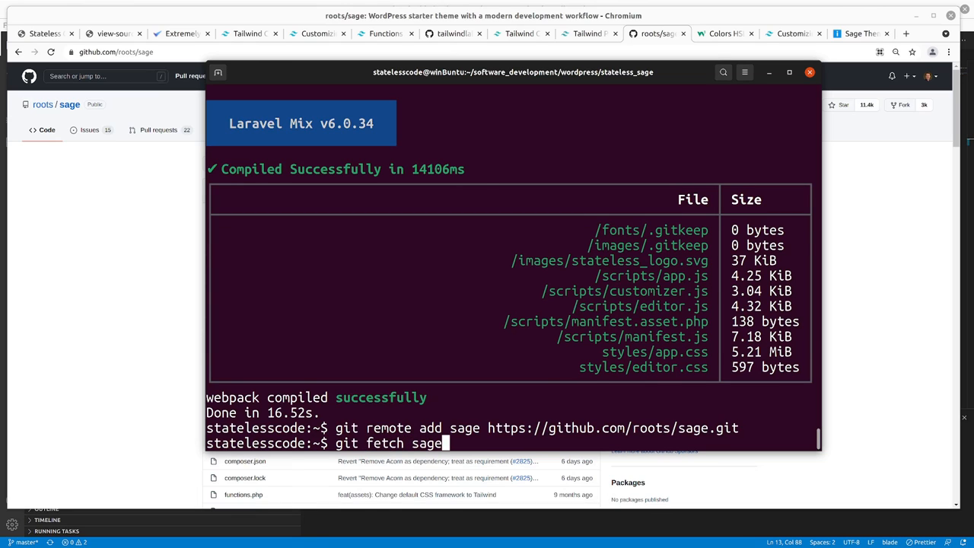
pyautogui.press('Return')
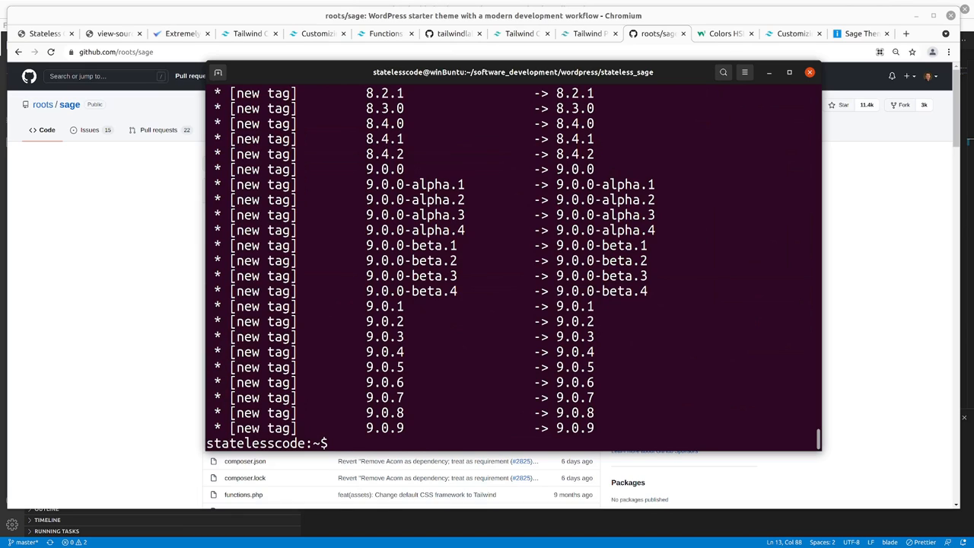
pyautogui.moveTo(279, 408)
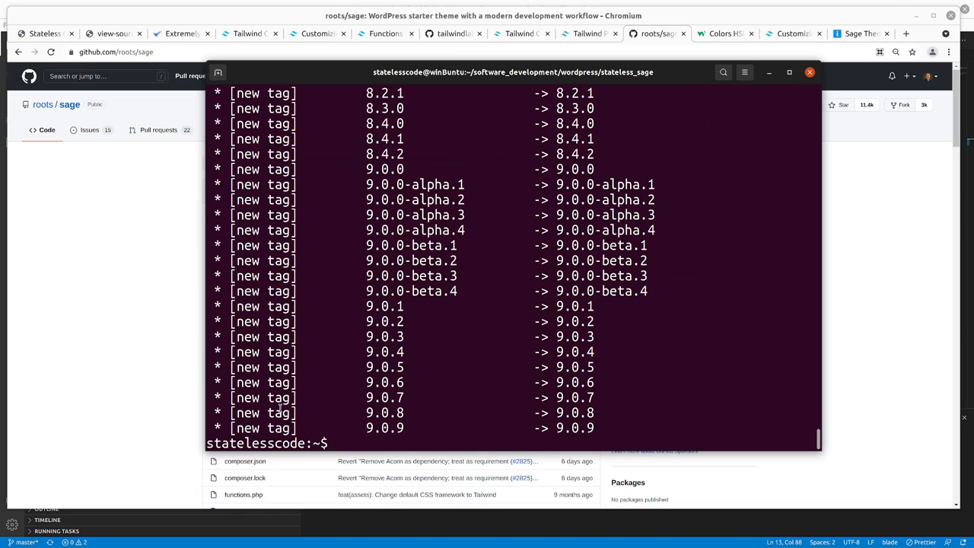
pyautogui.write('g')
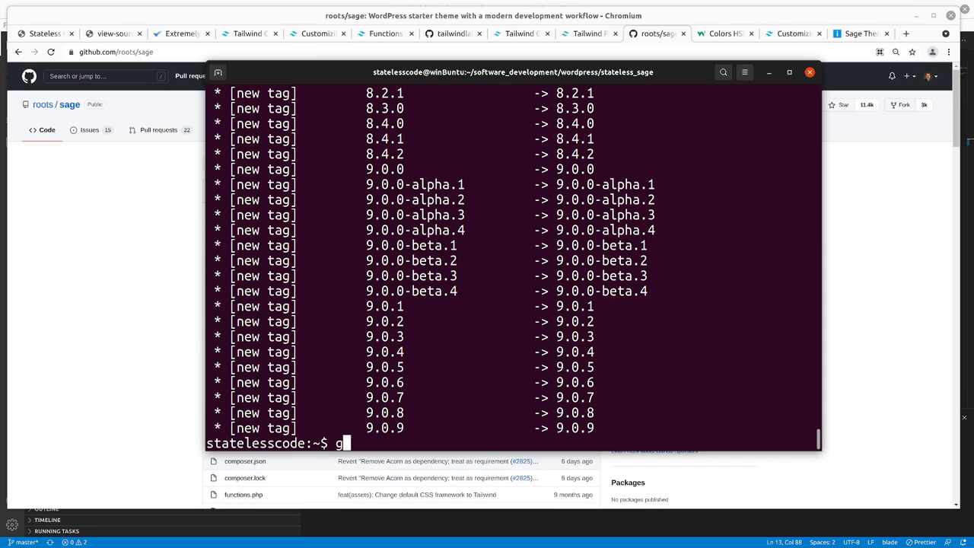
pyautogui.write('it status')
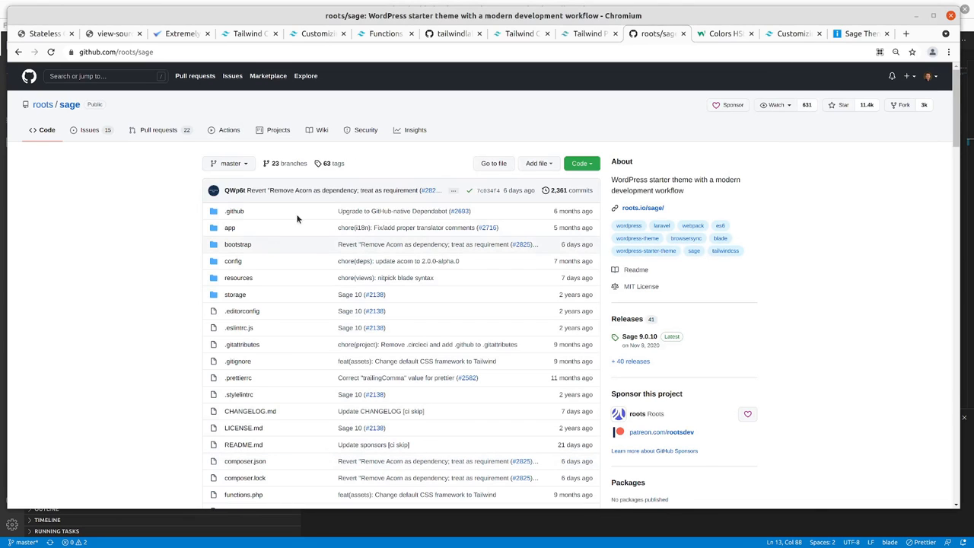
pyautogui.moveTo(563, 190)
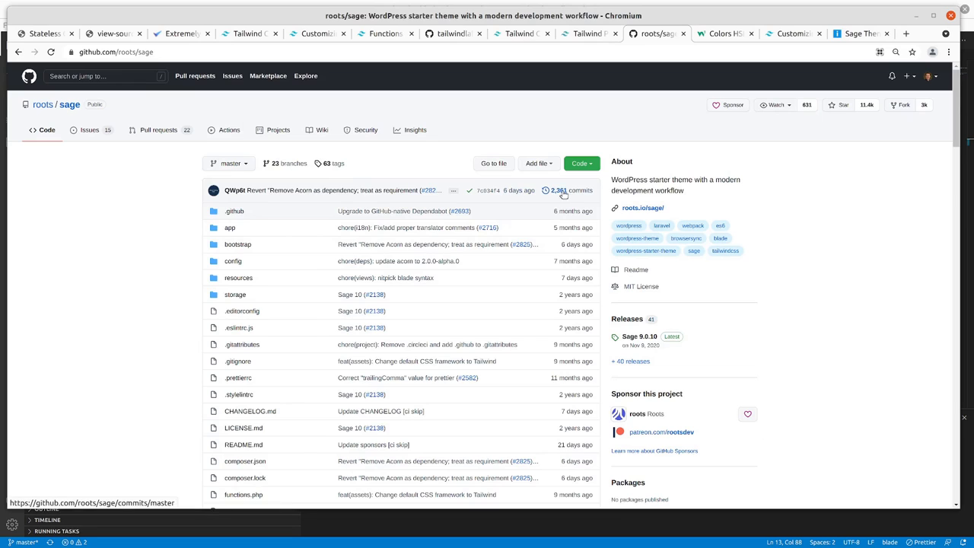
# - Cherry-pick the Acorn removal commit 653832edb2958d04b0bfb from Sage's commit history
pyautogui.click(560, 190)
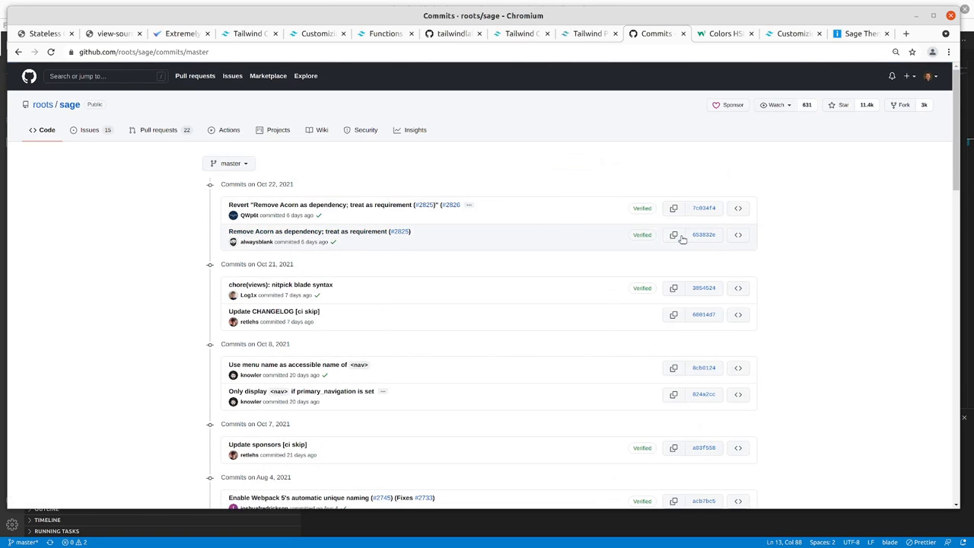
pyautogui.moveTo(700, 236)
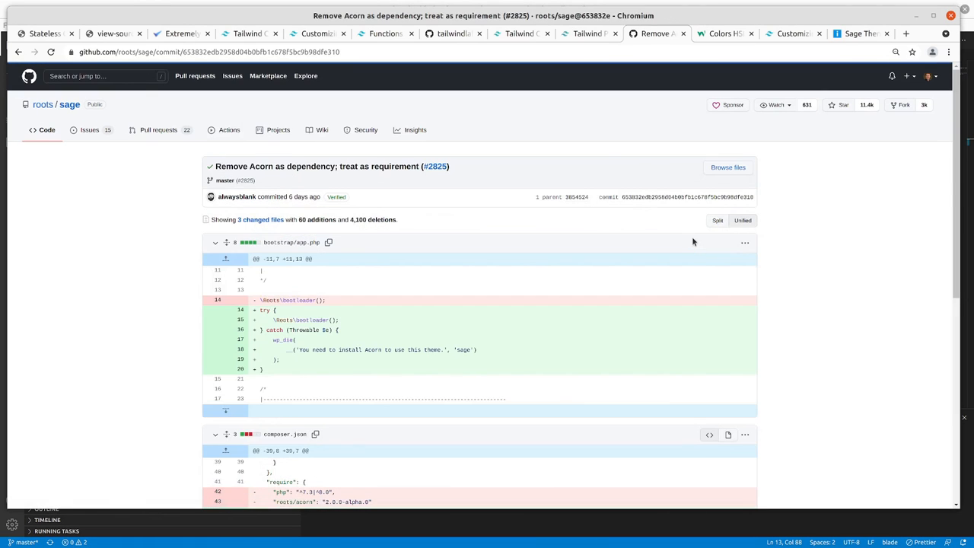
pyautogui.moveTo(623, 197)
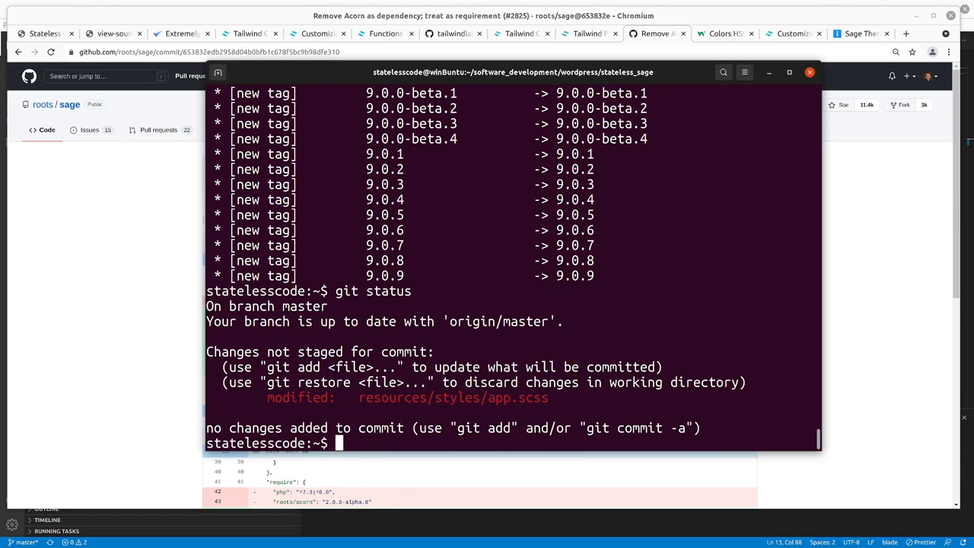
pyautogui.write('git cher')
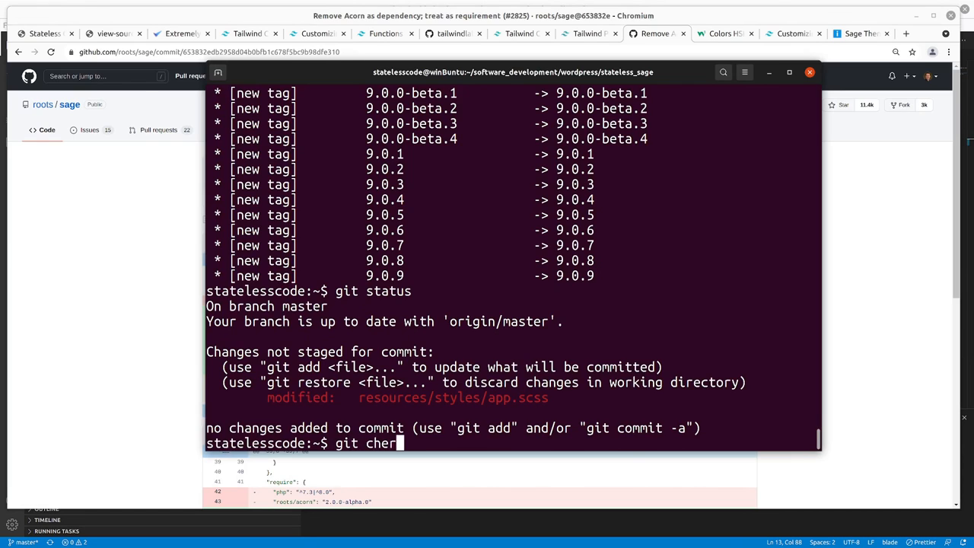
pyautogui.write('ry-p')
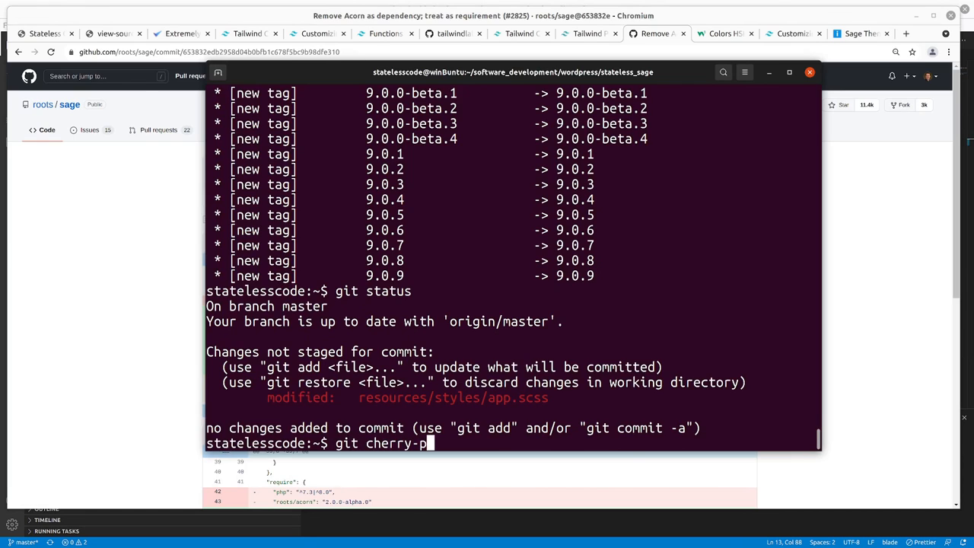
pyautogui.write('ick 653832edb2958d04b0bfb')
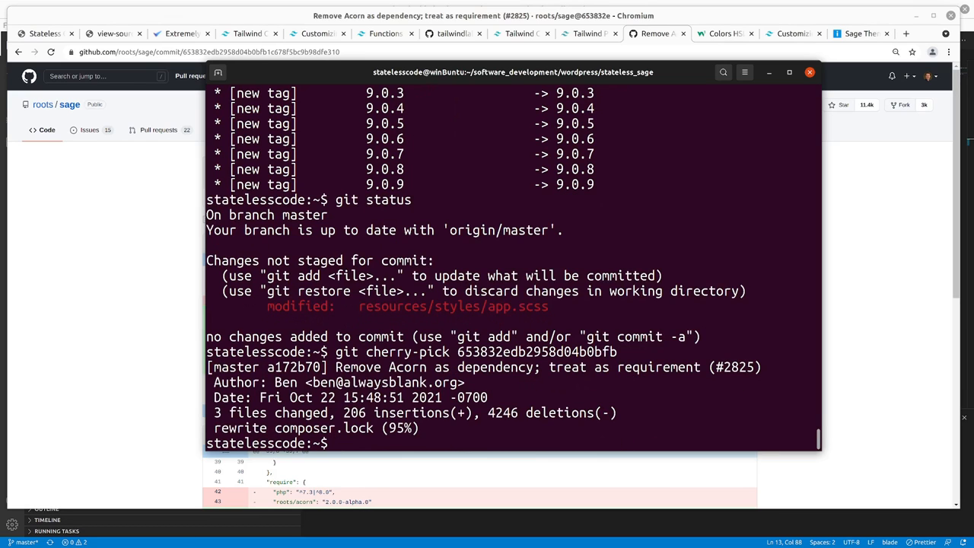
# - Cherry-pick the Acorn revert commit 7c034f42c60bce found in the Sage commit list
pyautogui.click(807, 72)
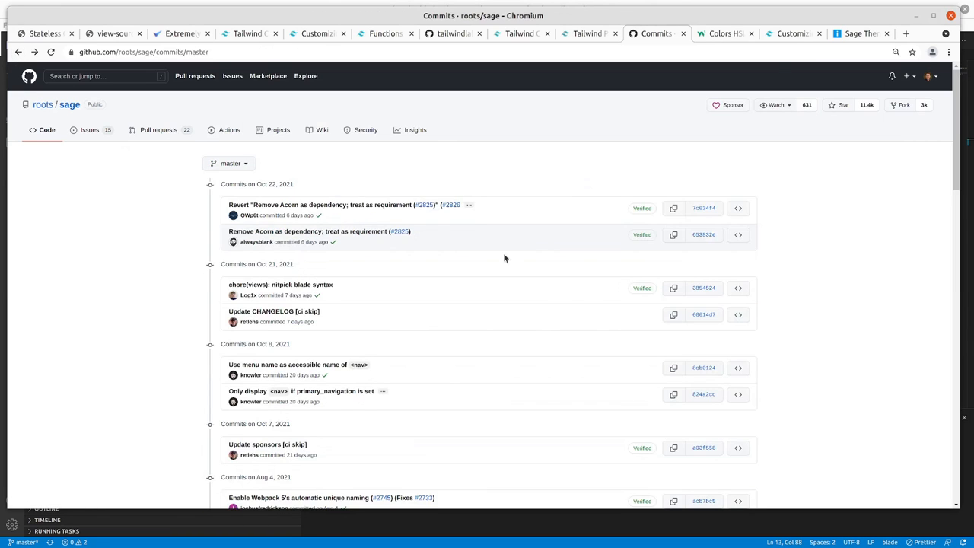
pyautogui.click(322, 204)
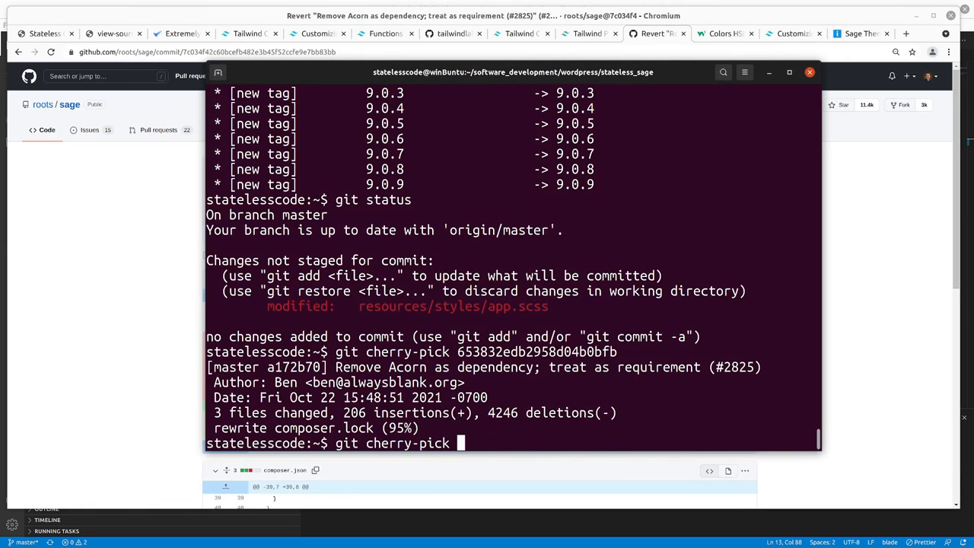
pyautogui.write('git cherry-pick 7c034f42c60bce')
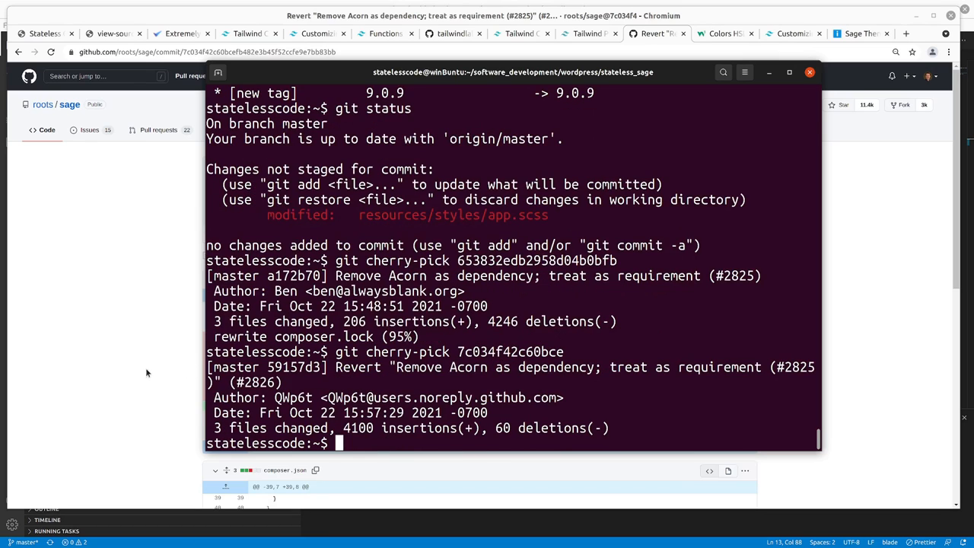
pyautogui.moveTo(278, 416)
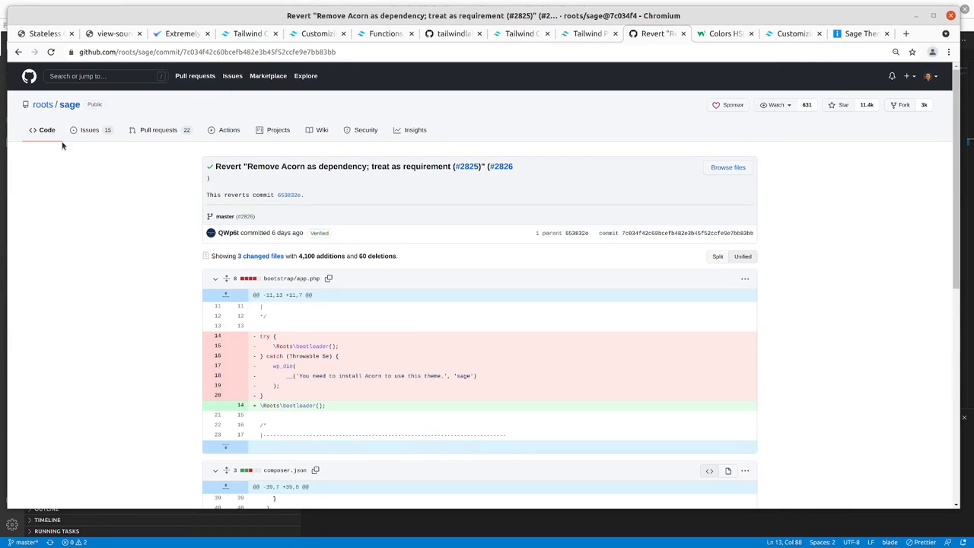
# - Read Sage's README installation, structure and build sections, and re-enter git cherry-pick 653832e
pyautogui.click(46, 129)
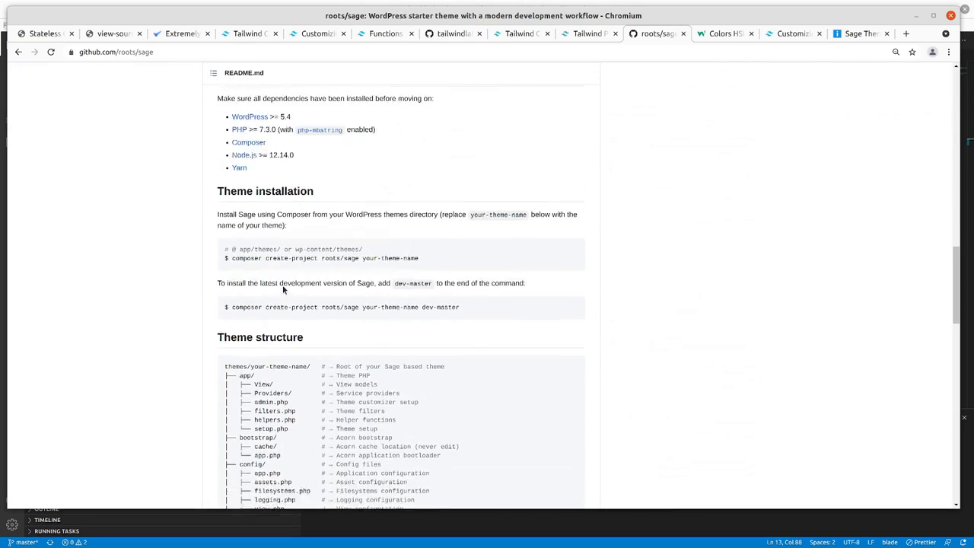
pyautogui.scroll(-3)
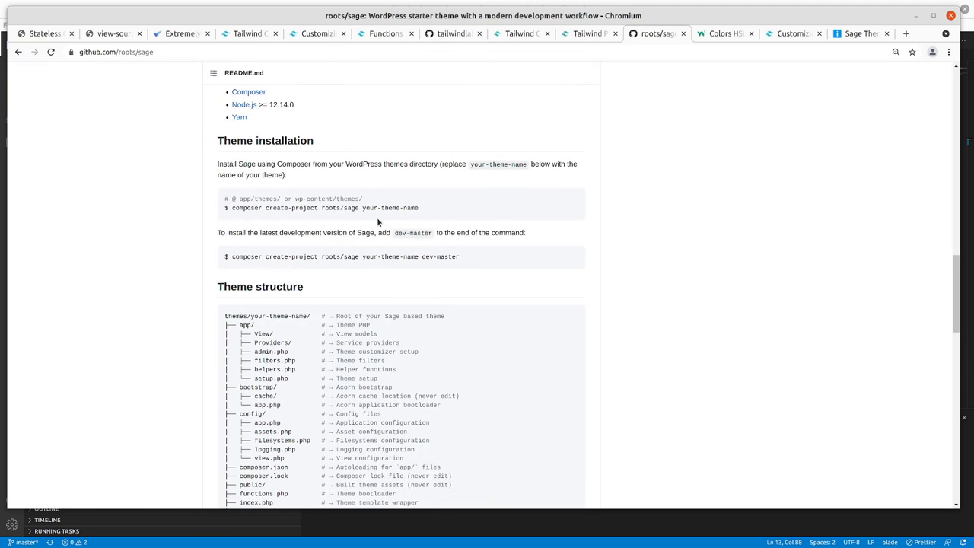
pyautogui.scroll(-3)
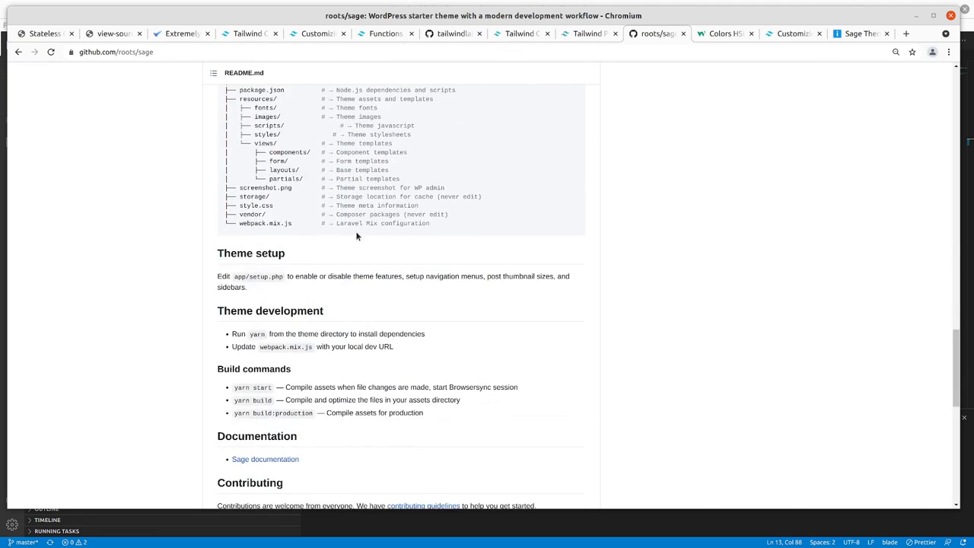
pyautogui.scroll(-3)
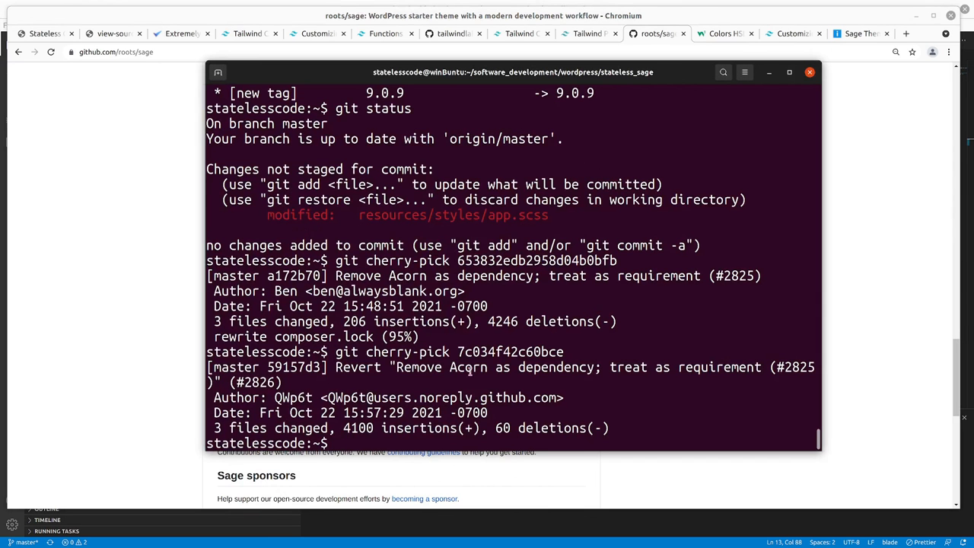
pyautogui.write('git cherry-pick 653832edb2958d04b0bfb')
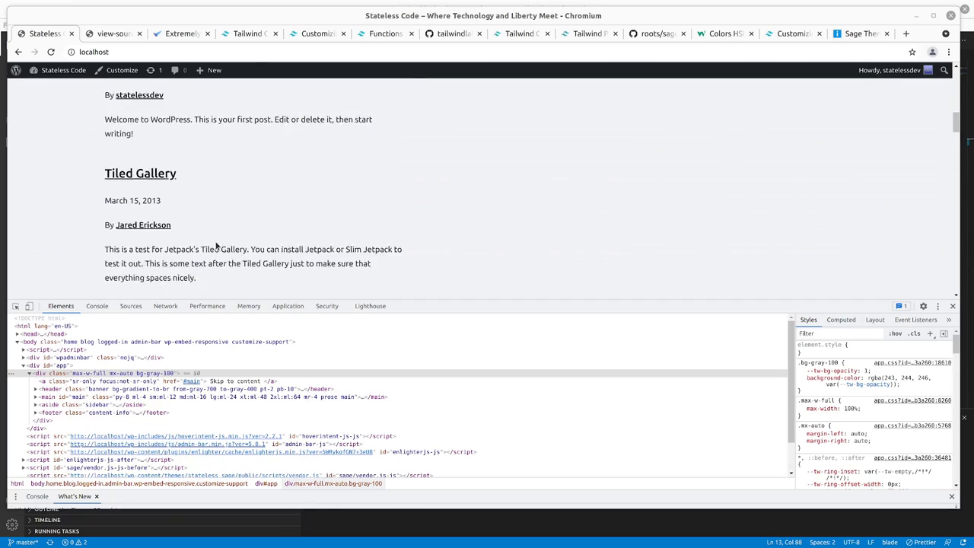
pyautogui.scroll(3)
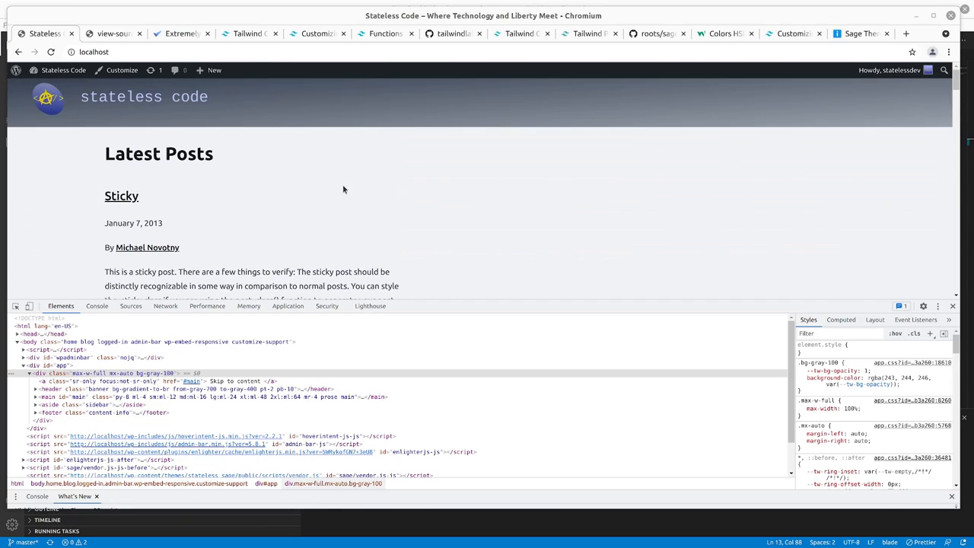
pyautogui.scroll(-3)
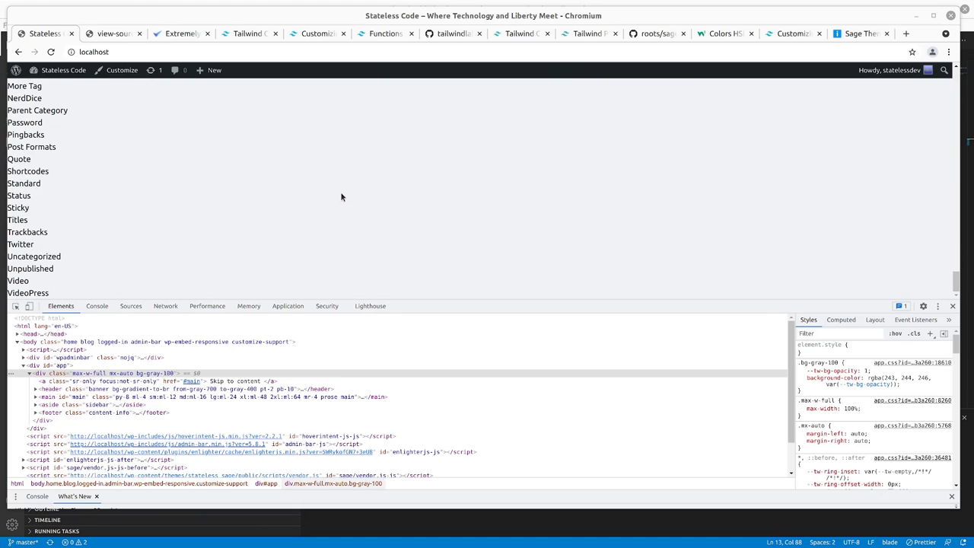
pyautogui.moveTo(194, 448)
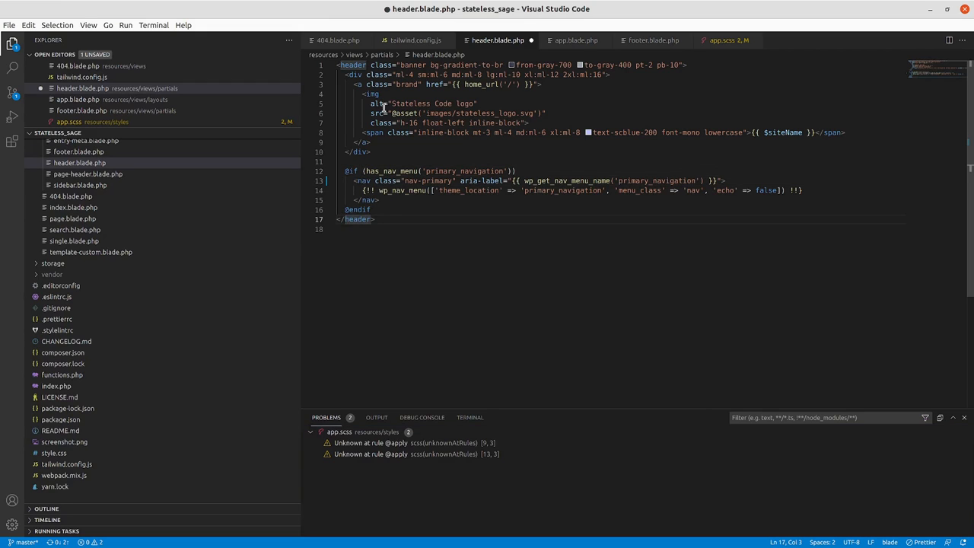
pyautogui.moveTo(659, 43)
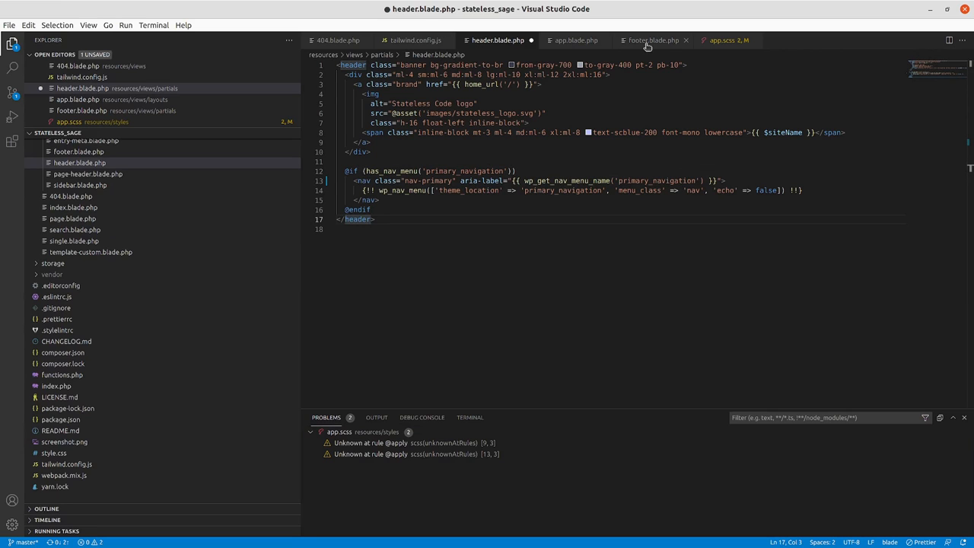
# - Show resources/views/layouts/app.blade.php with its header, main, sidebar and footer includes
pyautogui.click(575, 40)
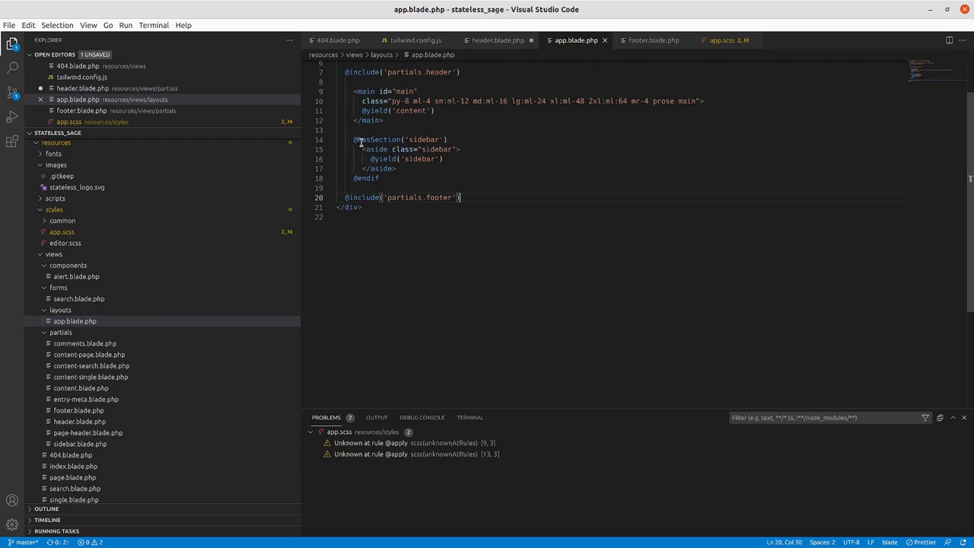
pyautogui.moveTo(340, 197)
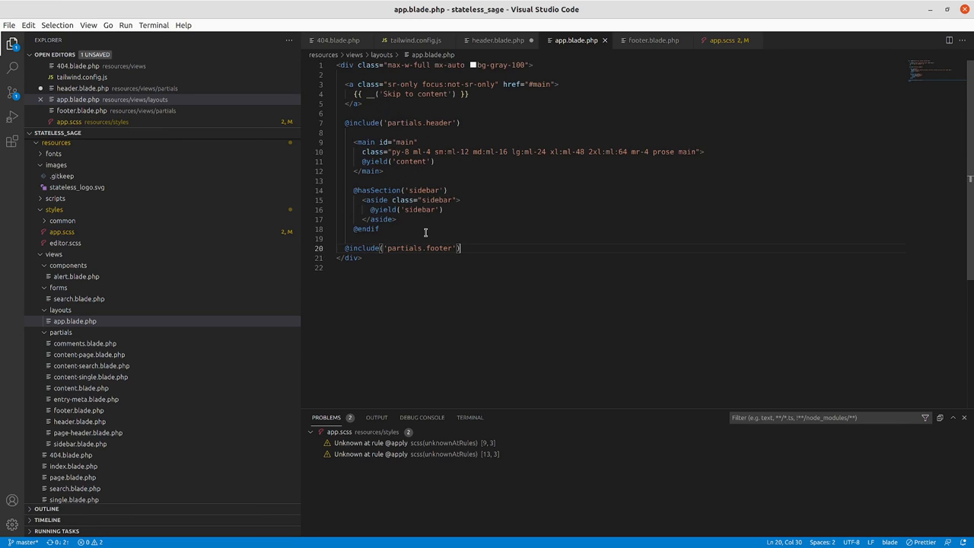
pyautogui.moveTo(423, 226)
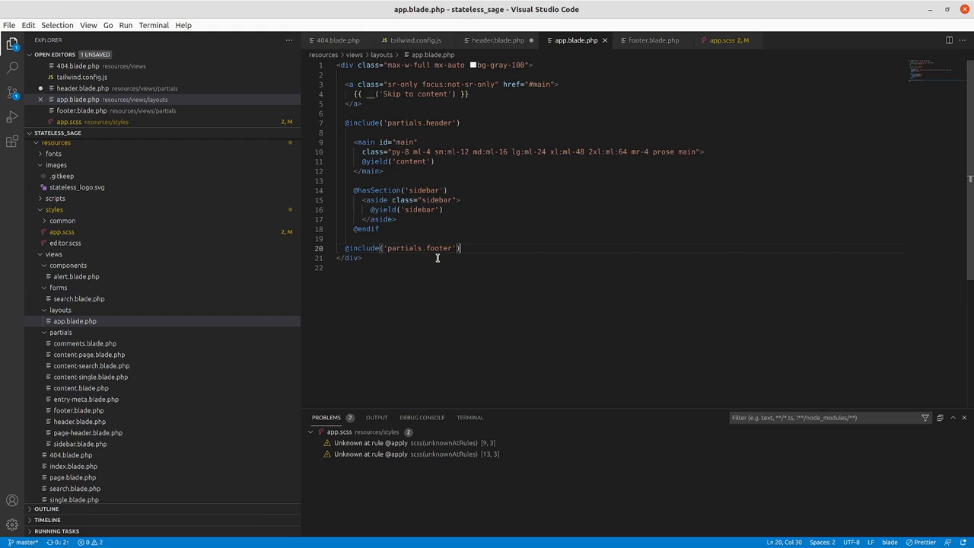
pyautogui.moveTo(385, 272)
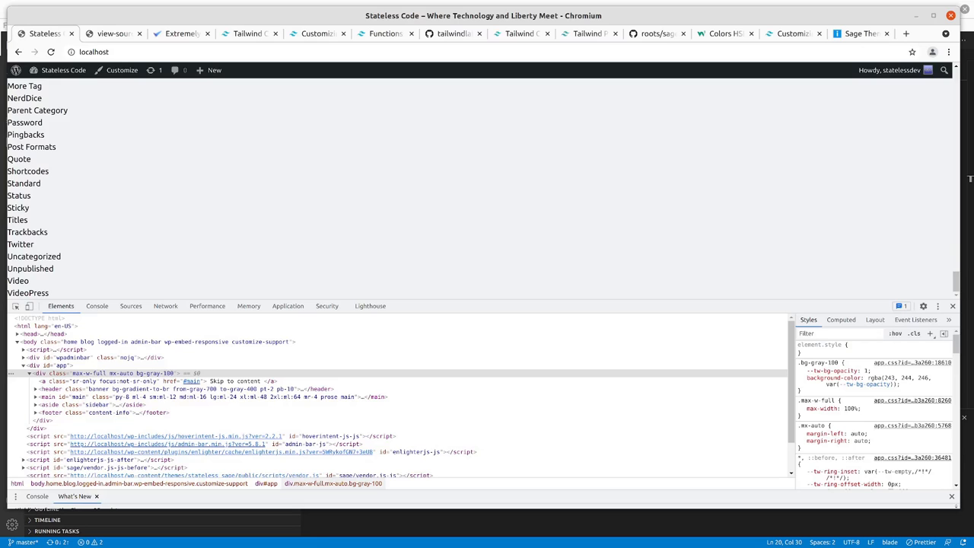
pyautogui.moveTo(296, 234)
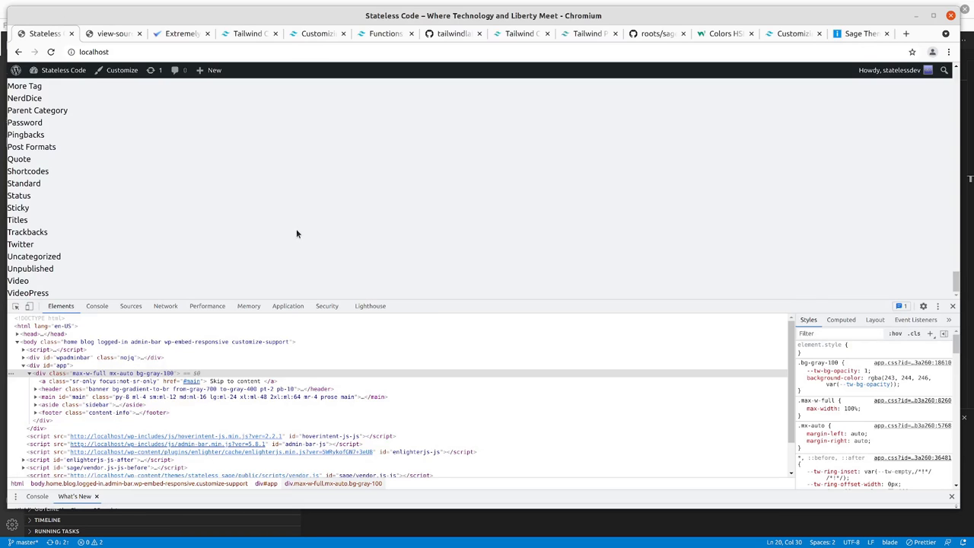
pyautogui.click(110, 34)
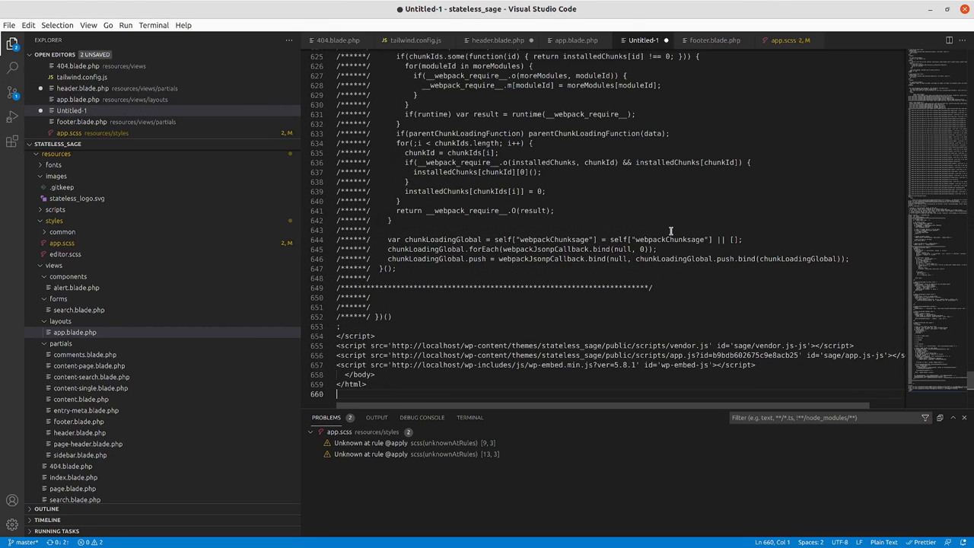
# - Search the pasted page source for 'class' and then 'class="footer"', finding no match
pyautogui.press('Ctrl+F')
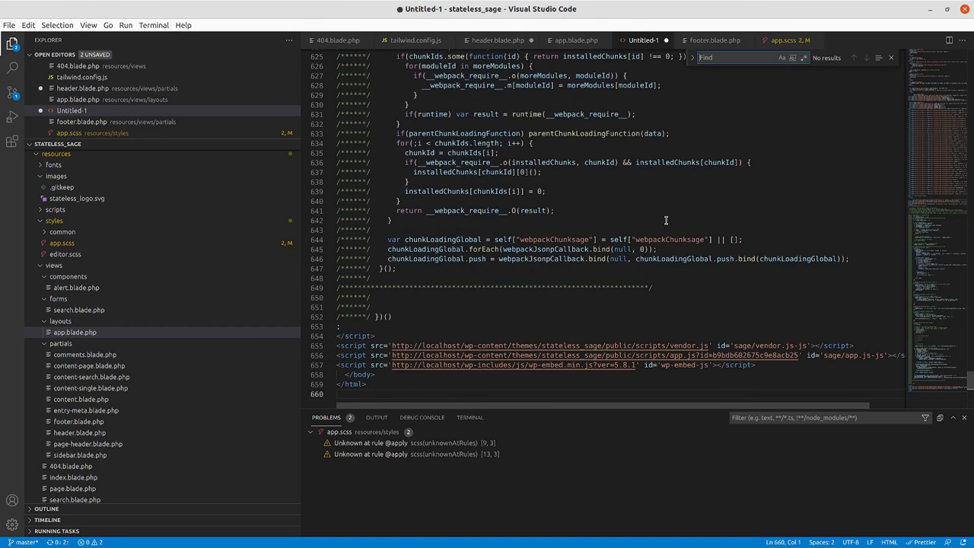
pyautogui.write('class')
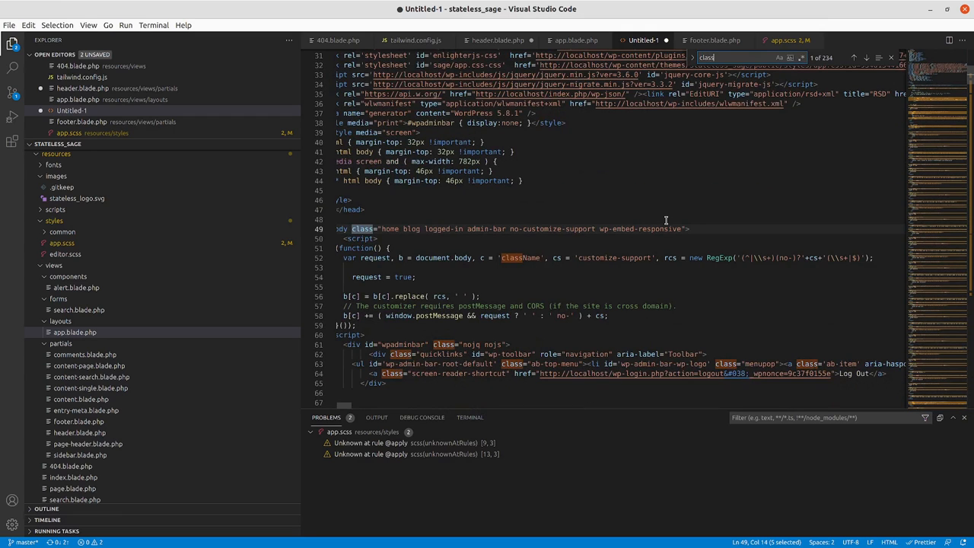
pyautogui.write('class="footer"')
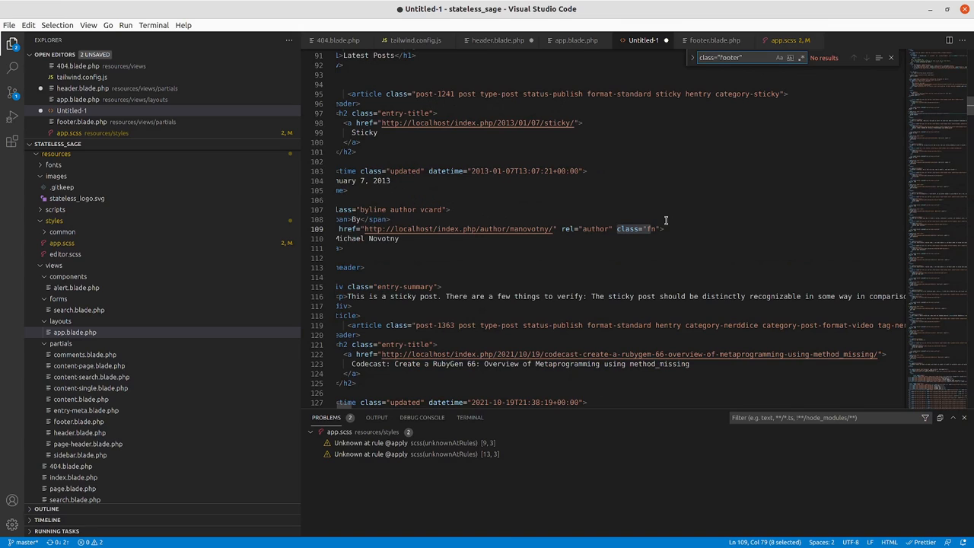
pyautogui.moveTo(723, 40)
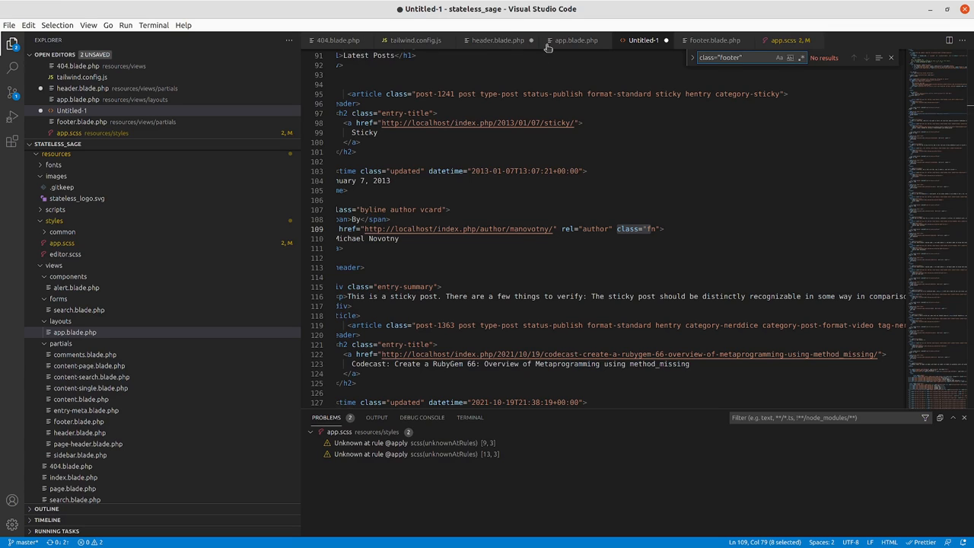
pyautogui.moveTo(258, 145)
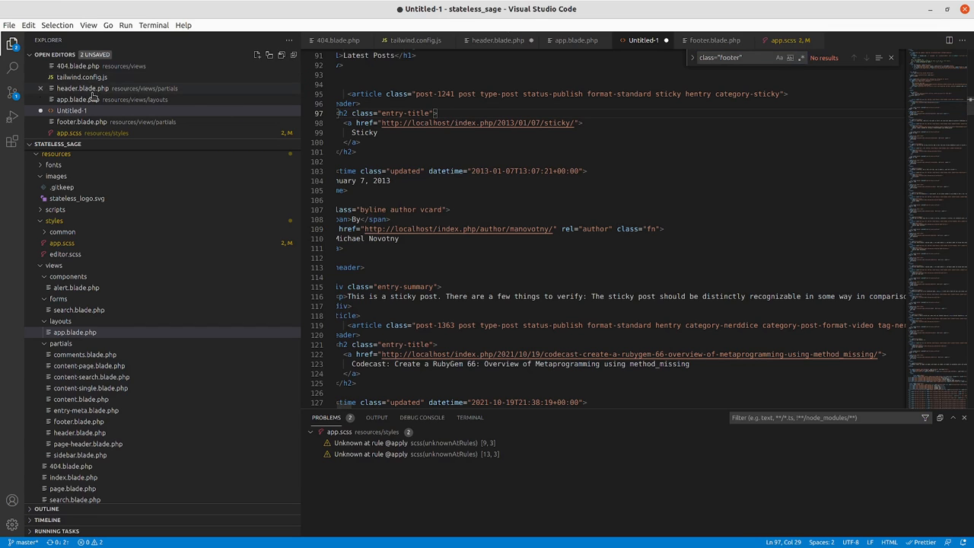
pyautogui.click(12, 46)
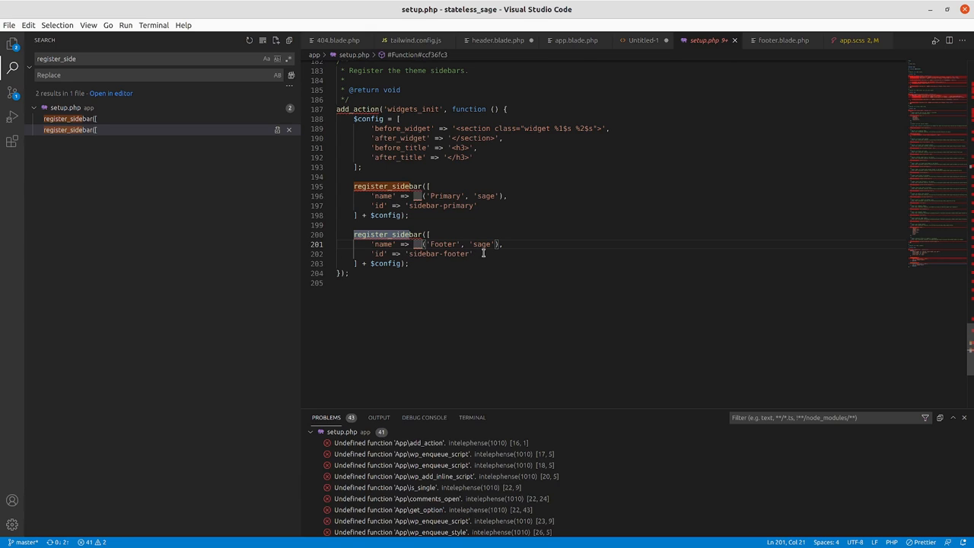
pyautogui.moveTo(439, 276)
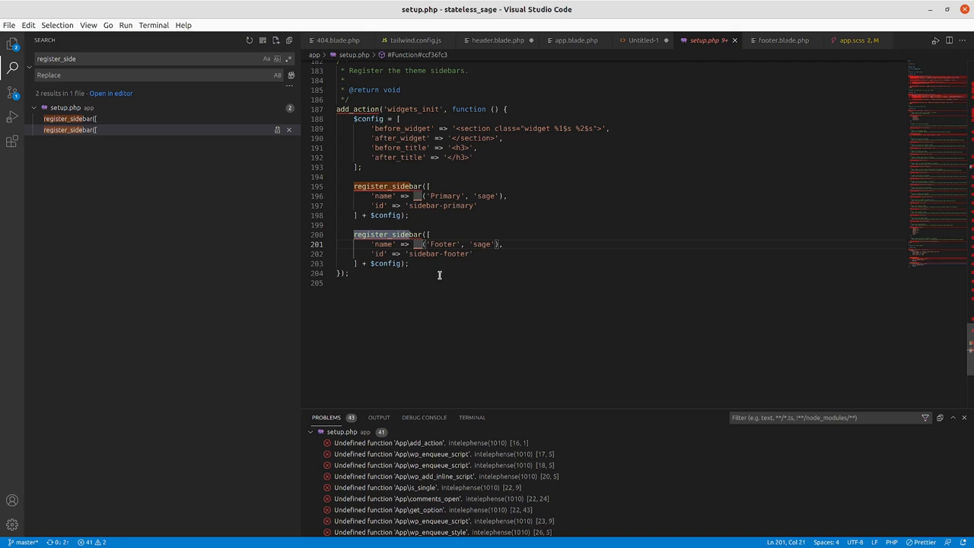
pyautogui.moveTo(414, 269)
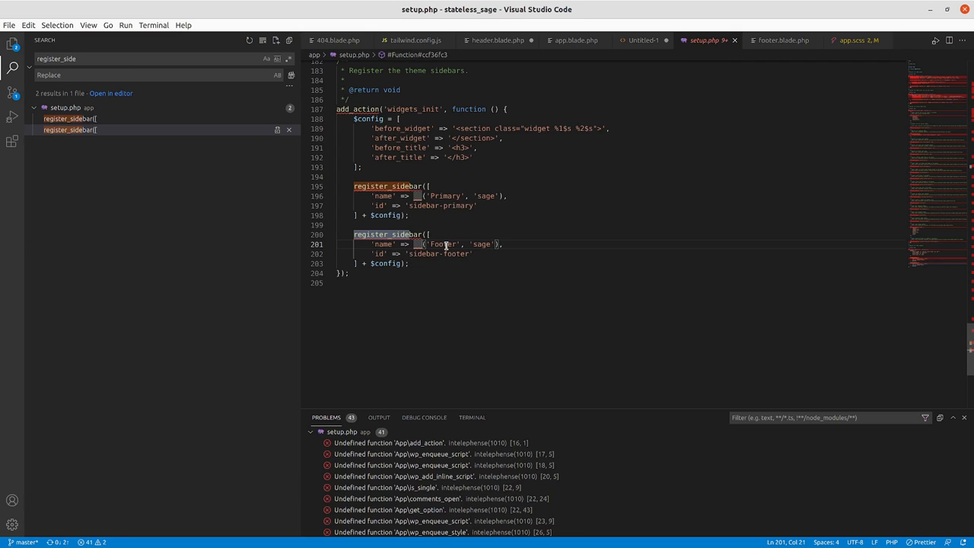
pyautogui.moveTo(478, 215)
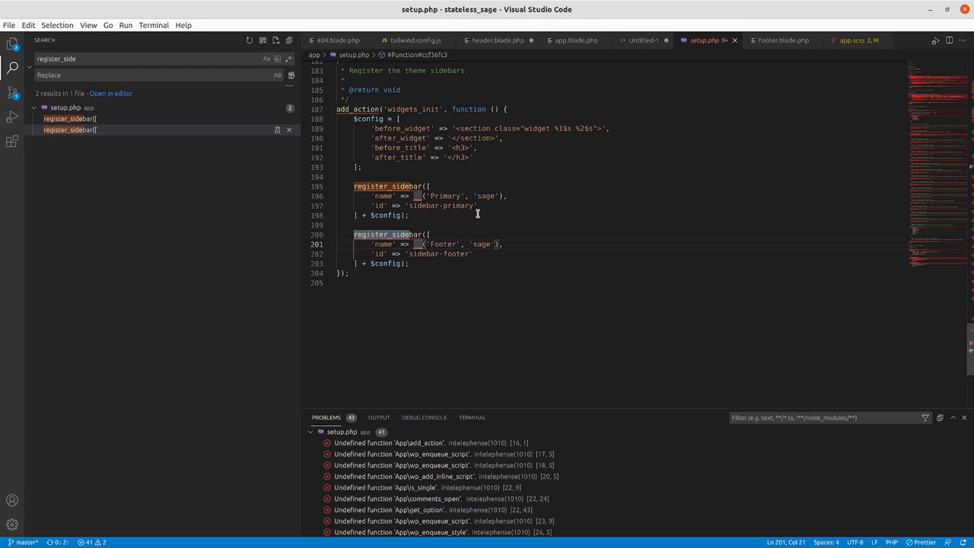
pyautogui.moveTo(569, 83)
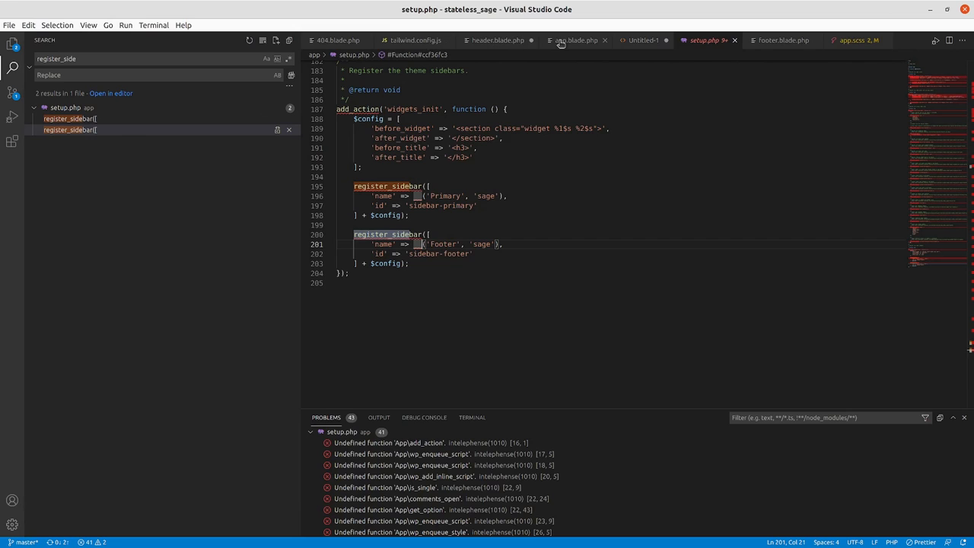
# - Search the Untitled-1 page source for 'id=' to locate the footer markup
pyautogui.click(643, 41)
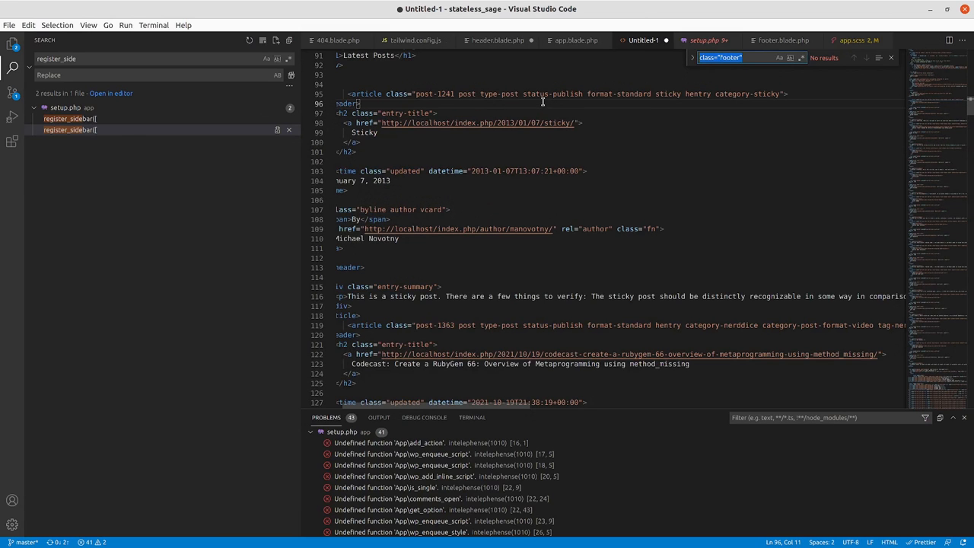
pyautogui.write('id=')
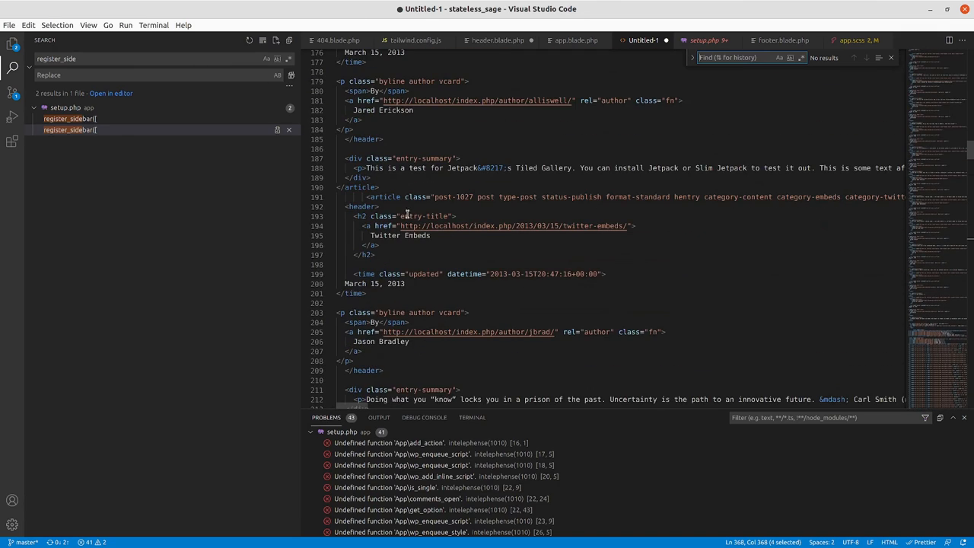
pyautogui.moveTo(417, 235)
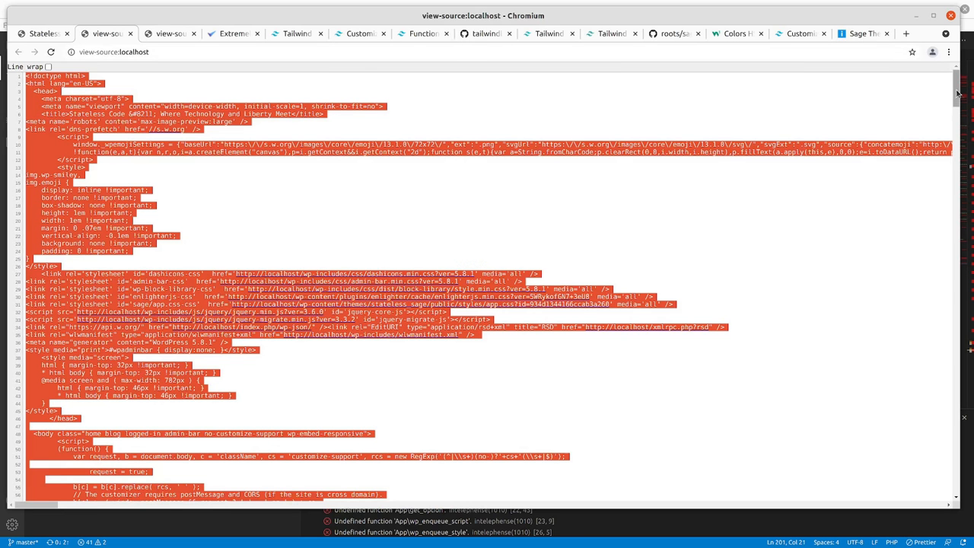
# - Scroll the localhost view-source down to the footer's category list and webpack scripts
pyautogui.scroll(-3)
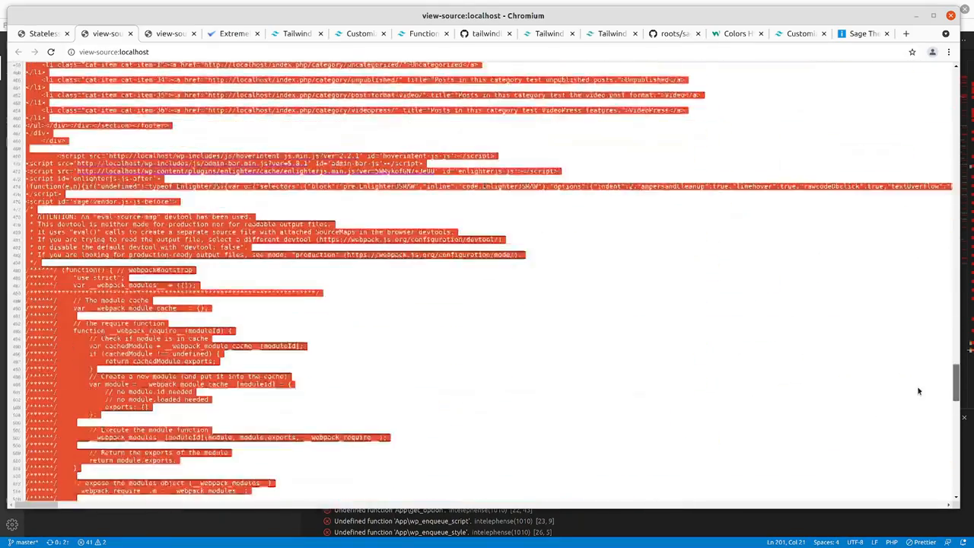
pyautogui.scroll(-3)
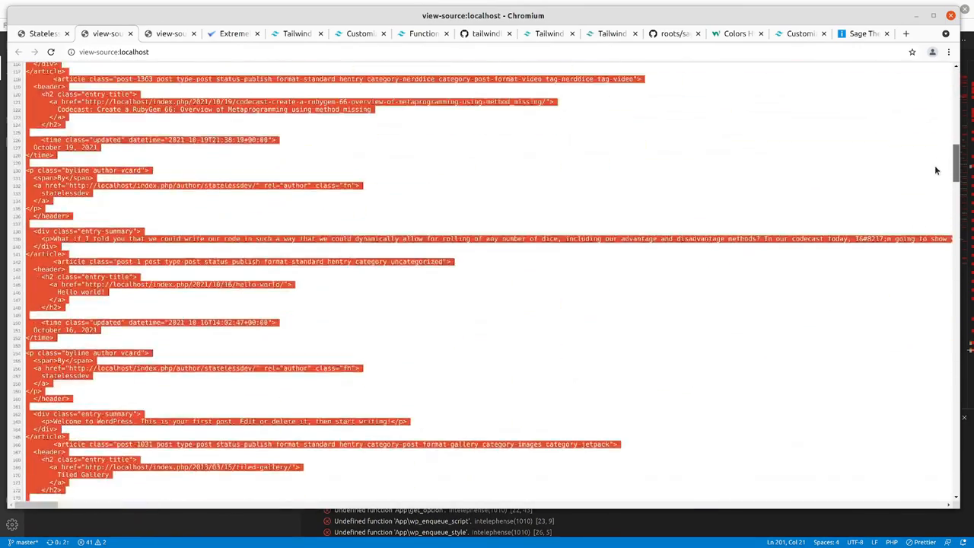
pyautogui.scroll(-3)
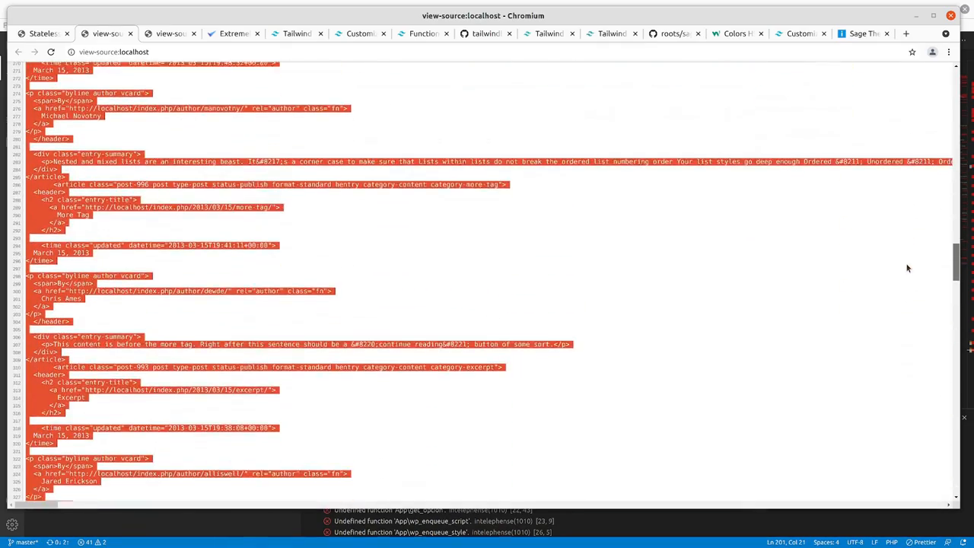
pyautogui.scroll(-3)
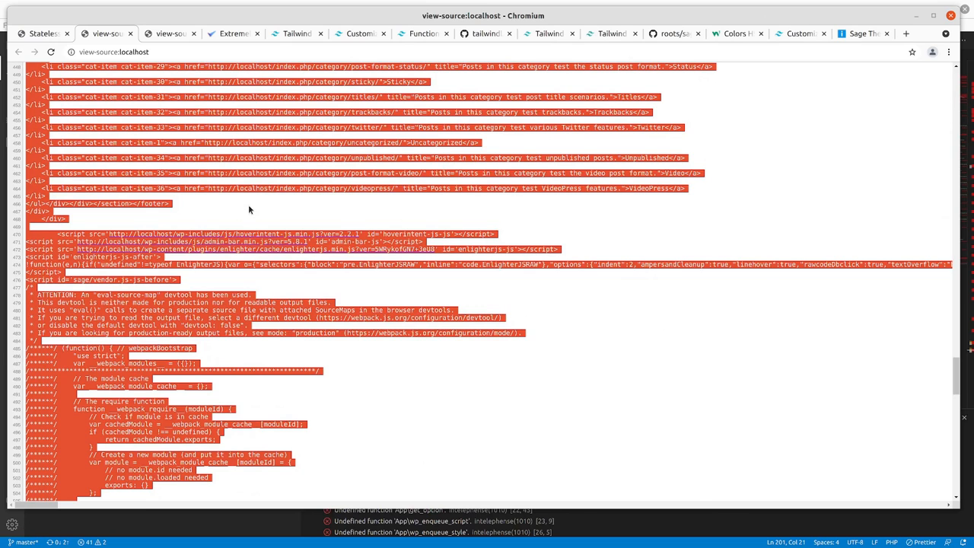
pyautogui.moveTo(246, 210)
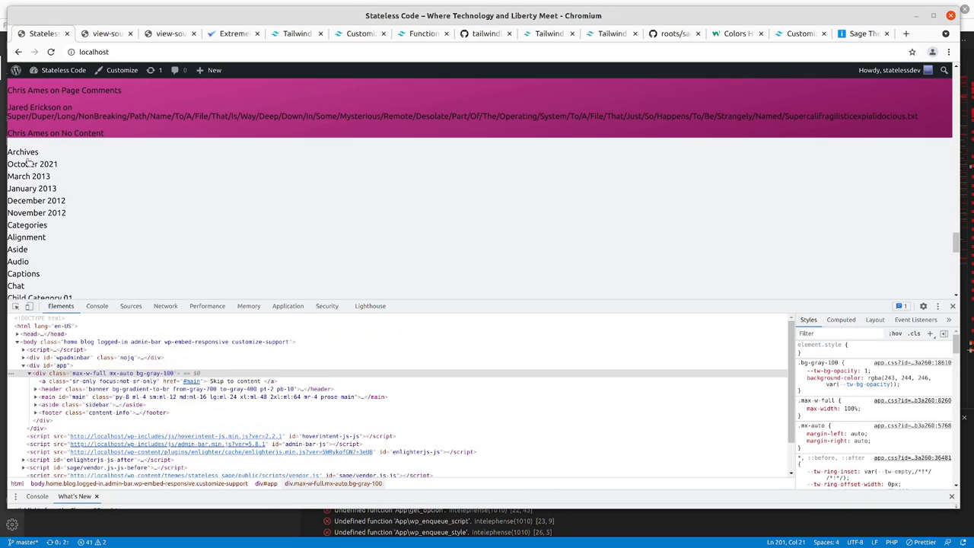
# - Scroll the localhost home page to review the archives and categories lists
pyautogui.scroll(-3)
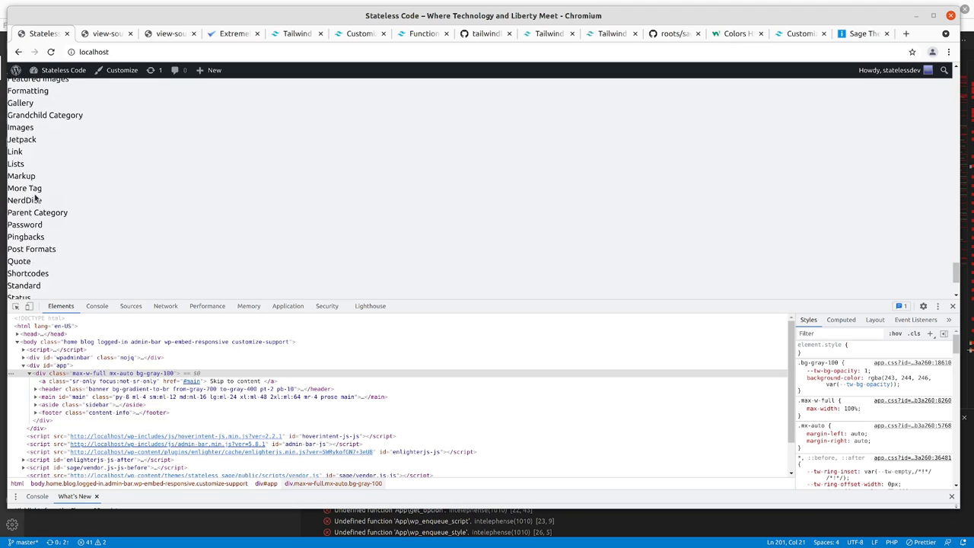
pyautogui.scroll(-3)
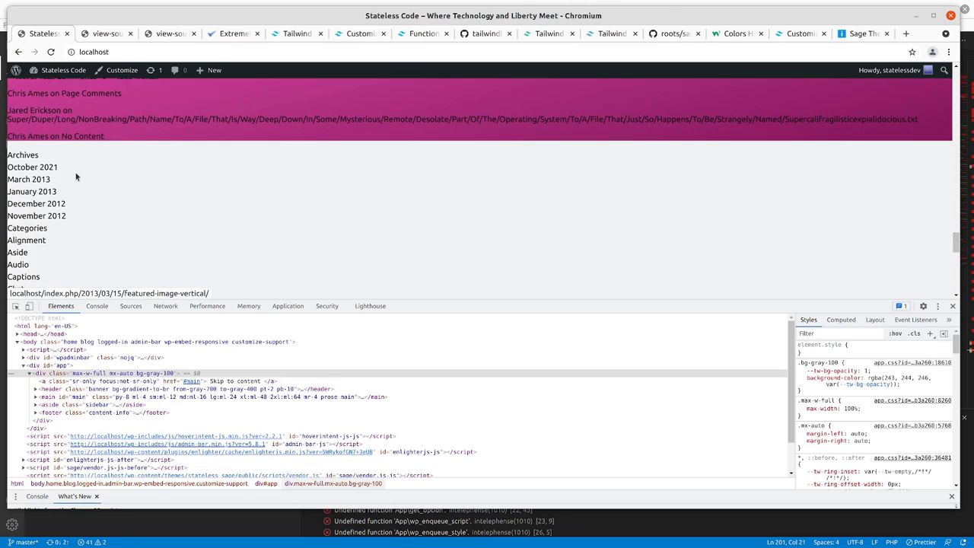
pyautogui.scroll(-3)
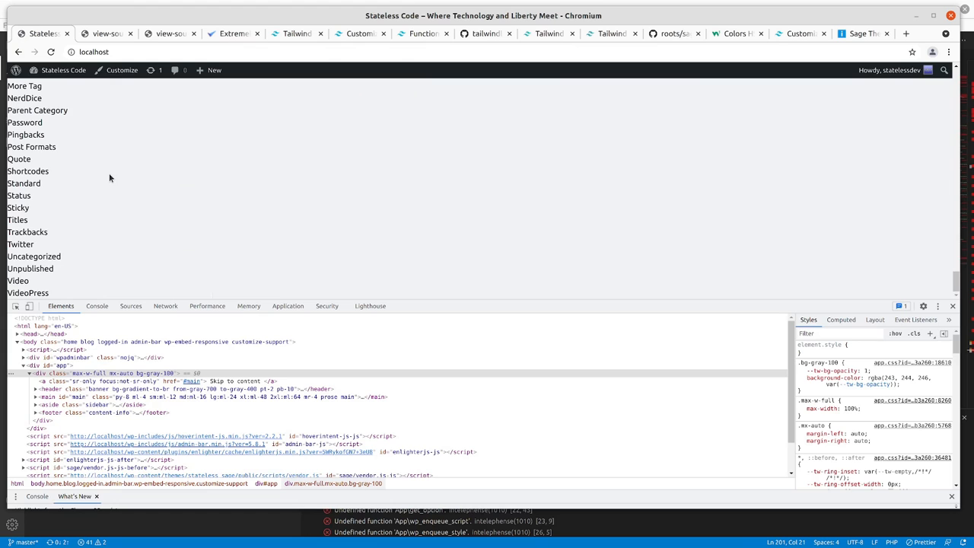
pyautogui.scroll(3)
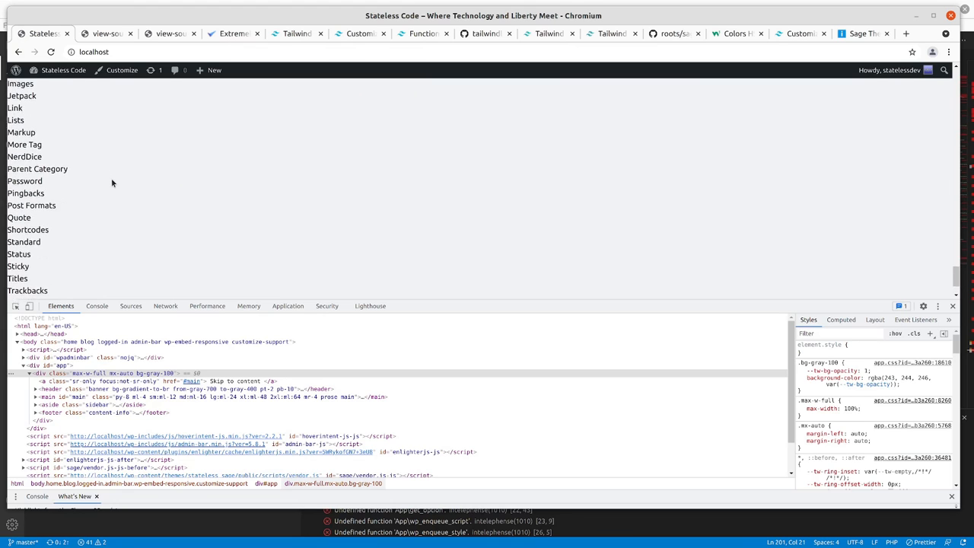
pyautogui.scroll(-3)
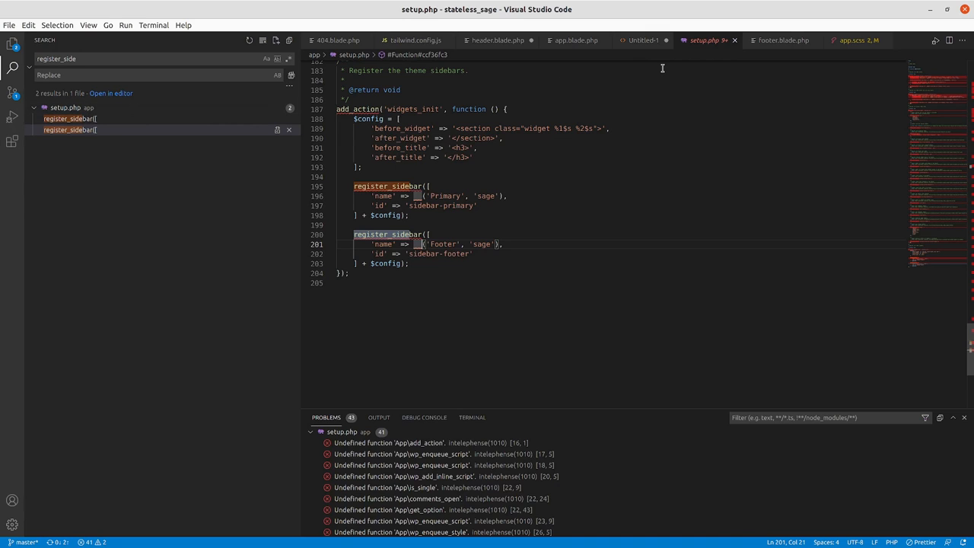
# - Select and copy the markup in footer.blade.php
pyautogui.click(783, 40)
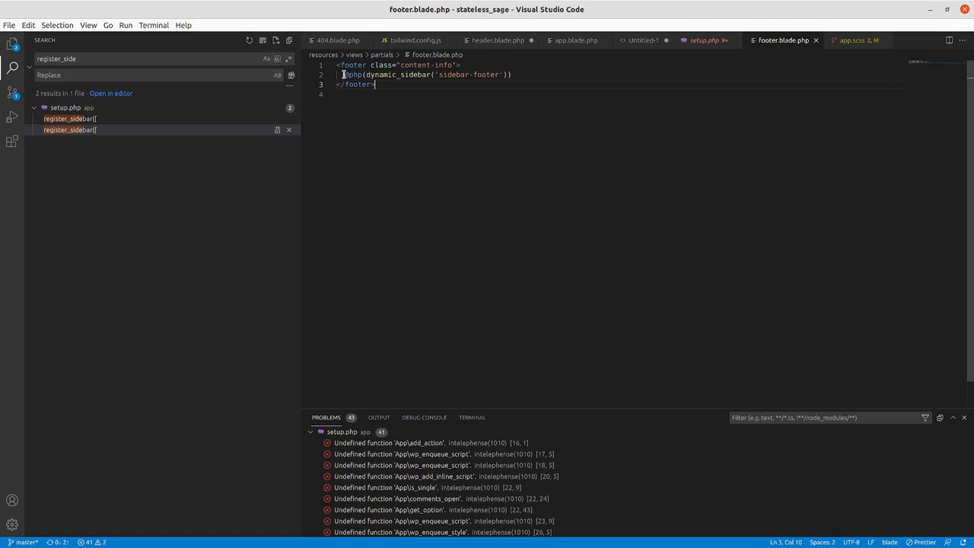
pyautogui.moveTo(344, 74); pyautogui.dragTo(499, 73)
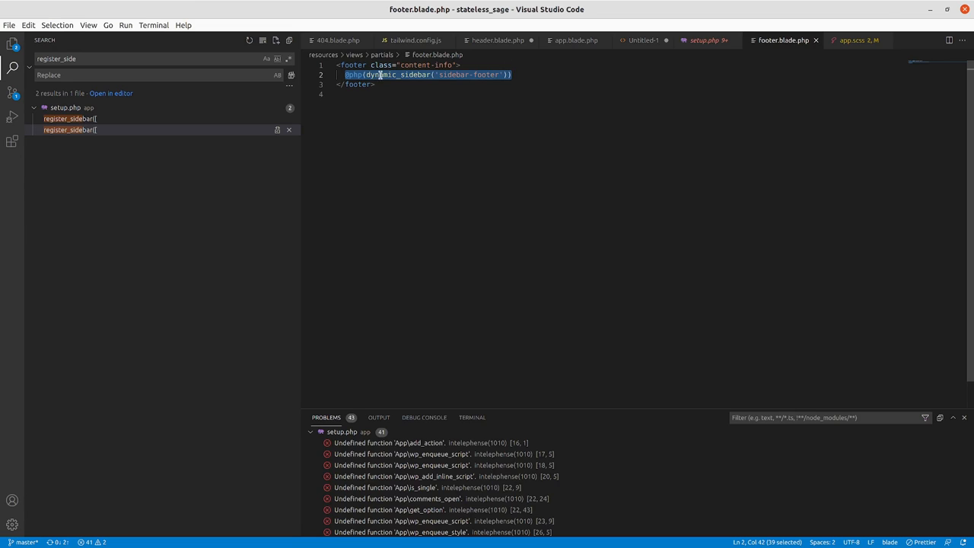
pyautogui.press('Ctrl+A')
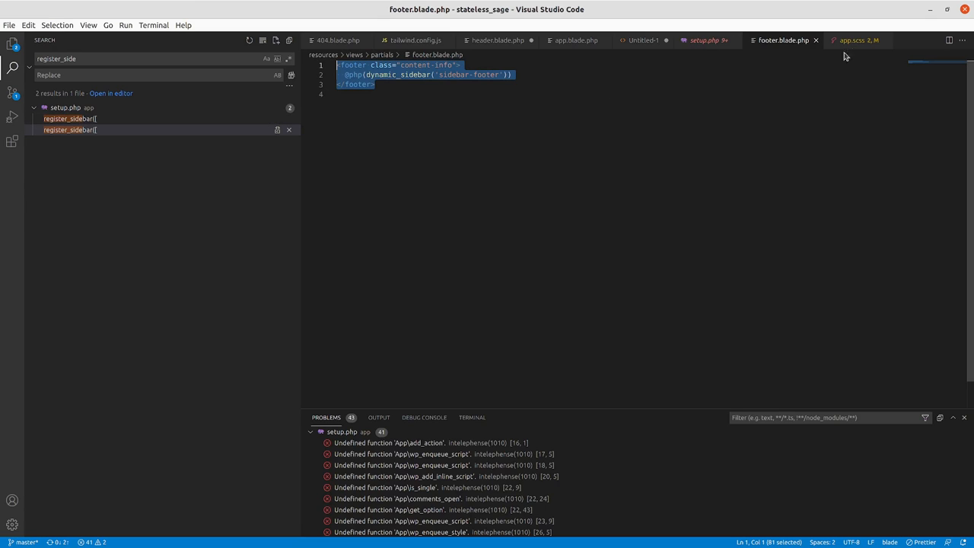
pyautogui.moveTo(489, 47)
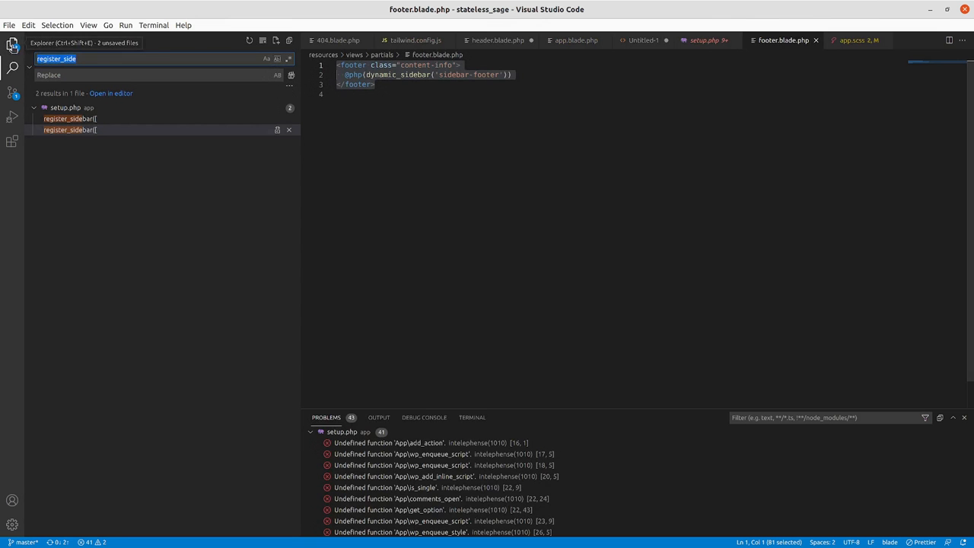
# - Add <footer class="content-info"> to sidebar.blade.php
pyautogui.click(10, 69)
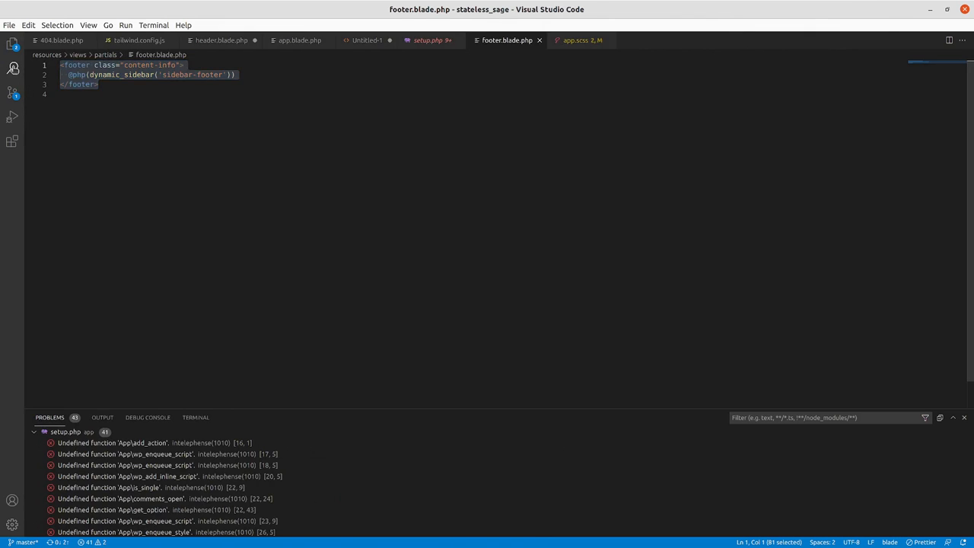
pyautogui.click(10, 46)
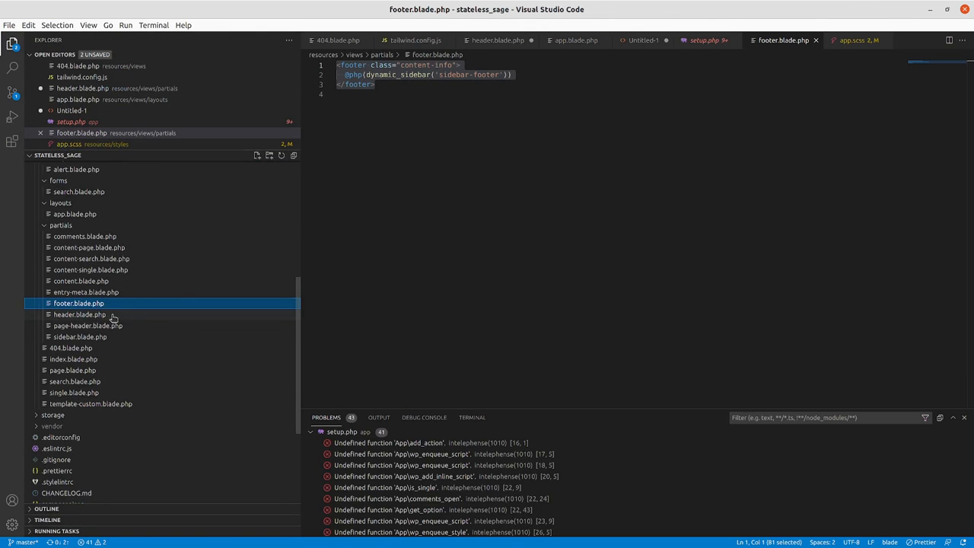
pyautogui.click(79, 336)
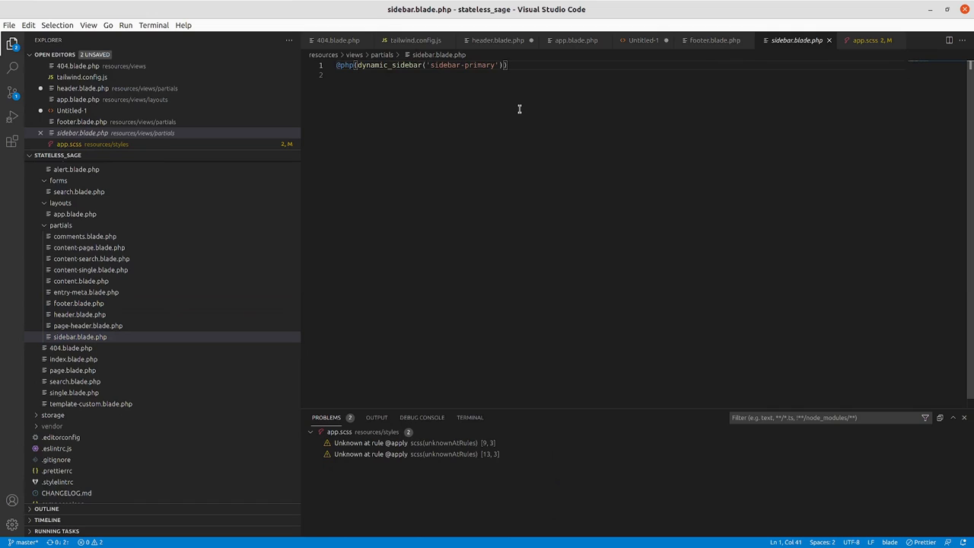
pyautogui.write('<footer class="content-info">')
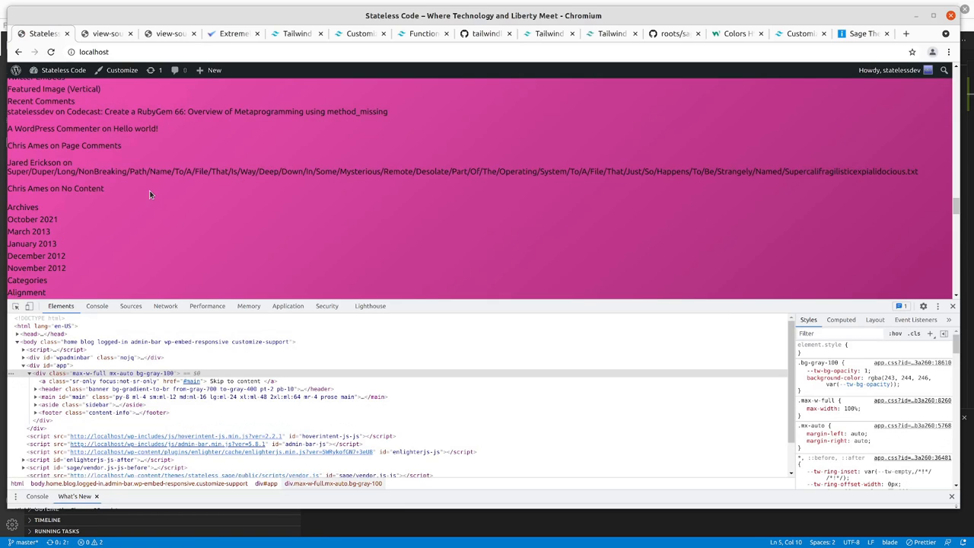
# - Scroll the localhost home page to review the footer and widget lists
pyautogui.scroll(-3)
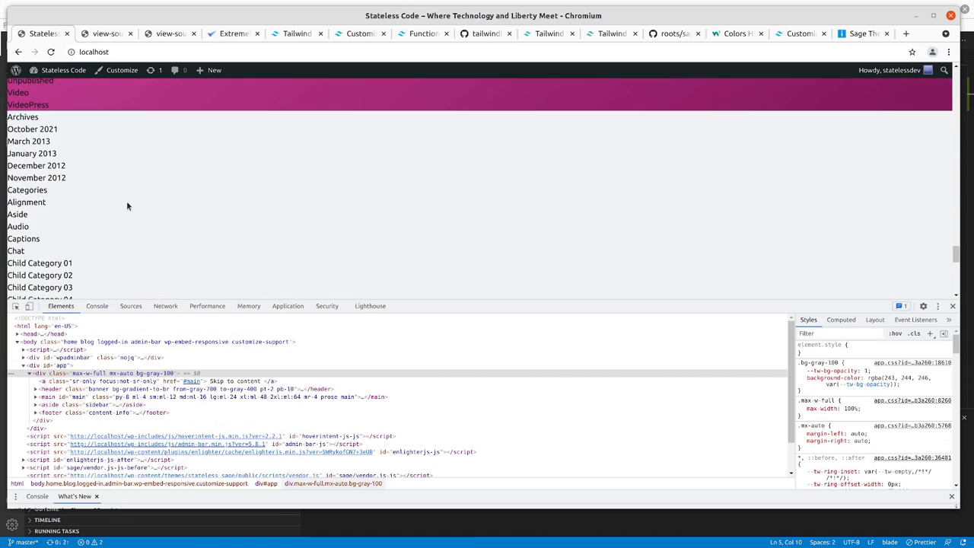
pyautogui.scroll(-3)
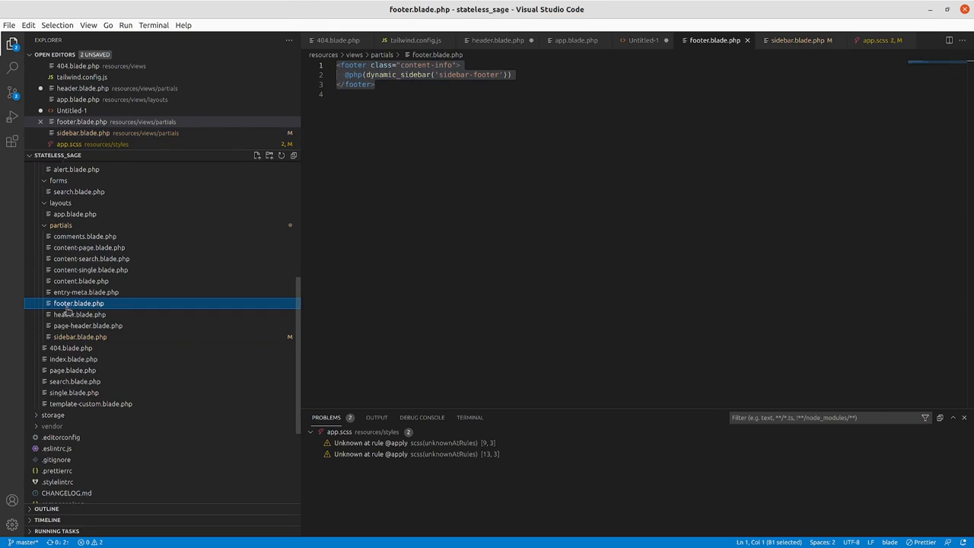
# - Revisit the footer partial and the register_sidebar match in setup.php
pyautogui.click(388, 92)
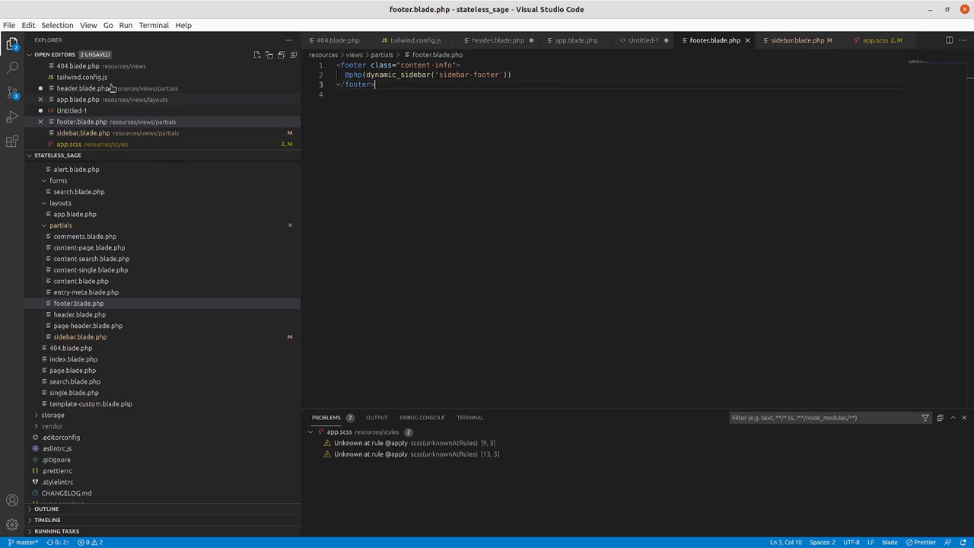
pyautogui.click(14, 42)
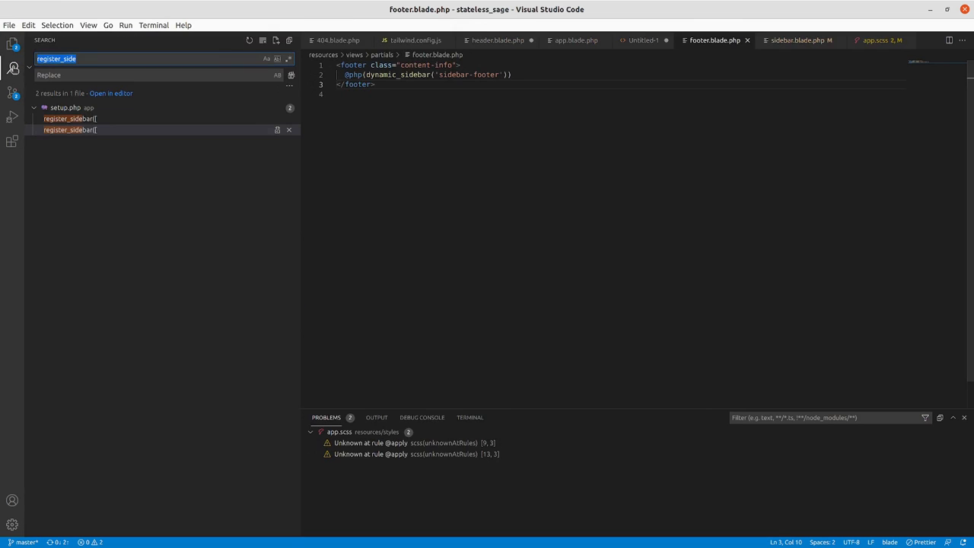
pyautogui.click(70, 130)
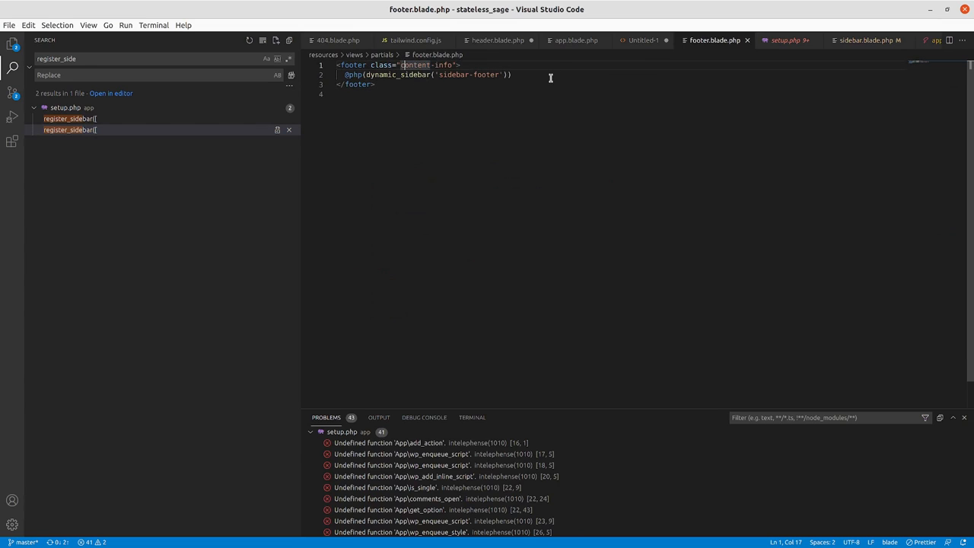
# - Replace the footer's content-info class with site-footer
pyautogui.moveTo(399, 64); pyautogui.dragTo(450, 65)
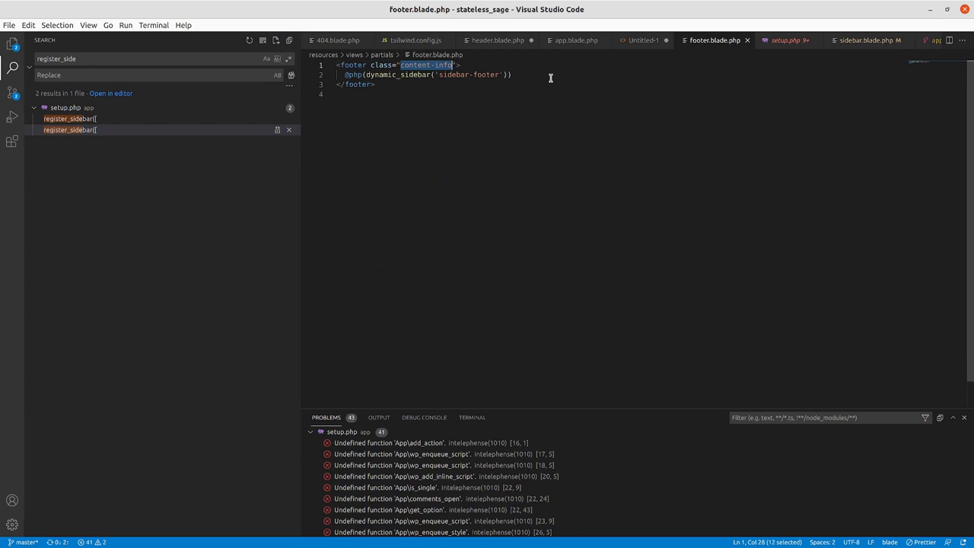
pyautogui.write('si')
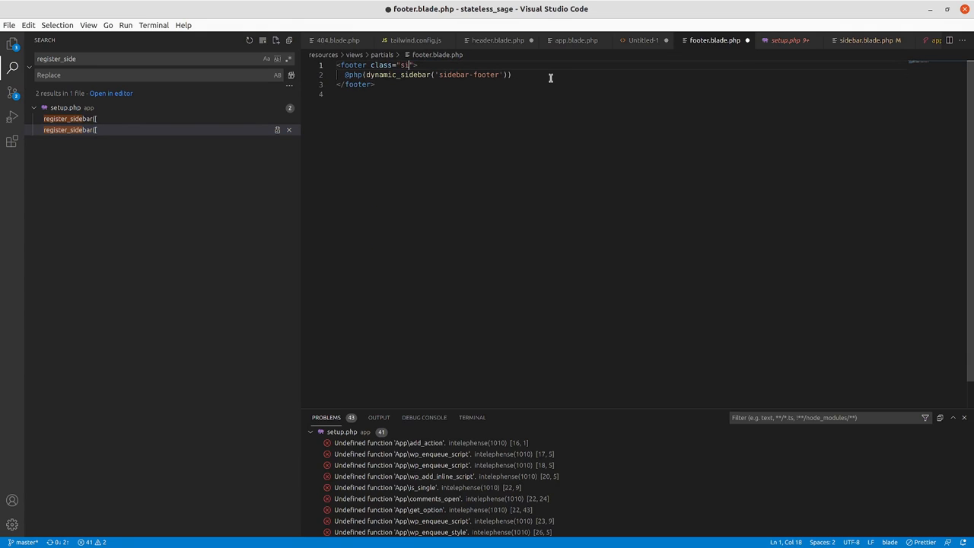
pyautogui.write('ite-foo')
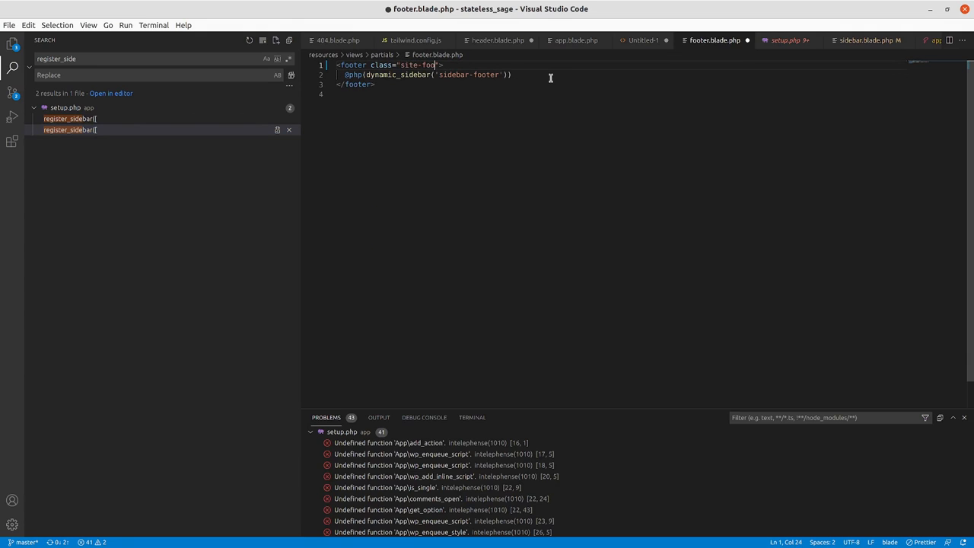
pyautogui.doubleClick(421, 66)
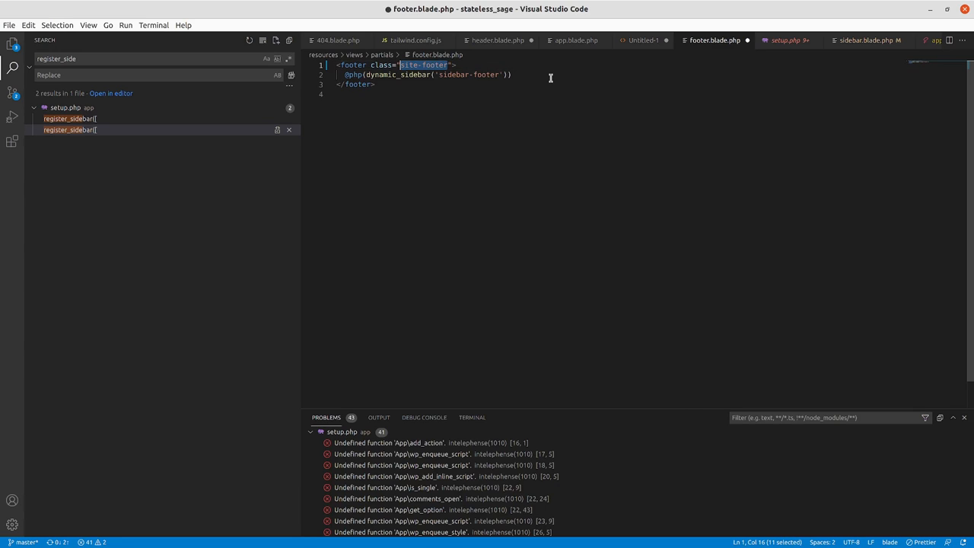
pyautogui.moveTo(652, 51)
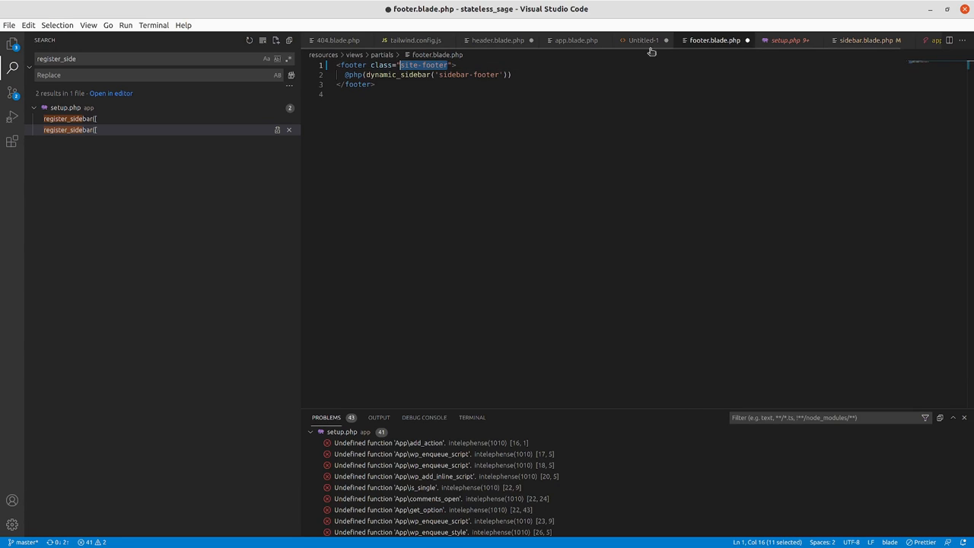
pyautogui.moveTo(808, 44)
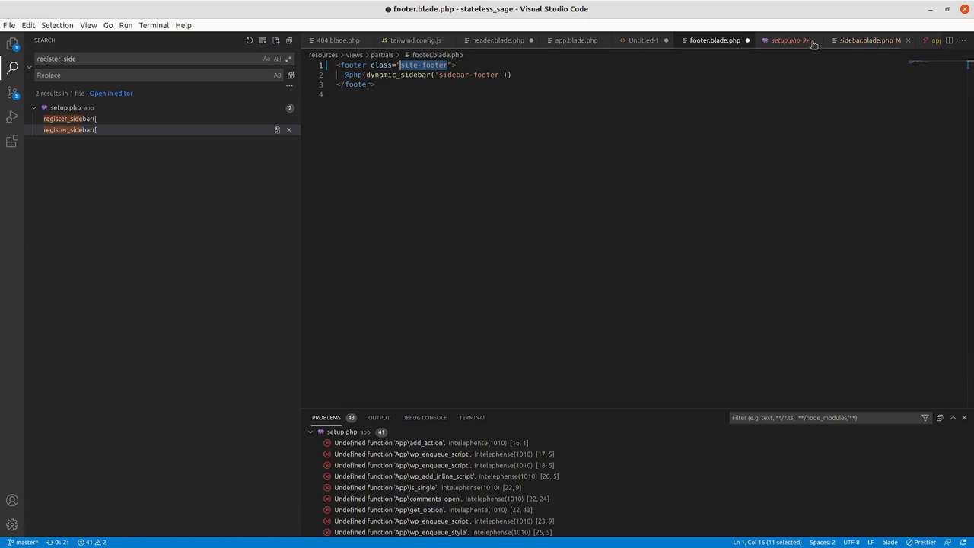
pyautogui.click(575, 40)
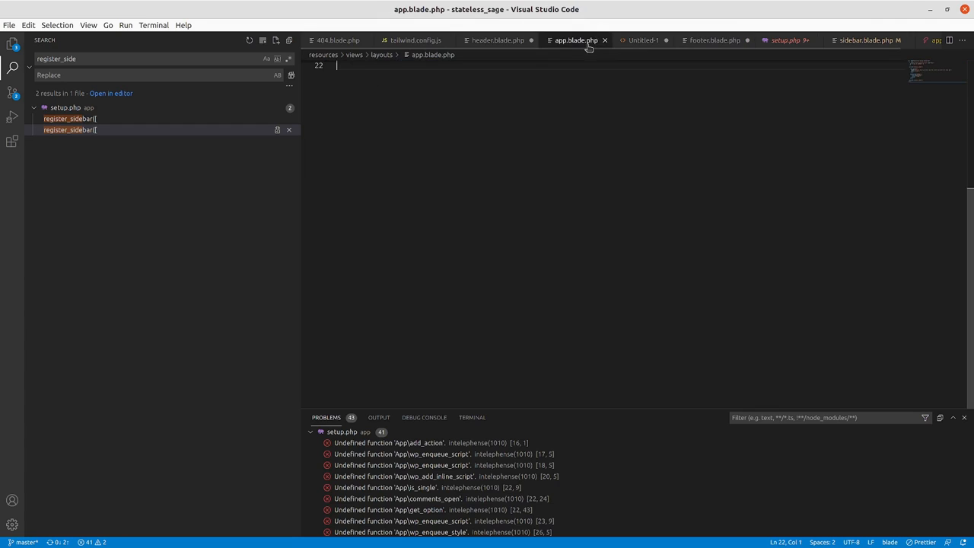
pyautogui.moveTo(376, 51)
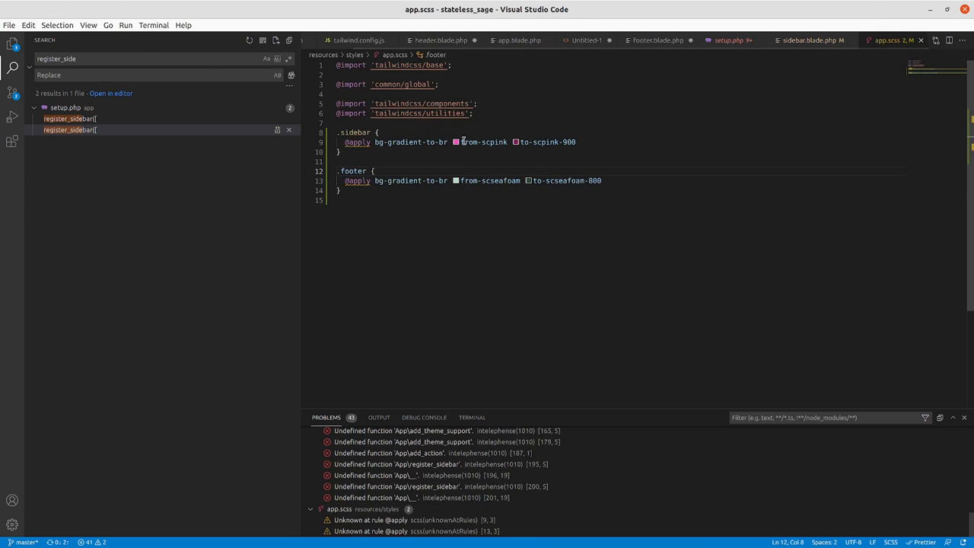
# - Rename the .footer selector in app.scss to .site-footer and return to footer.blade.php
pyautogui.doubleClick(352, 171)
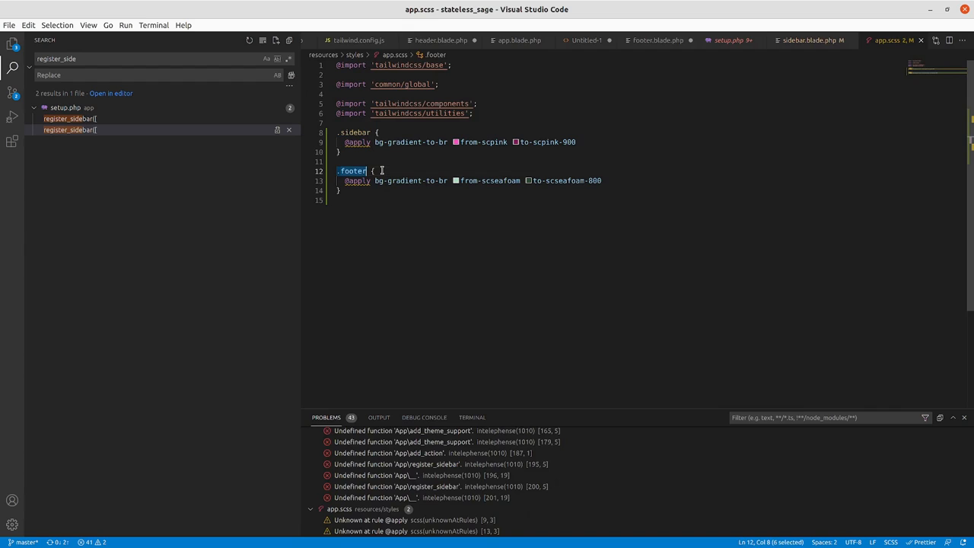
pyautogui.write('.site-footer')
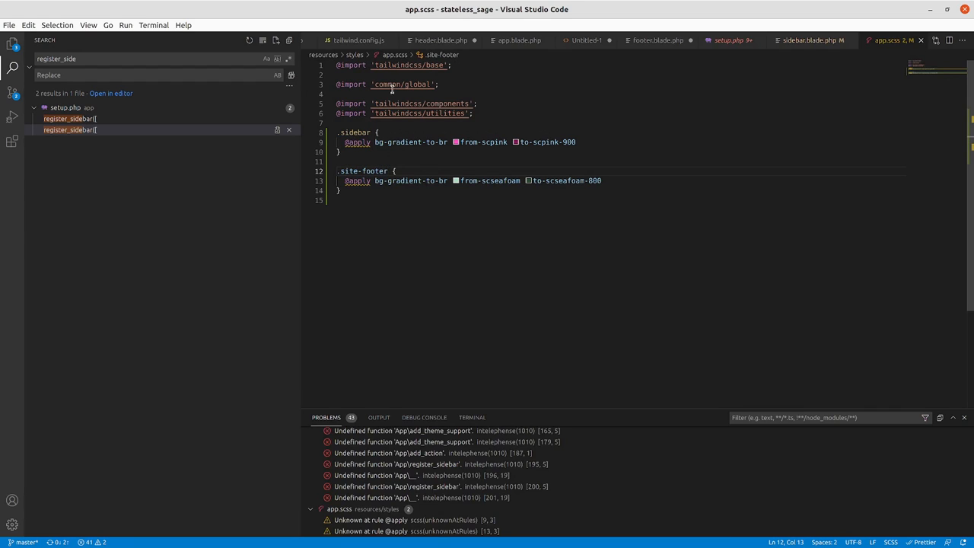
pyautogui.click(448, 39)
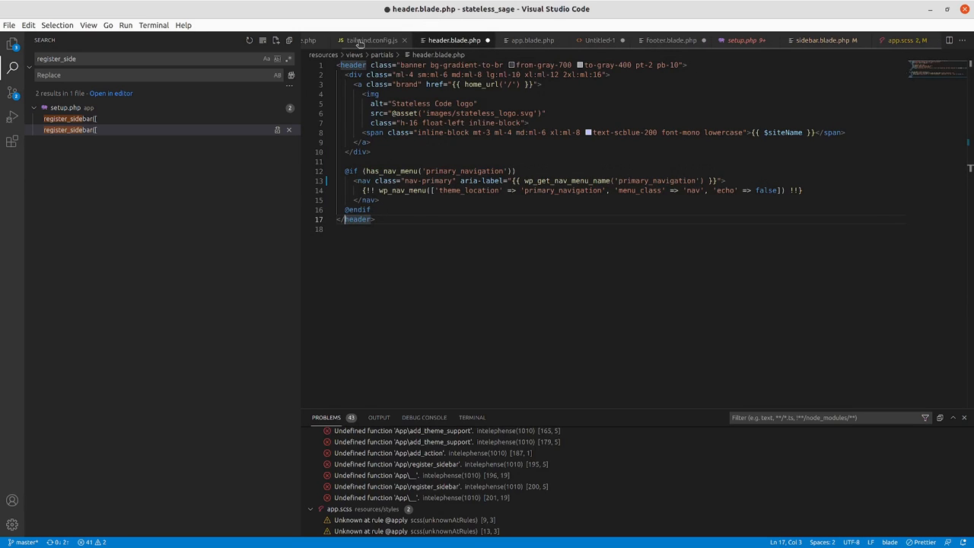
pyautogui.click(673, 40)
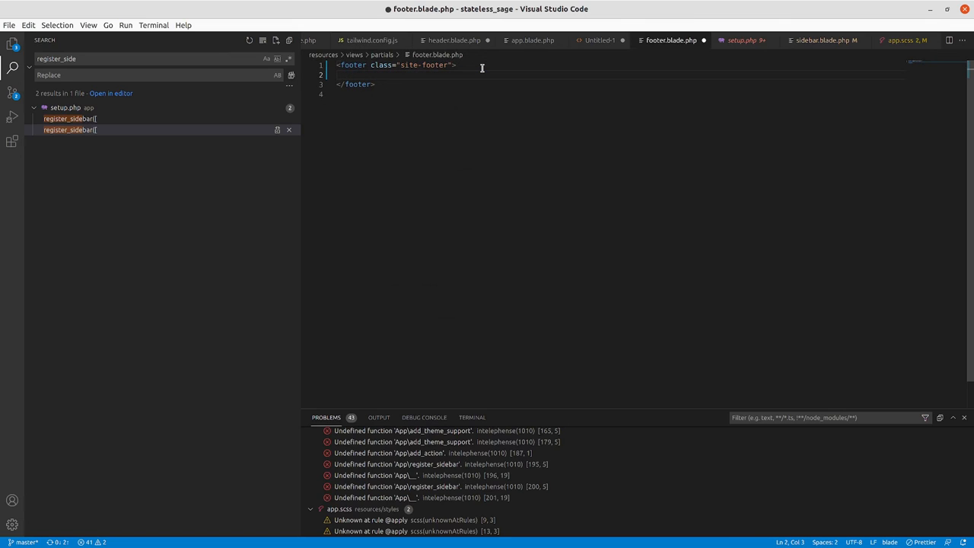
# - Add a heading reading 'Hello world, Taxation is theft!' on line 2 of footer.blade.php
pyautogui.write('<h')
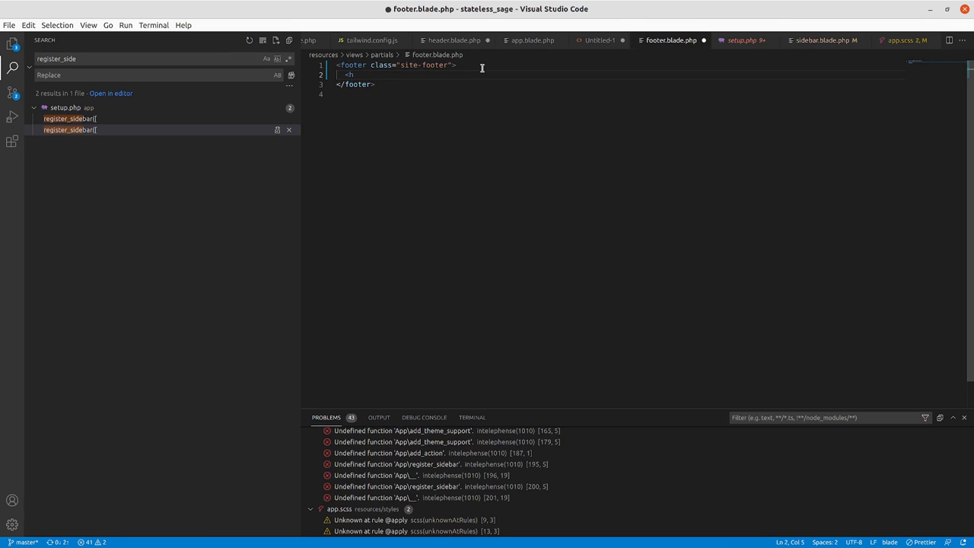
pyautogui.write('1')
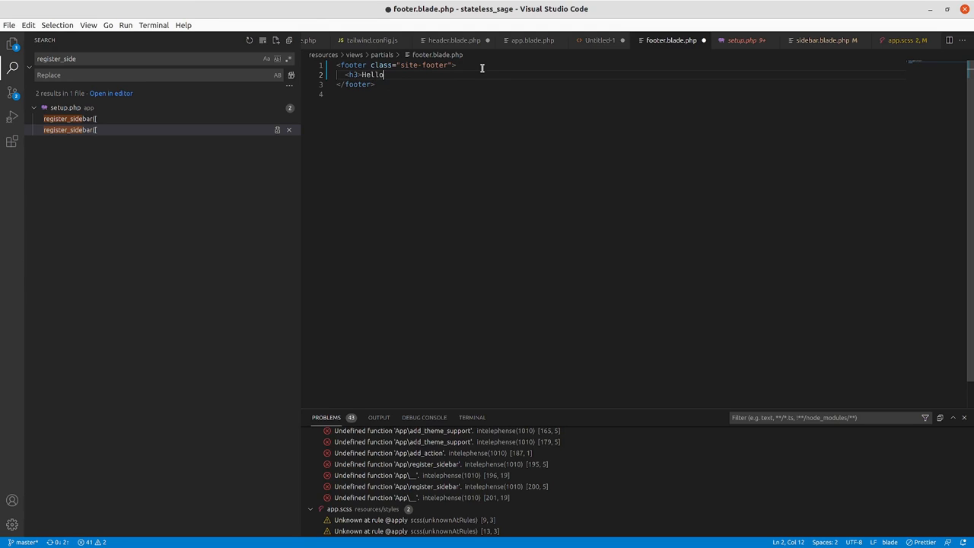
pyautogui.write('world,')
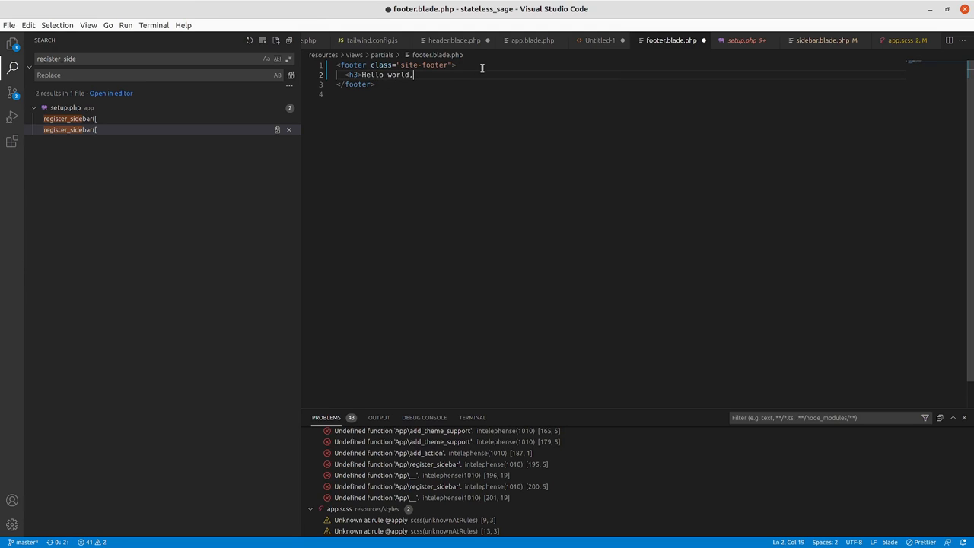
pyautogui.write('Taxation')
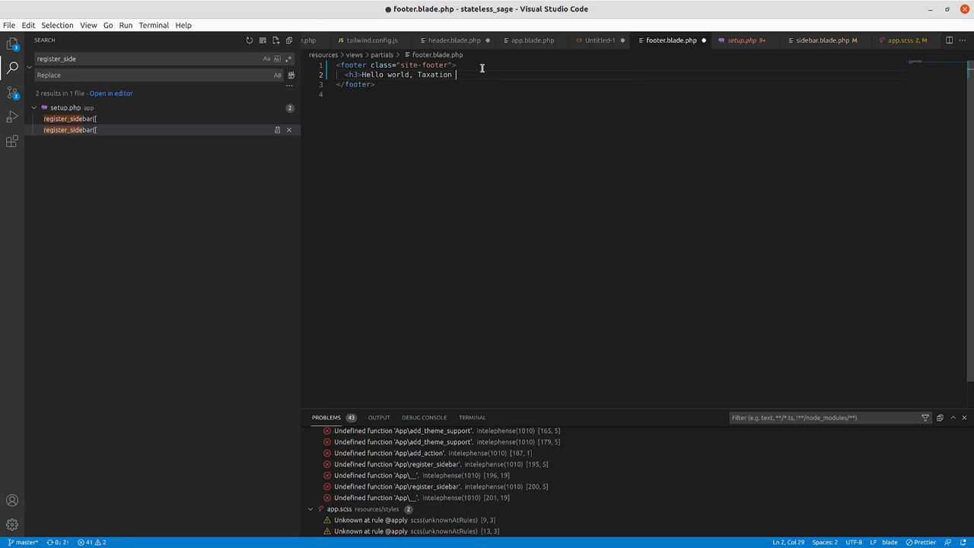
pyautogui.write('is theft')
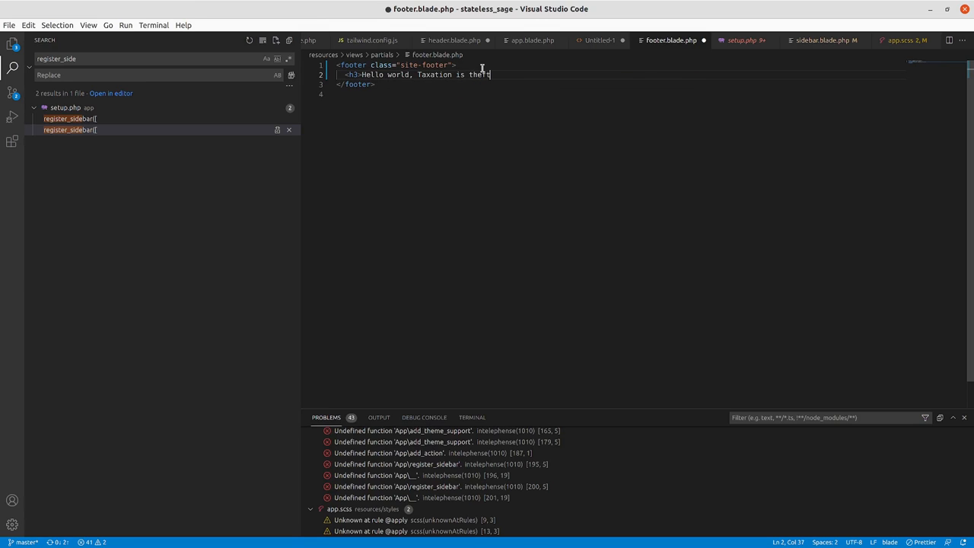
pyautogui.write('!</')
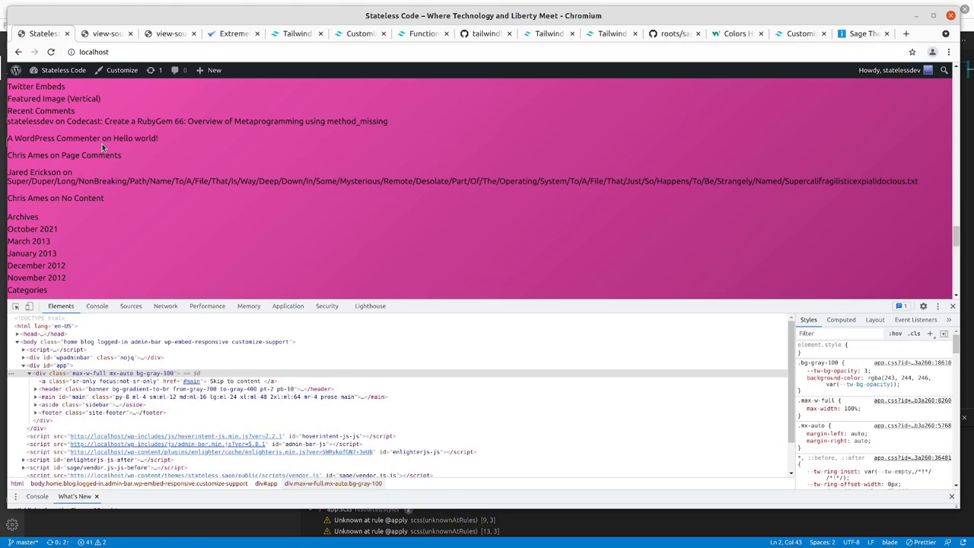
# - Scroll the reloaded local site to check the stateless code banner and Latest Posts
pyautogui.scroll(-3)
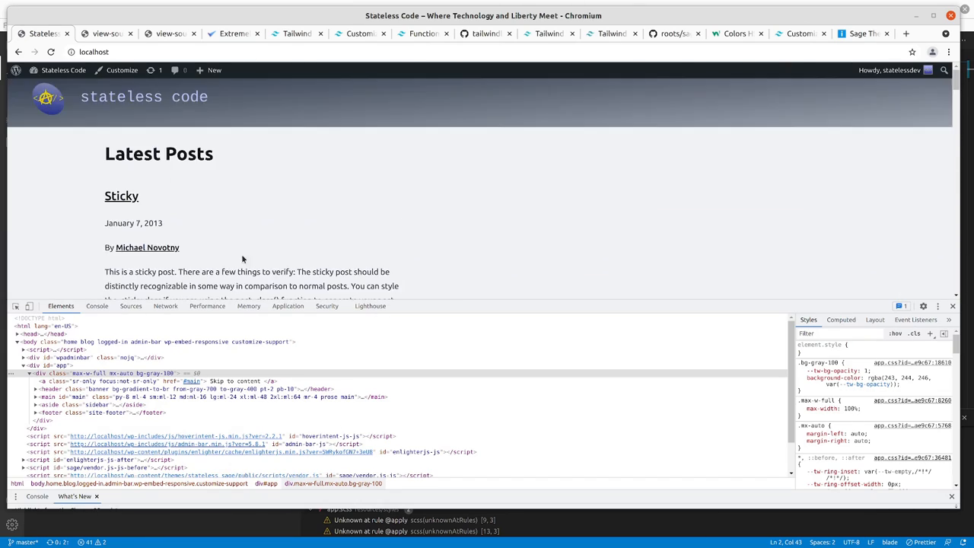
pyautogui.scroll(-3)
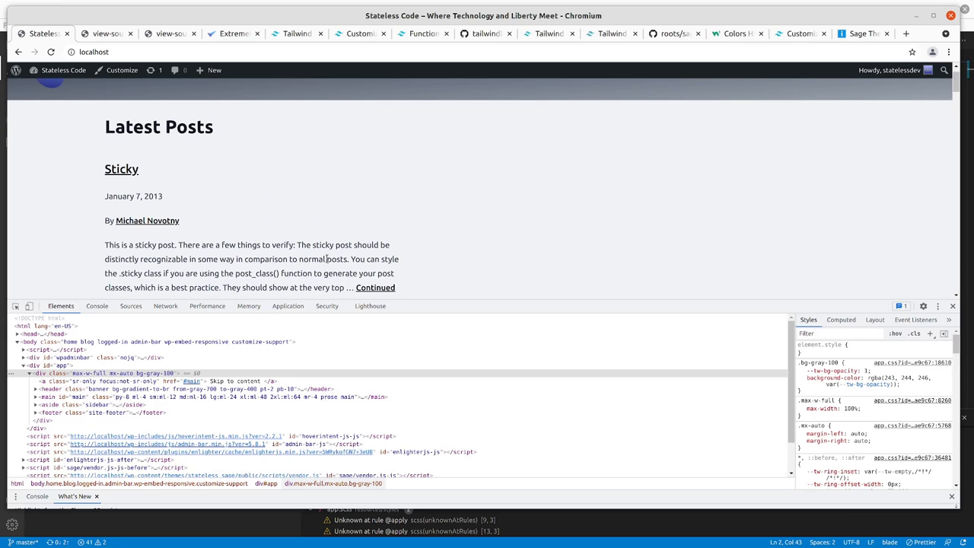
pyautogui.moveTo(129, 67)
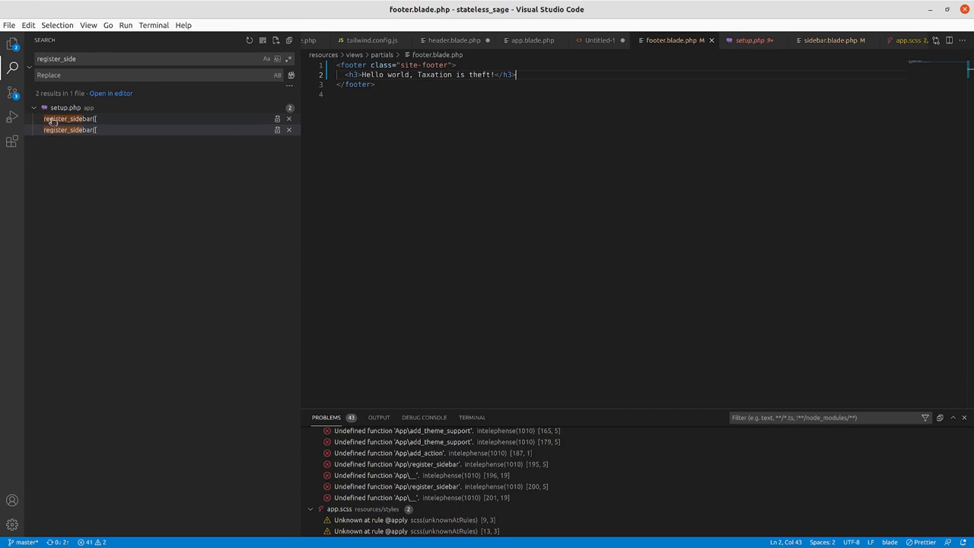
# - Browse content-page.blade.php and content-single.blade.php, then open page.blade.php
pyautogui.click(9, 46)
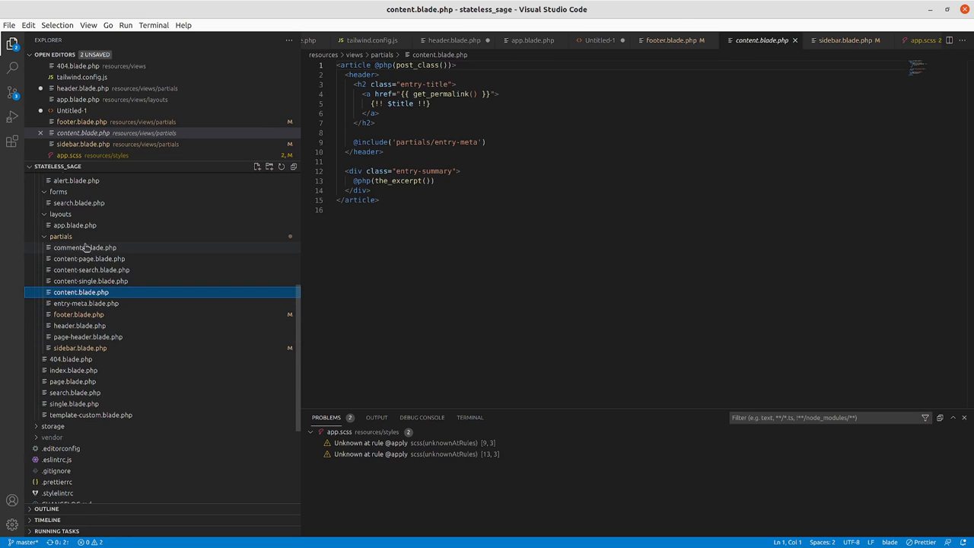
pyautogui.click(89, 258)
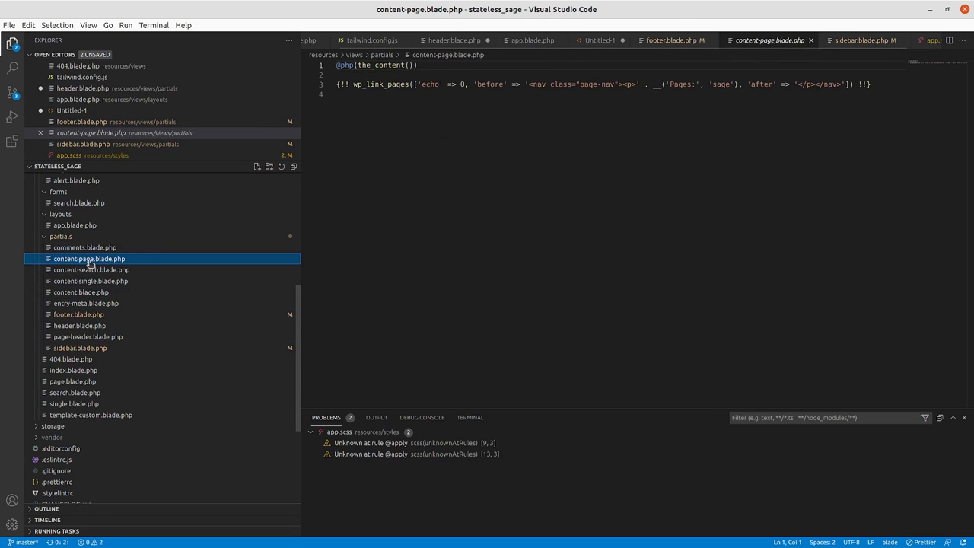
pyautogui.moveTo(83, 274)
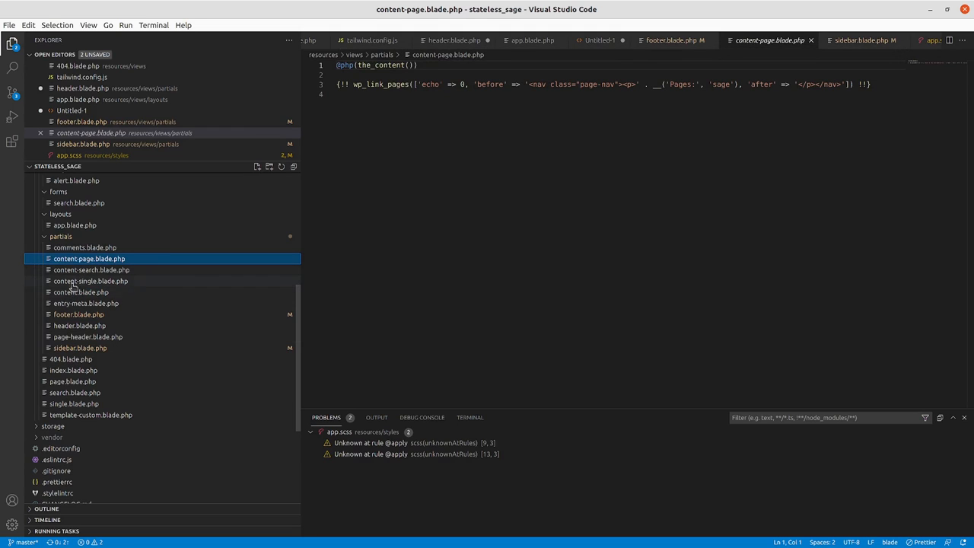
pyautogui.click(91, 280)
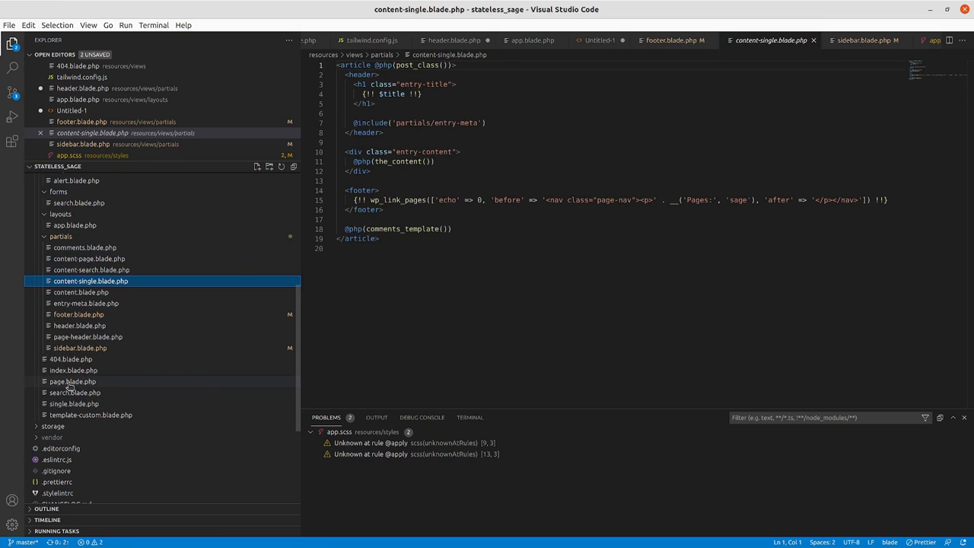
pyautogui.click(69, 381)
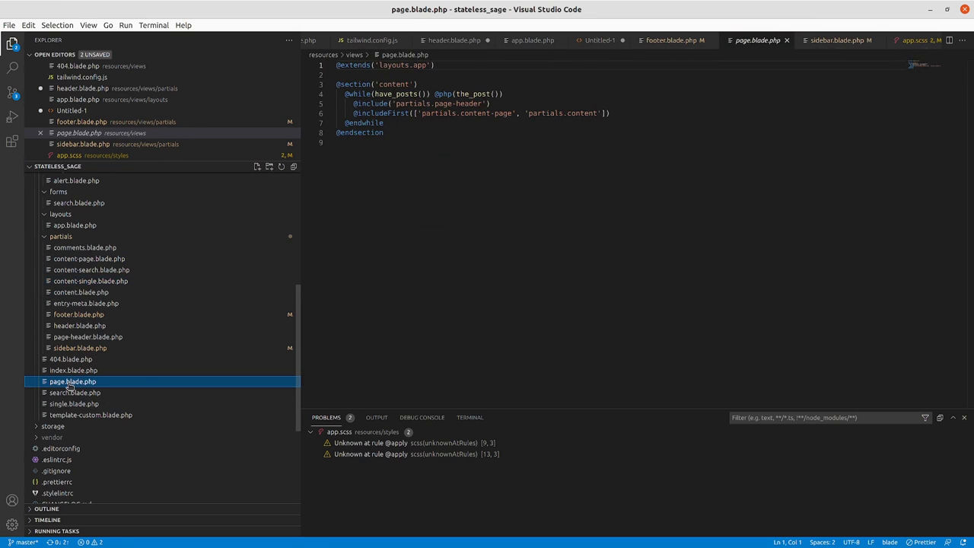
pyautogui.moveTo(74, 429)
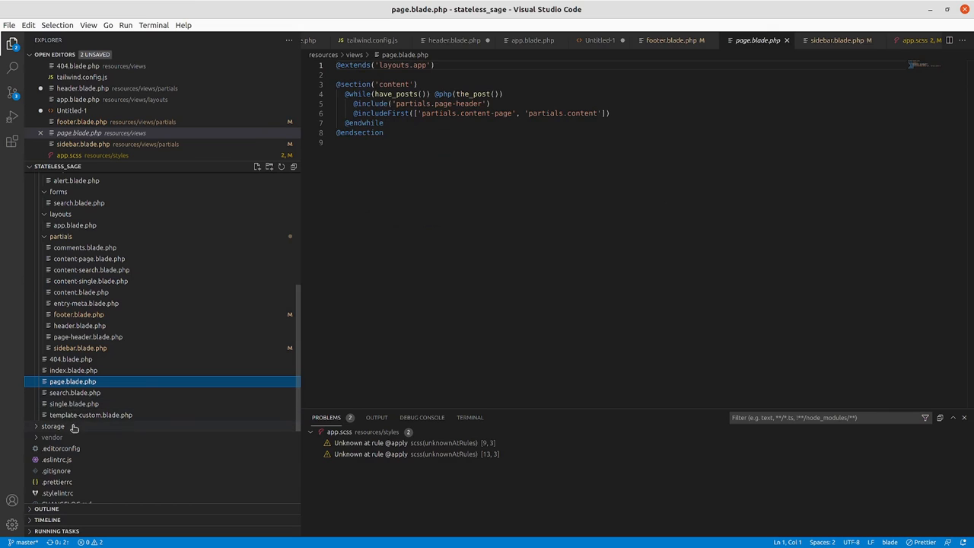
pyautogui.moveTo(78, 314)
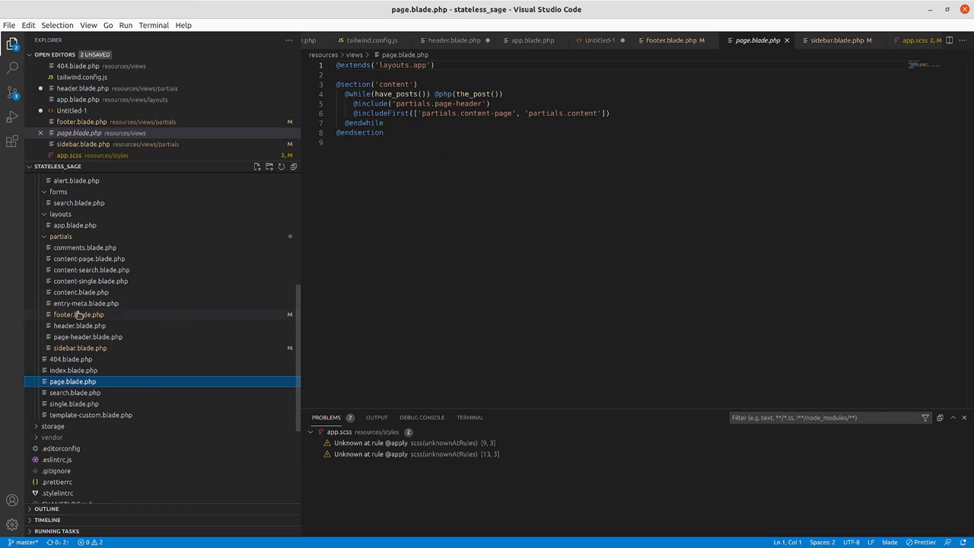
pyautogui.moveTo(84, 240)
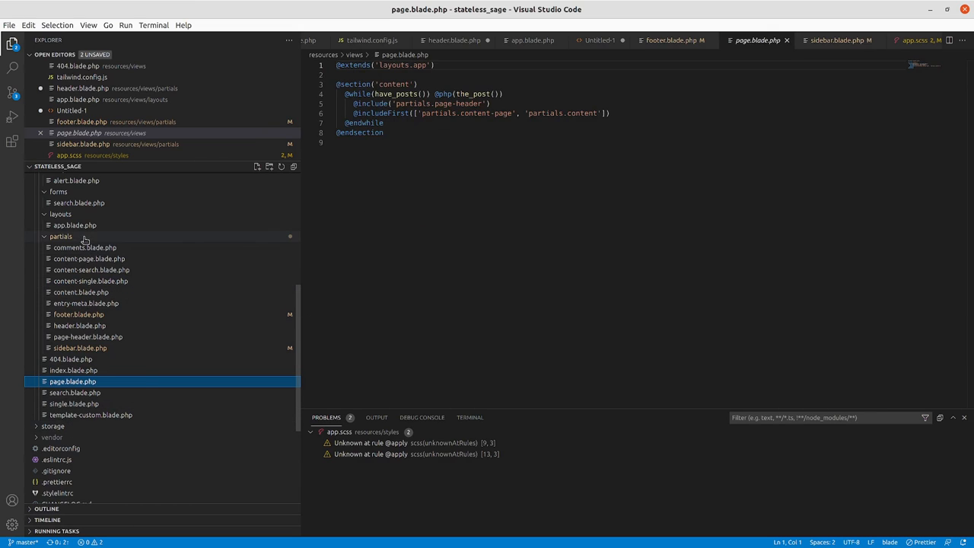
pyautogui.moveTo(379, 232)
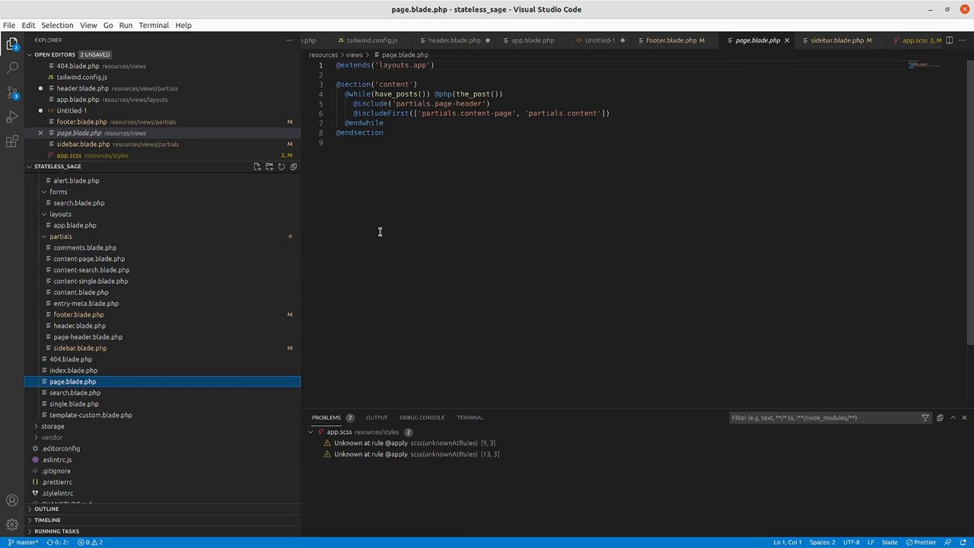
pyautogui.moveTo(75, 230)
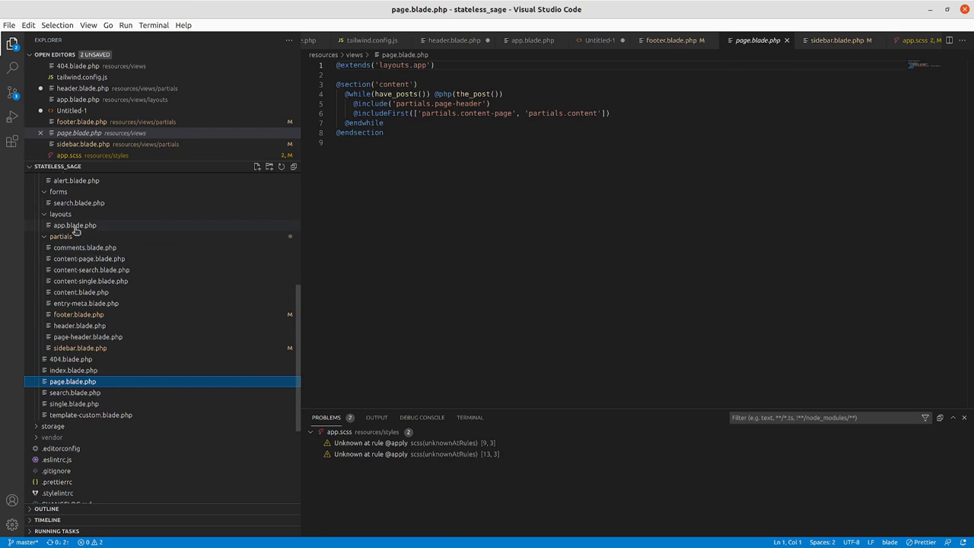
# - Replace the main element's utility class list in app.blade.php with main-layout-content
pyautogui.scroll(-3)
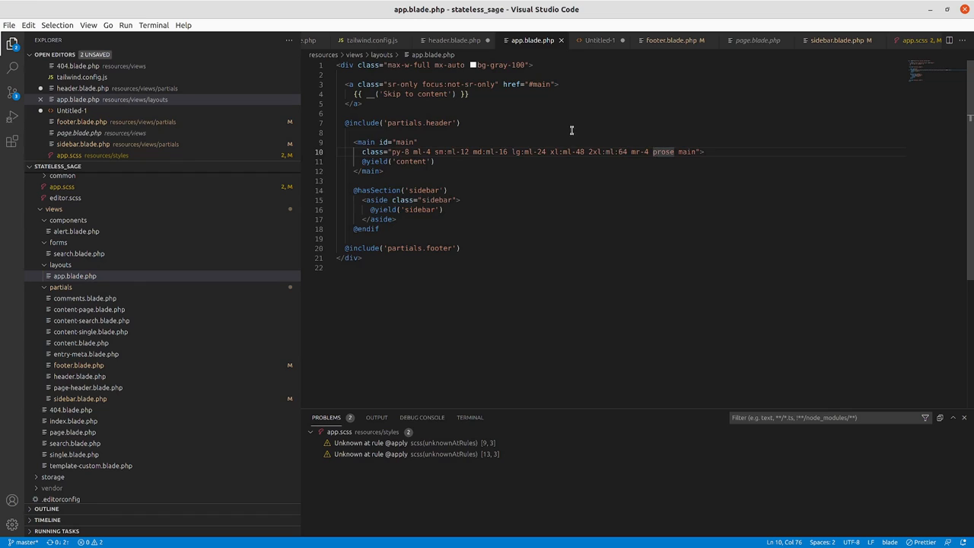
pyautogui.click(436, 142)
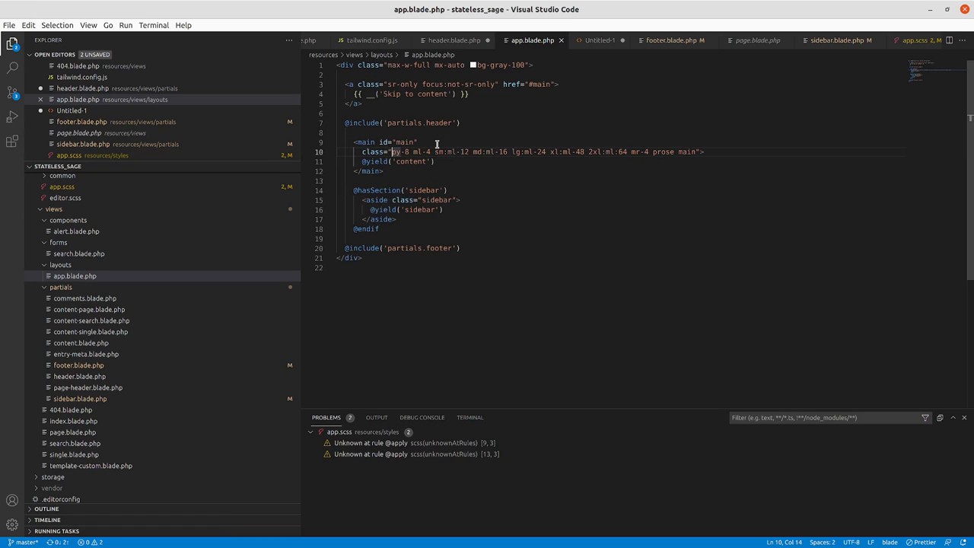
pyautogui.moveTo(390, 151); pyautogui.dragTo(519, 151)
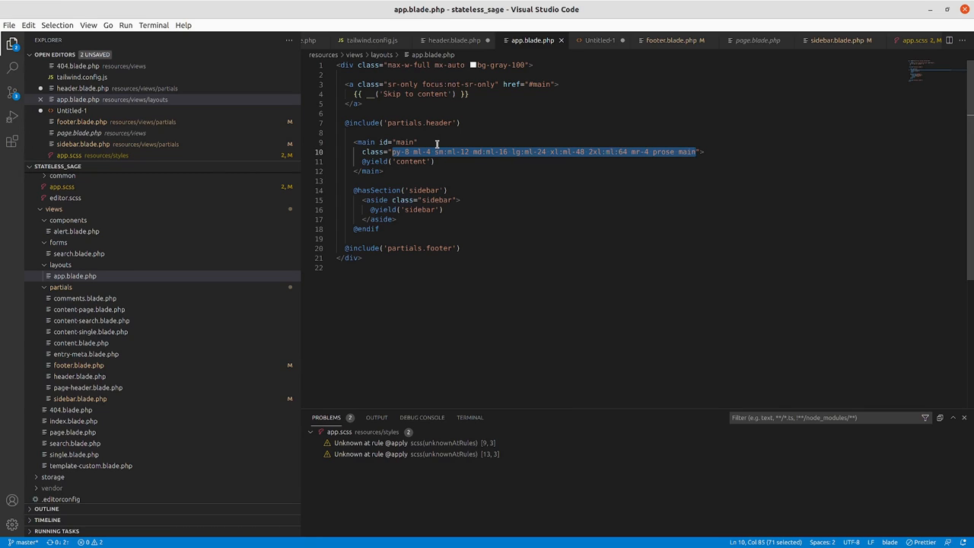
pyautogui.press('Delete')
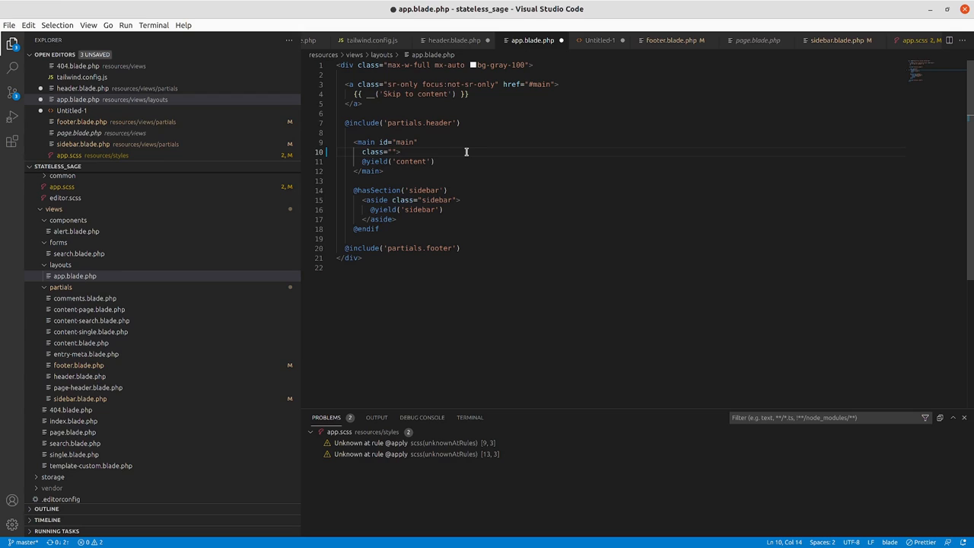
pyautogui.write('main-lai')
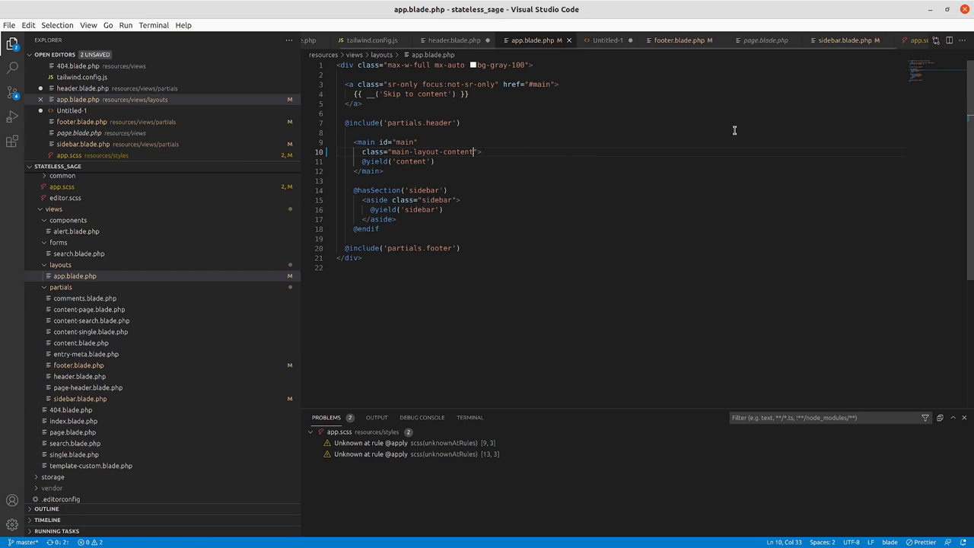
pyautogui.click(890, 40)
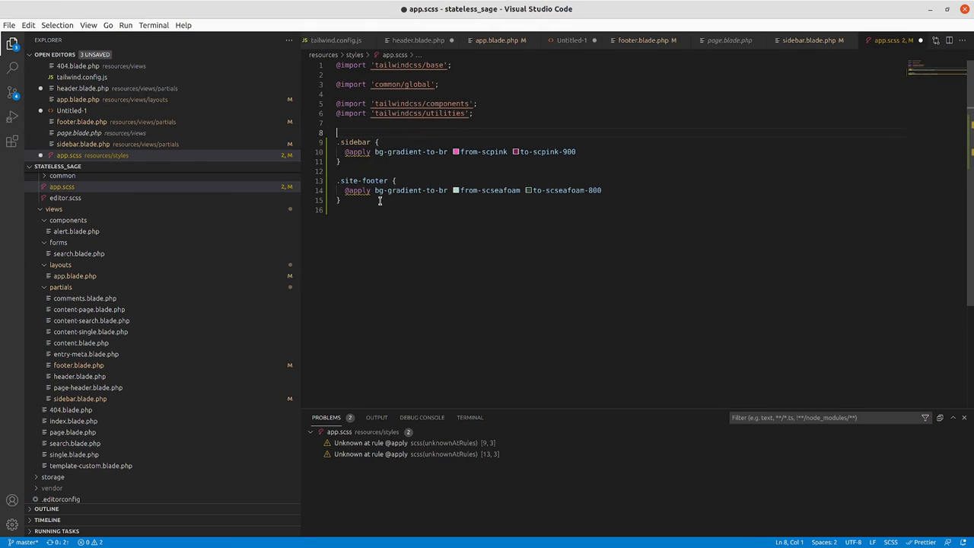
# - Type a new .main-layout-content selector in app.scss
pyautogui.write('.main')
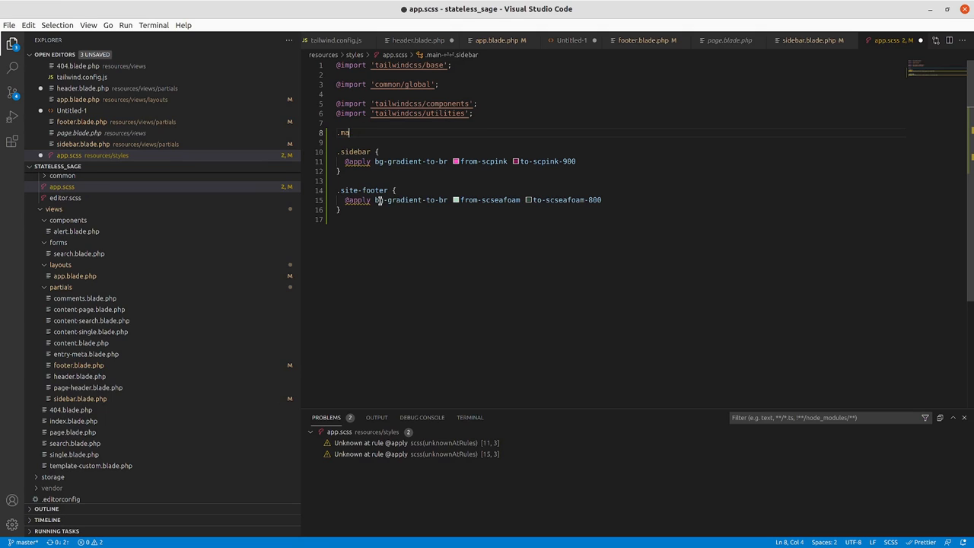
pyautogui.write('in-layou')
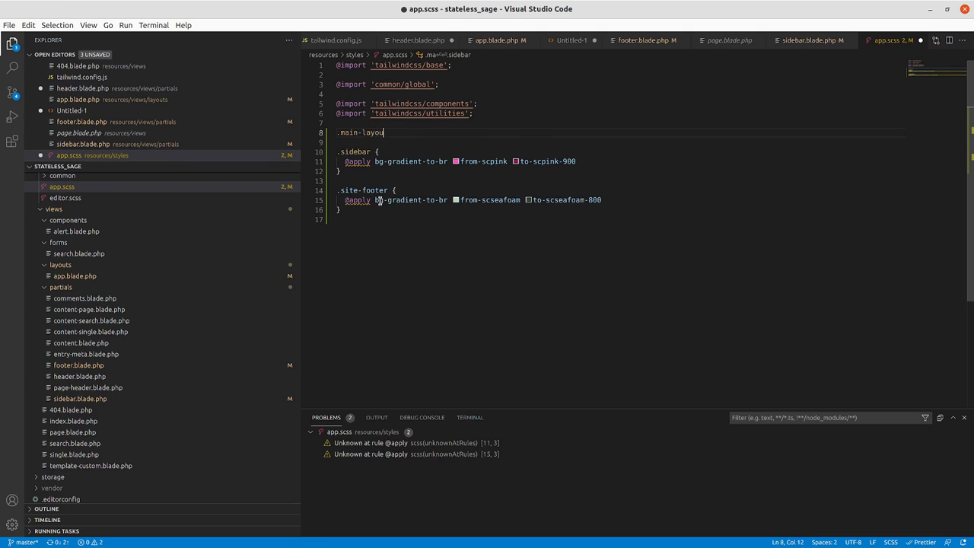
pyautogui.write('t-content {')
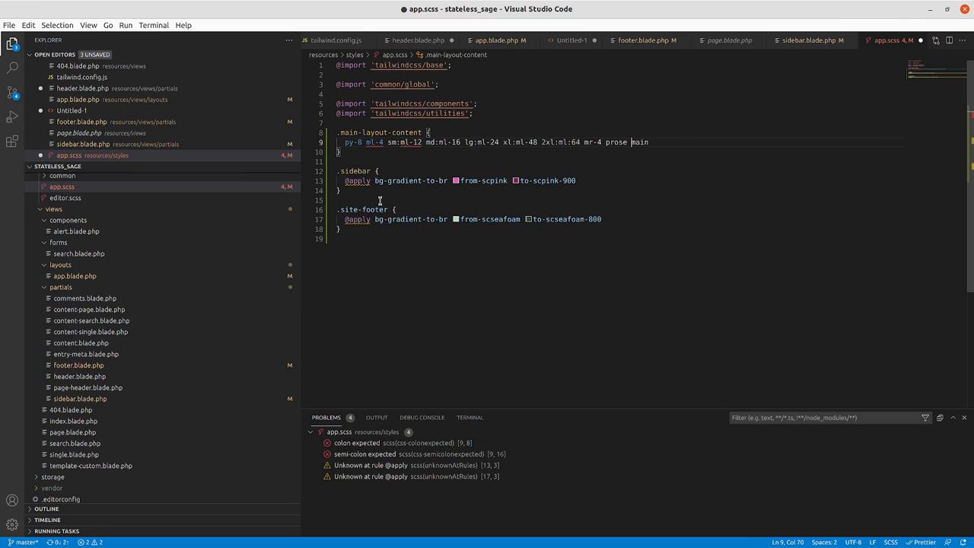
pyautogui.click(482, 142)
pyautogui.write('@apply ')
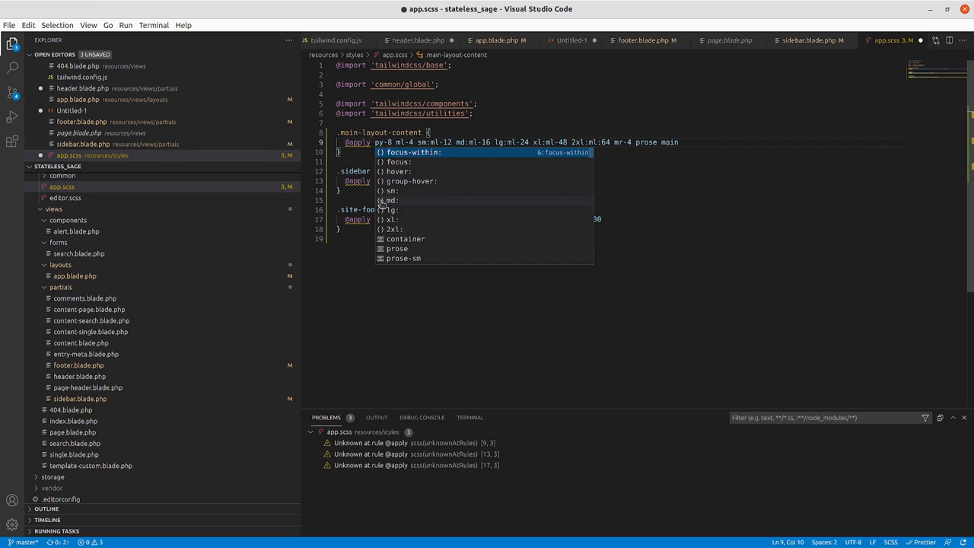
pyautogui.press('Escape')
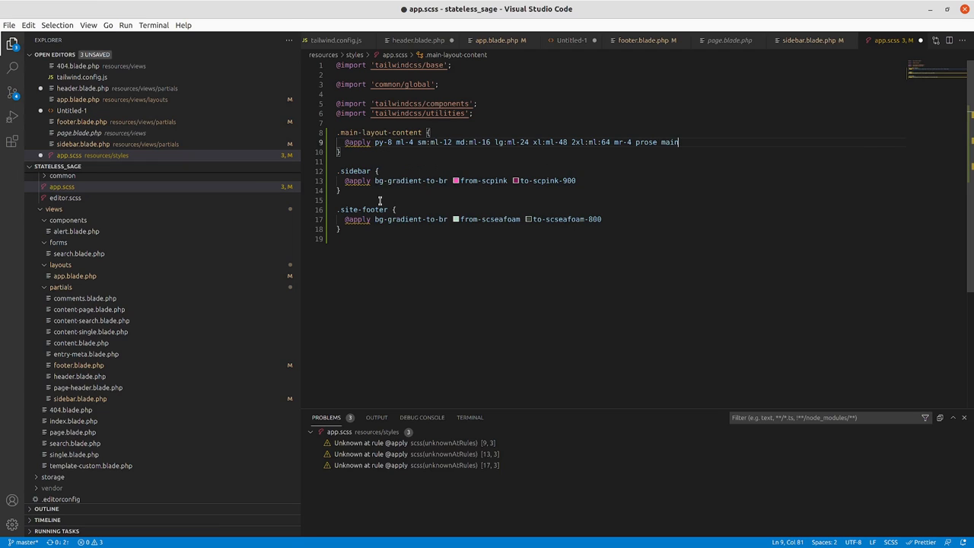
pyautogui.doubleClick(646, 142)
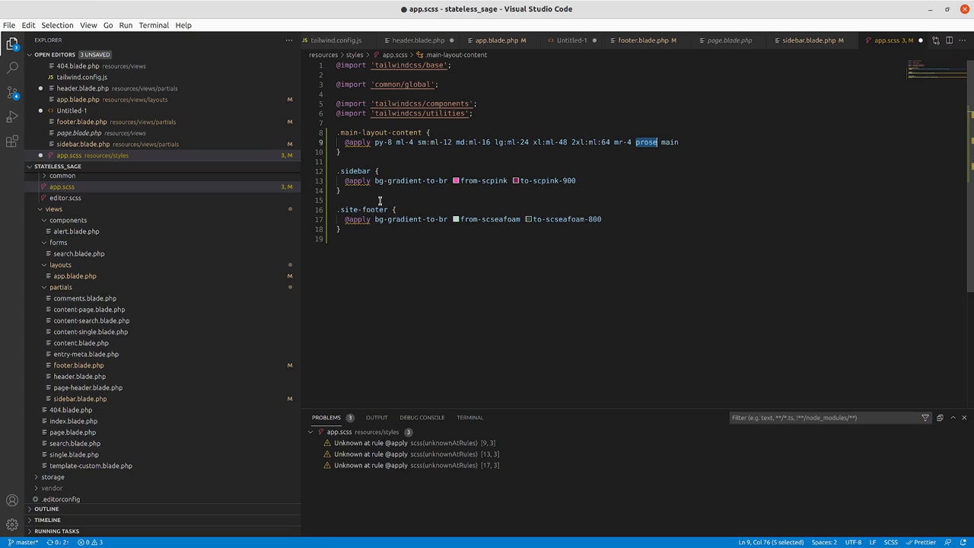
pyautogui.click(638, 142)
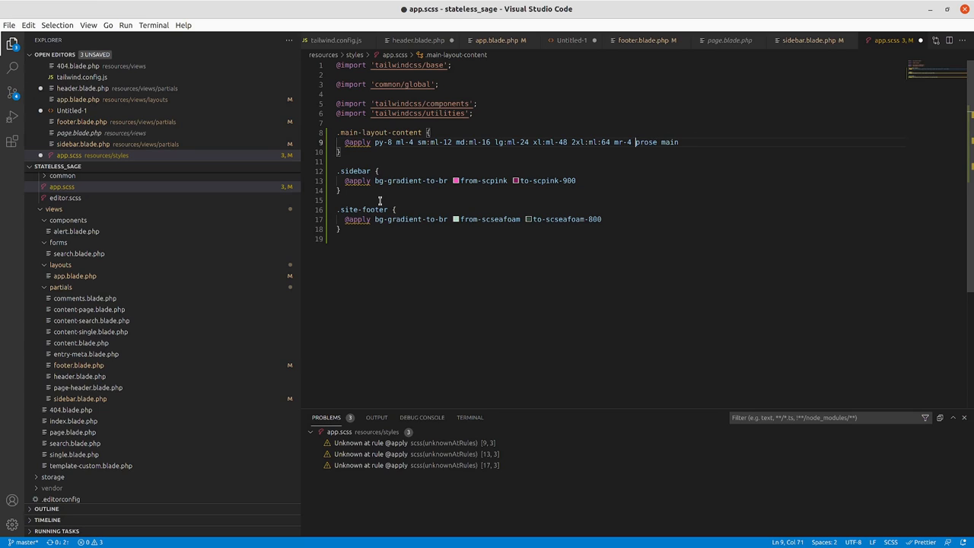
pyautogui.click(496, 142)
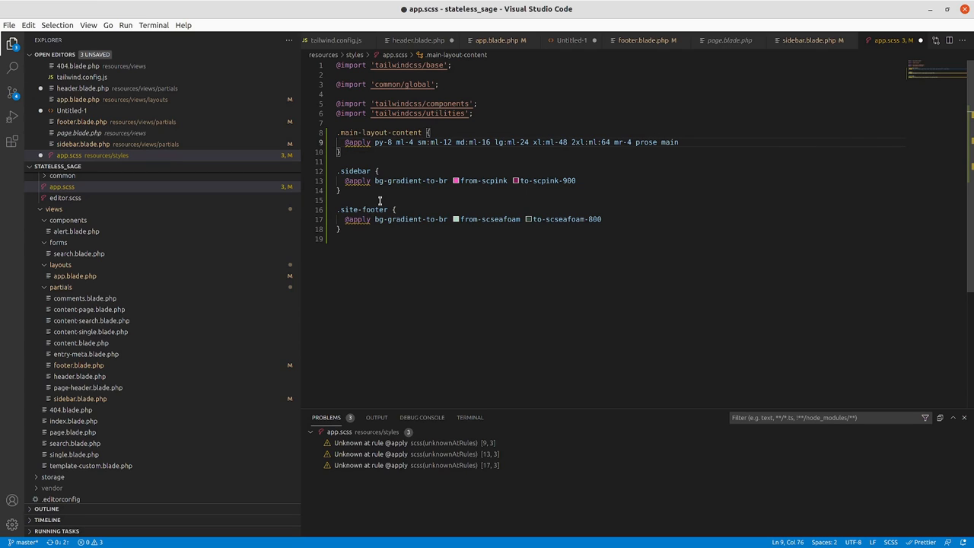
pyautogui.write('lg:prose-lg')
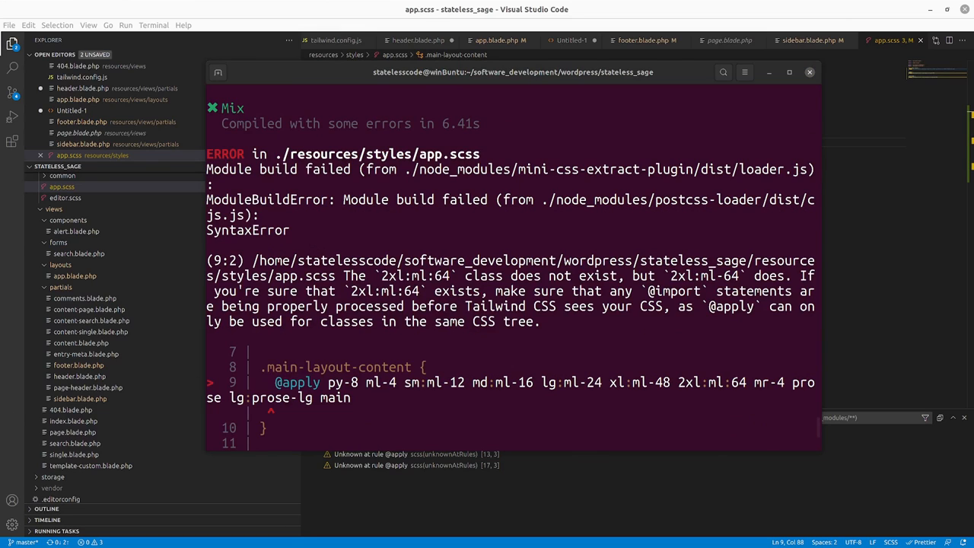
pyautogui.moveTo(705, 276)
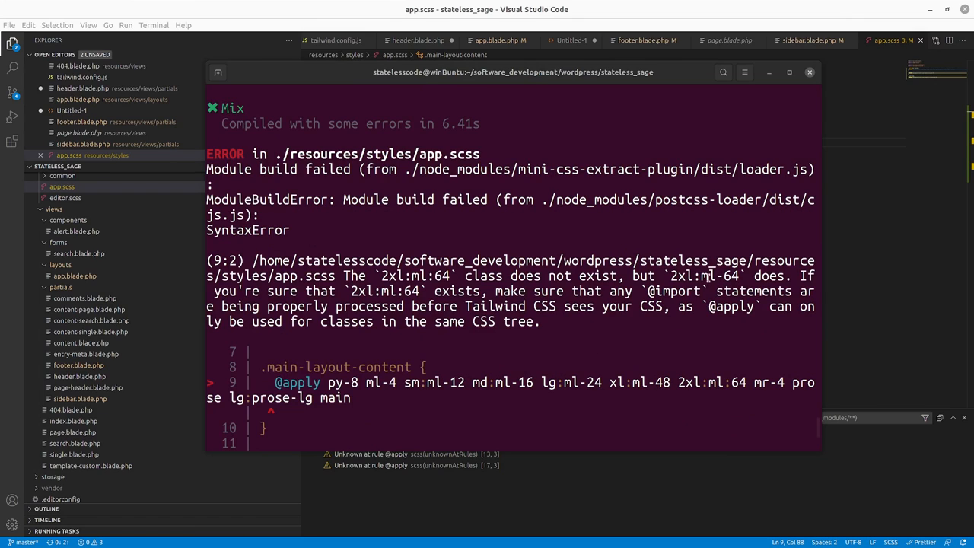
pyautogui.moveTo(661, 310)
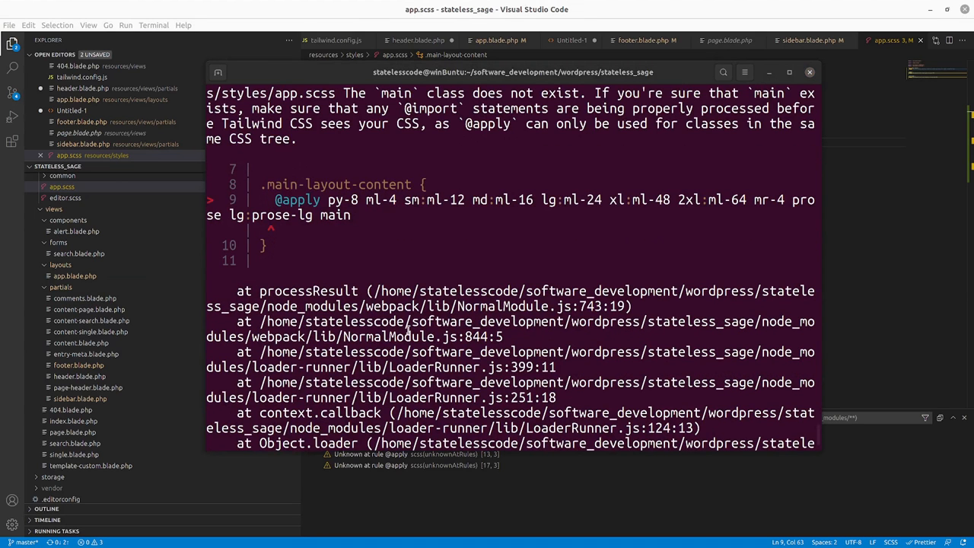
pyautogui.moveTo(419, 257)
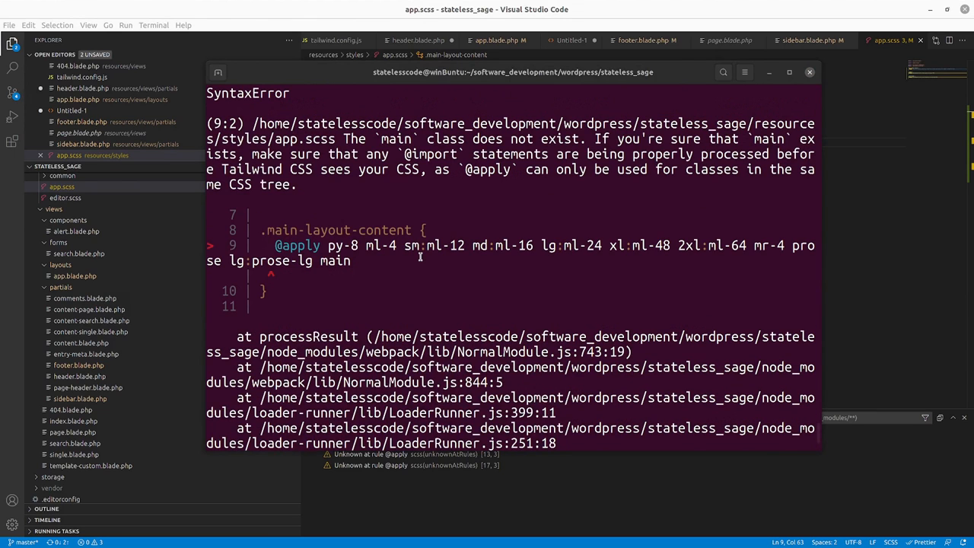
pyautogui.moveTo(234, 281)
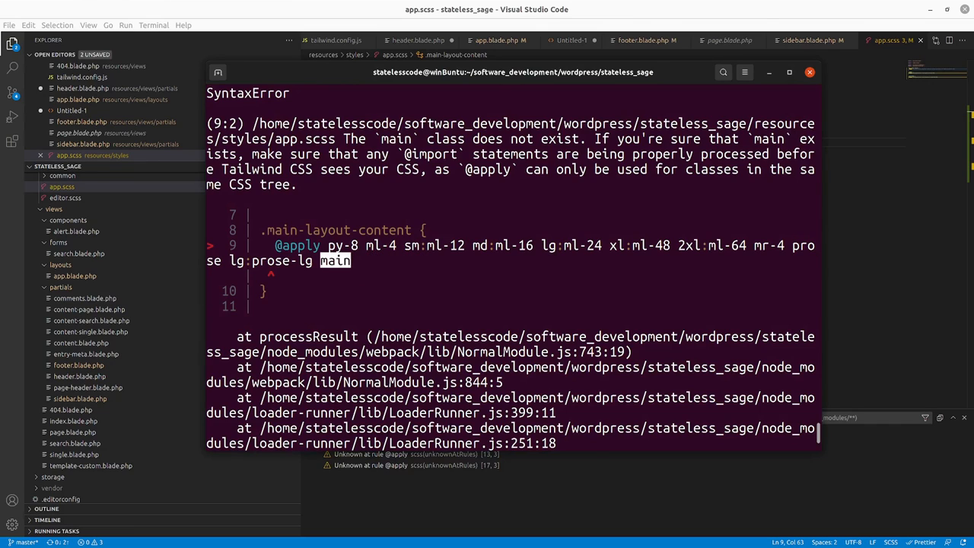
# - Return to app.scss after the rebuild rejects the nonexistent main class
pyautogui.click(809, 72)
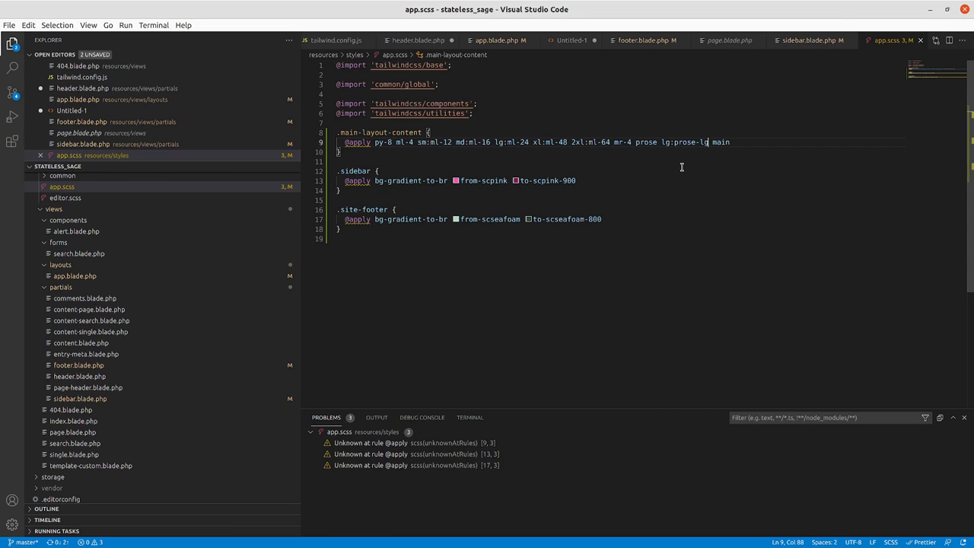
pyautogui.doubleClick(722, 142)
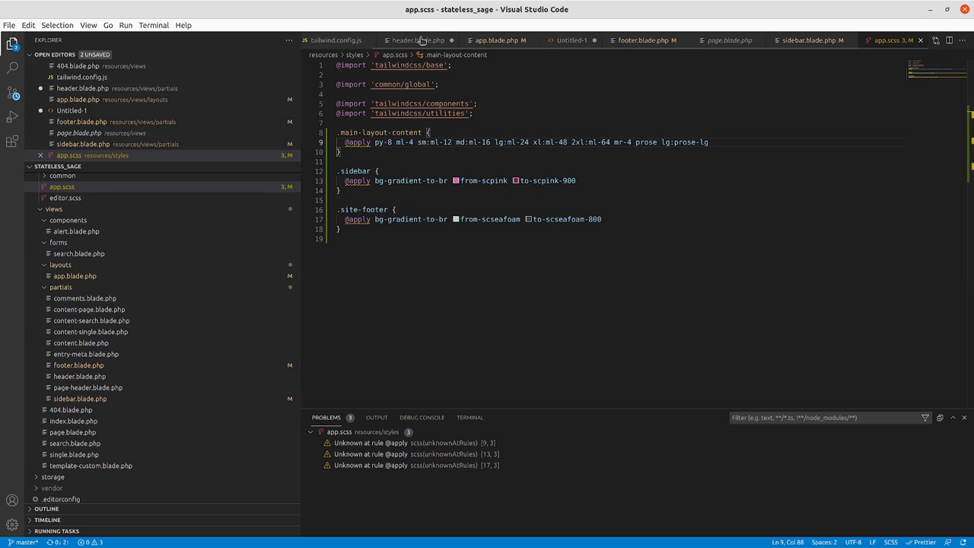
pyautogui.click(426, 38)
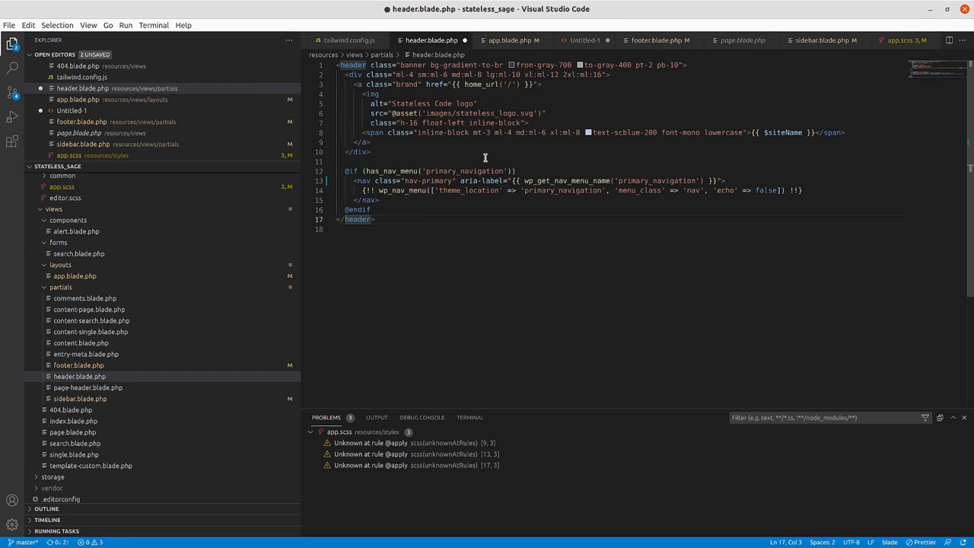
pyautogui.moveTo(519, 181)
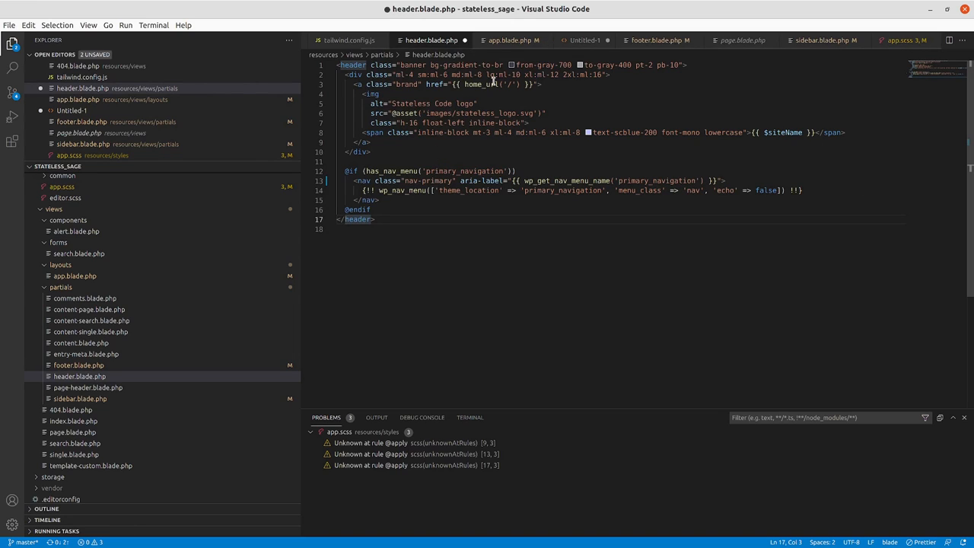
pyautogui.click(505, 40)
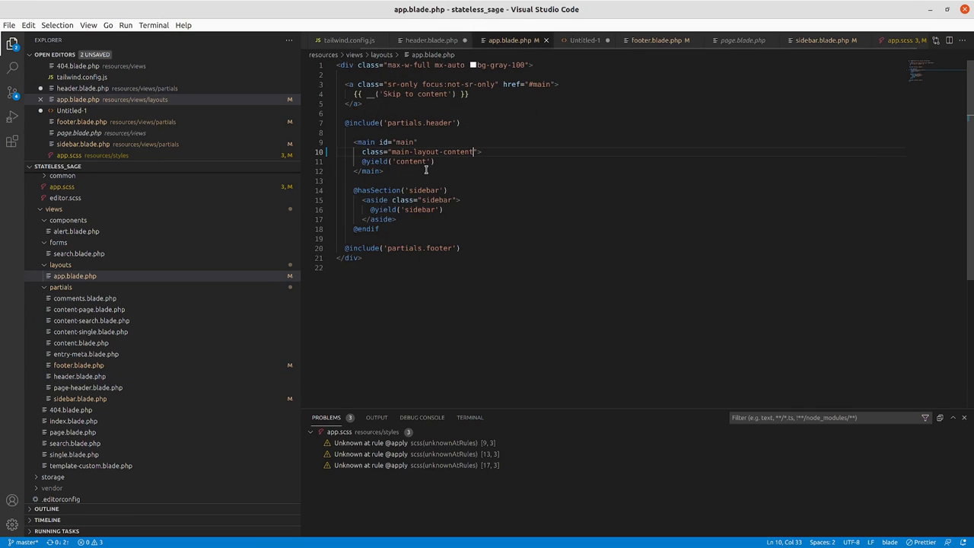
pyautogui.write('main')
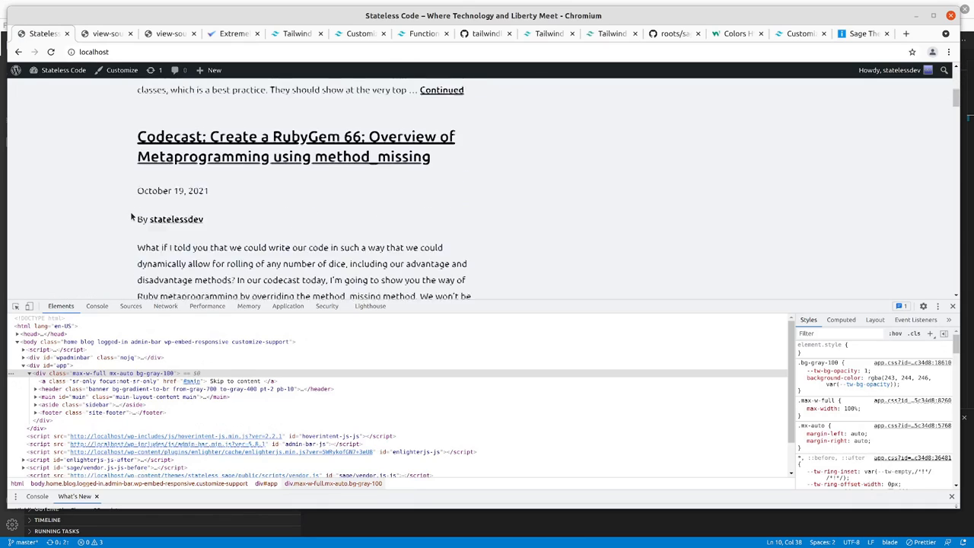
pyautogui.scroll(-3)
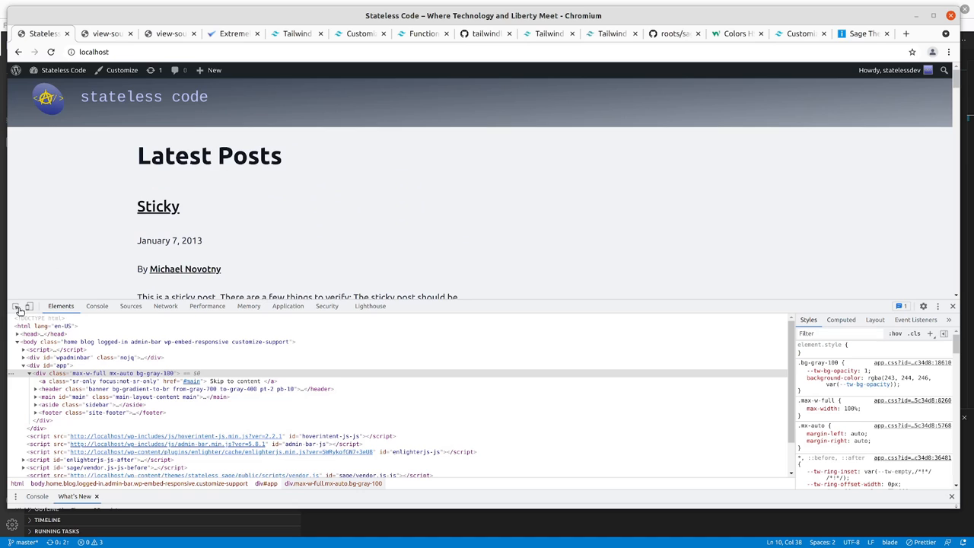
pyautogui.click(29, 305)
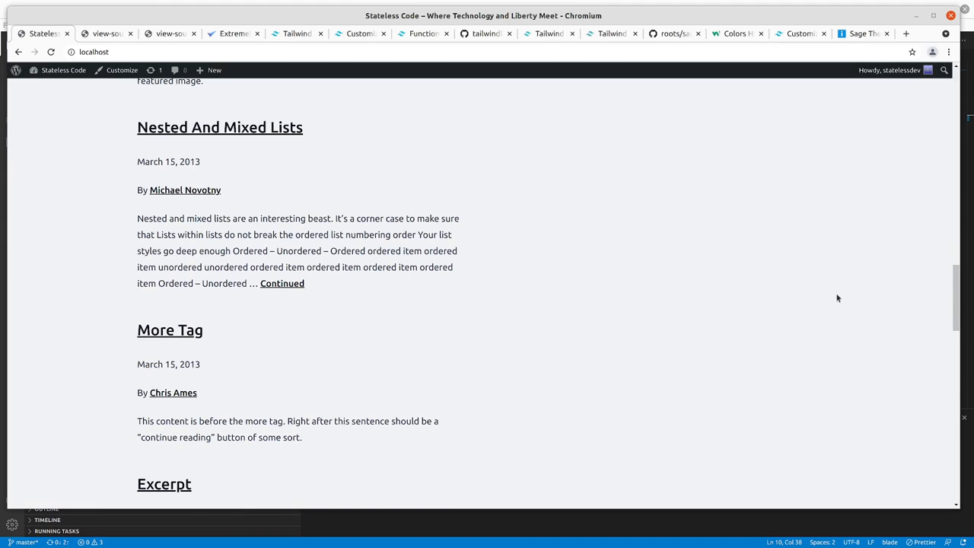
pyautogui.moveTo(717, 360)
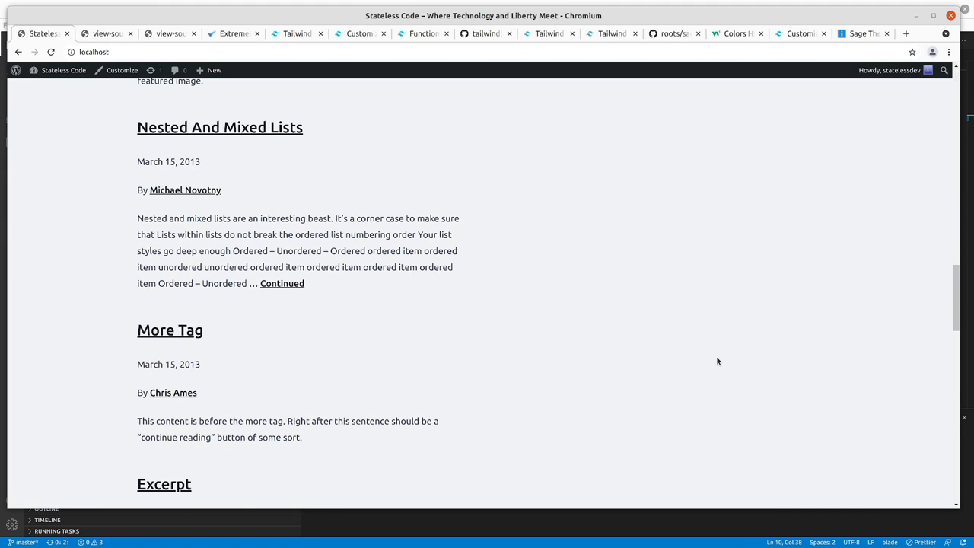
pyautogui.moveTo(689, 361)
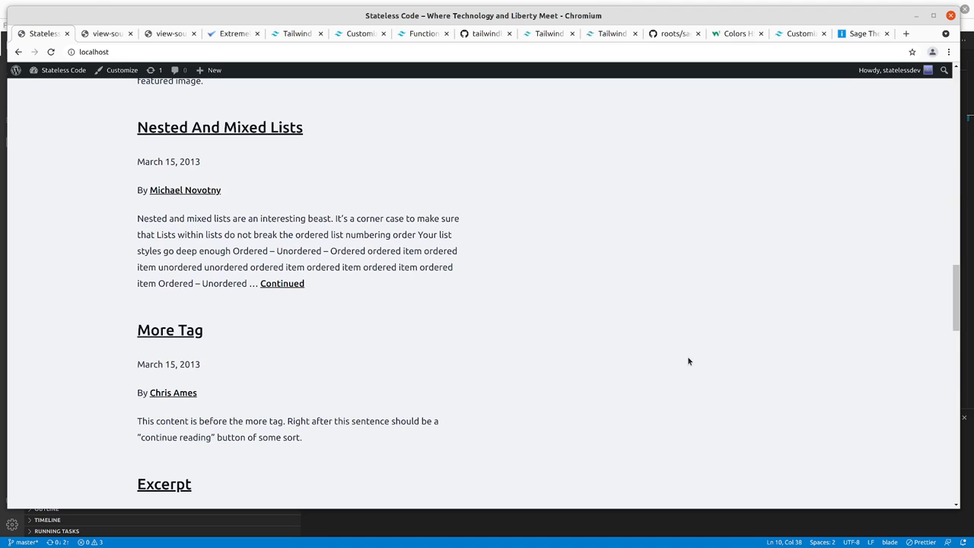
pyautogui.press('F12')
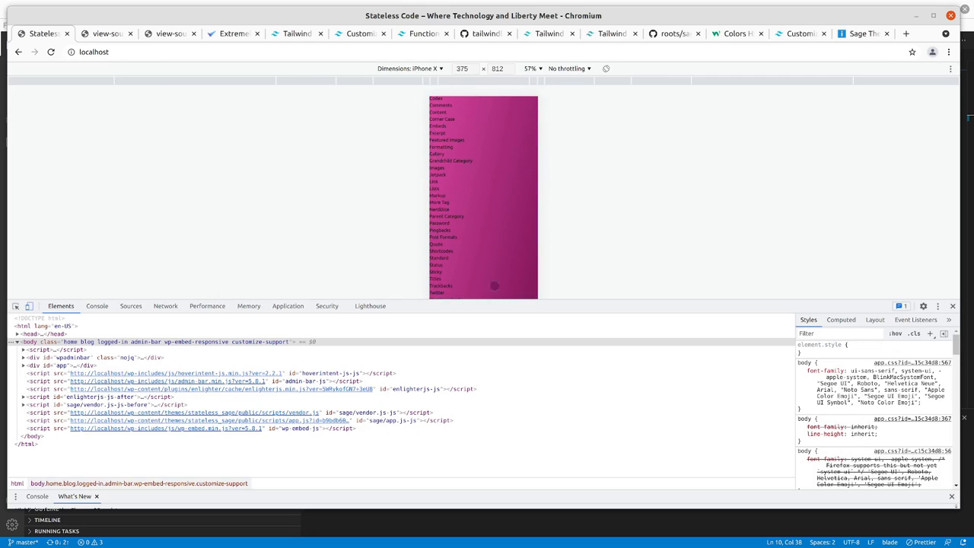
pyautogui.moveTo(702, 206)
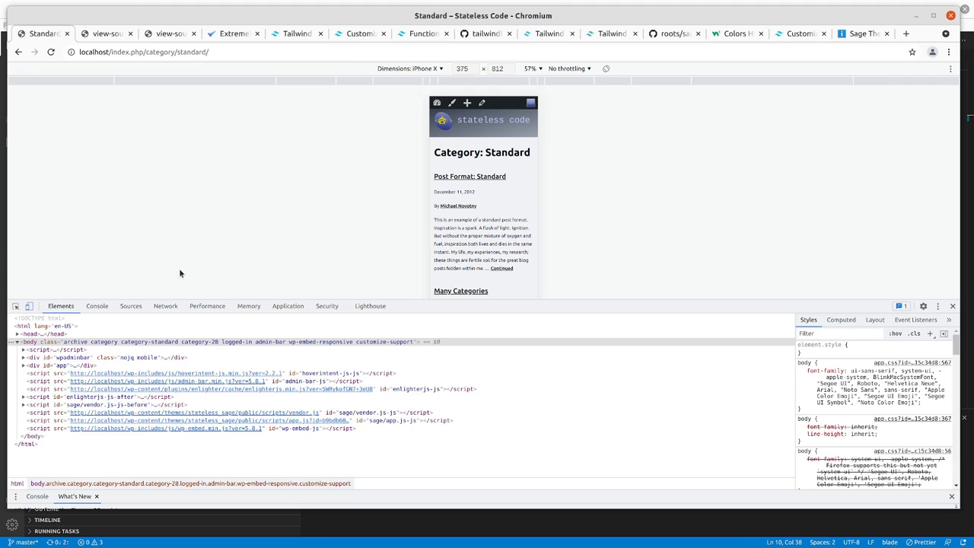
pyautogui.scroll(-3)
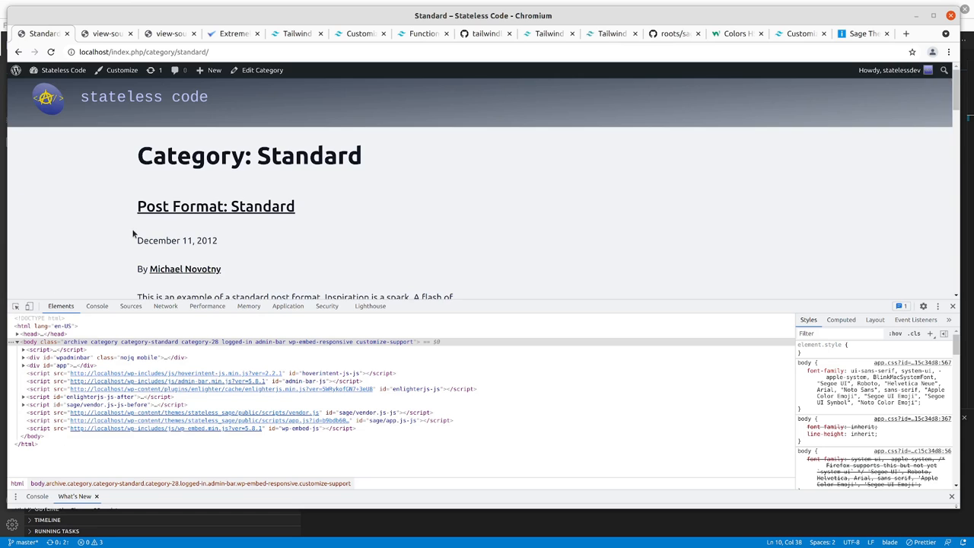
pyautogui.scroll(-3)
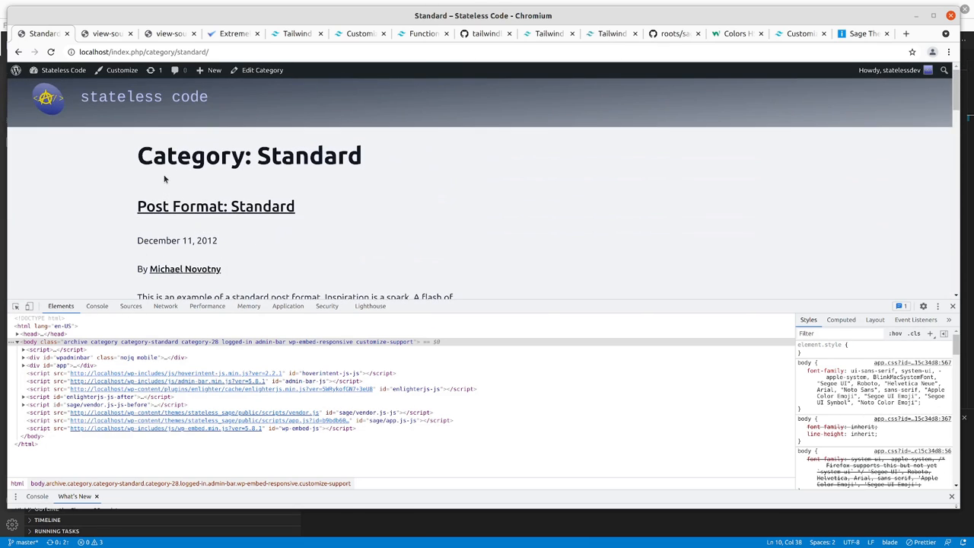
pyautogui.scroll(-3)
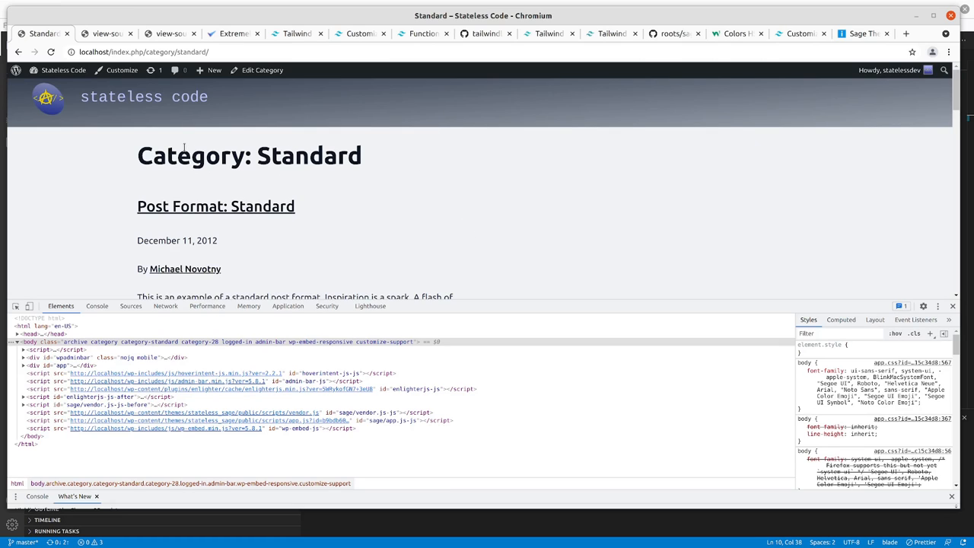
pyautogui.moveTo(150, 179)
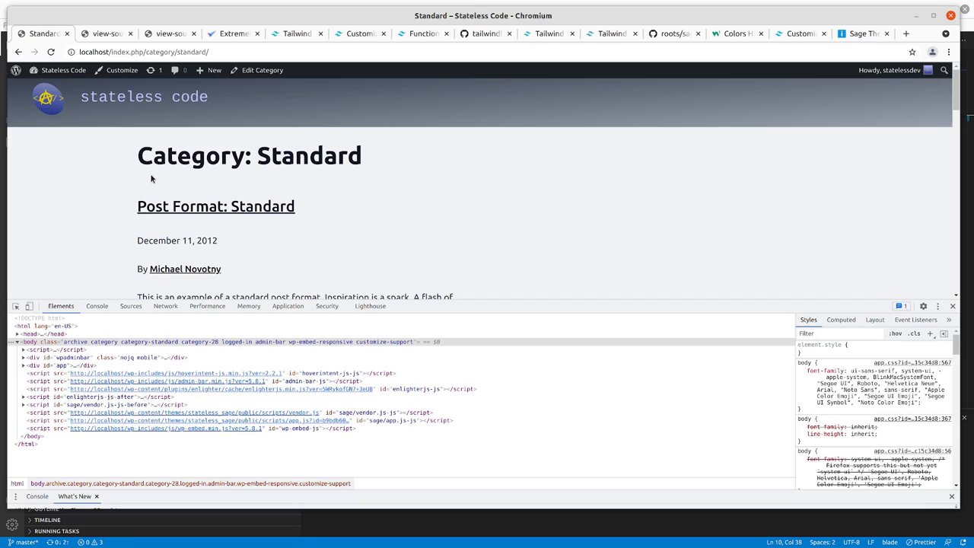
pyautogui.moveTo(143, 155)
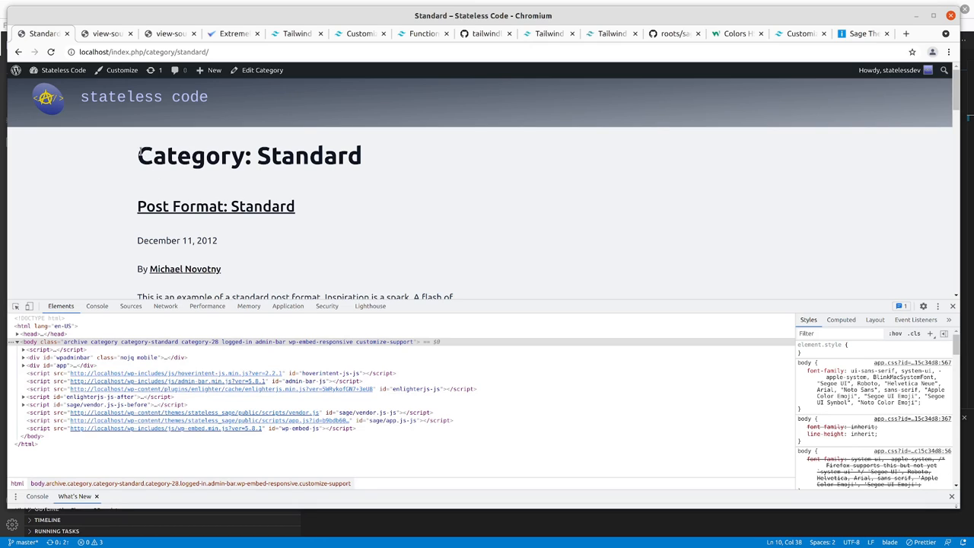
pyautogui.moveTo(661, 268)
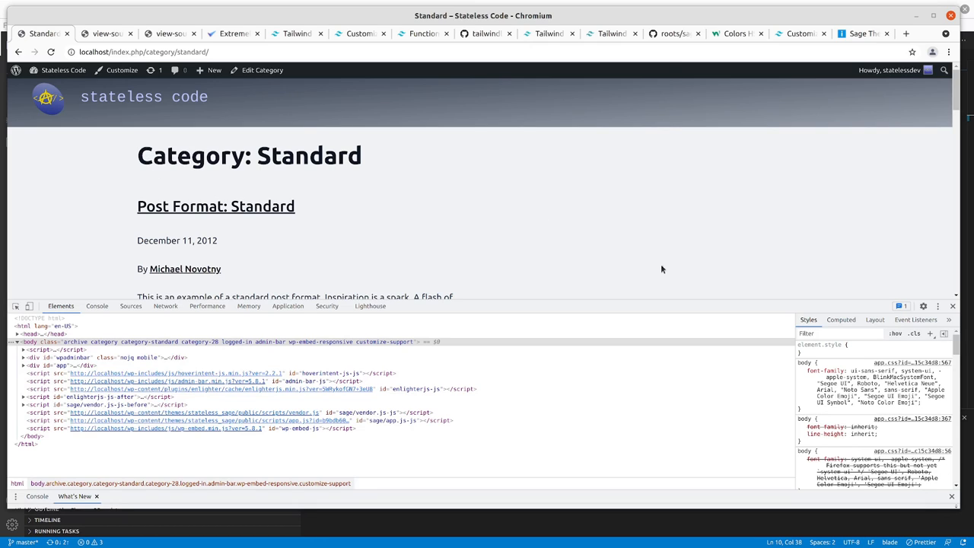
pyautogui.moveTo(669, 200)
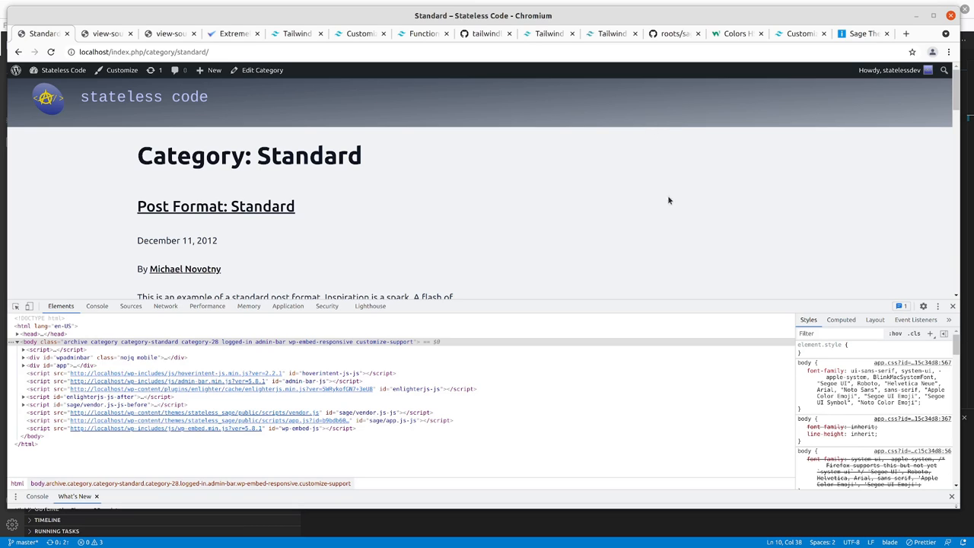
pyautogui.moveTo(587, 266)
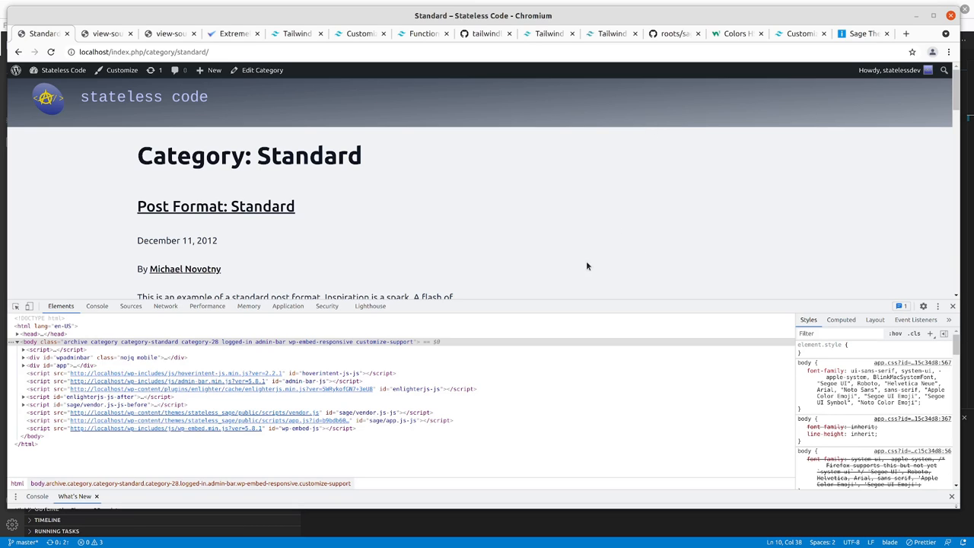
pyautogui.moveTo(336, 195)
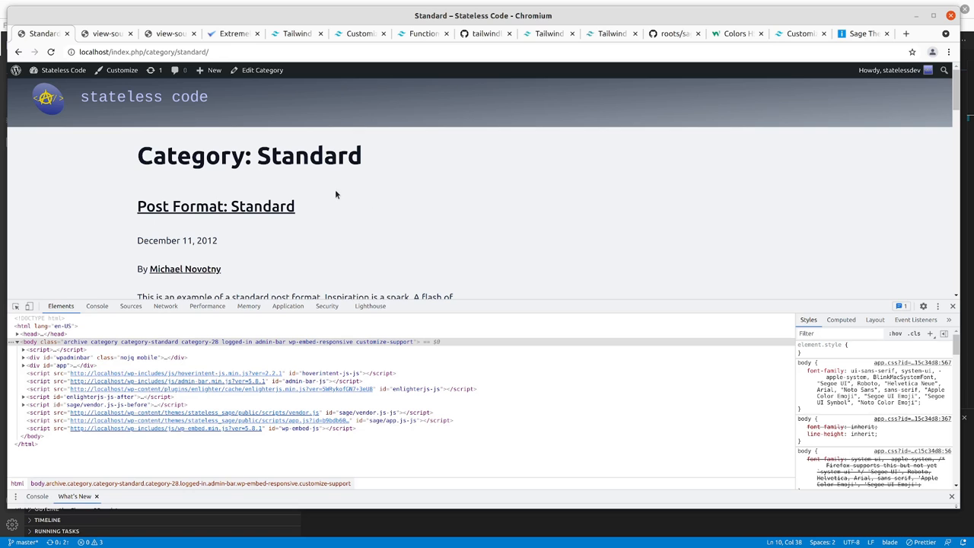
pyautogui.scroll(-3)
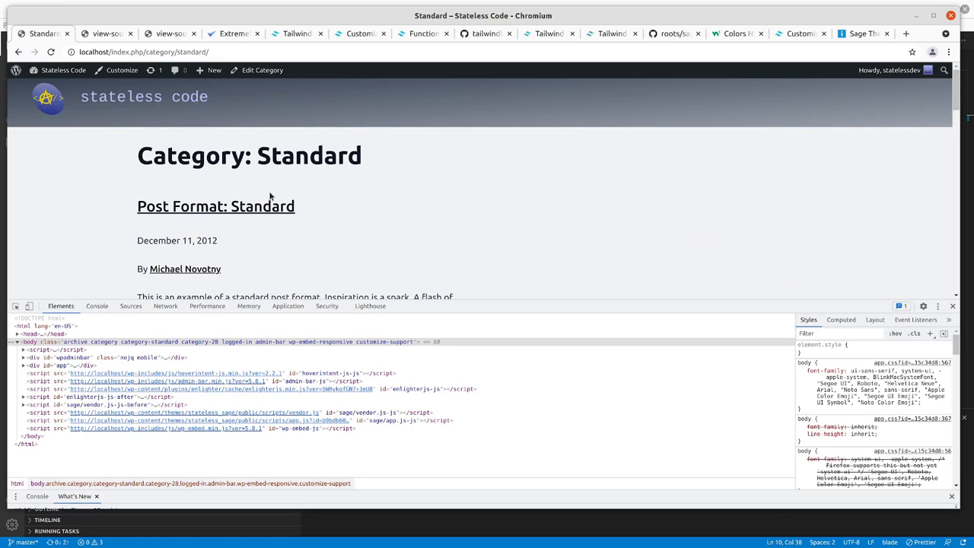
pyautogui.moveTo(274, 206)
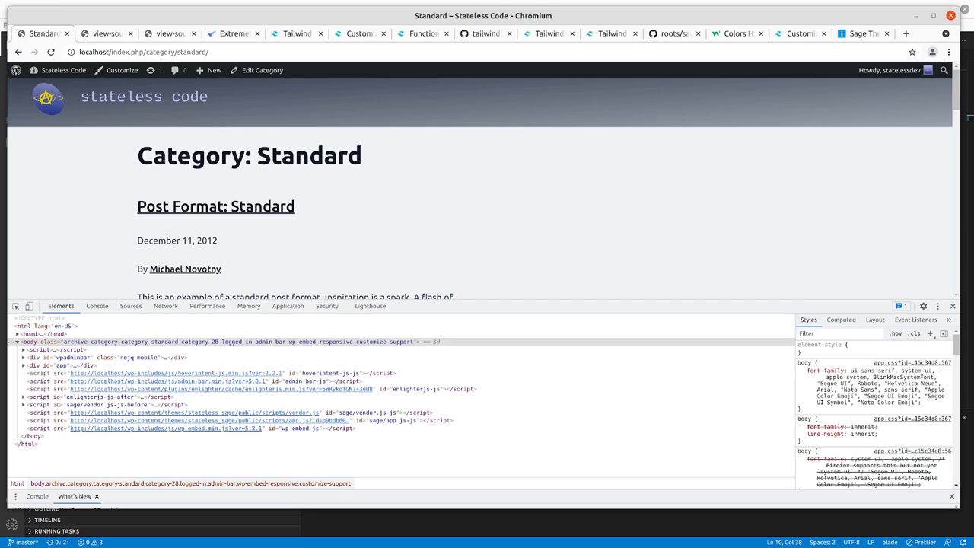
# - Go from the admin bar to the Dashboard, then Appearance > Themes
pyautogui.click(62, 70)
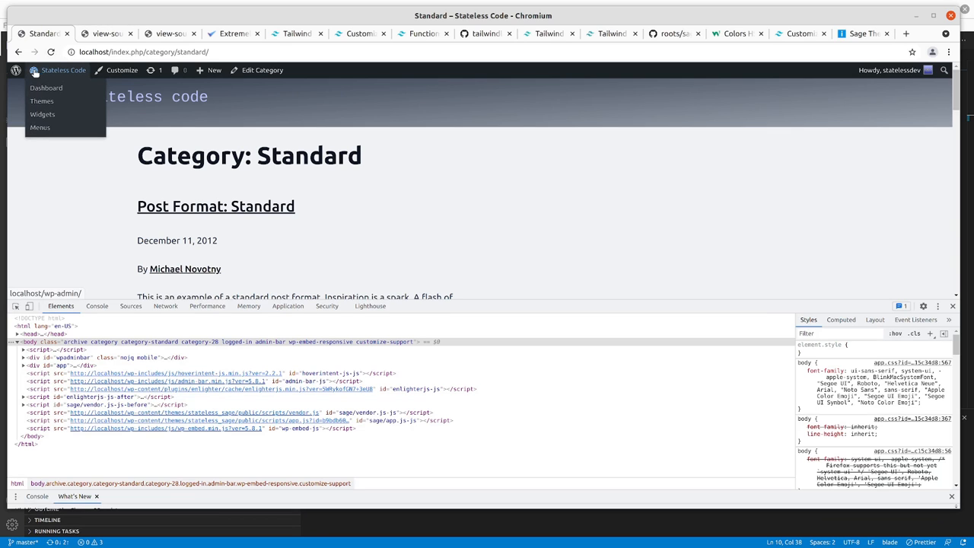
pyautogui.click(46, 87)
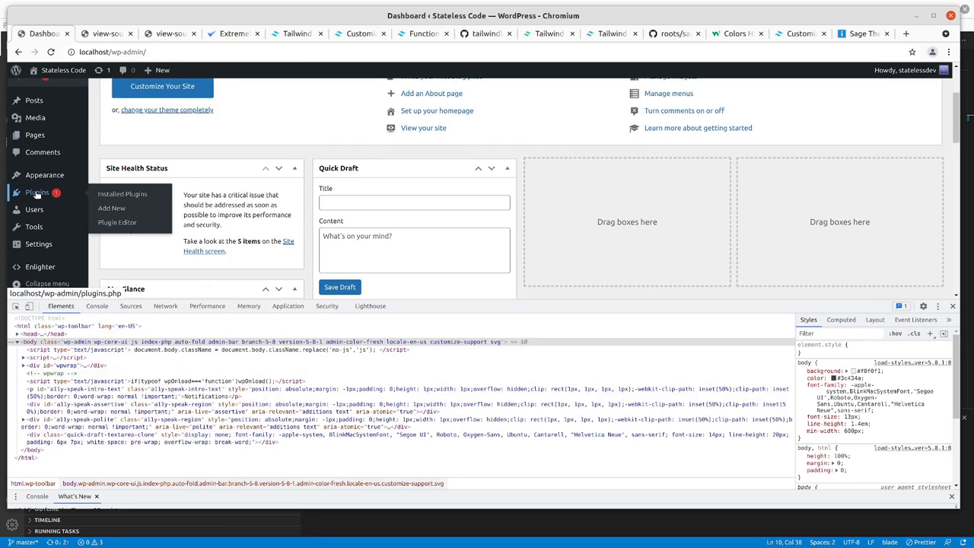
pyautogui.moveTo(42, 175)
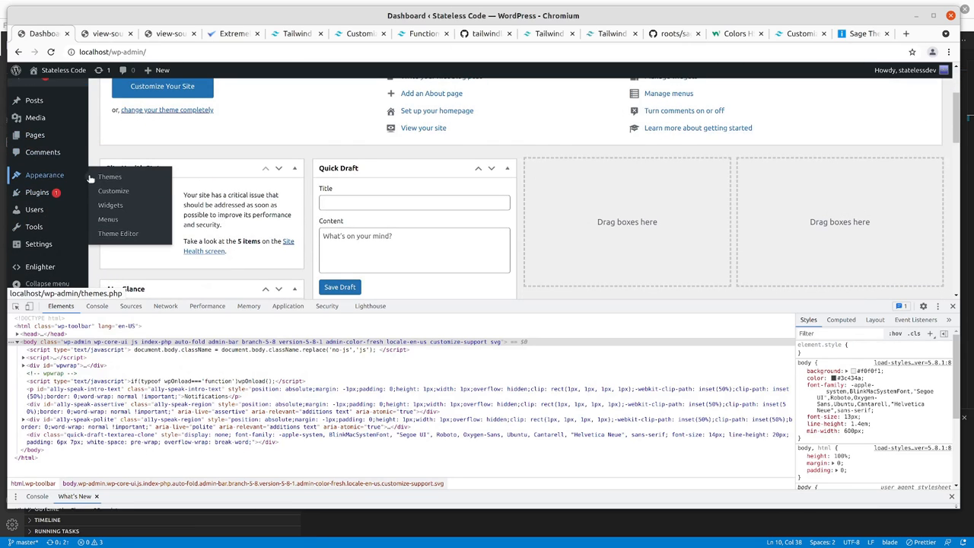
pyautogui.click(109, 177)
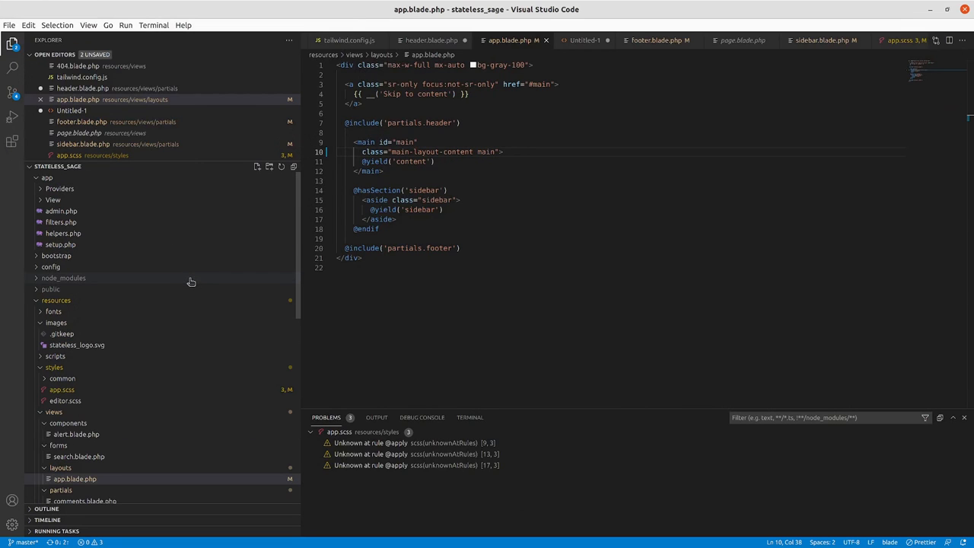
pyautogui.moveTo(151, 269)
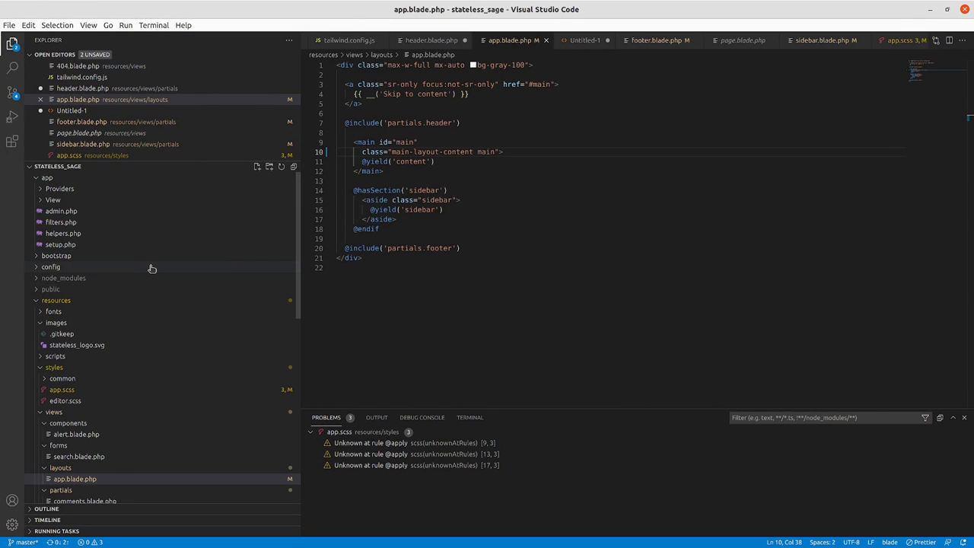
# - Search the project for 'Sage Starter' and open the style.css theme name match
pyautogui.click(11, 68)
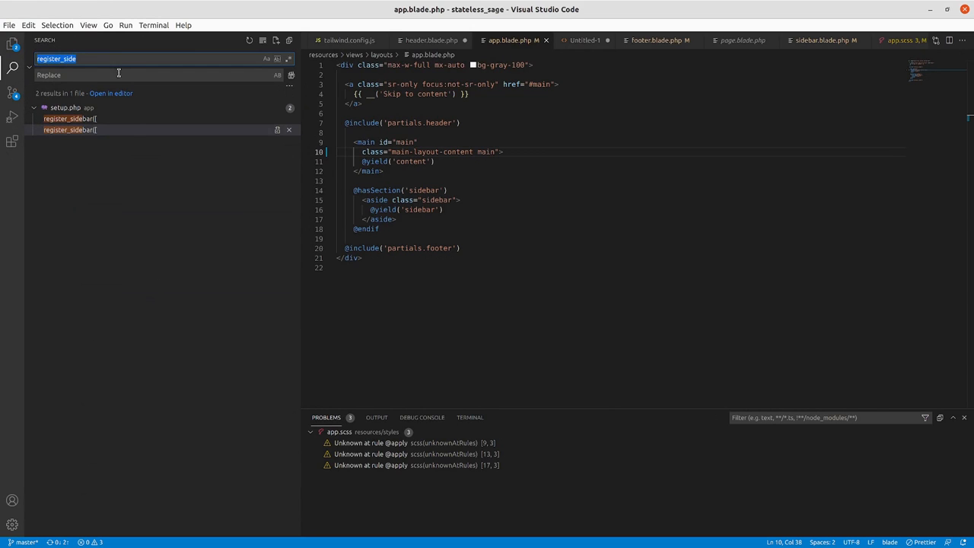
pyautogui.write('s')
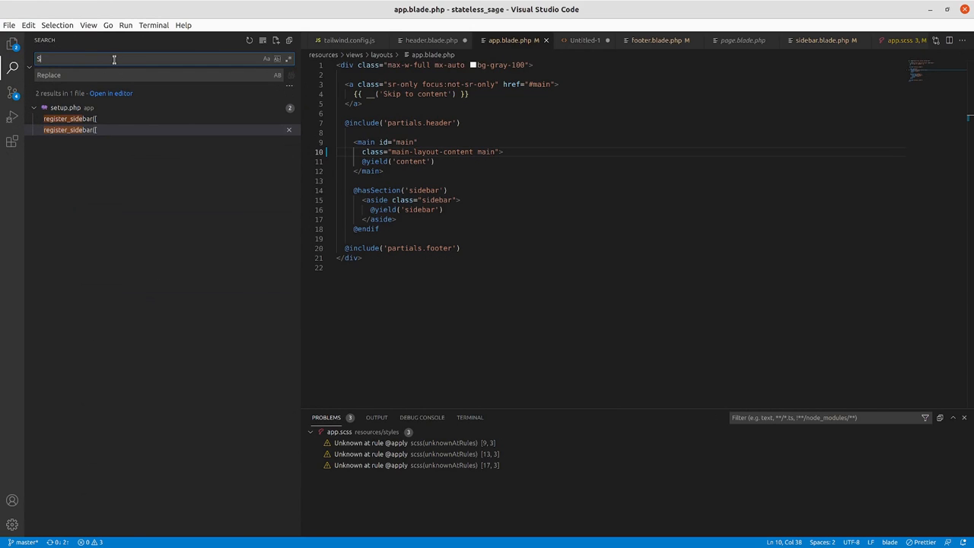
pyautogui.write('Sage Starter')
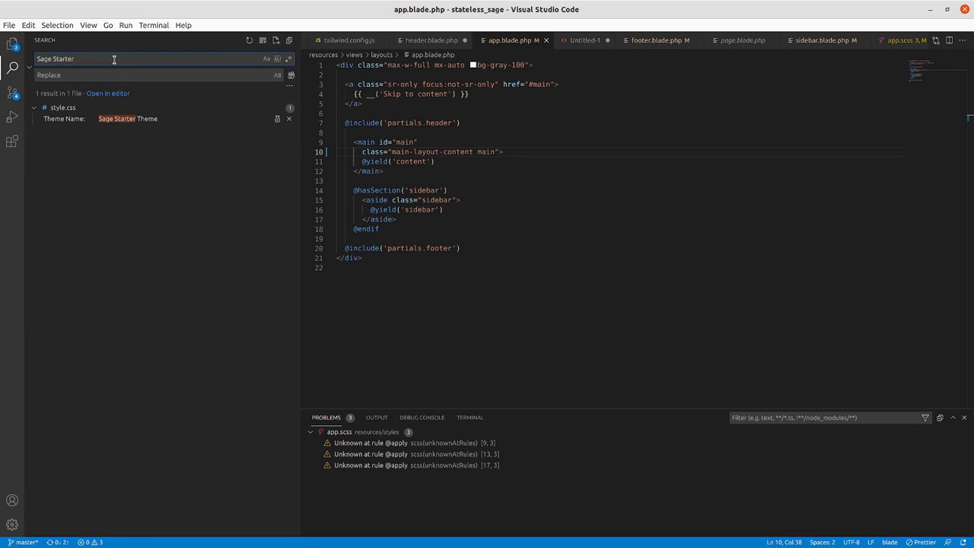
pyautogui.click(128, 118)
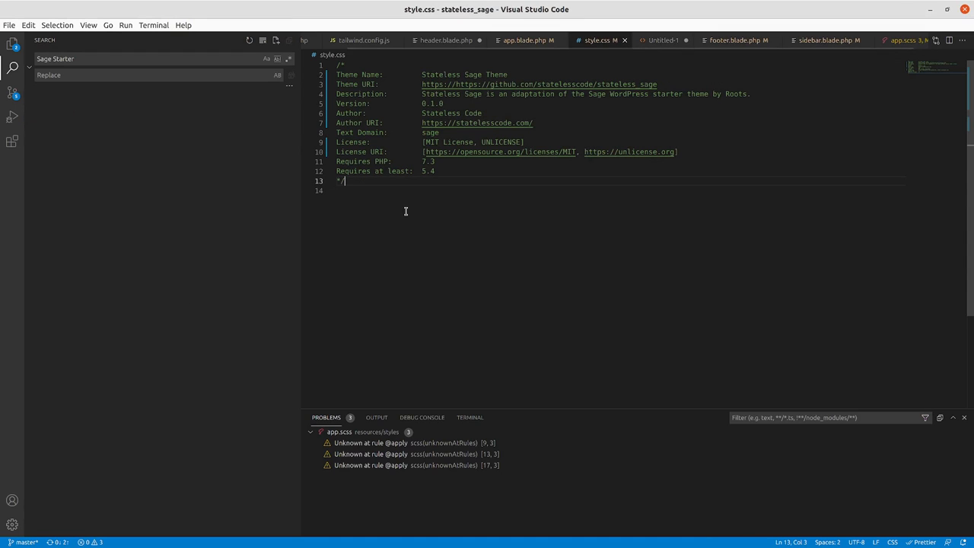
pyautogui.moveTo(175, 366)
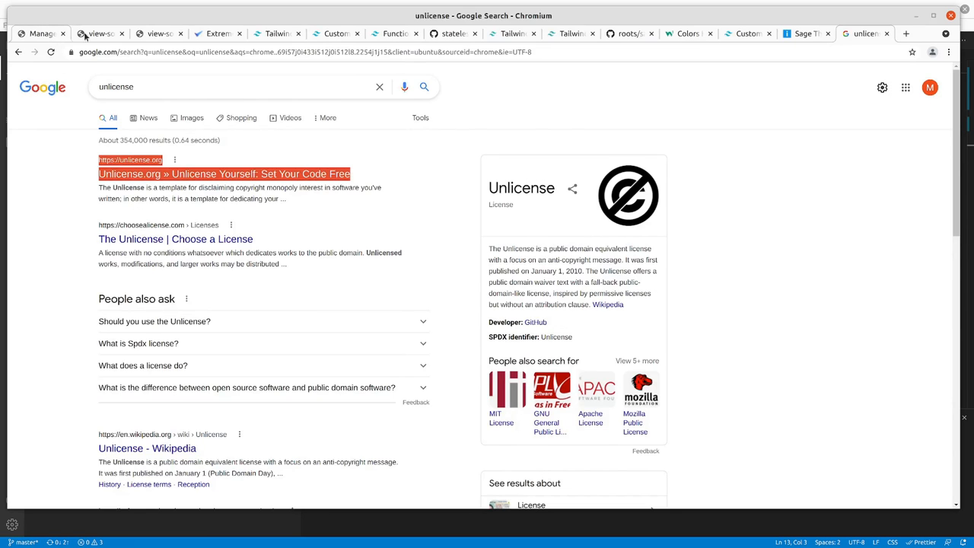
# - Return to WordPress's installed Themes page and scroll to confirm Stateless Sage Theme is active
pyautogui.click(41, 35)
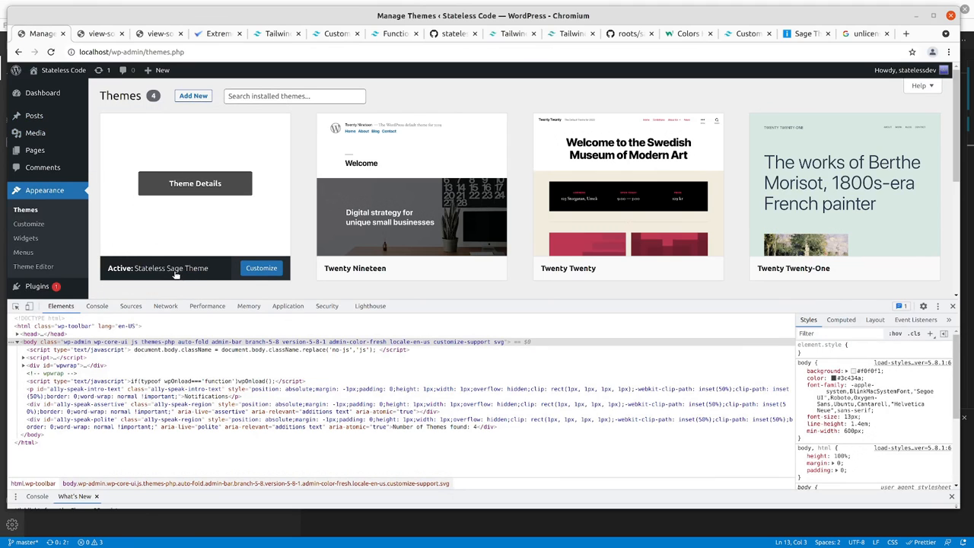
pyautogui.moveTo(188, 272)
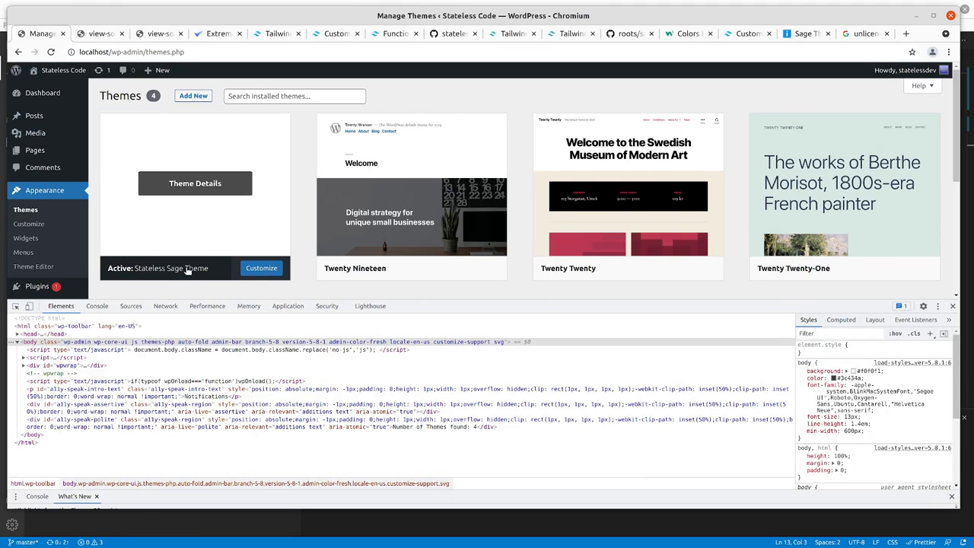
pyautogui.moveTo(144, 268)
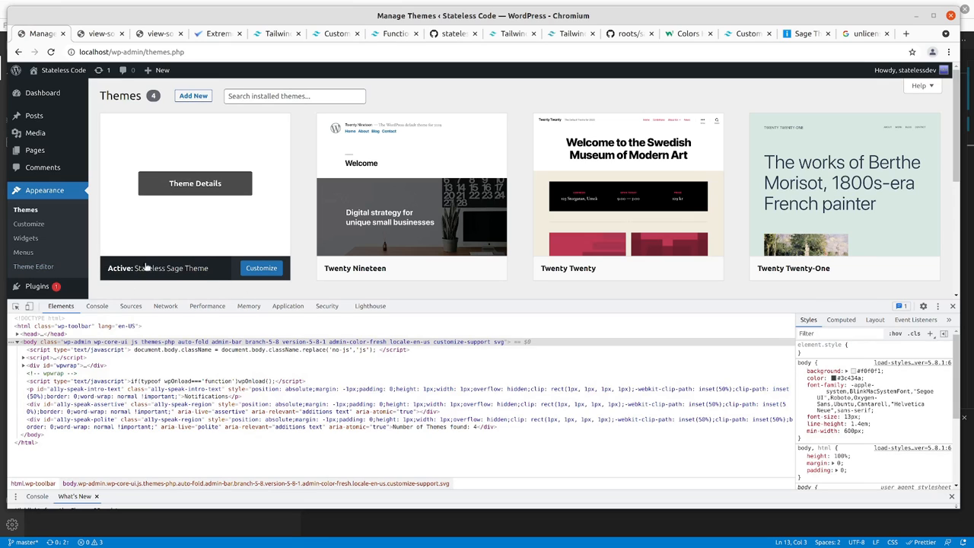
pyautogui.moveTo(199, 193)
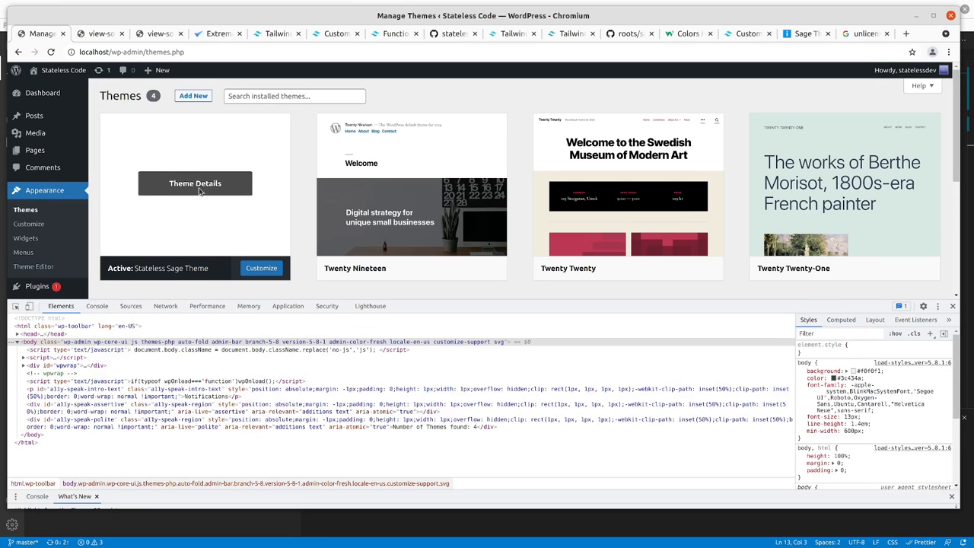
pyautogui.moveTo(179, 197)
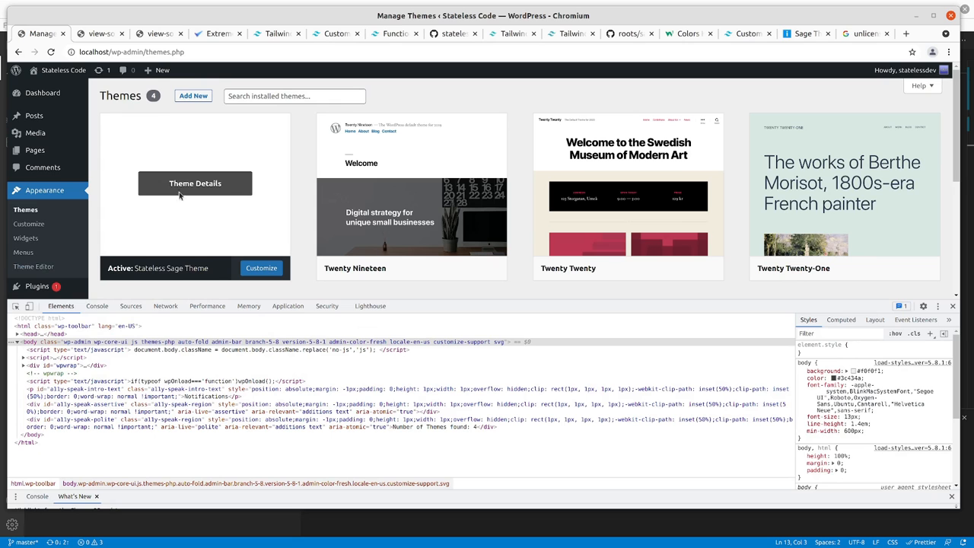
pyautogui.scroll(-3)
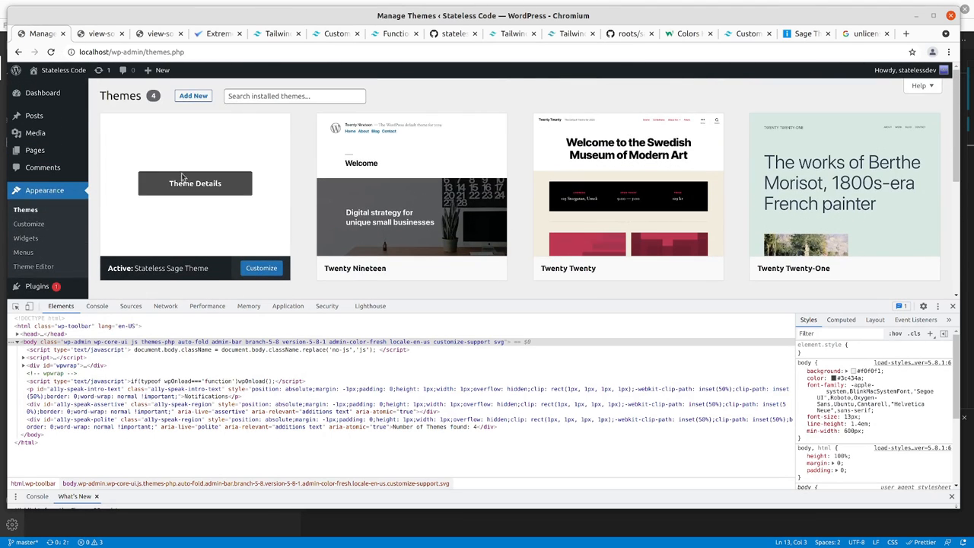
pyautogui.scroll(-3)
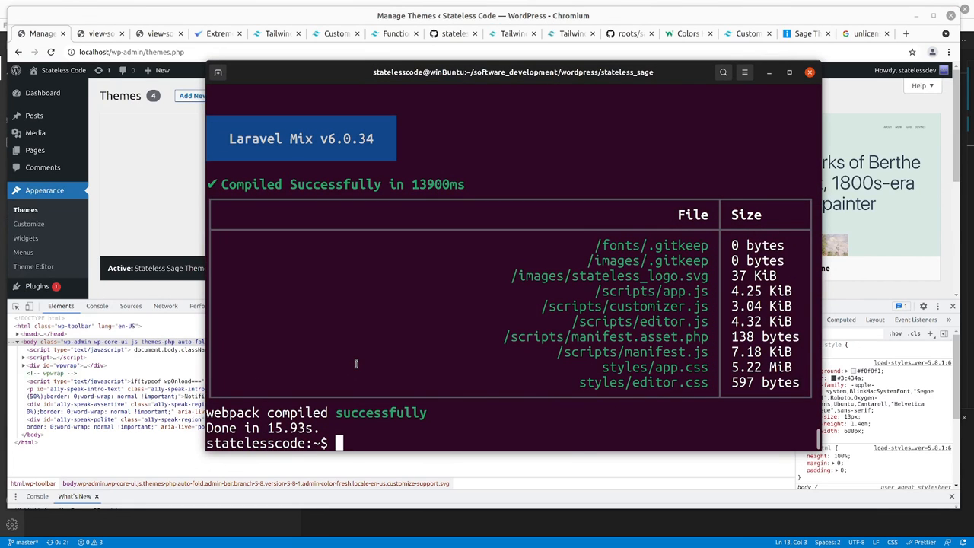
# - Stage all theme changes with git add . and check git status
pyautogui.write('git status')
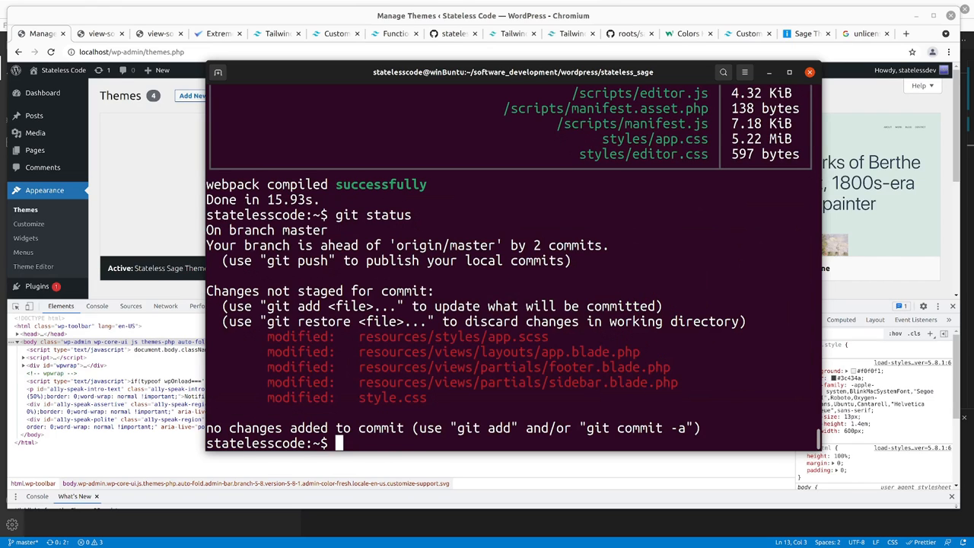
pyautogui.write('git add')
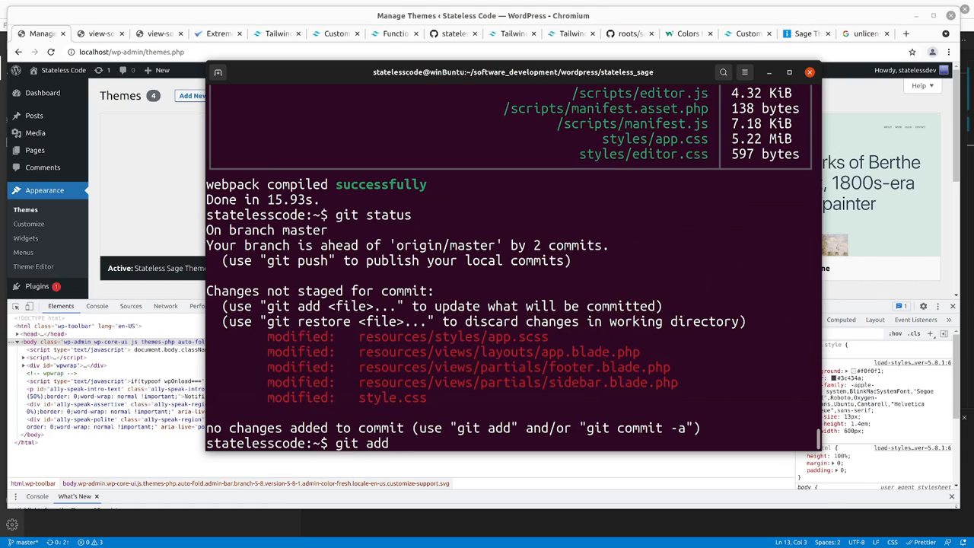
pyautogui.write('.')
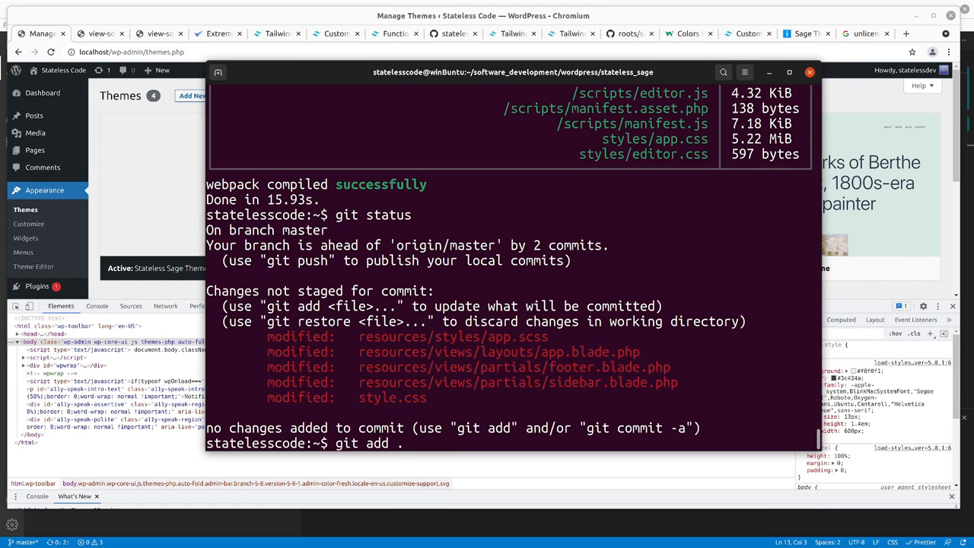
pyautogui.write('git')
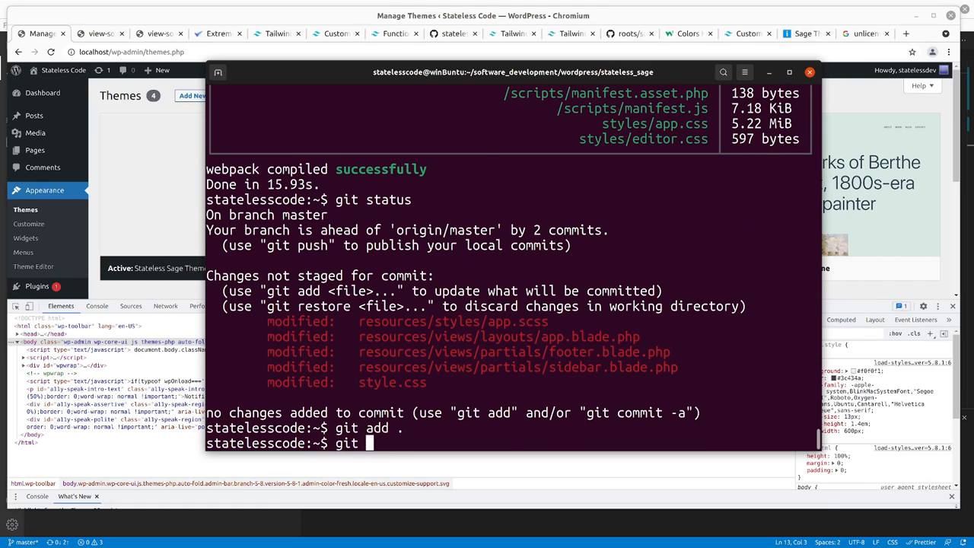
pyautogui.write('status')
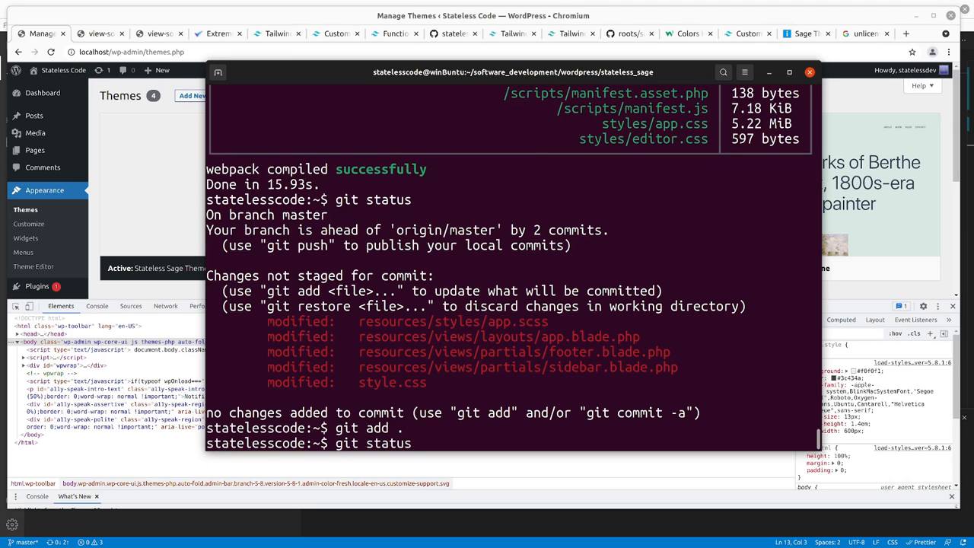
# - Review the staged diffs, including the style.css header, with git diff --cached
pyautogui.write('git diff style.css')
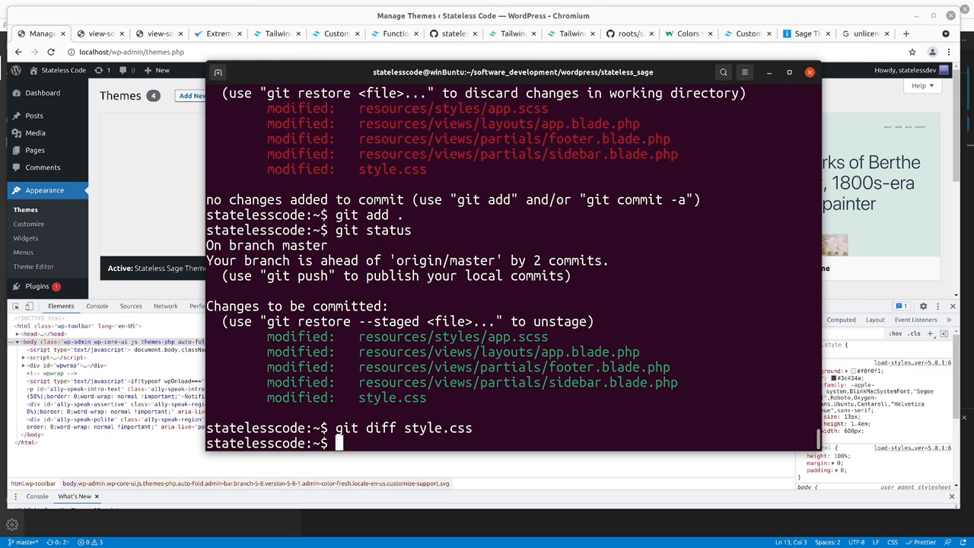
pyautogui.write('git diff style.css --cached')
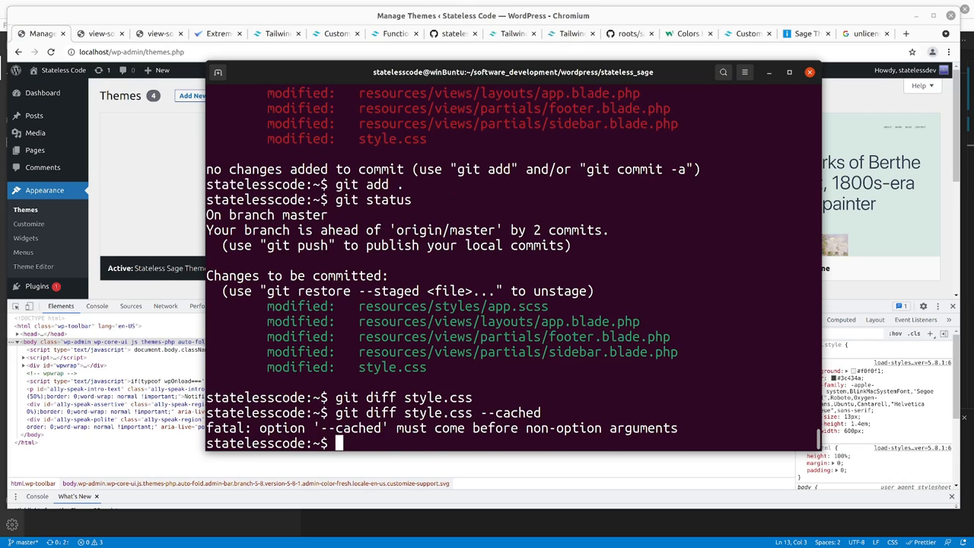
pyautogui.write('git diff style.css --c')
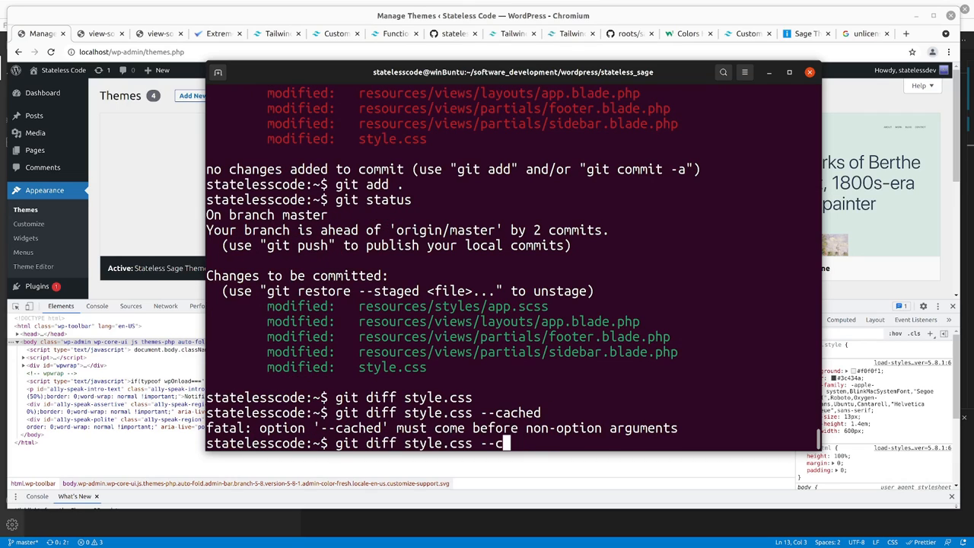
pyautogui.press('BackSpace')
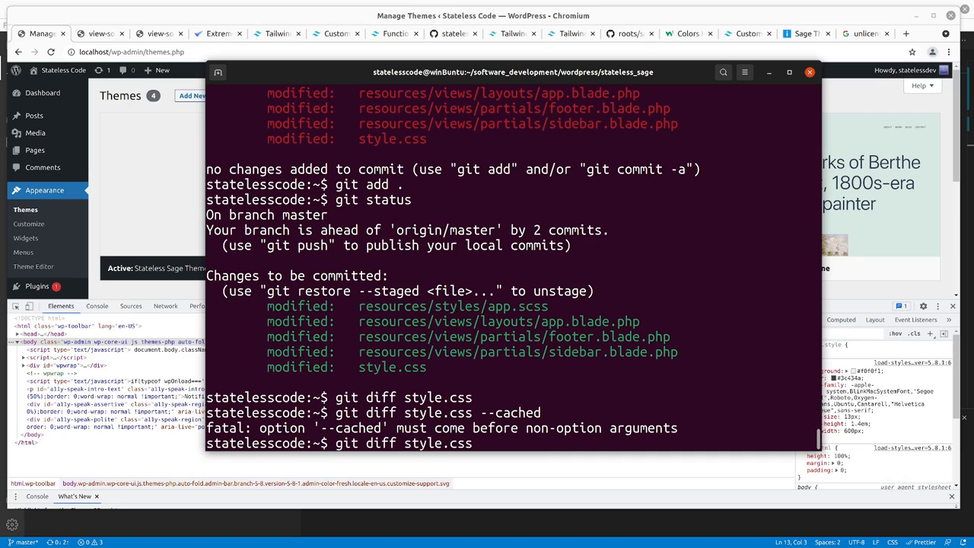
pyautogui.write('--cached')
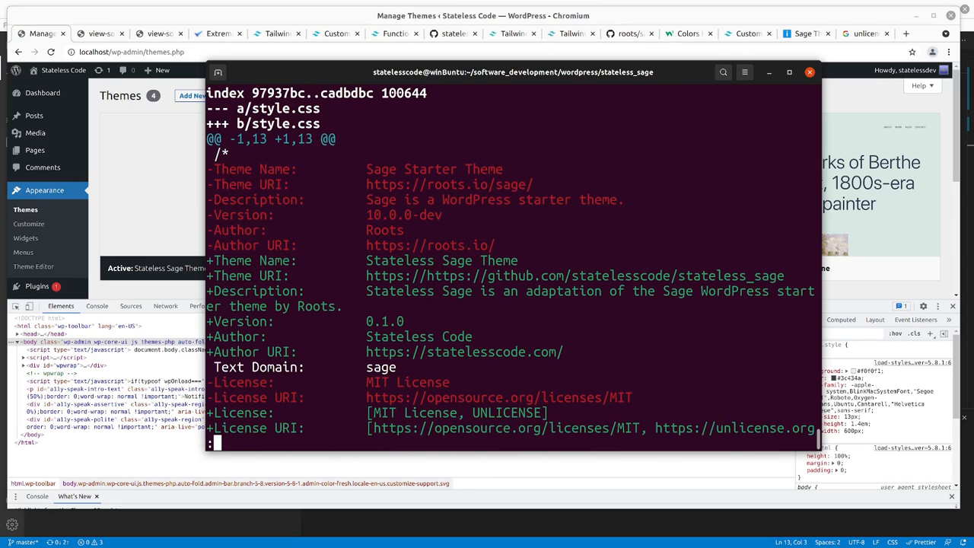
pyautogui.scroll(-3)
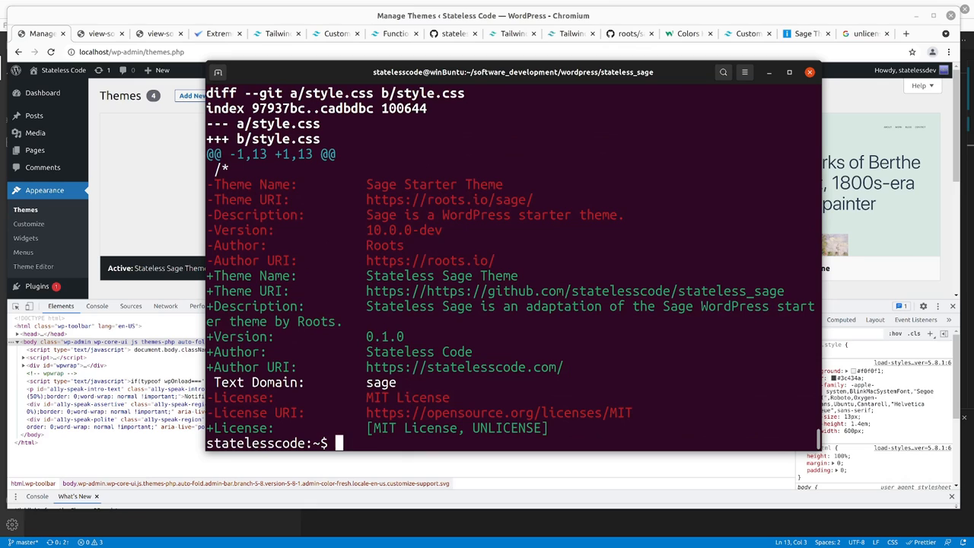
pyautogui.write('git diff --cached')
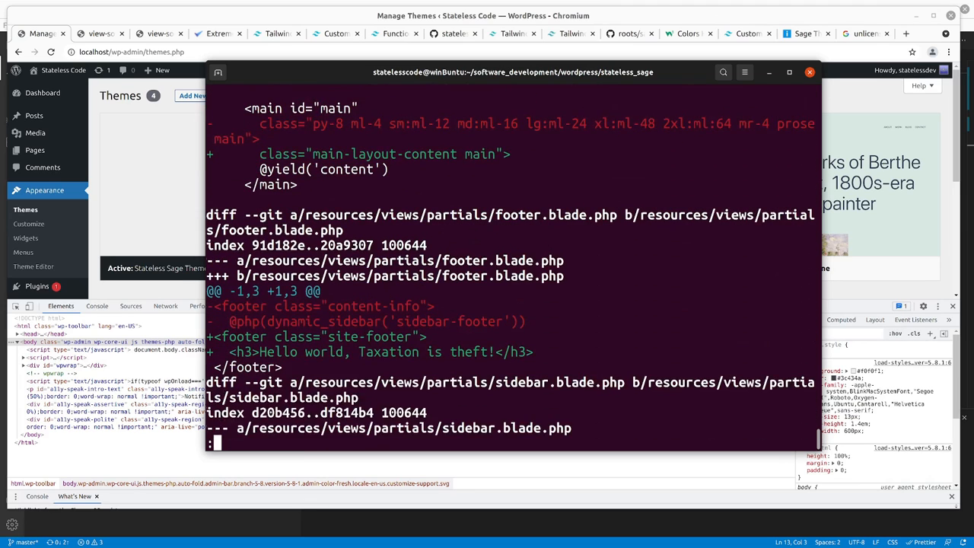
pyautogui.scroll(-3)
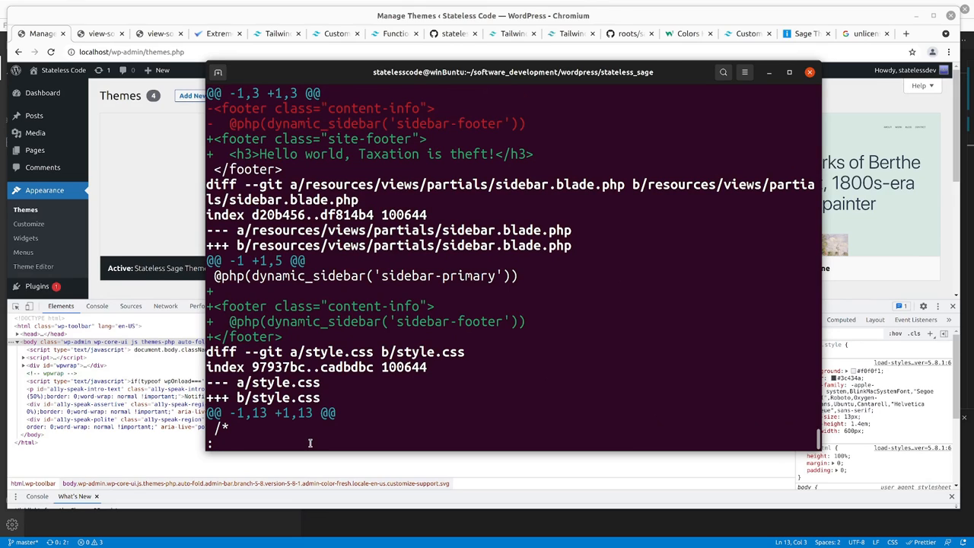
# - Start a signed commit with git commit -S
pyautogui.write('git')
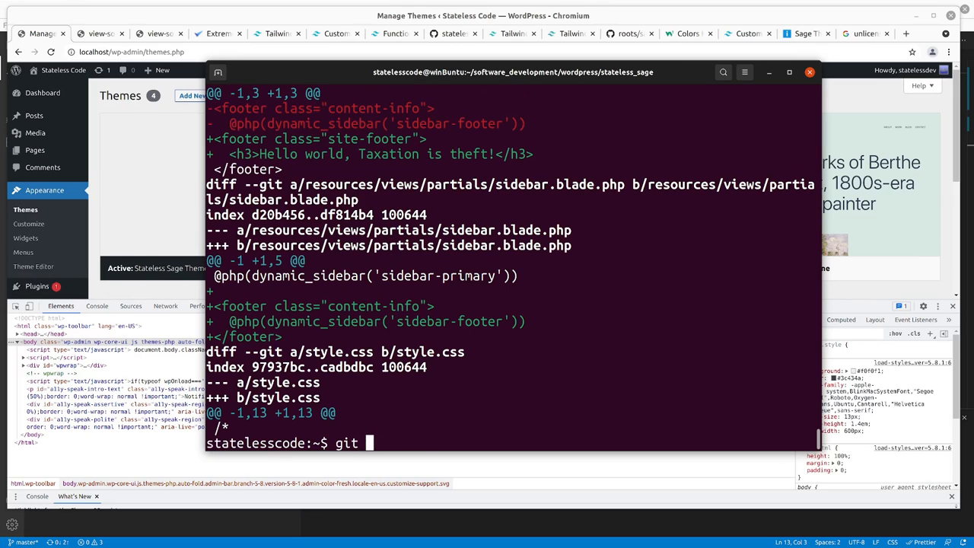
pyautogui.write('commit -S')
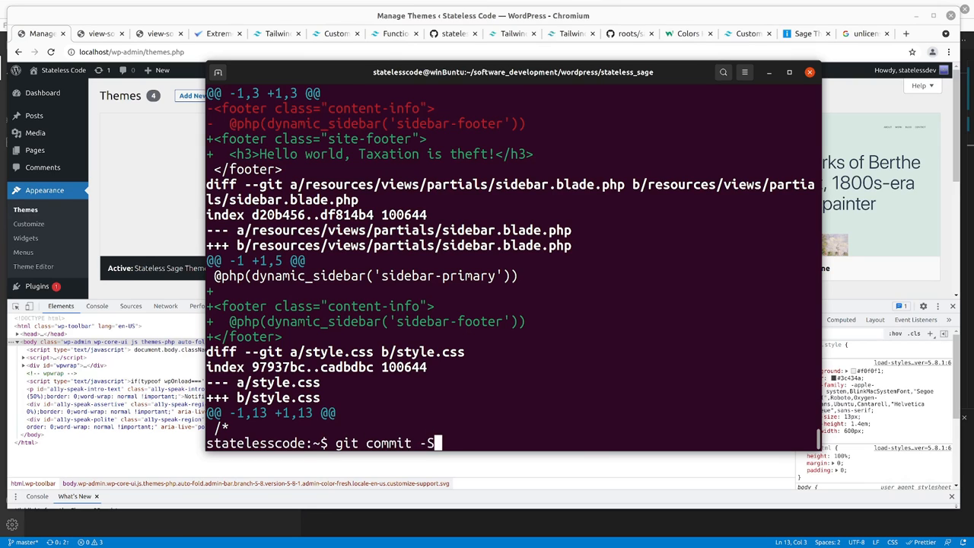
pyautogui.press('Return')
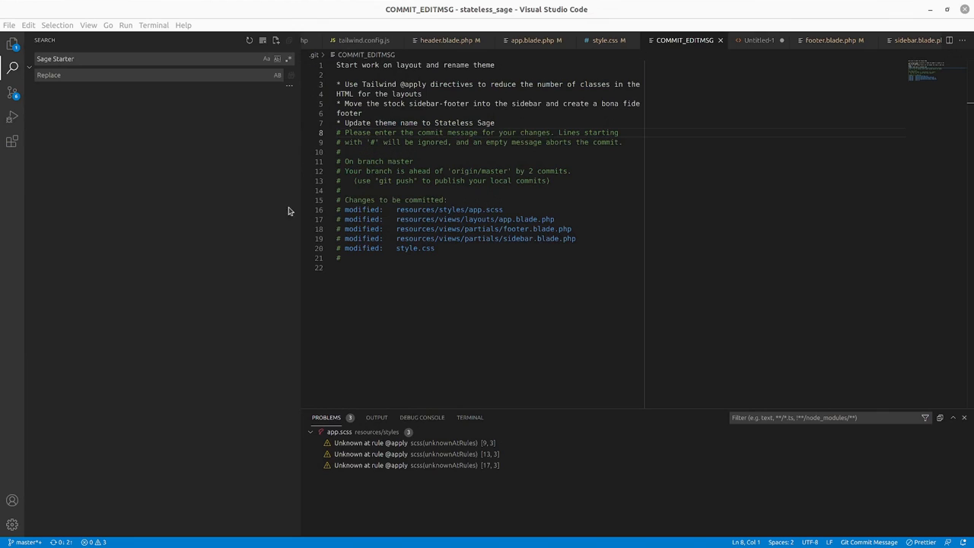
# - Review the message, close the COMMIT_EDITMSG tab to complete the commit, then show Untitled-1
pyautogui.doubleClick(450, 122)
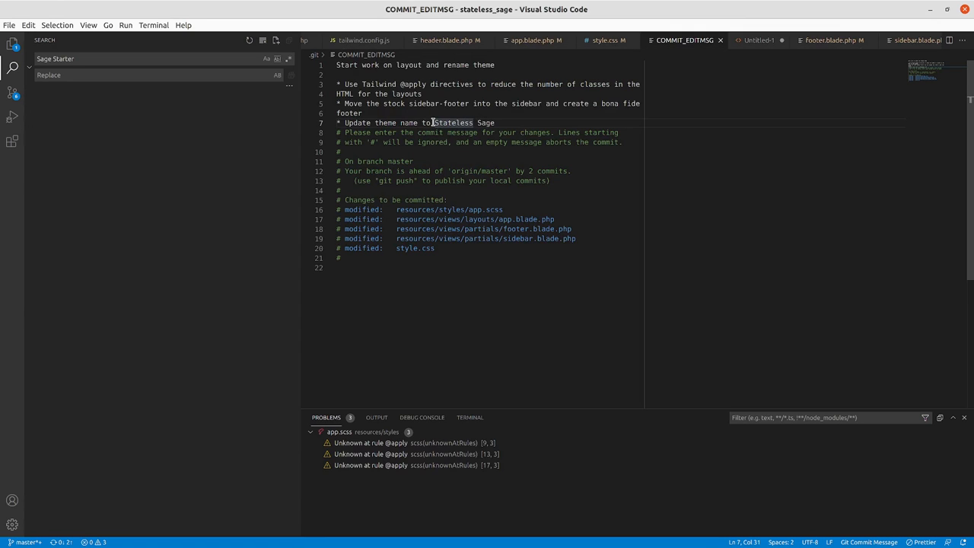
pyautogui.click(448, 39)
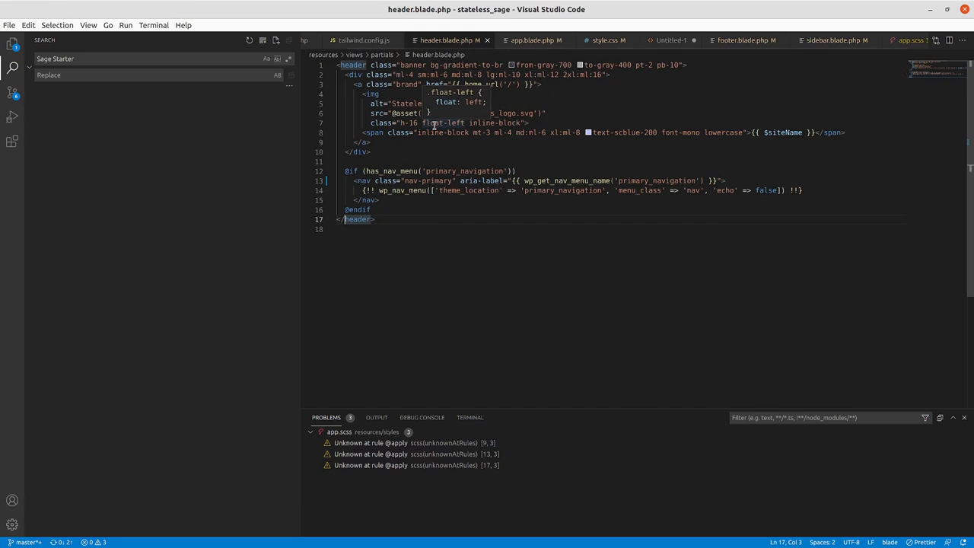
pyautogui.rightClick(668, 40)
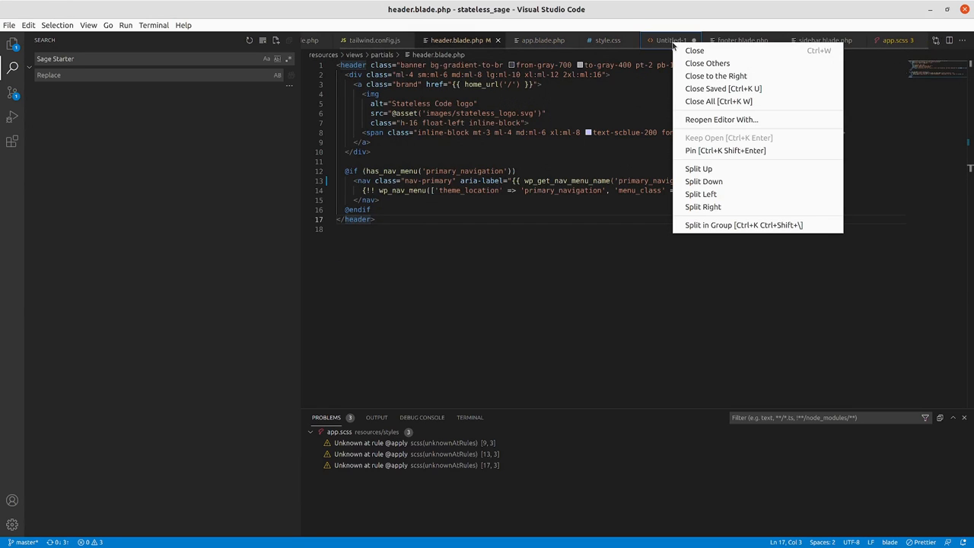
pyautogui.click(707, 63)
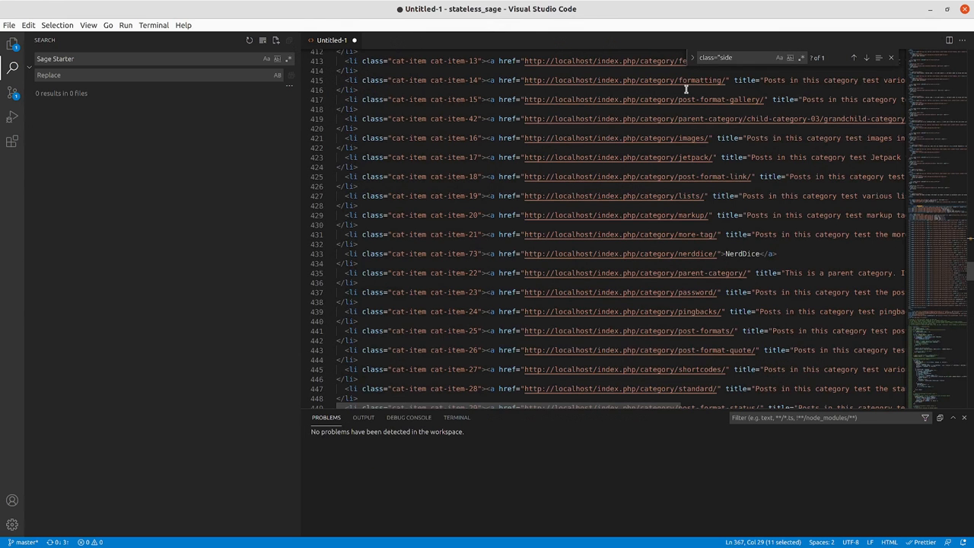
pyautogui.moveTo(389, 38)
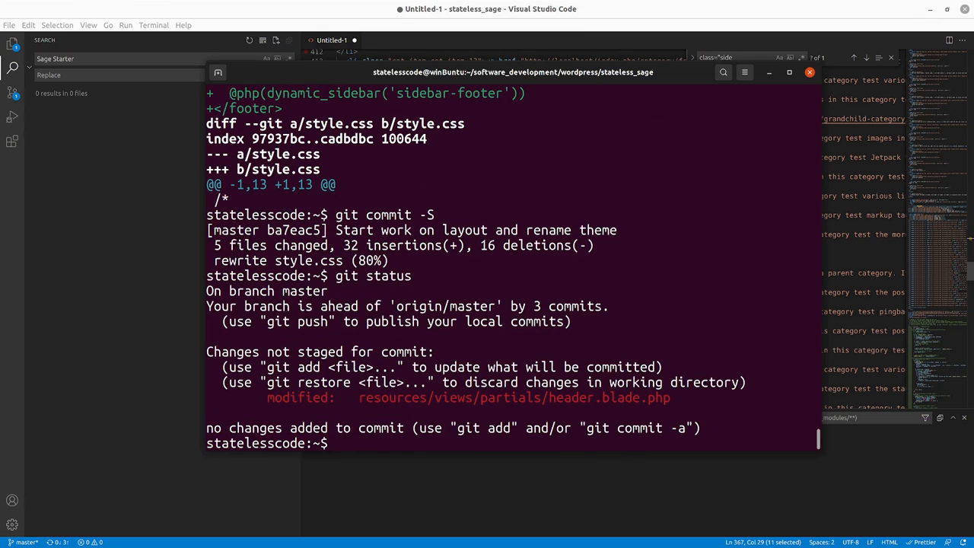
pyautogui.moveTo(353, 396)
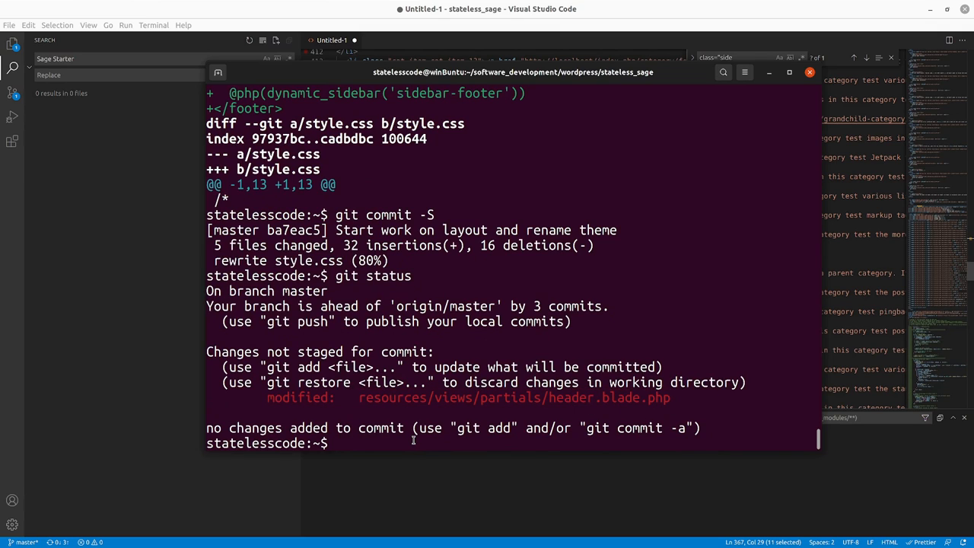
# - Stage header.blade.php and type git commit --amend -S --no-edit without running it
pyautogui.write('git add')
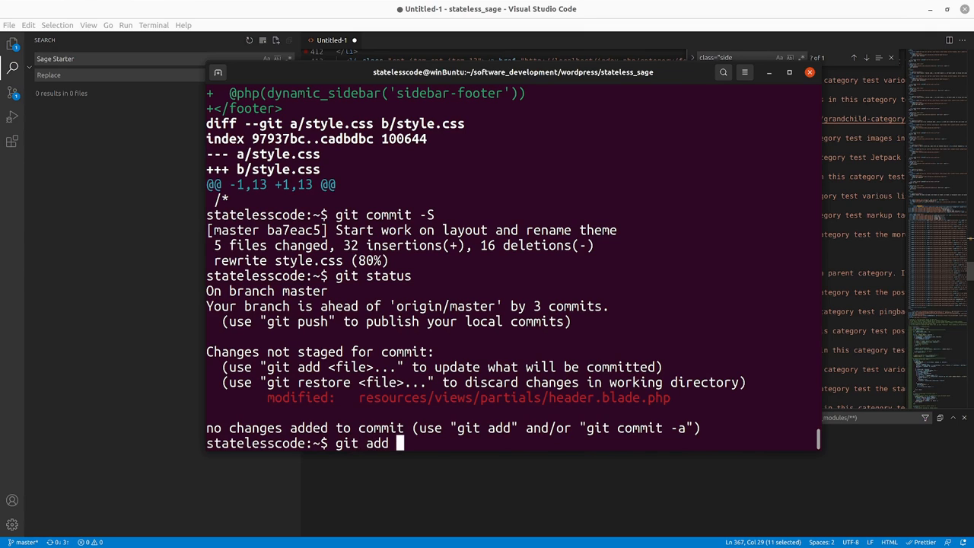
pyautogui.write('.')
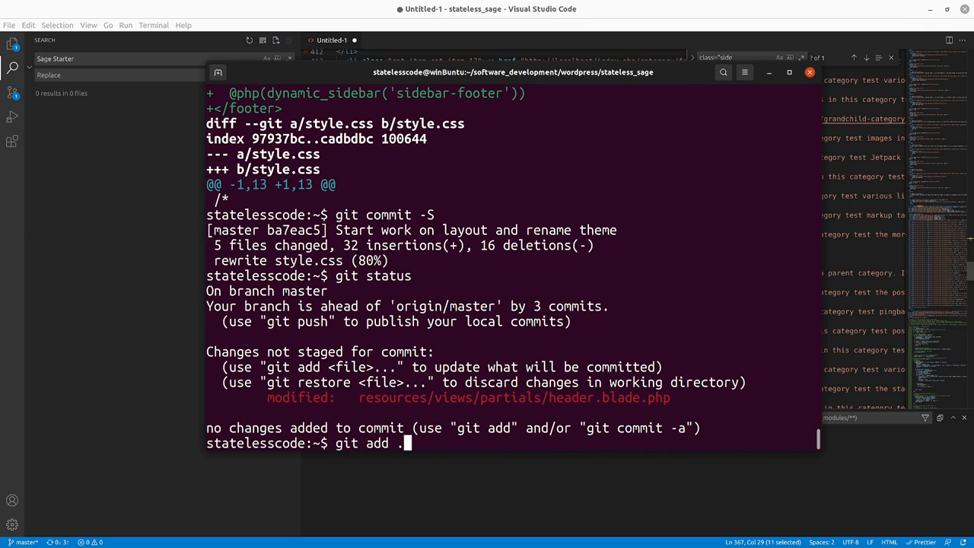
pyautogui.write('git commit')
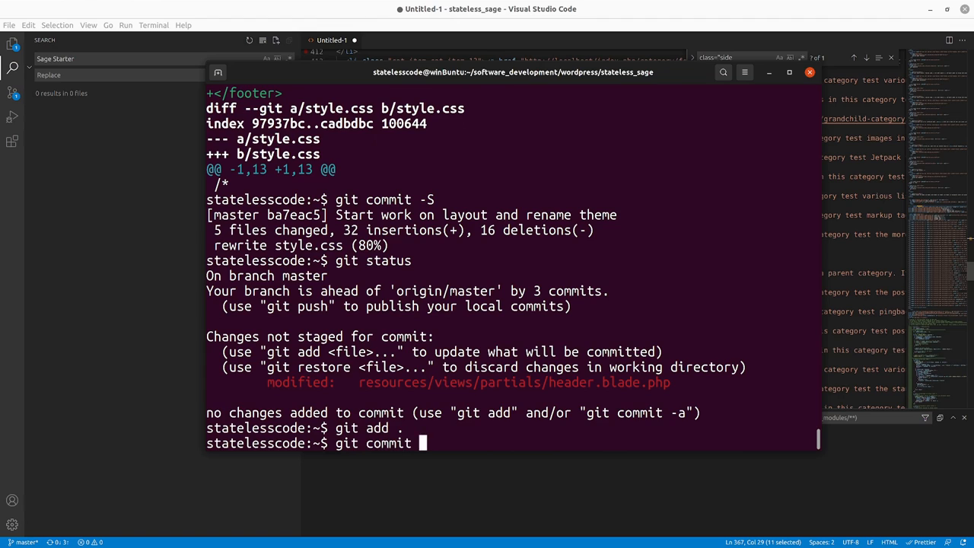
pyautogui.write('--amend -S')
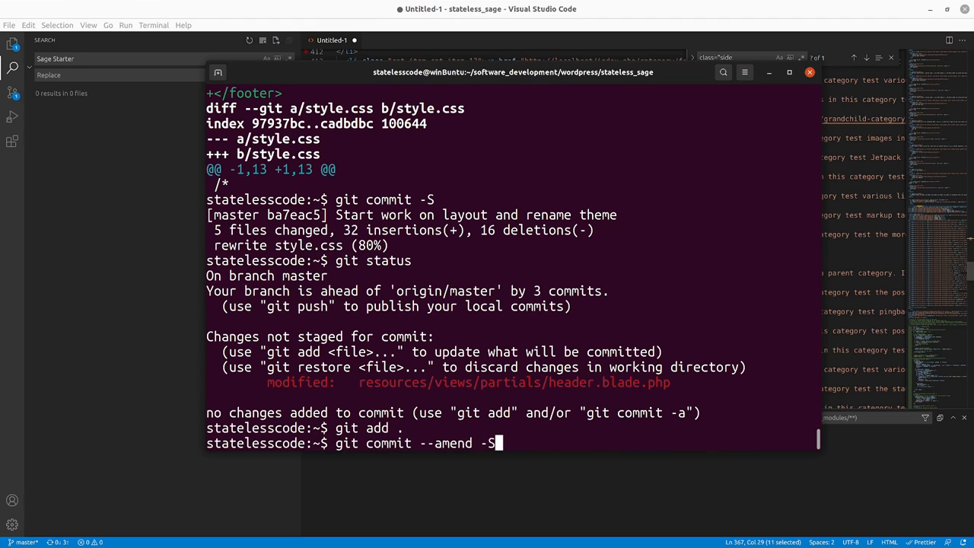
pyautogui.write('--')
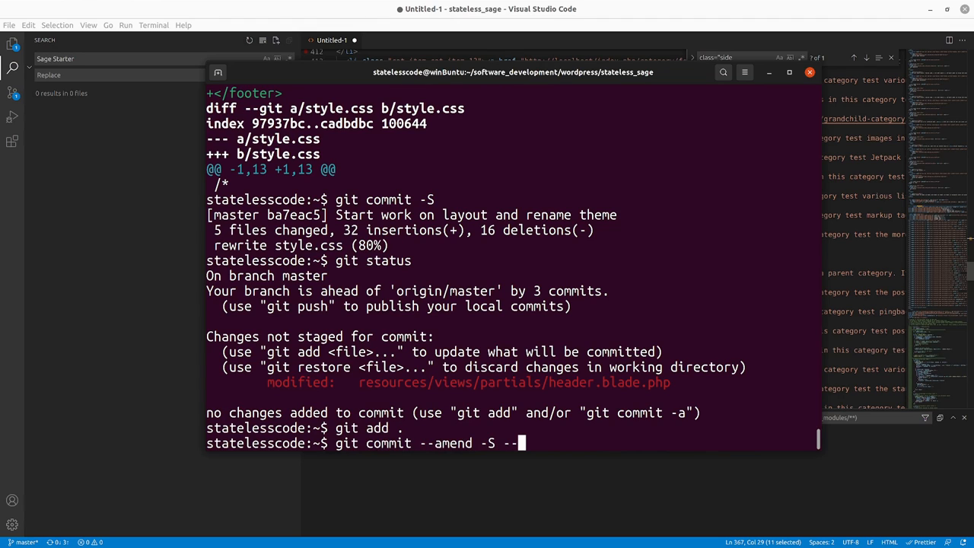
pyautogui.write('no-edit')
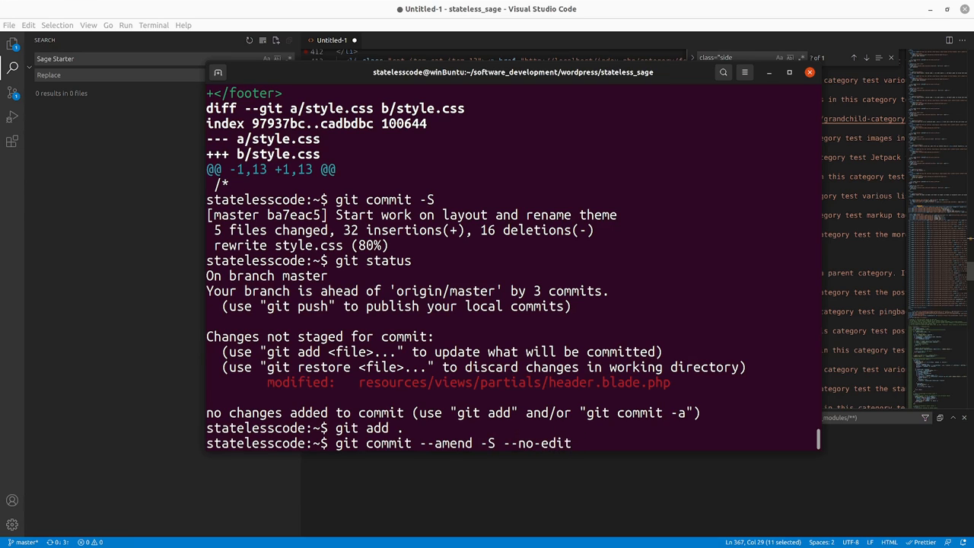